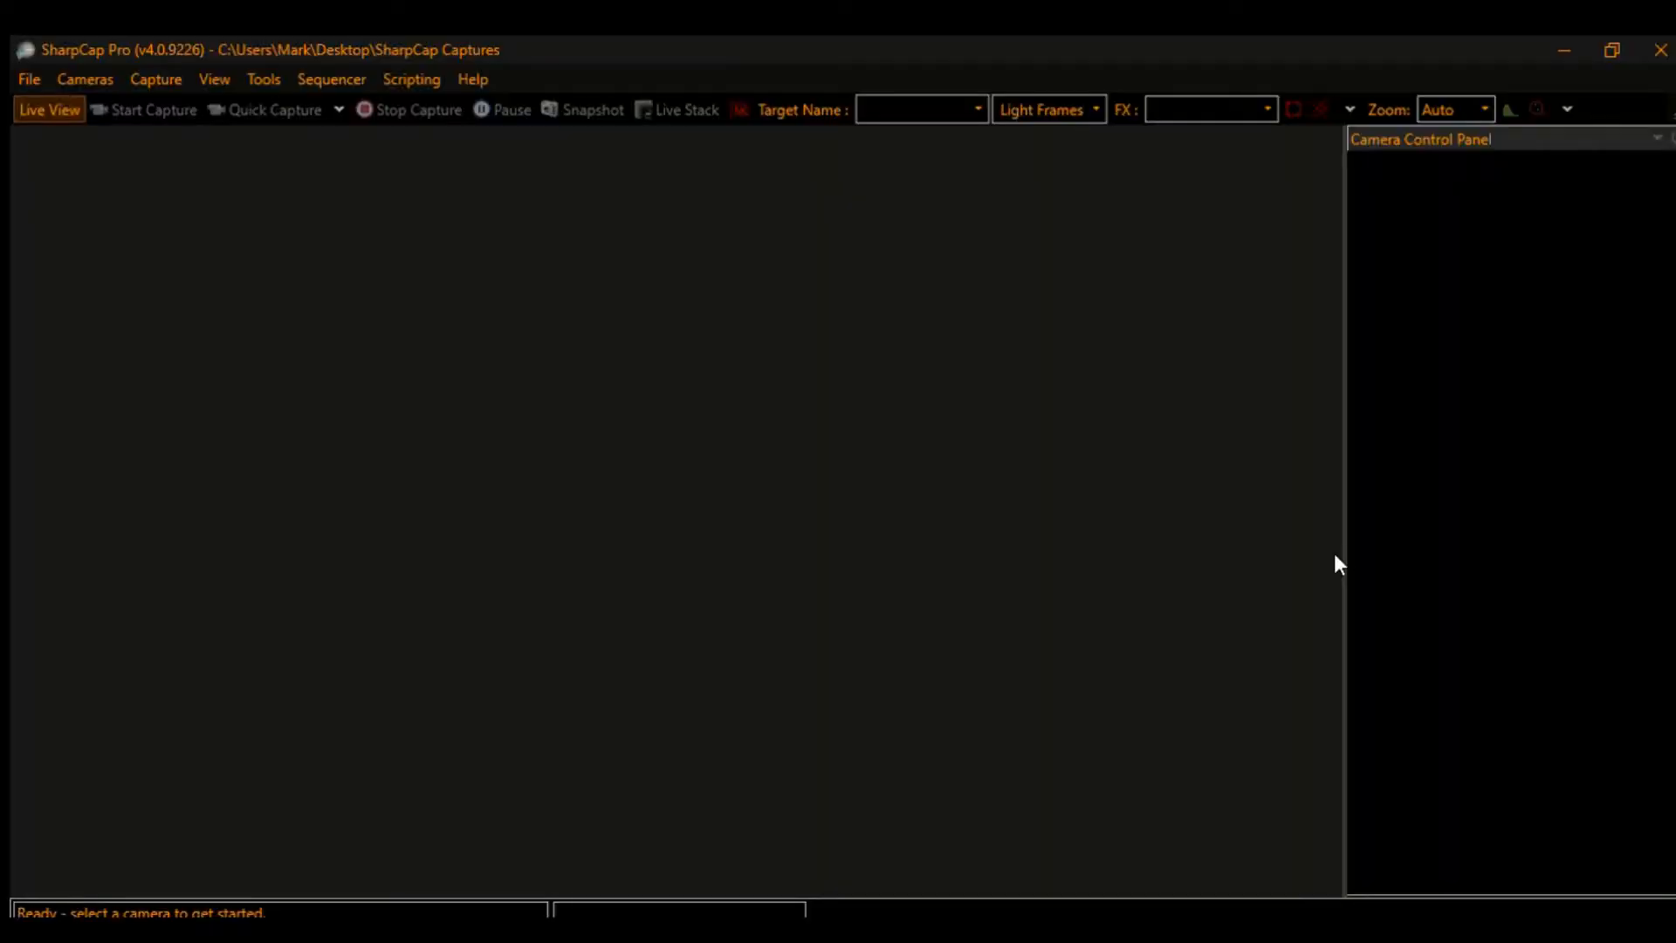
mouse_move(1592, 741)
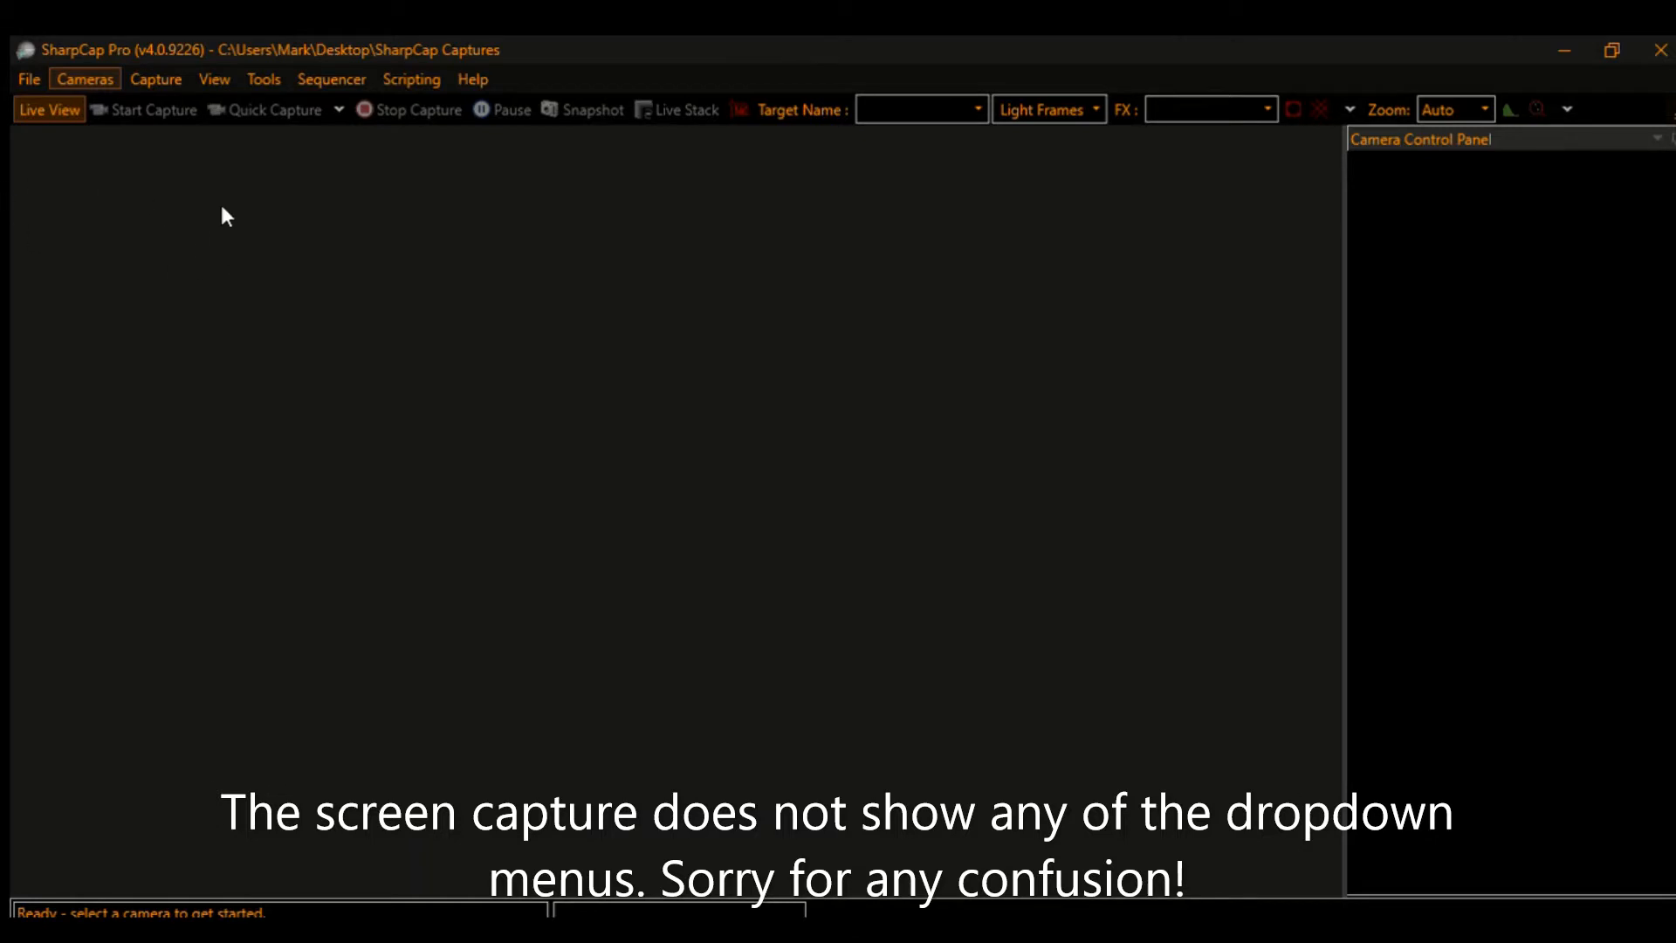
mouse_move(126, 231)
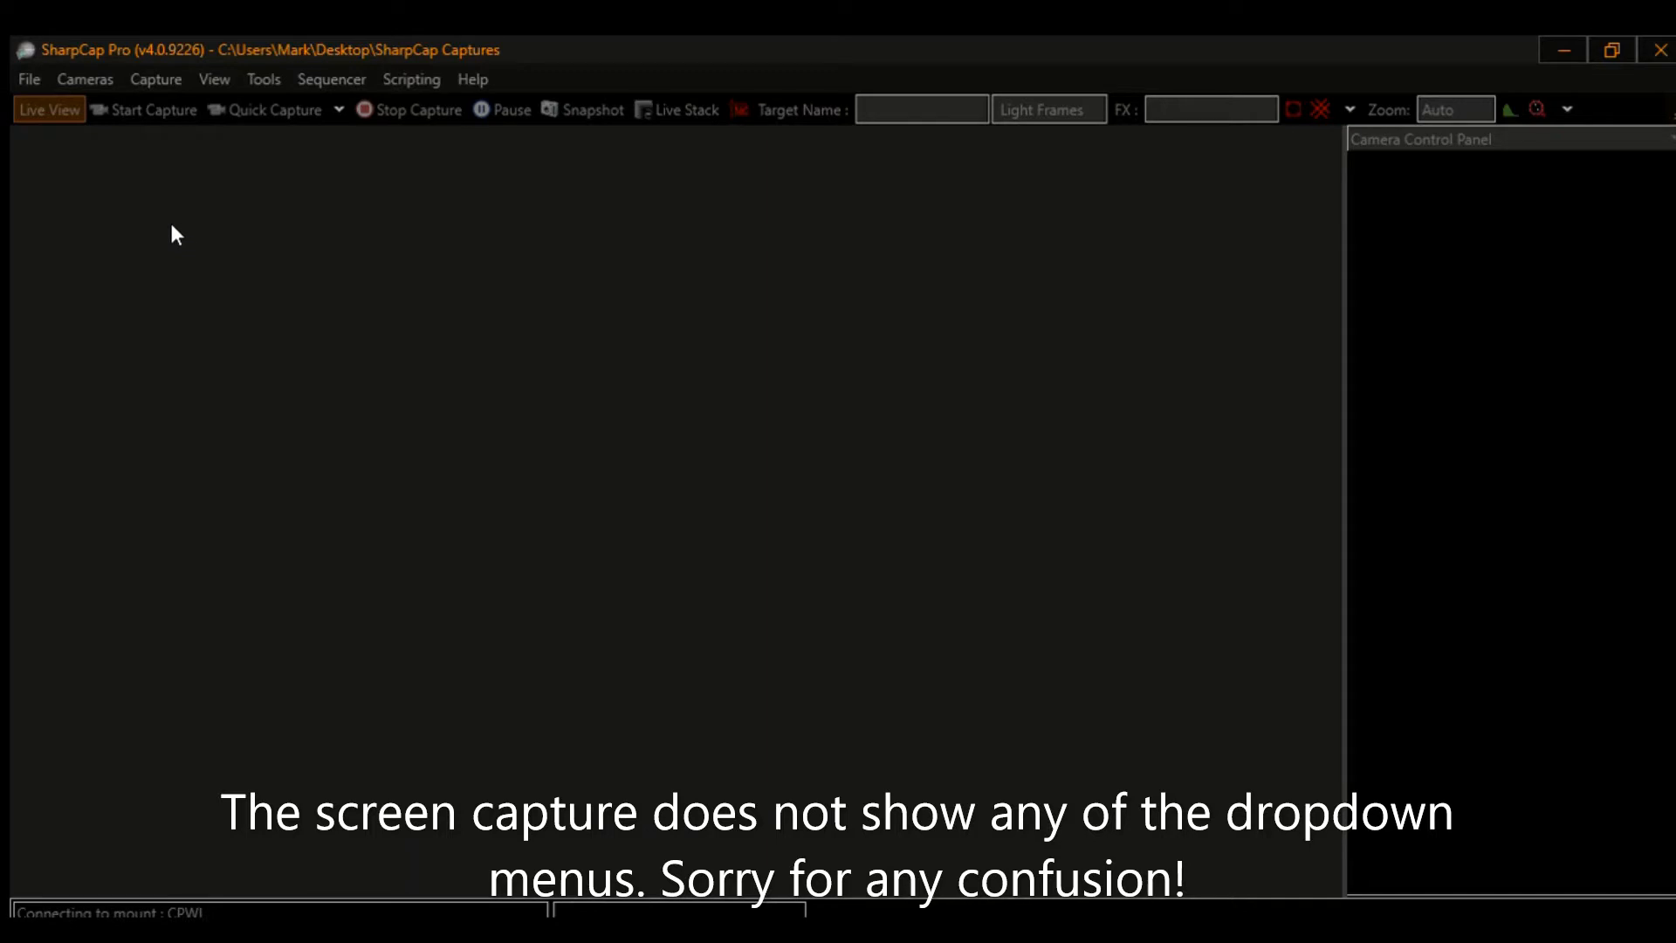
mouse_move(283, 206)
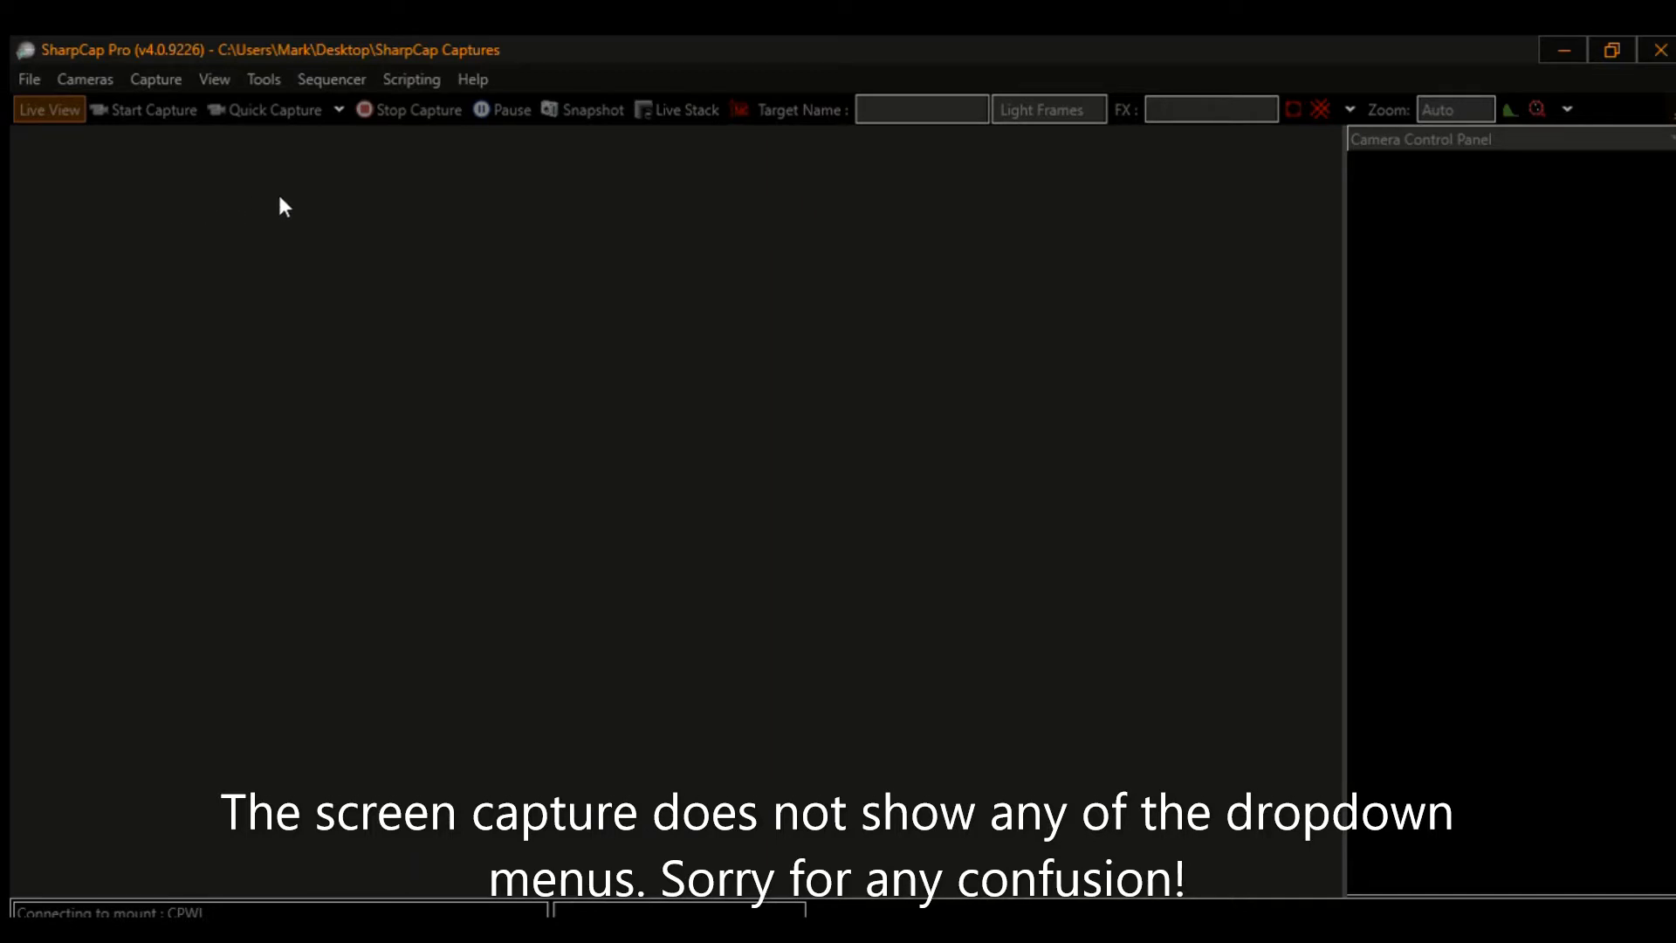
mouse_move(442, 242)
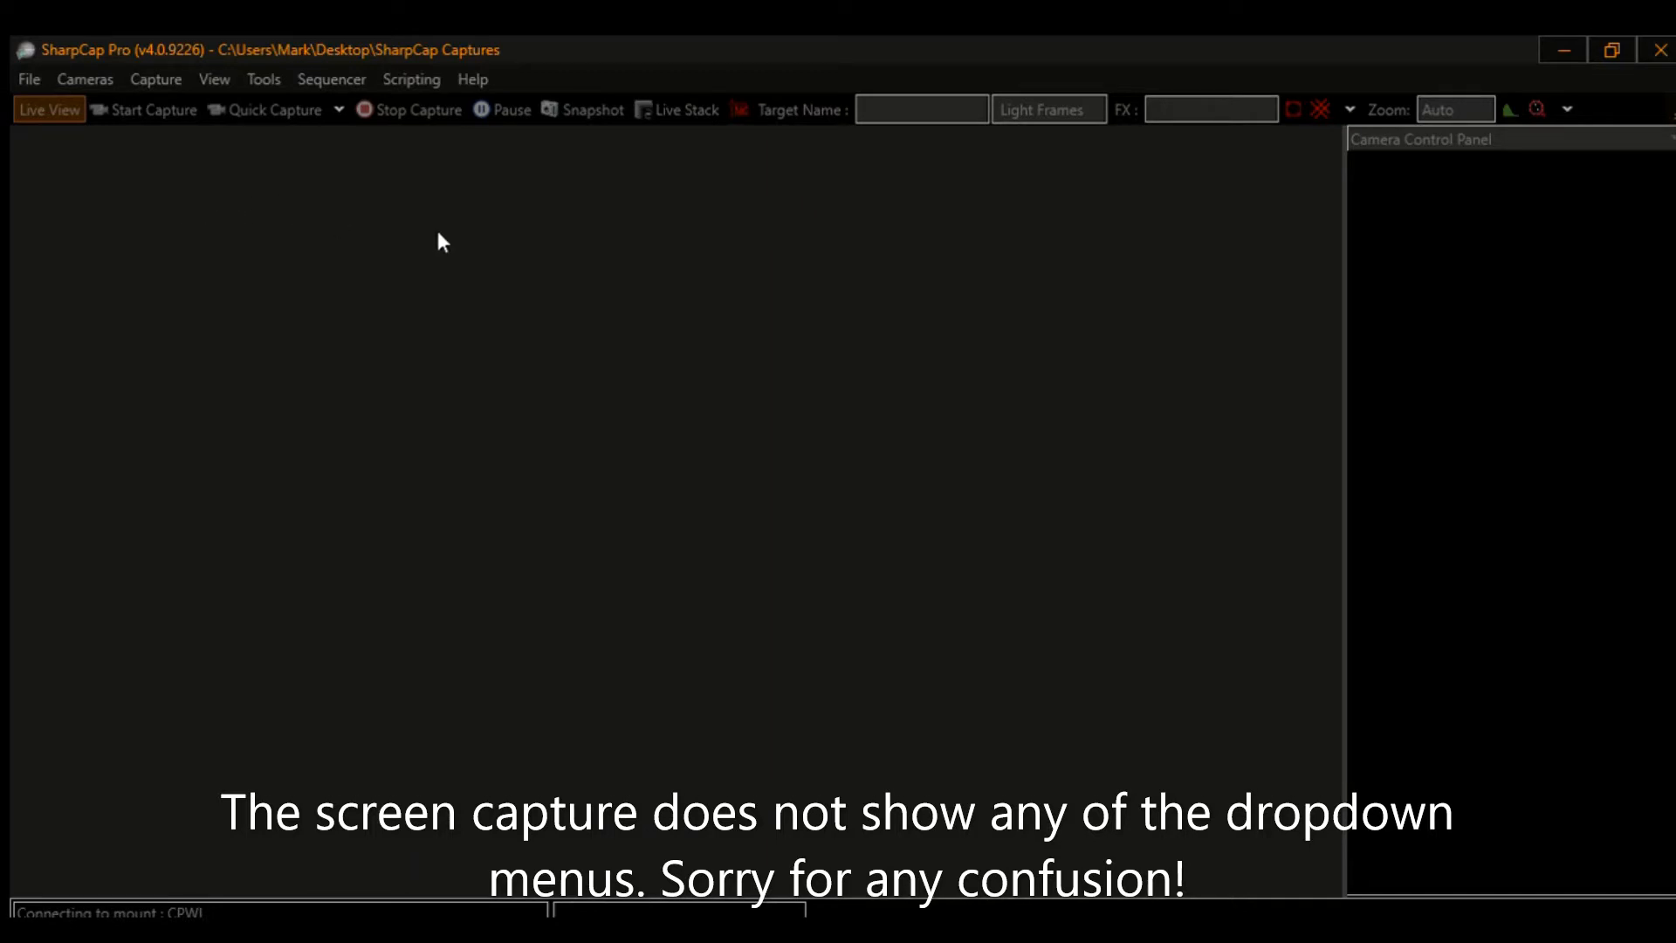
mouse_move(743, 339)
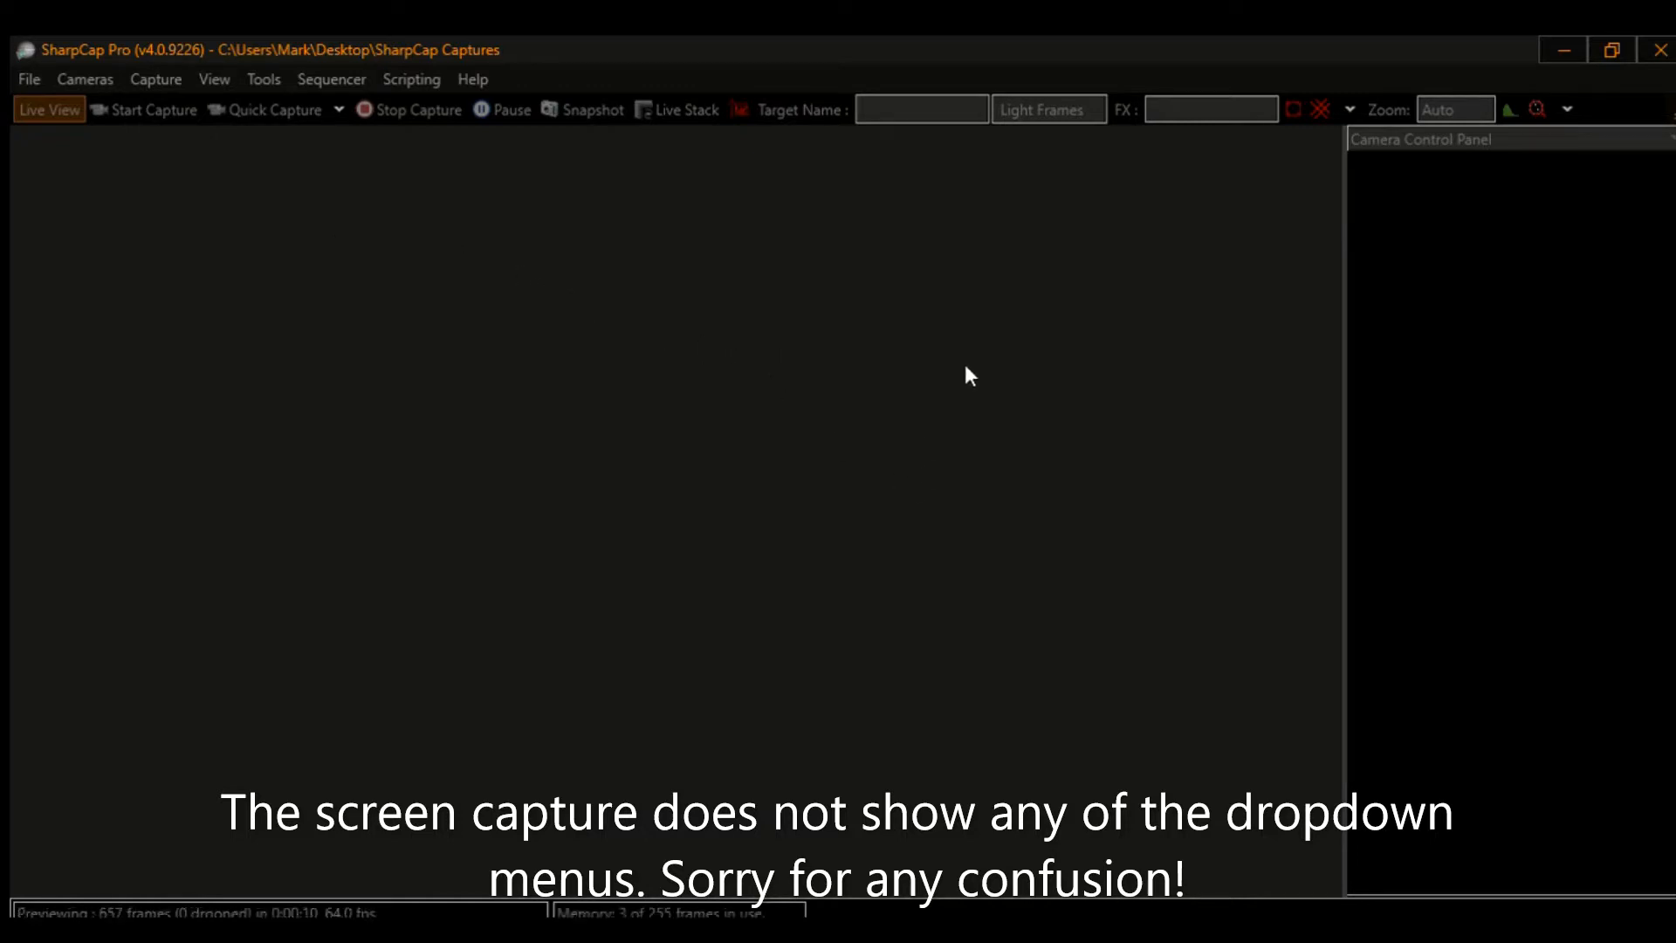
mouse_move(1112, 581)
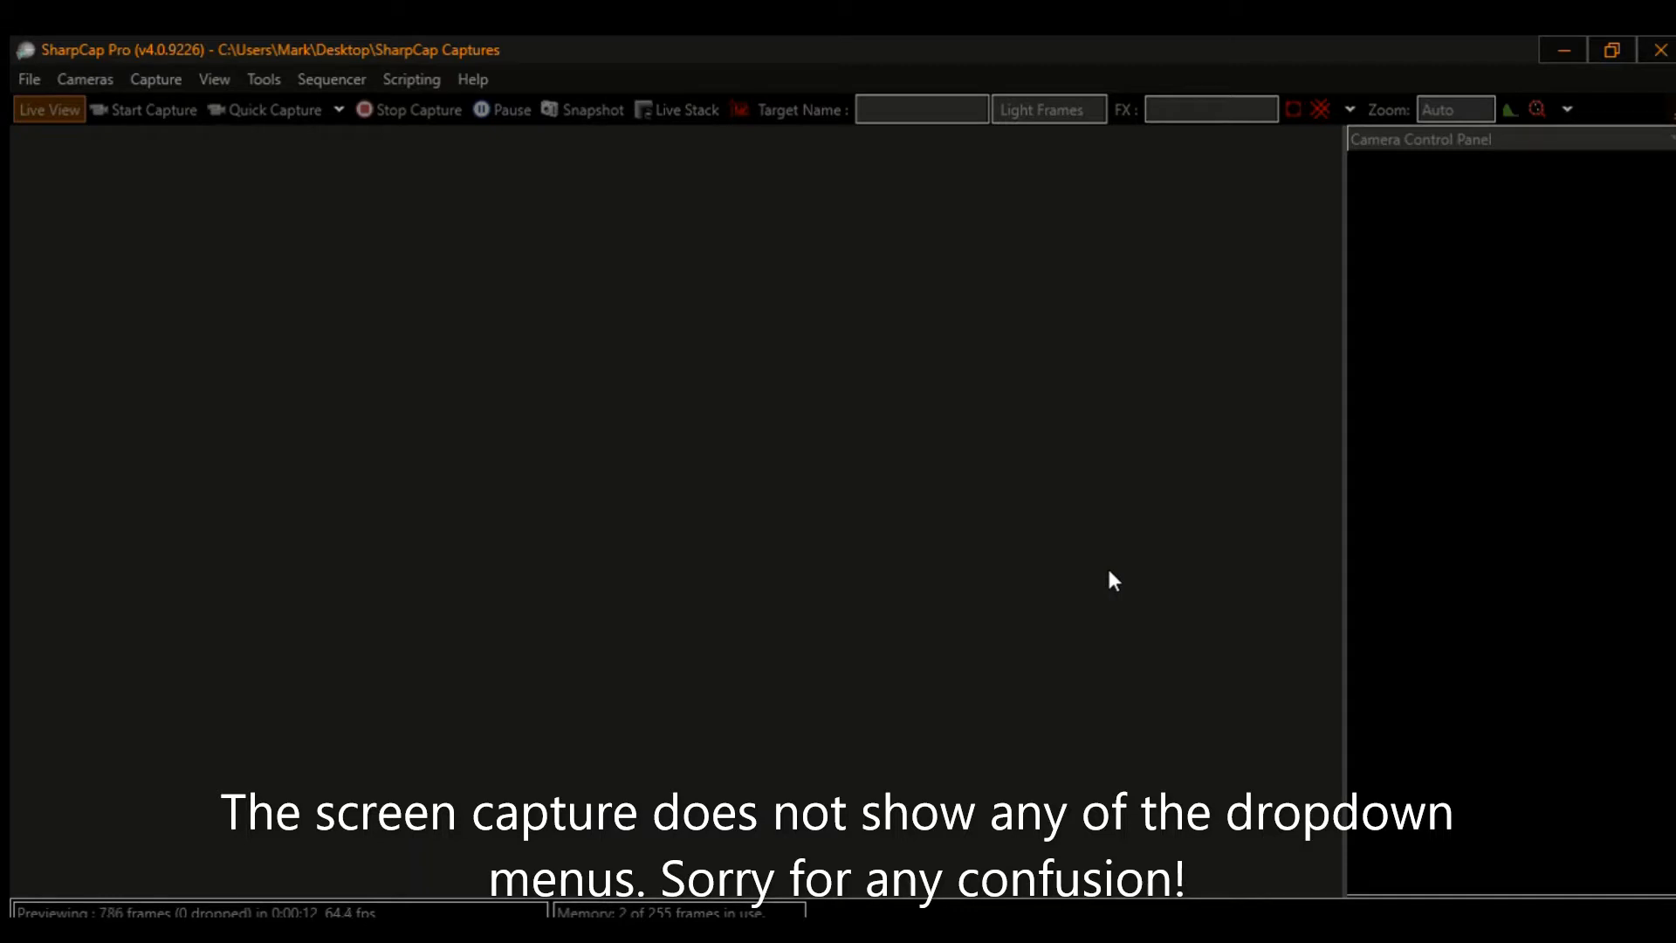
Step: Connect the Uranus-C camera and keep Debayer Preview on
left_click(85, 79)
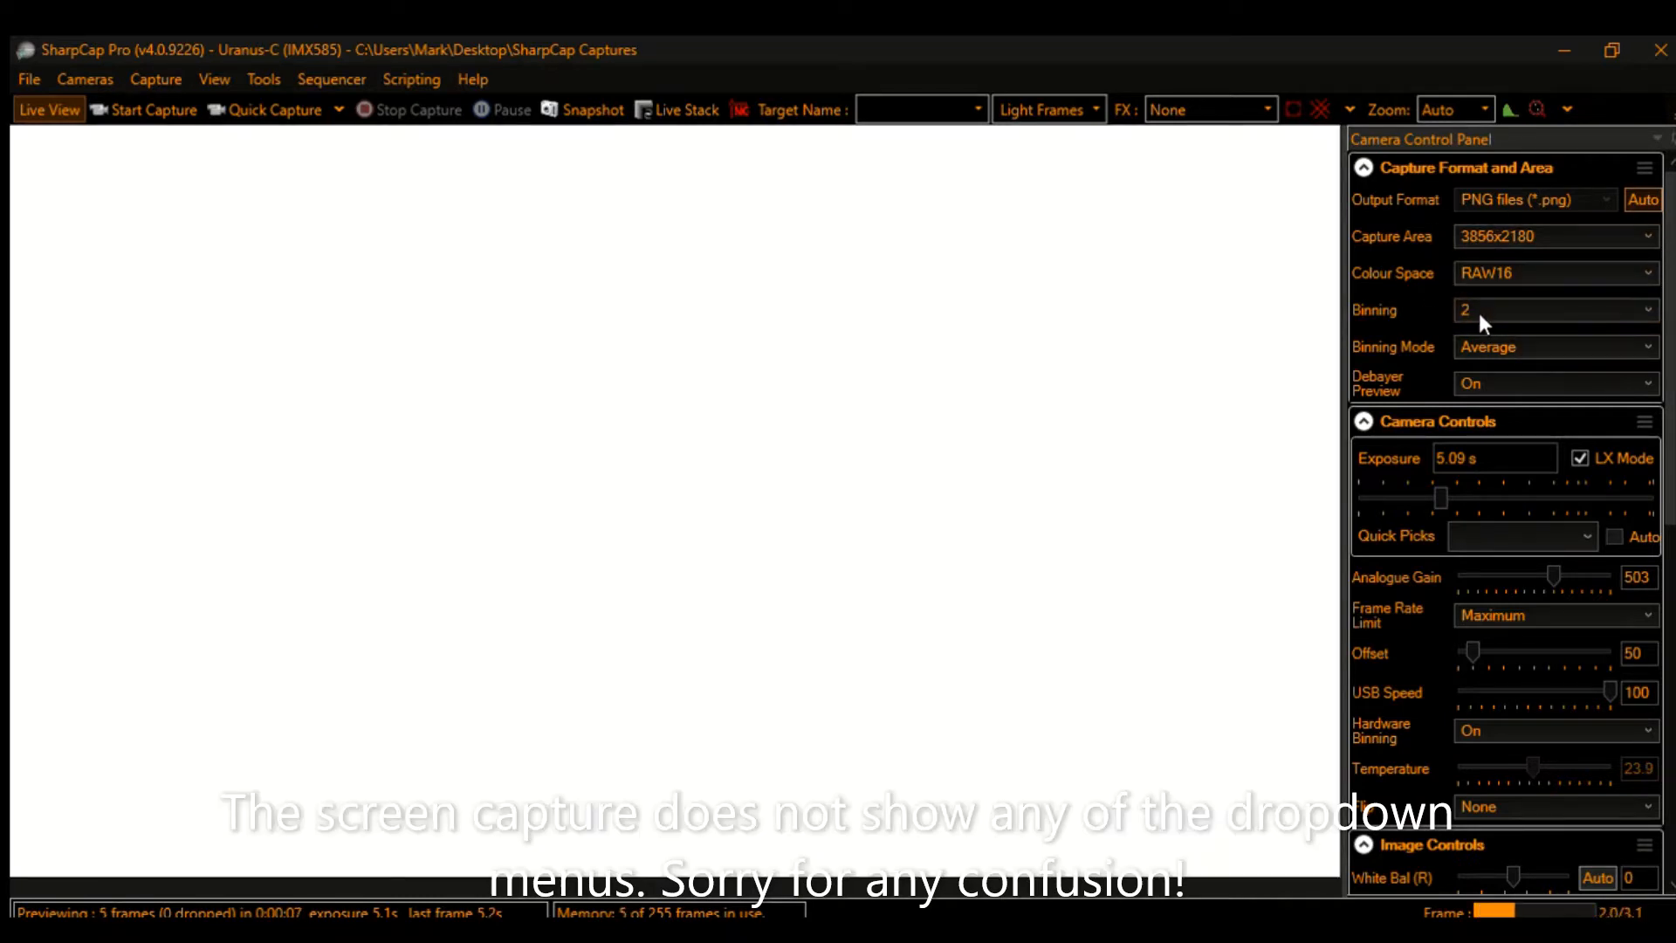
mouse_move(1465, 370)
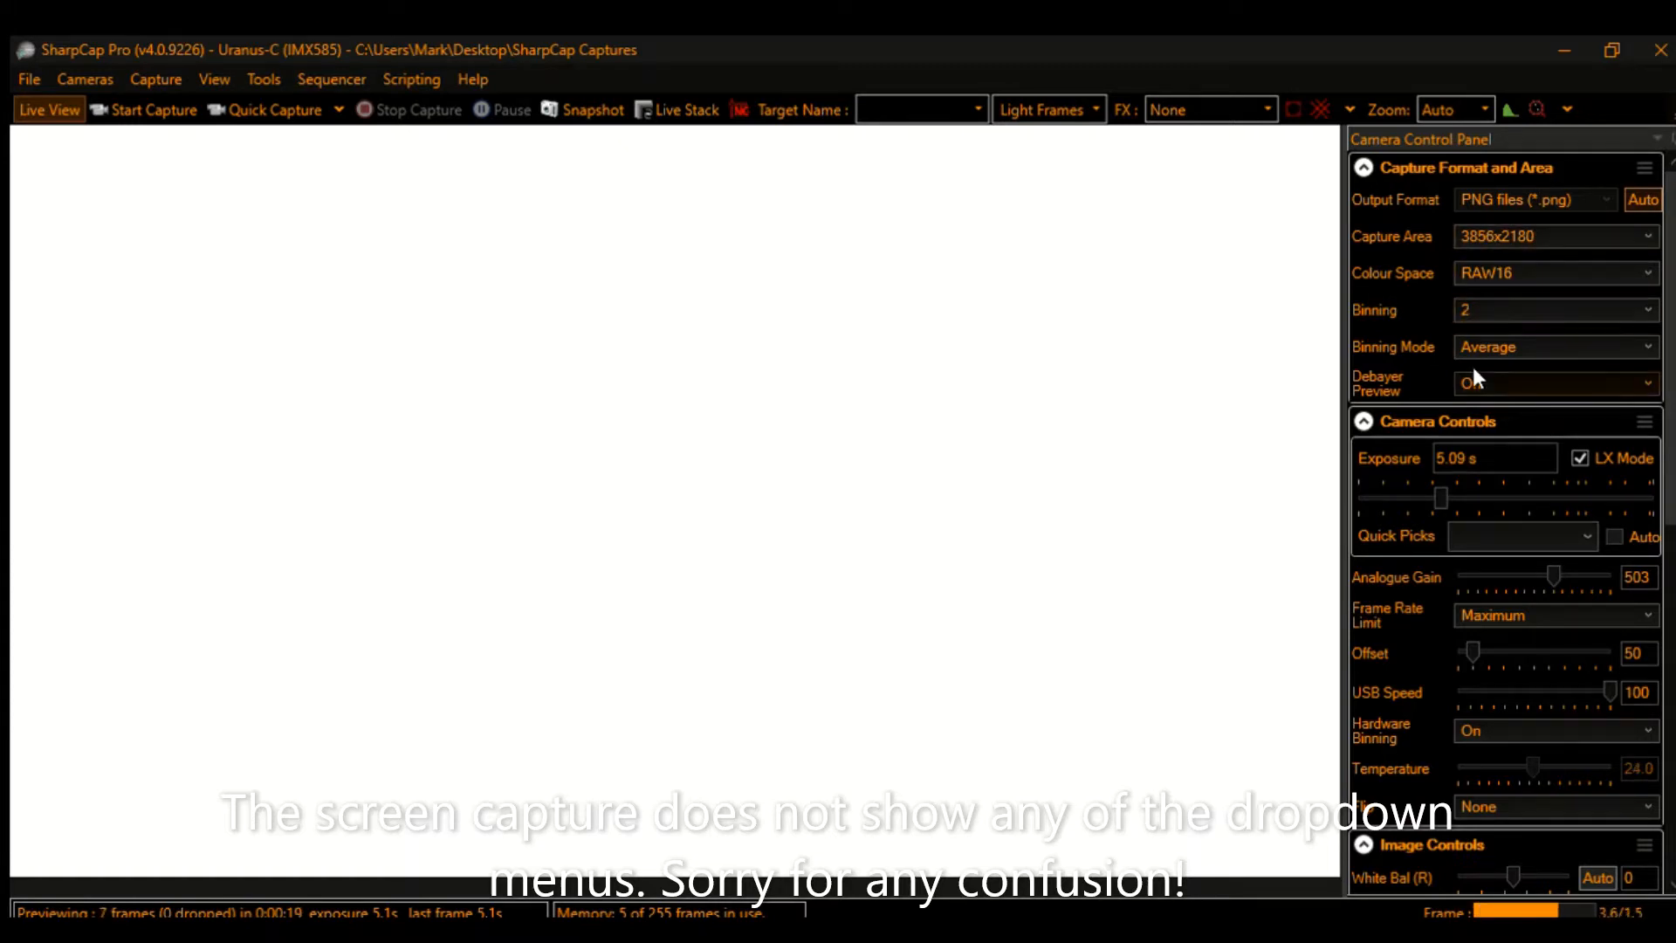
left_click(1553, 382)
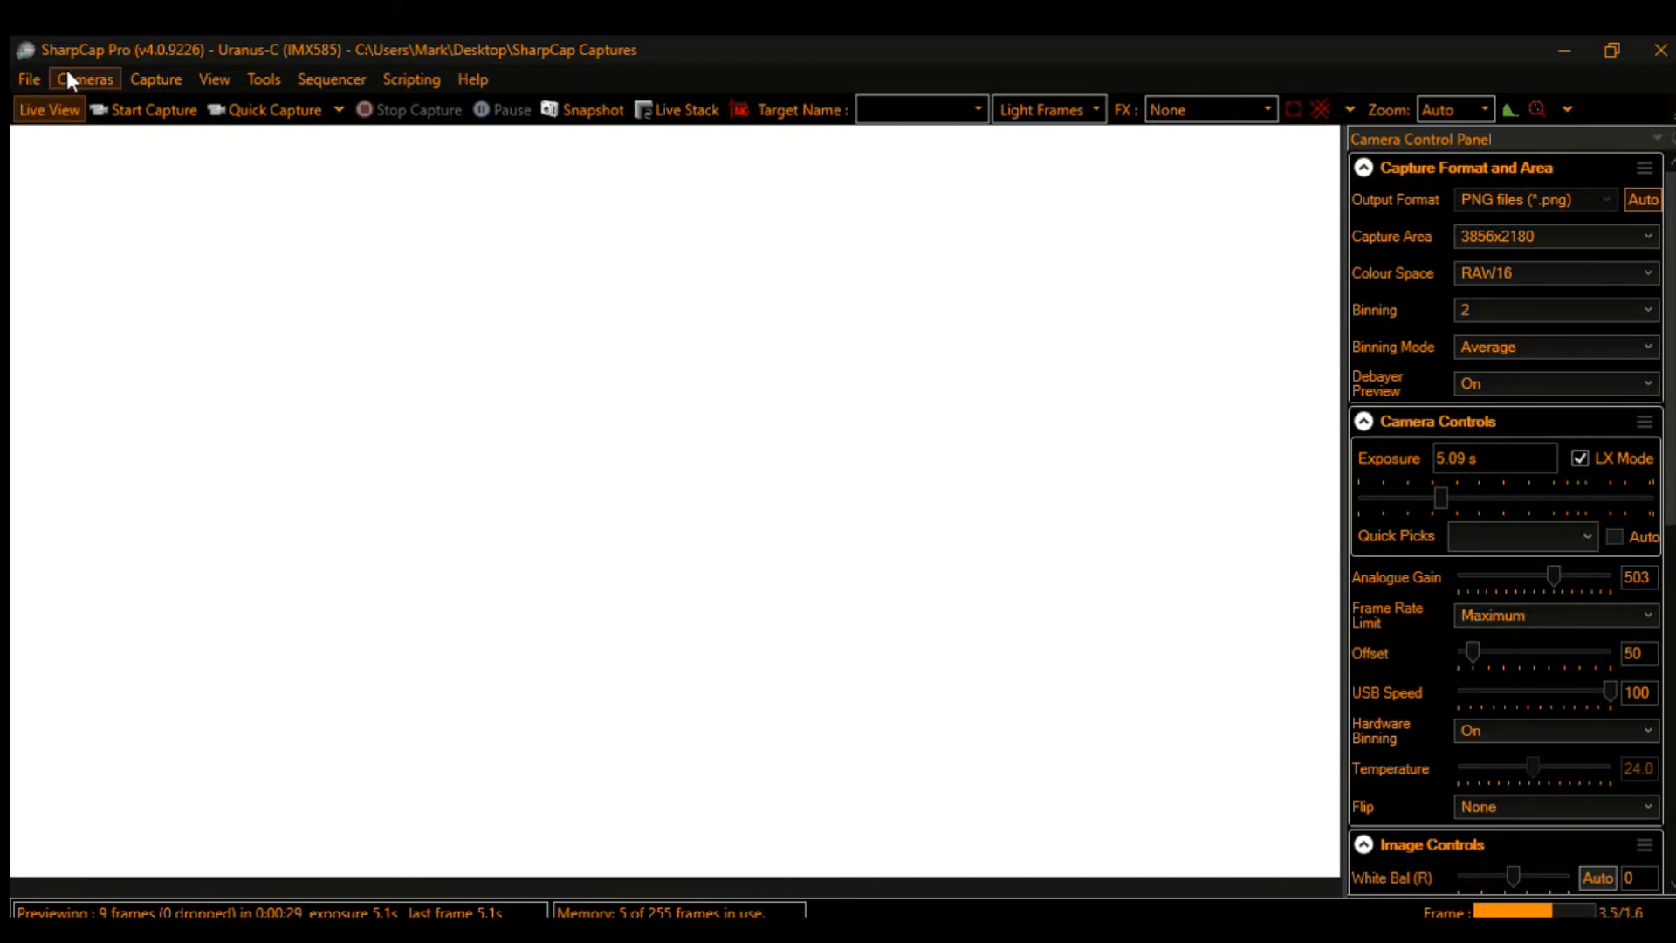
mouse_move(154, 79)
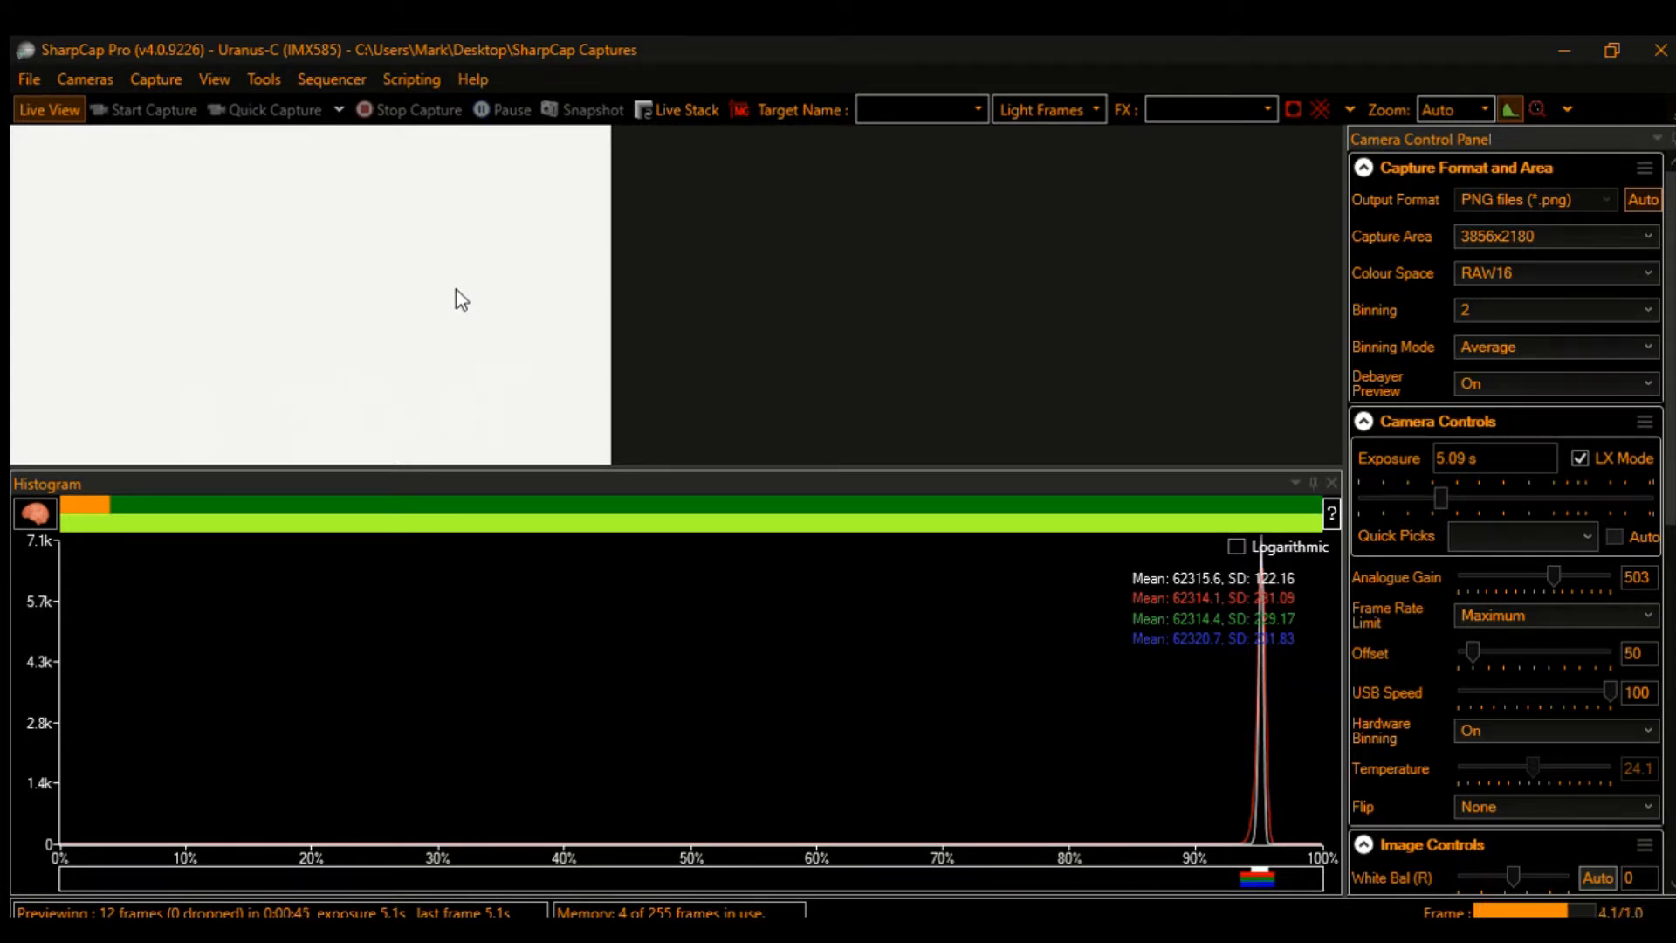
mouse_move(351, 311)
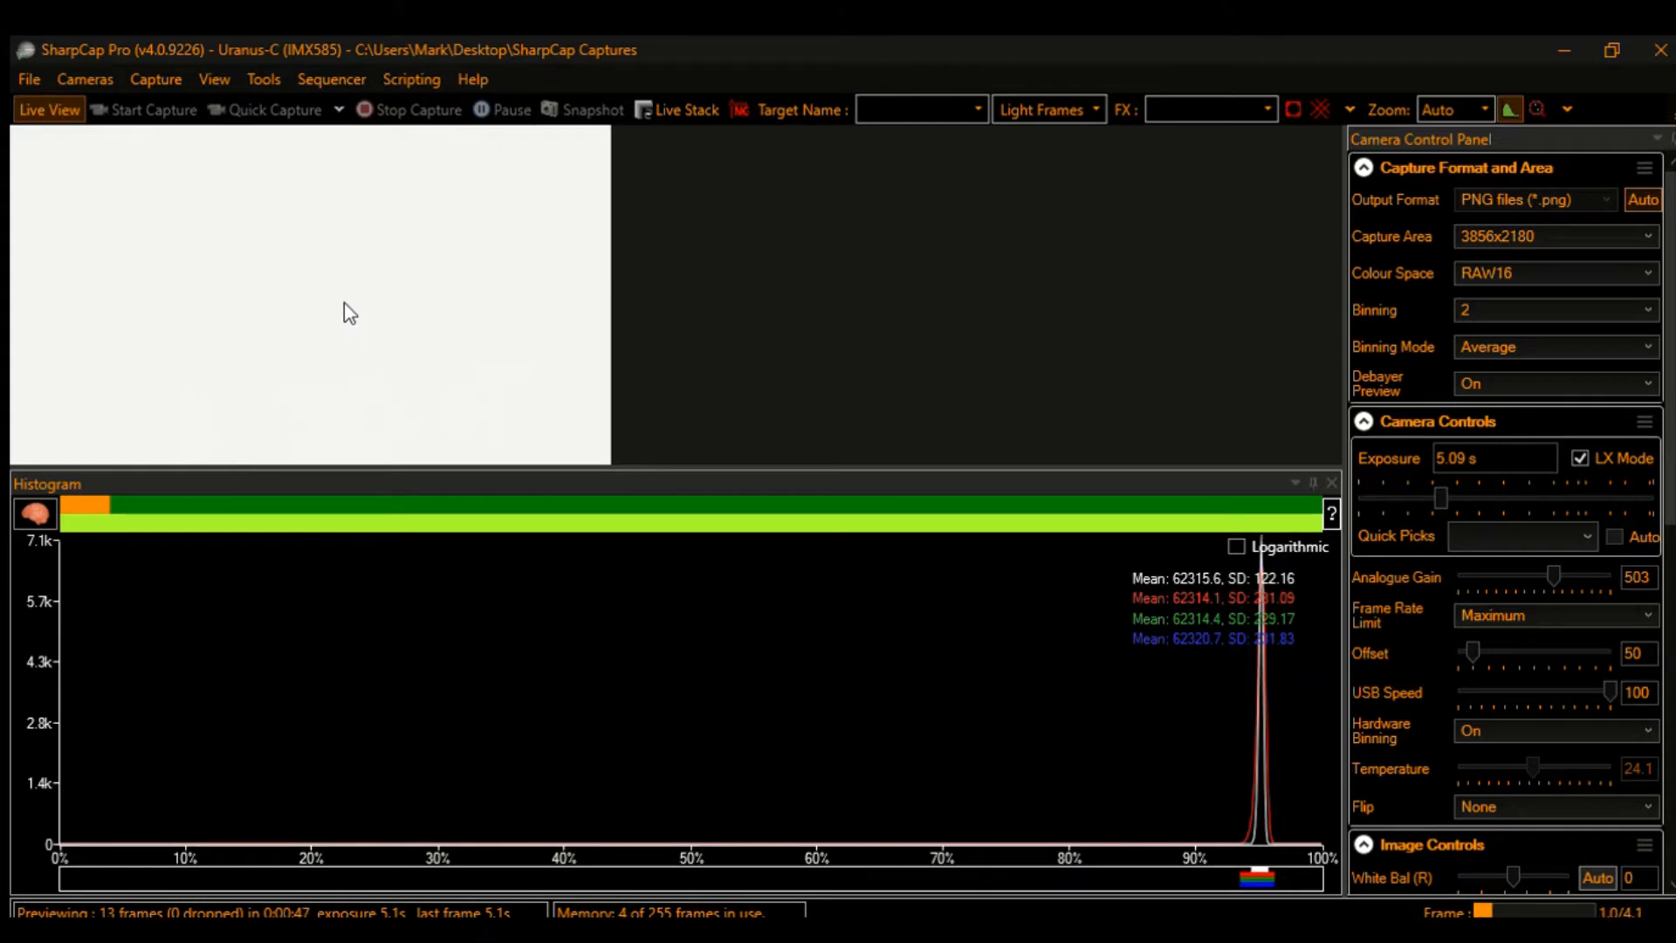
mouse_move(447, 167)
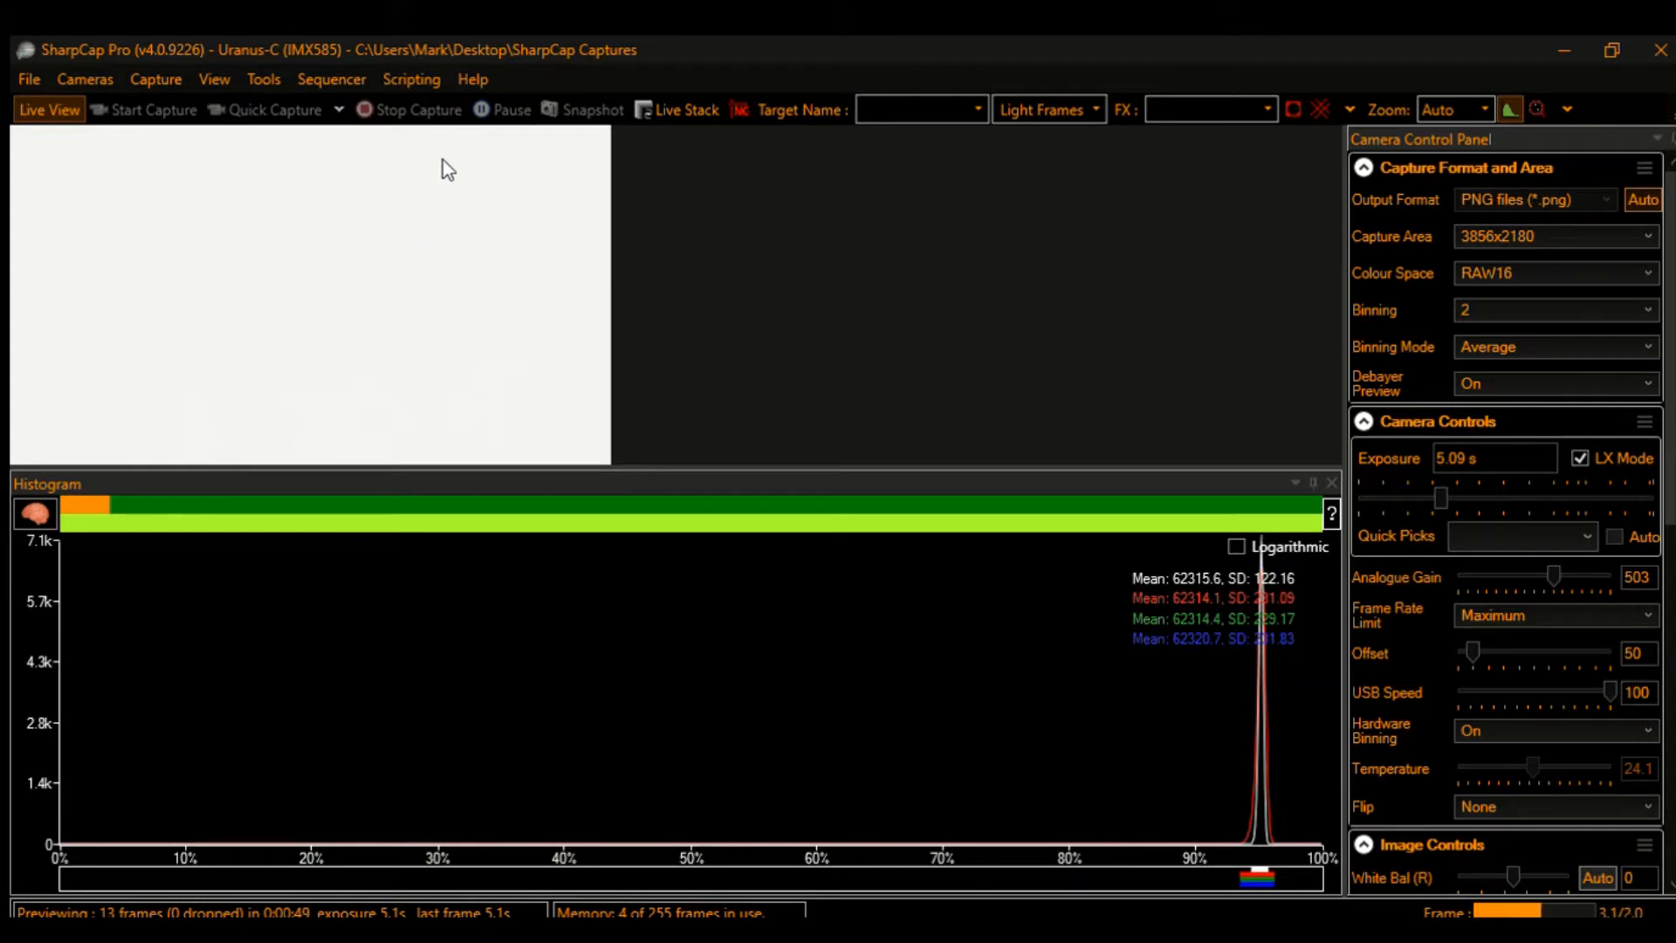
mouse_move(356, 408)
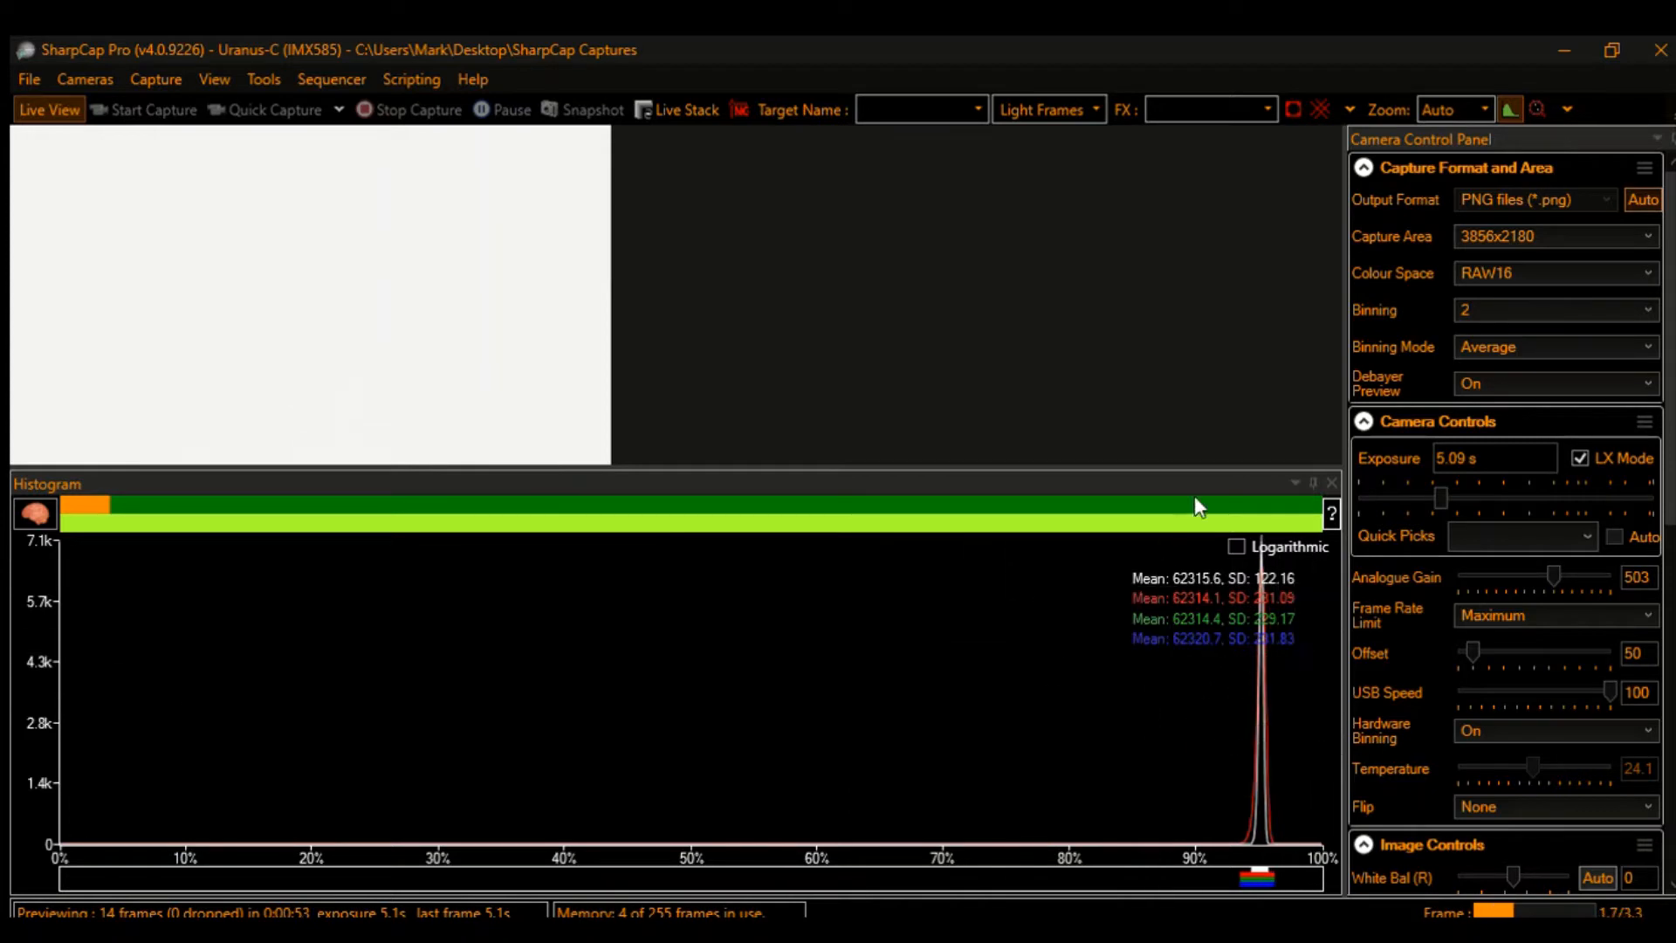
mouse_move(1272, 544)
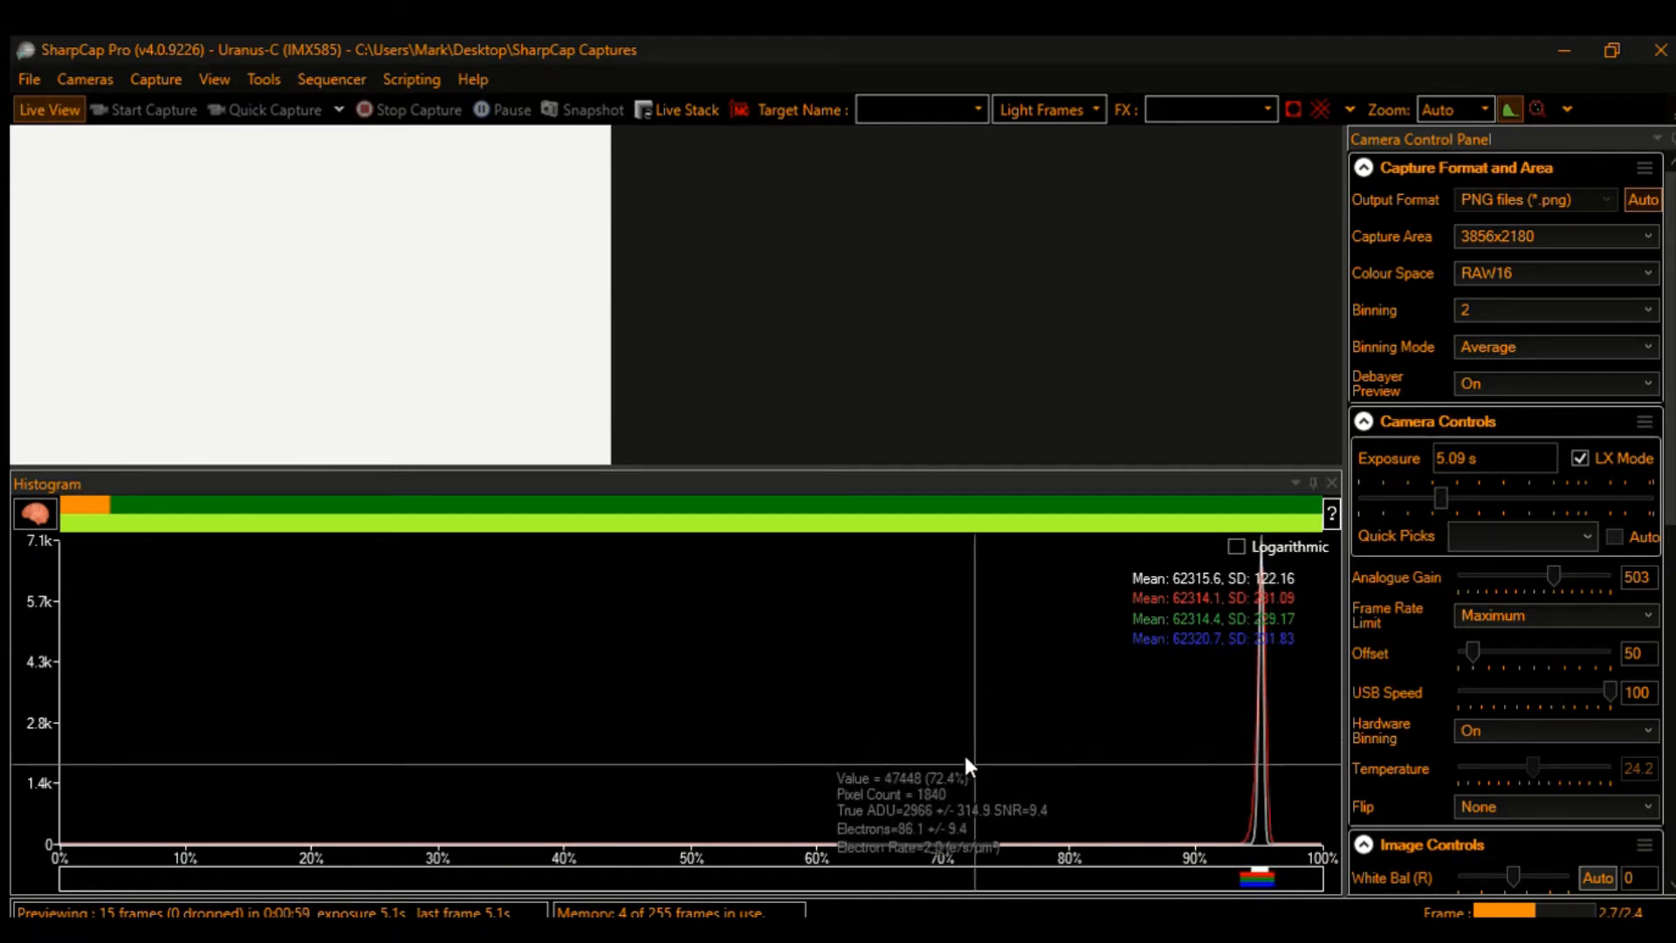
mouse_move(1368, 567)
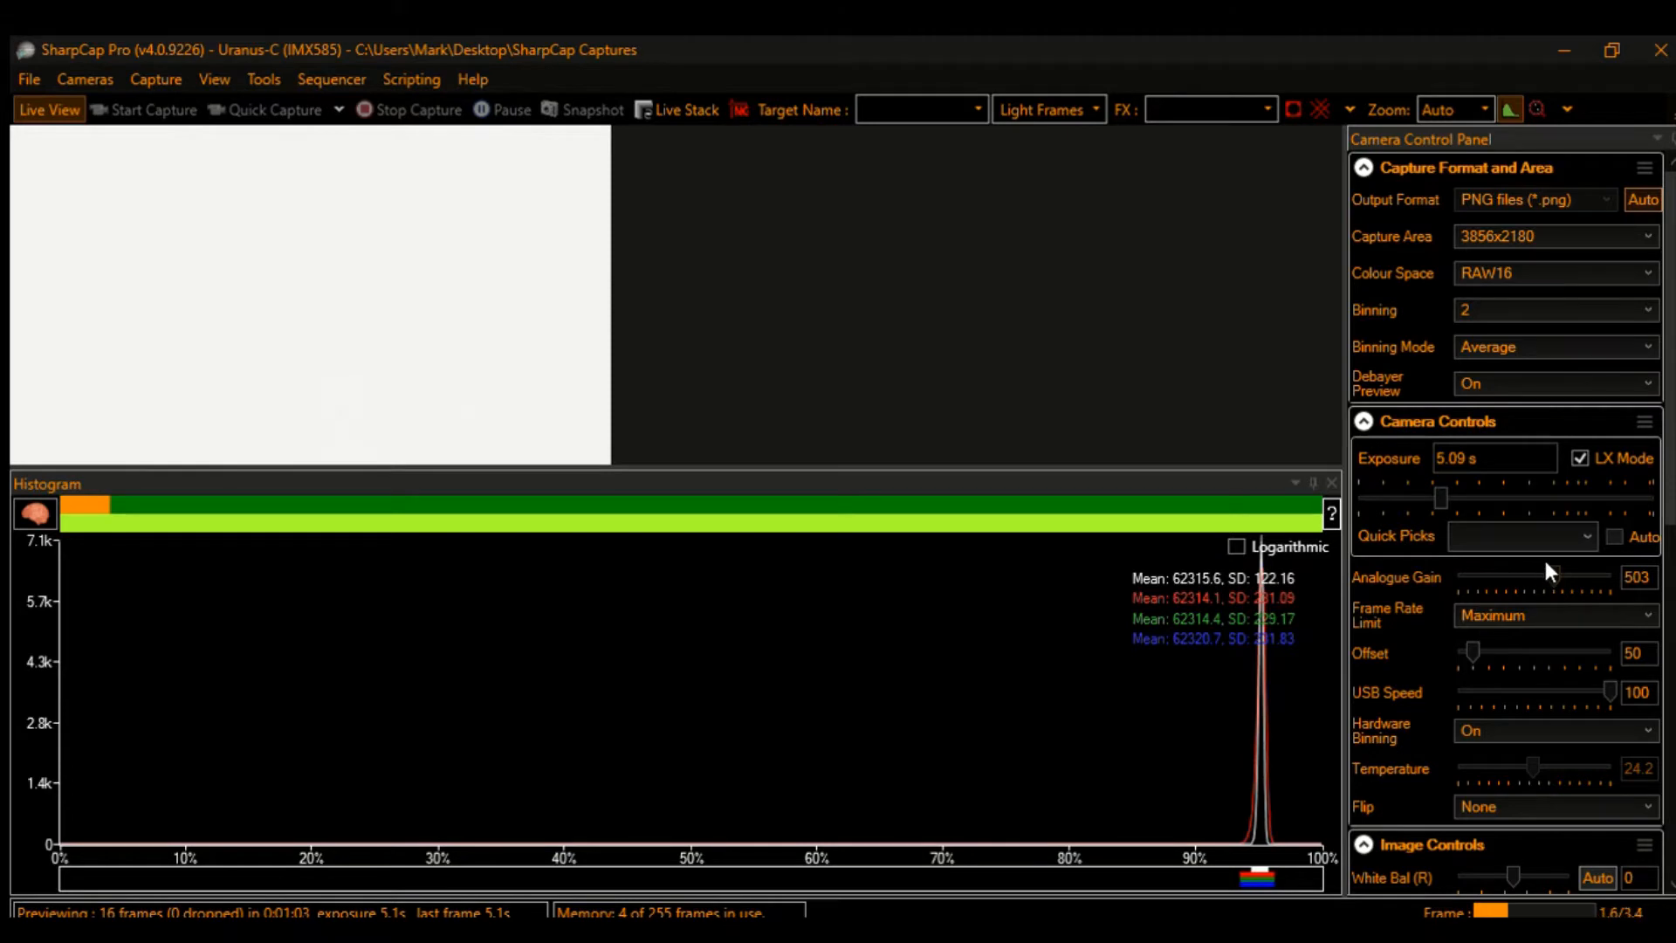
Step: Drag Analogue Gain down to 0
left_click_drag(1551, 575, 1454, 575)
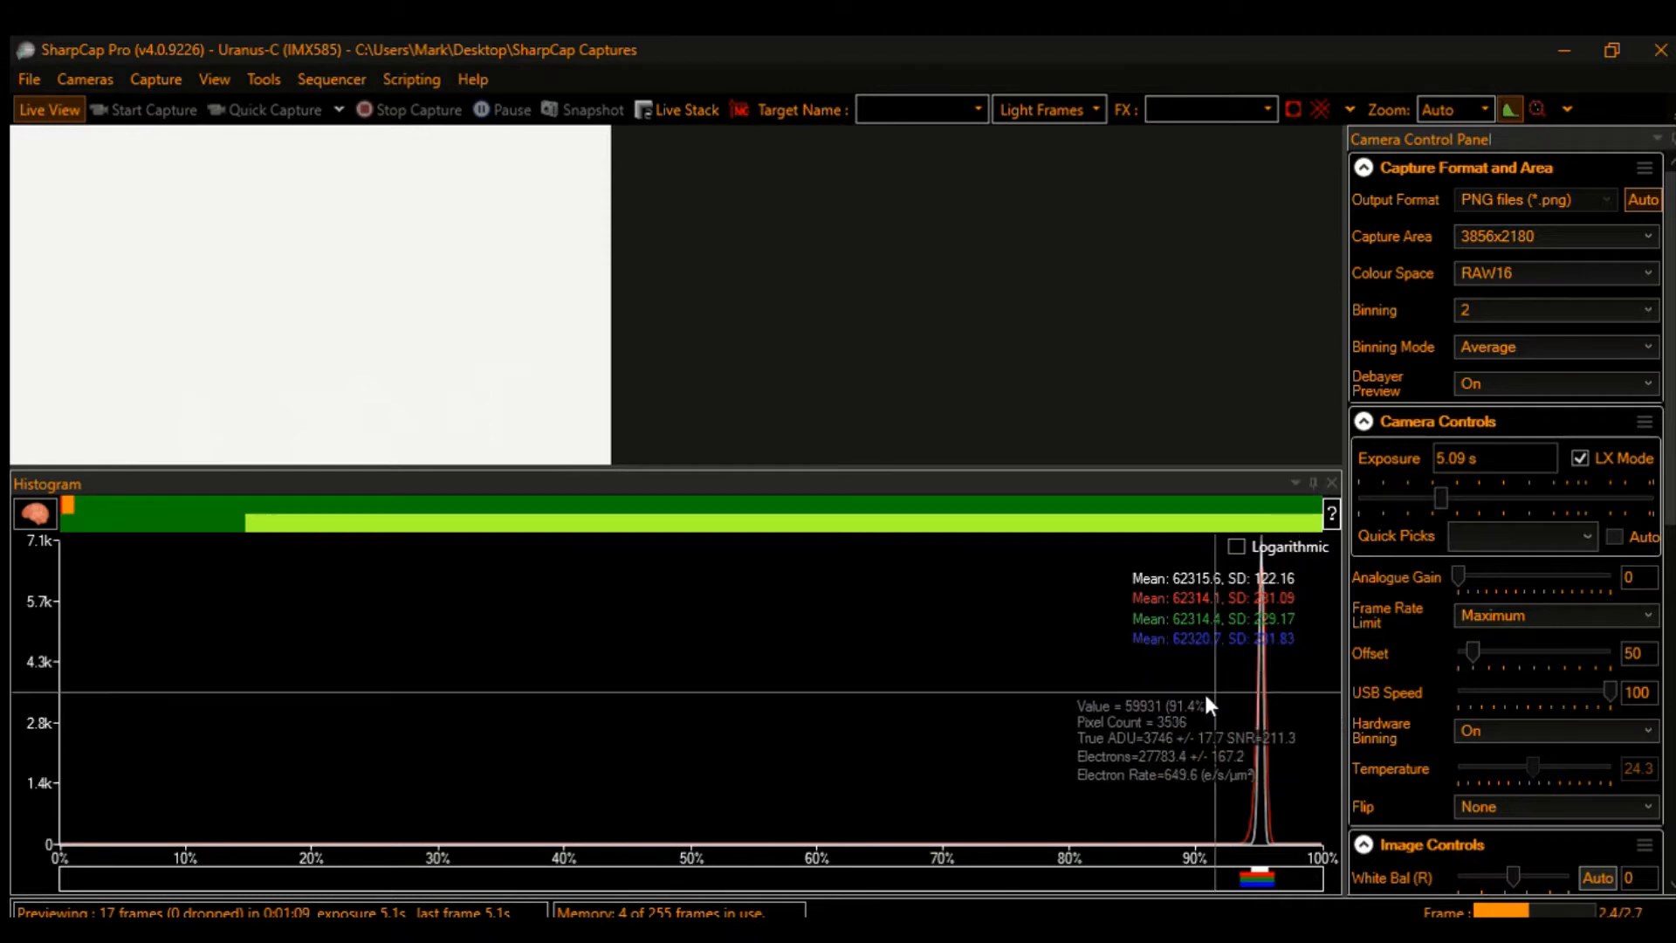
mouse_move(1443, 556)
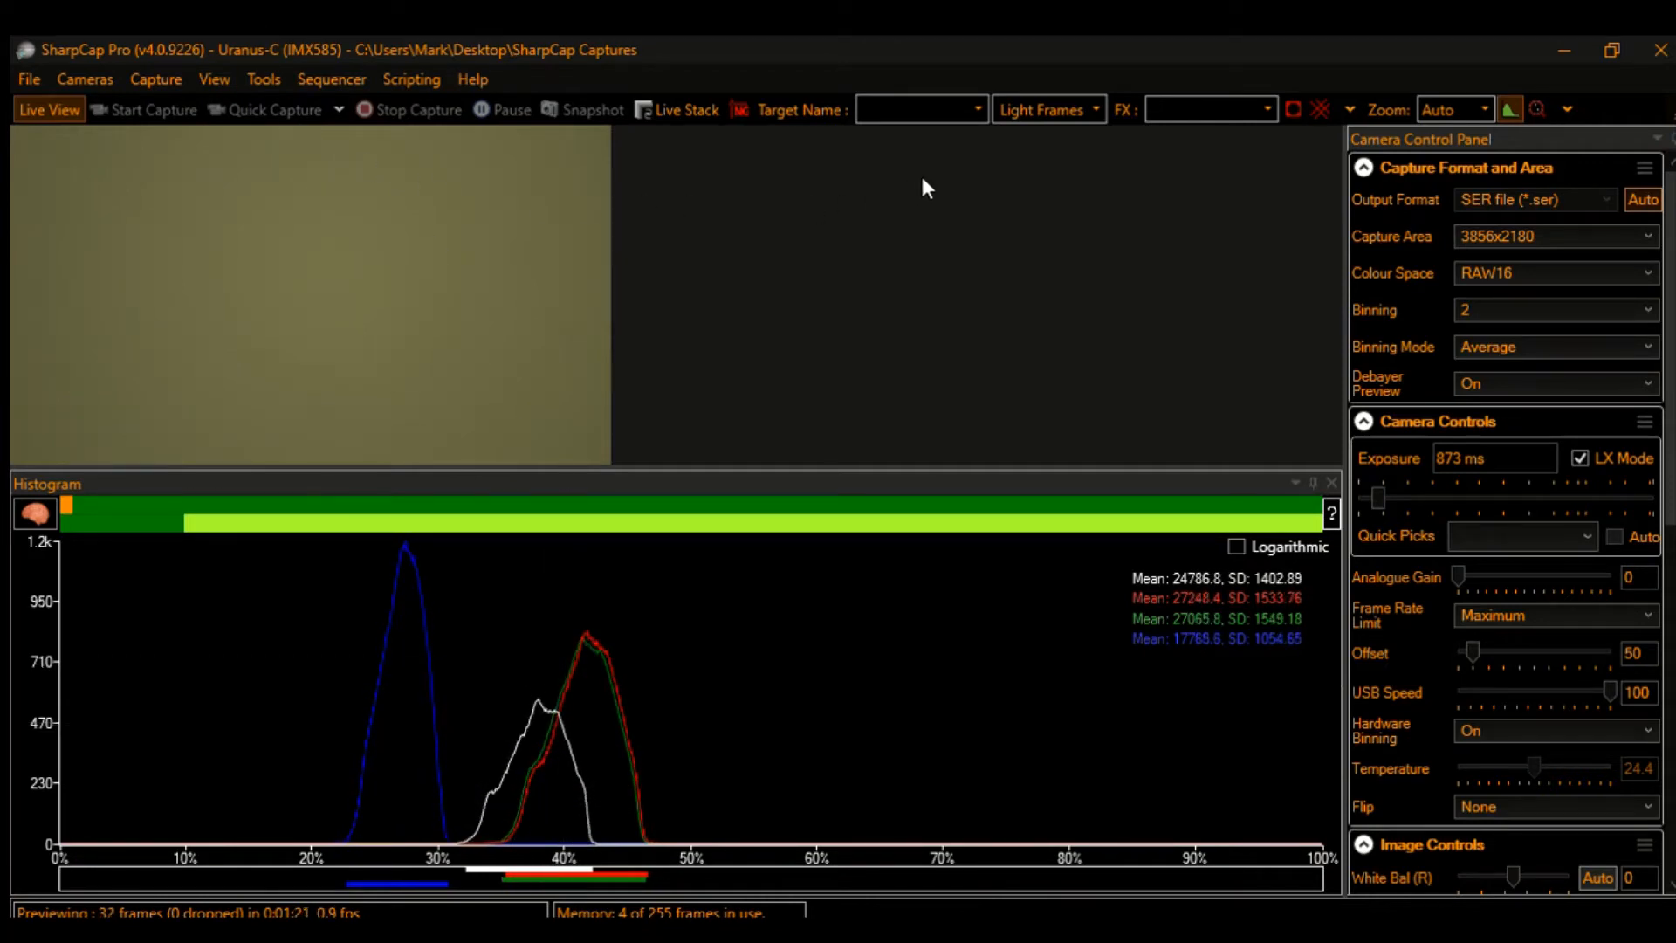
mouse_move(374, 449)
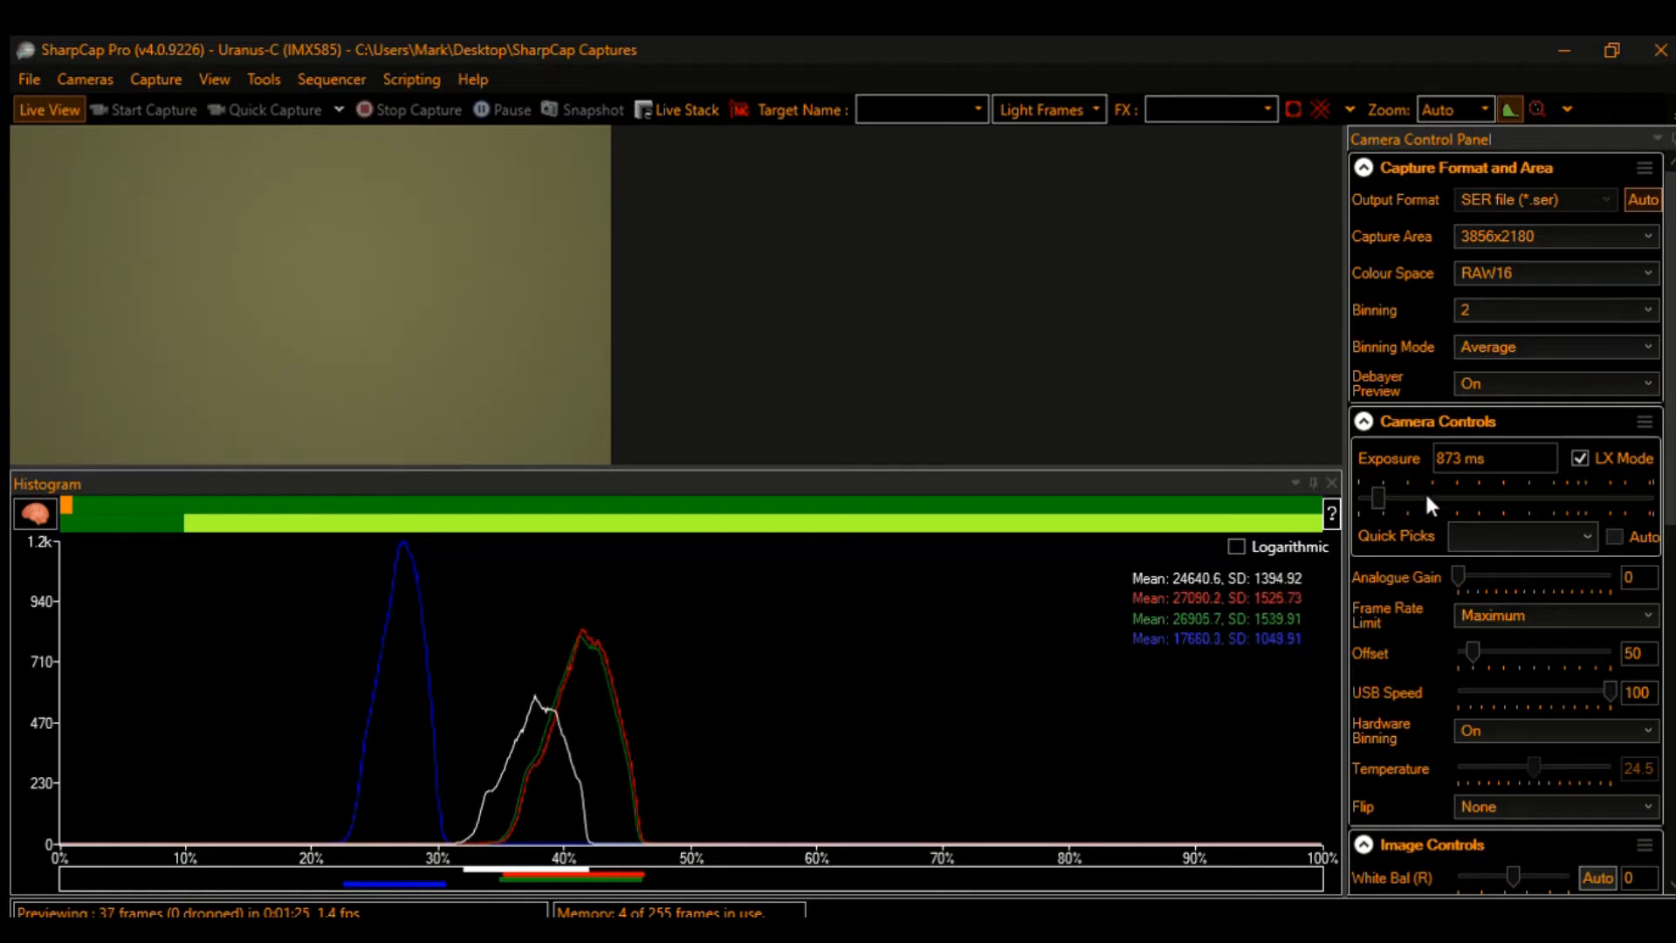
mouse_move(1371, 495)
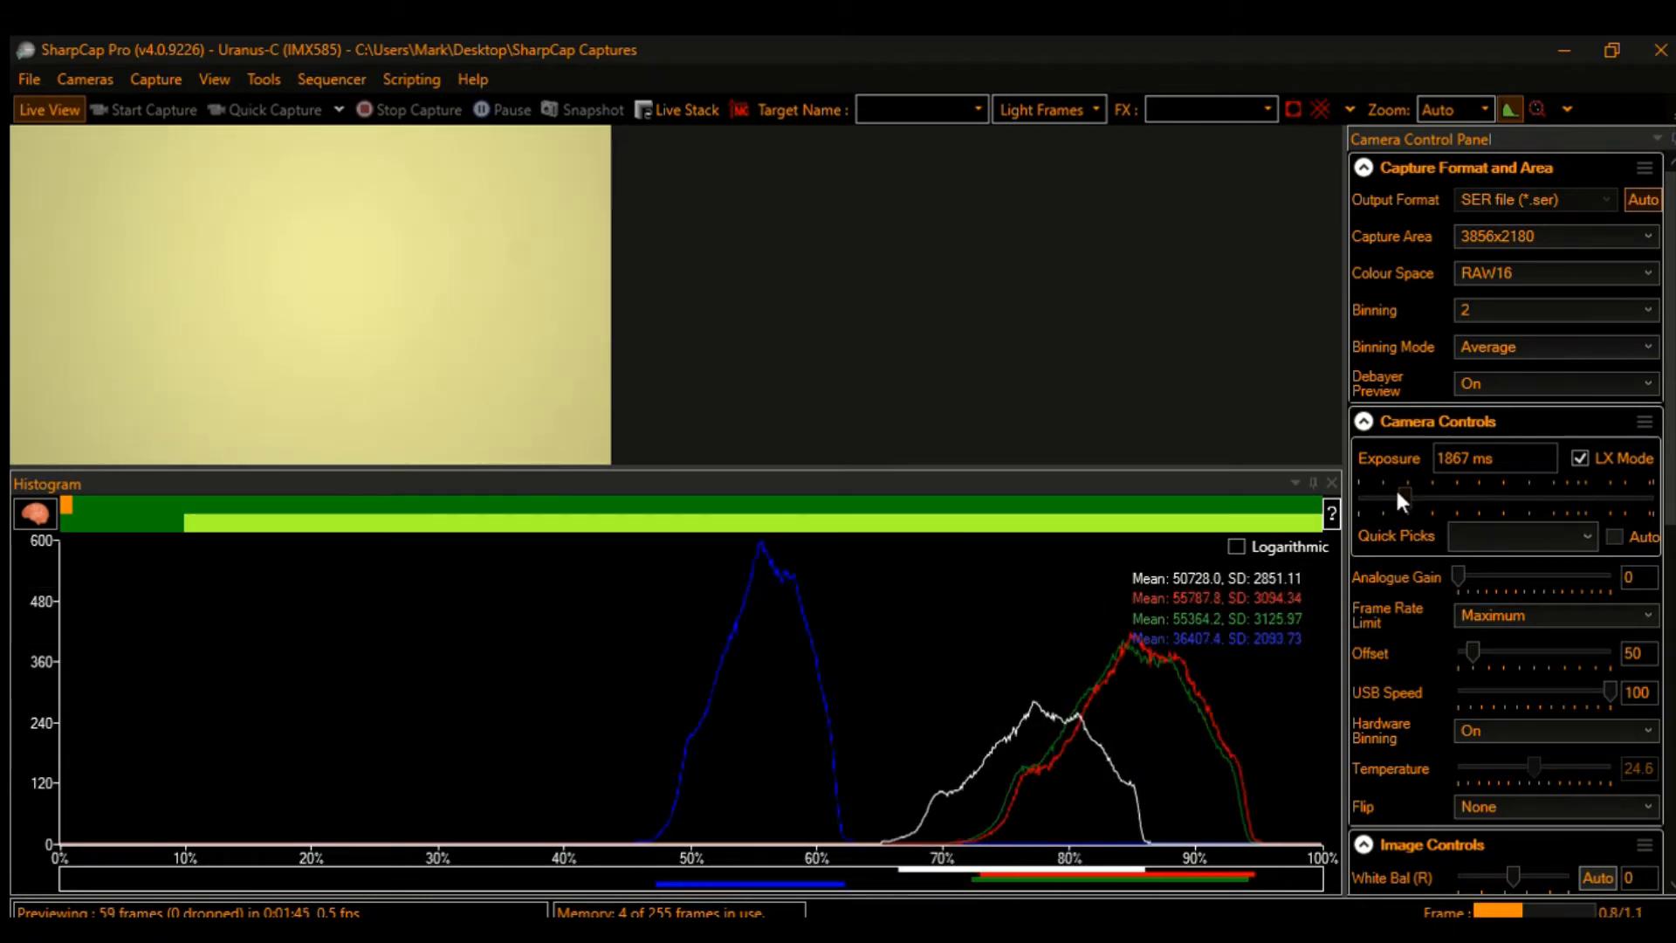
Step: Shorten the exposure to about 1571 ms
left_click_drag(1438, 481, 1401, 481)
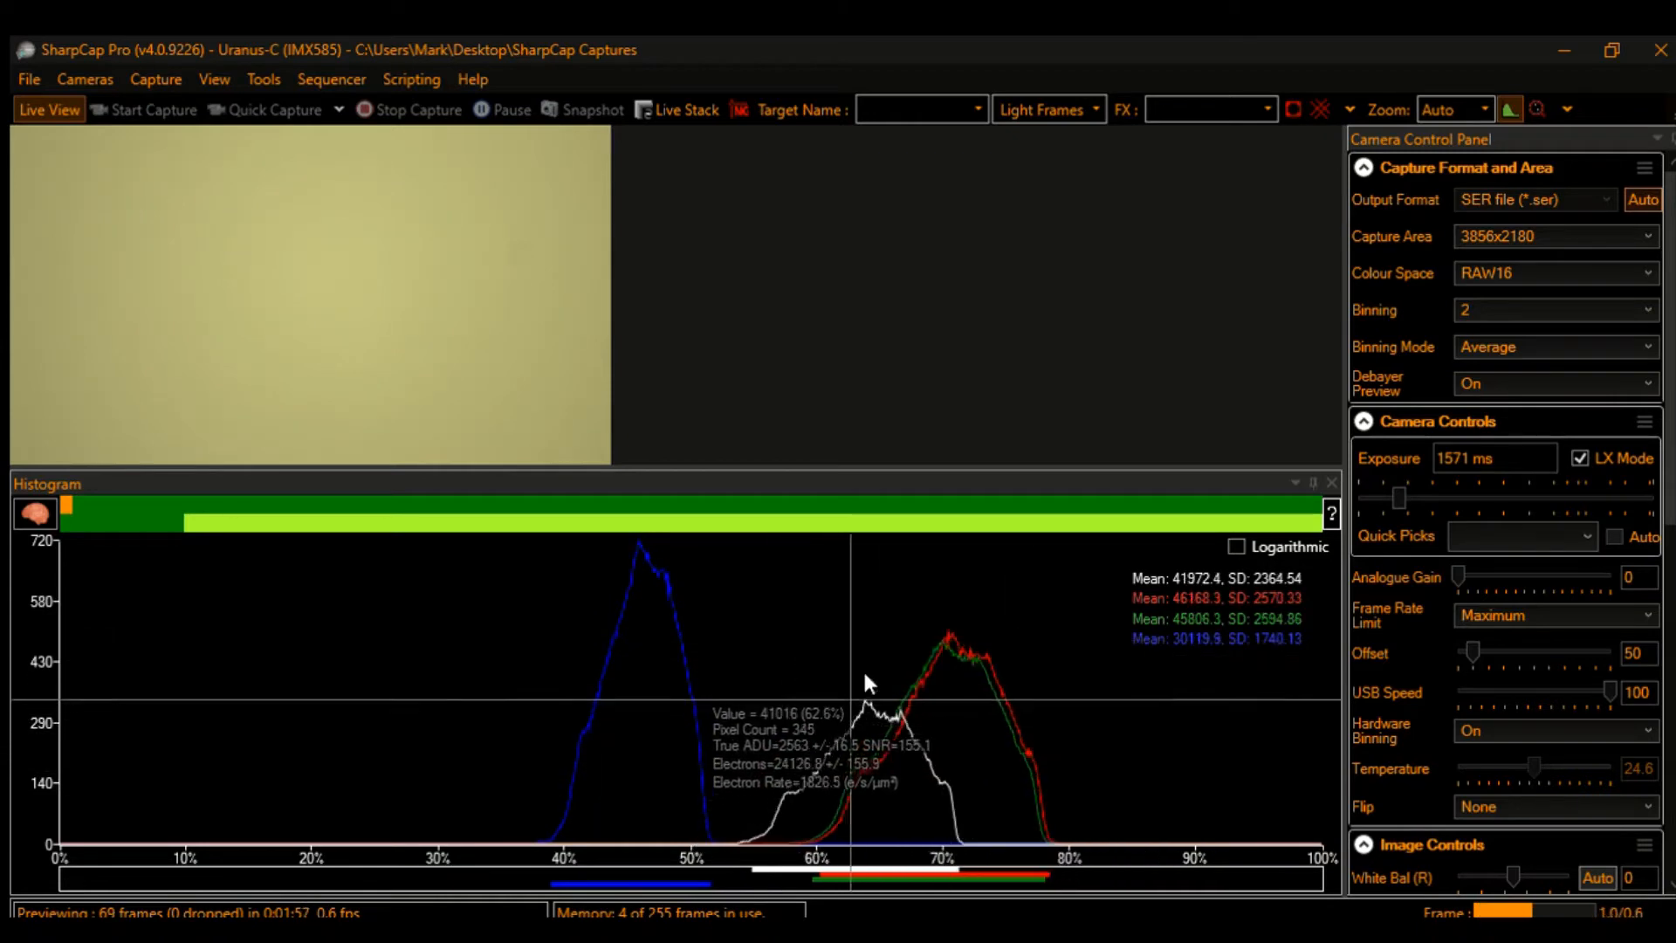
mouse_move(391, 396)
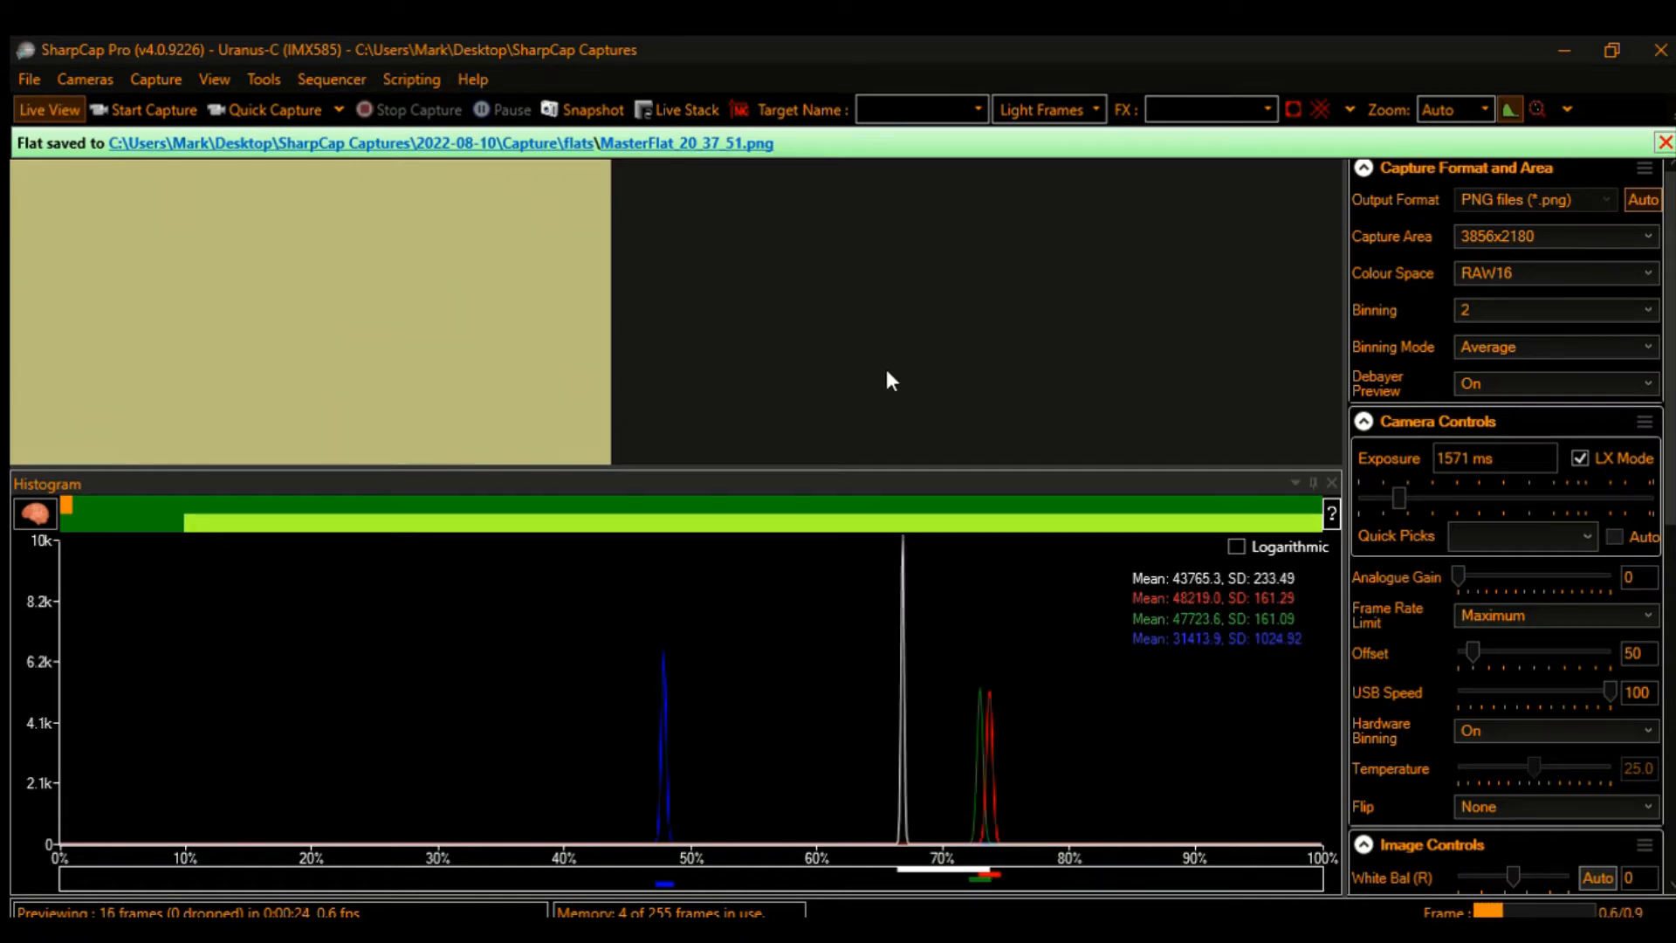
mouse_move(777, 361)
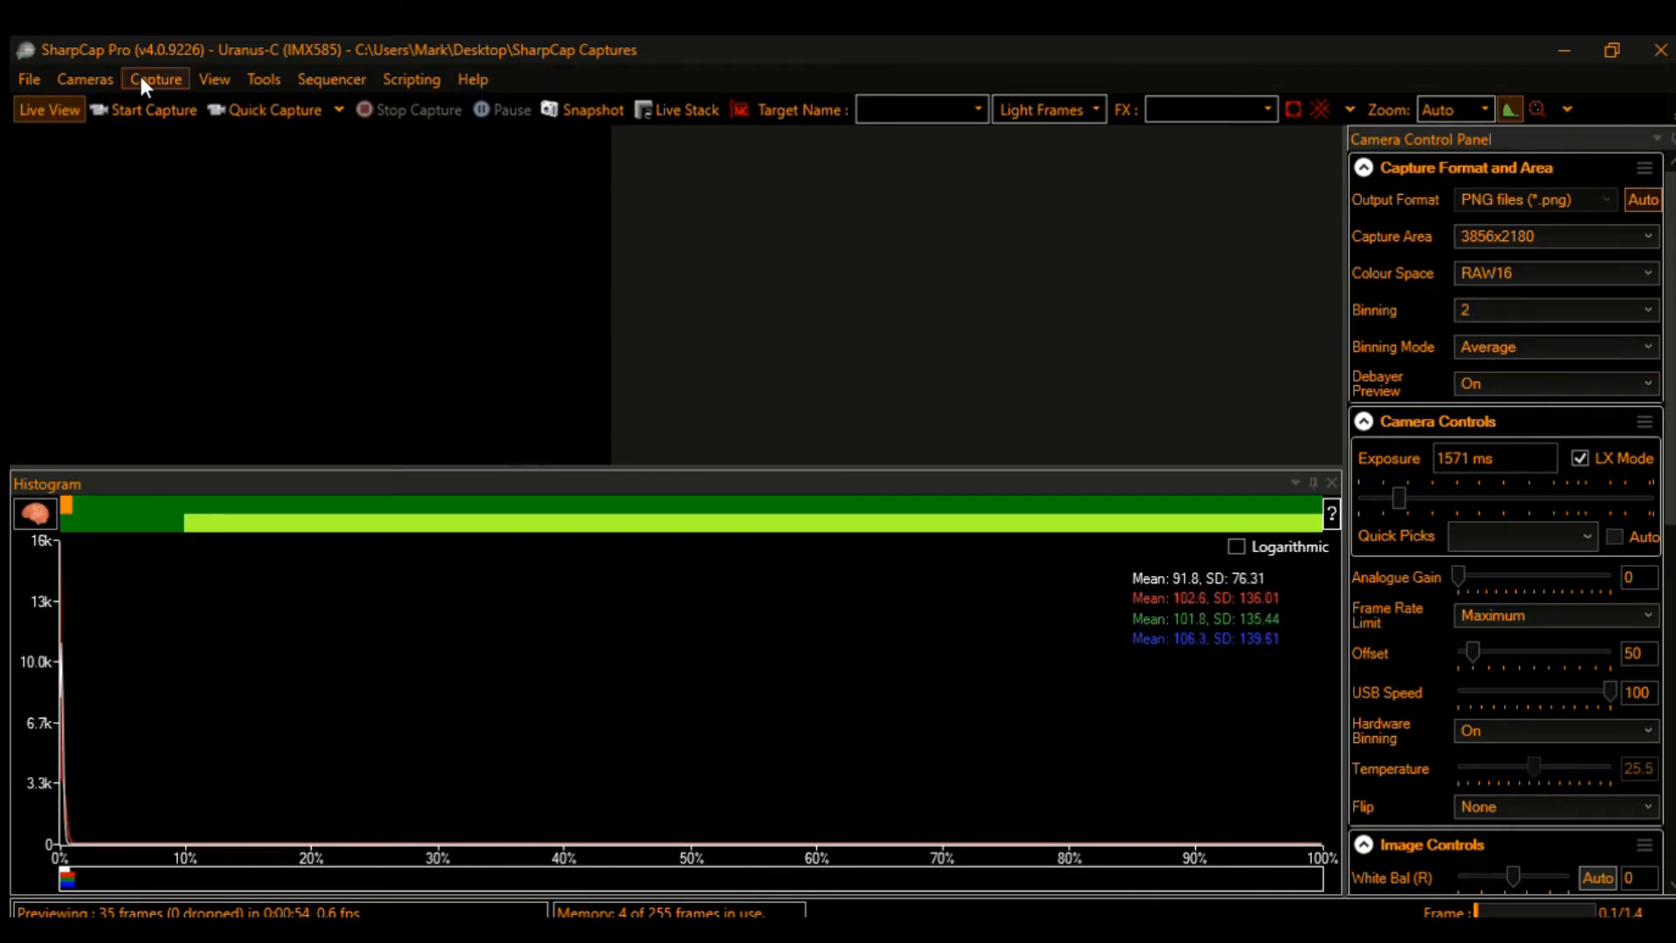
mouse_move(186, 221)
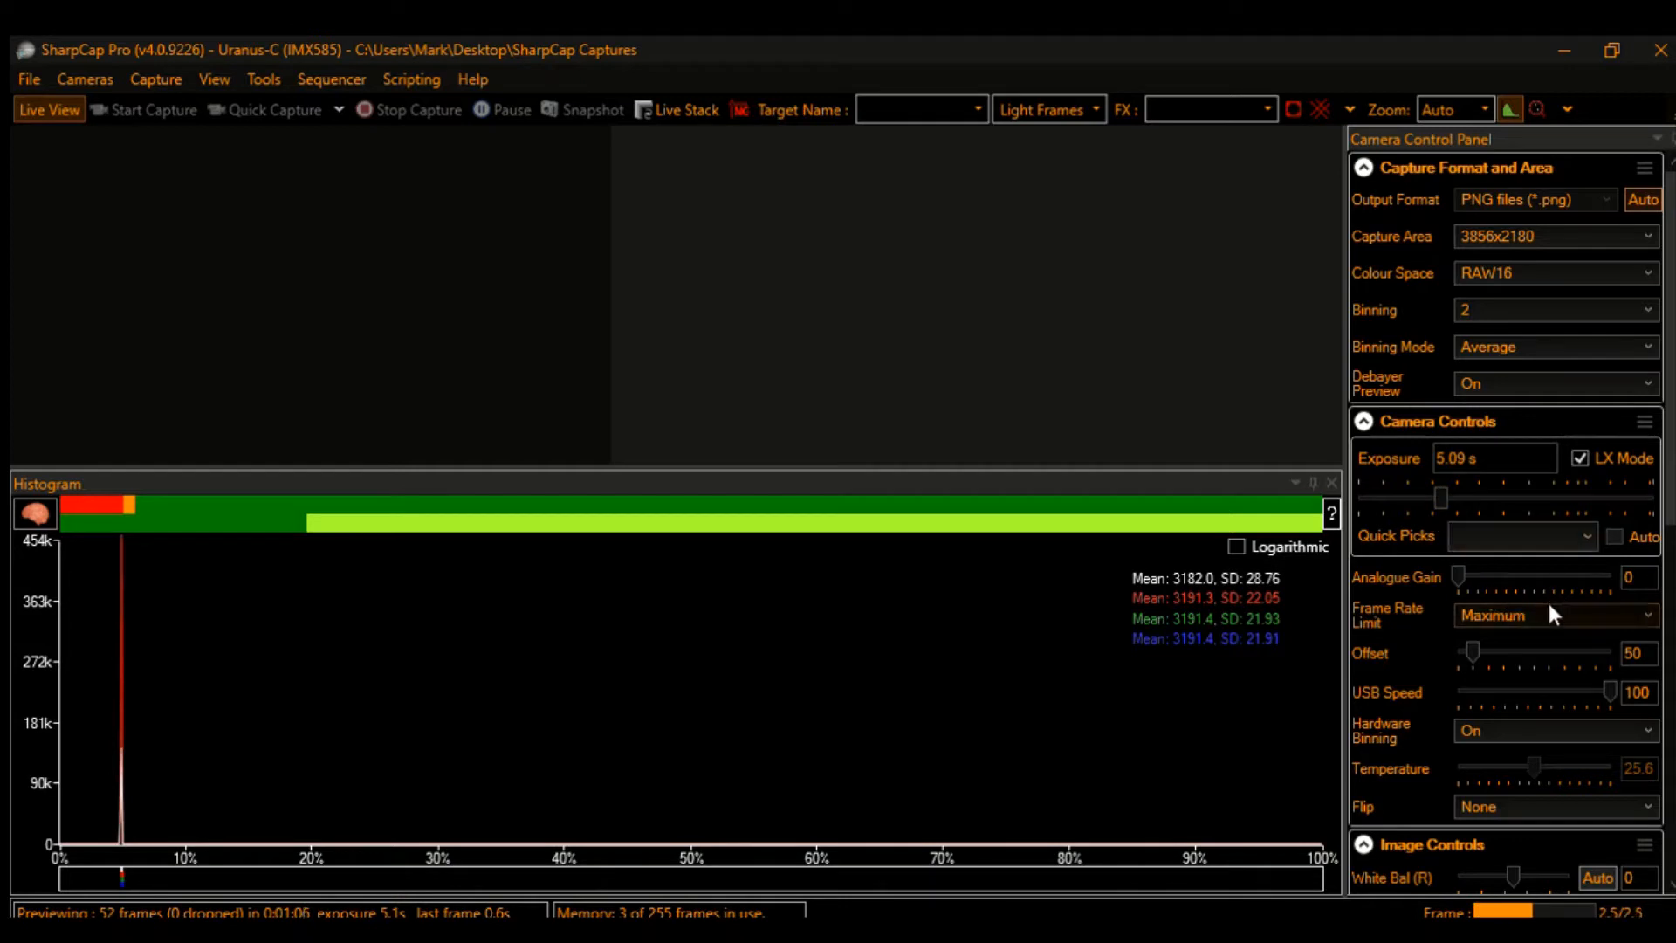
mouse_move(1454, 575)
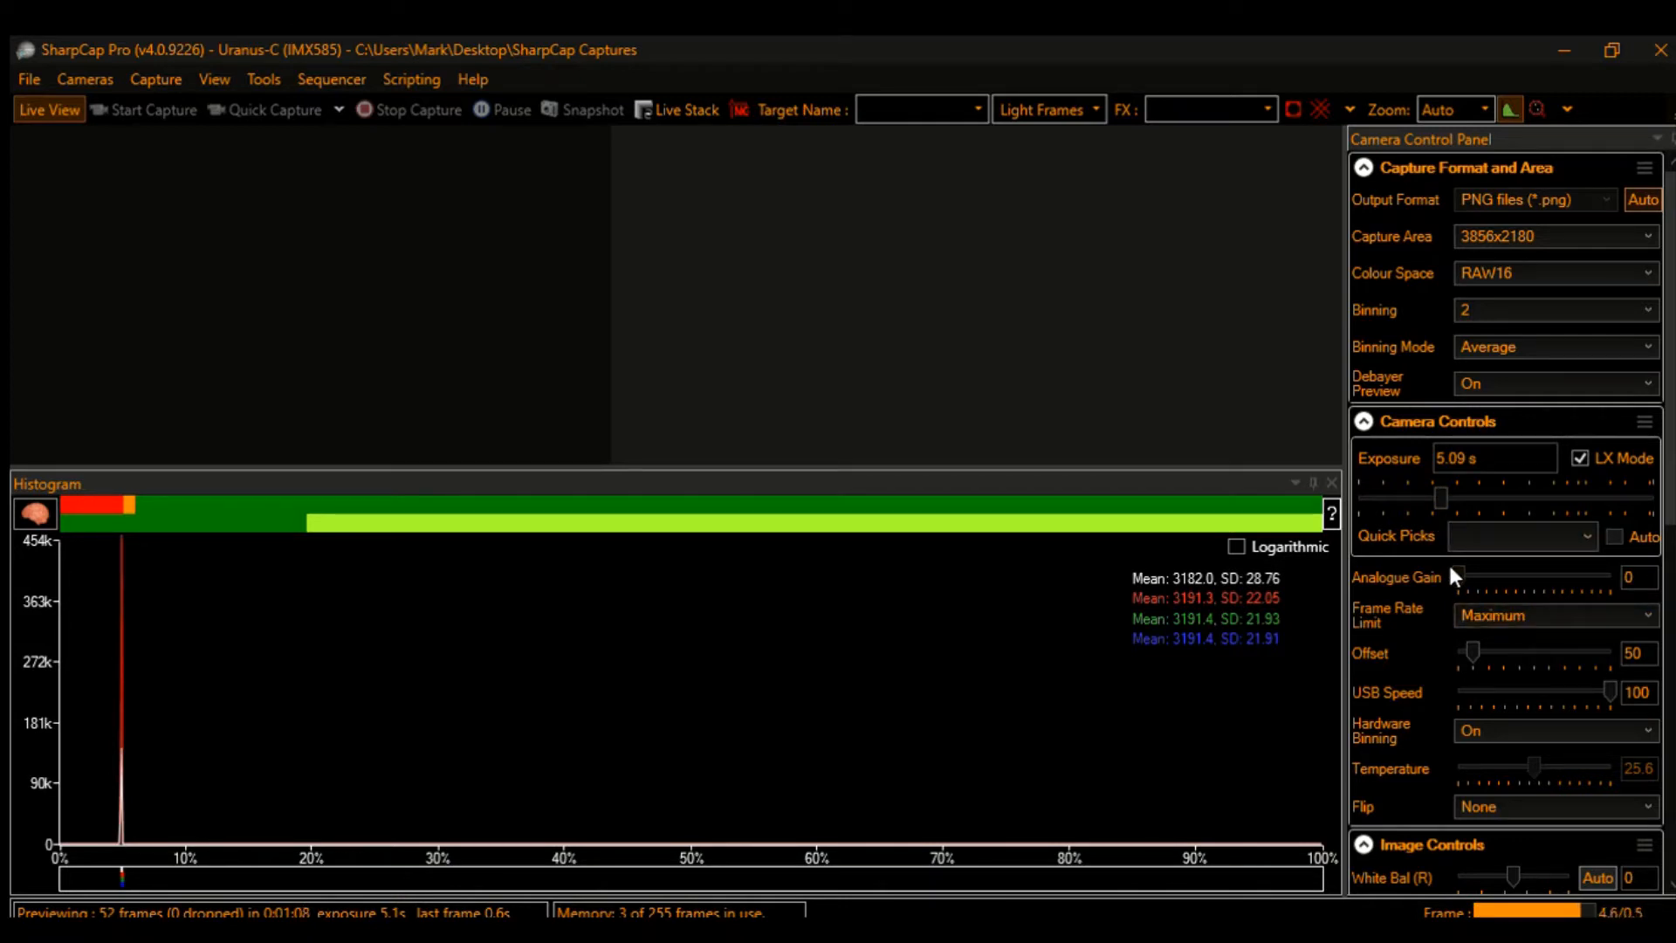
Step: Raise Analogue Gain to 503 and start the FITS capture
left_click_drag(1454, 576, 1482, 577)
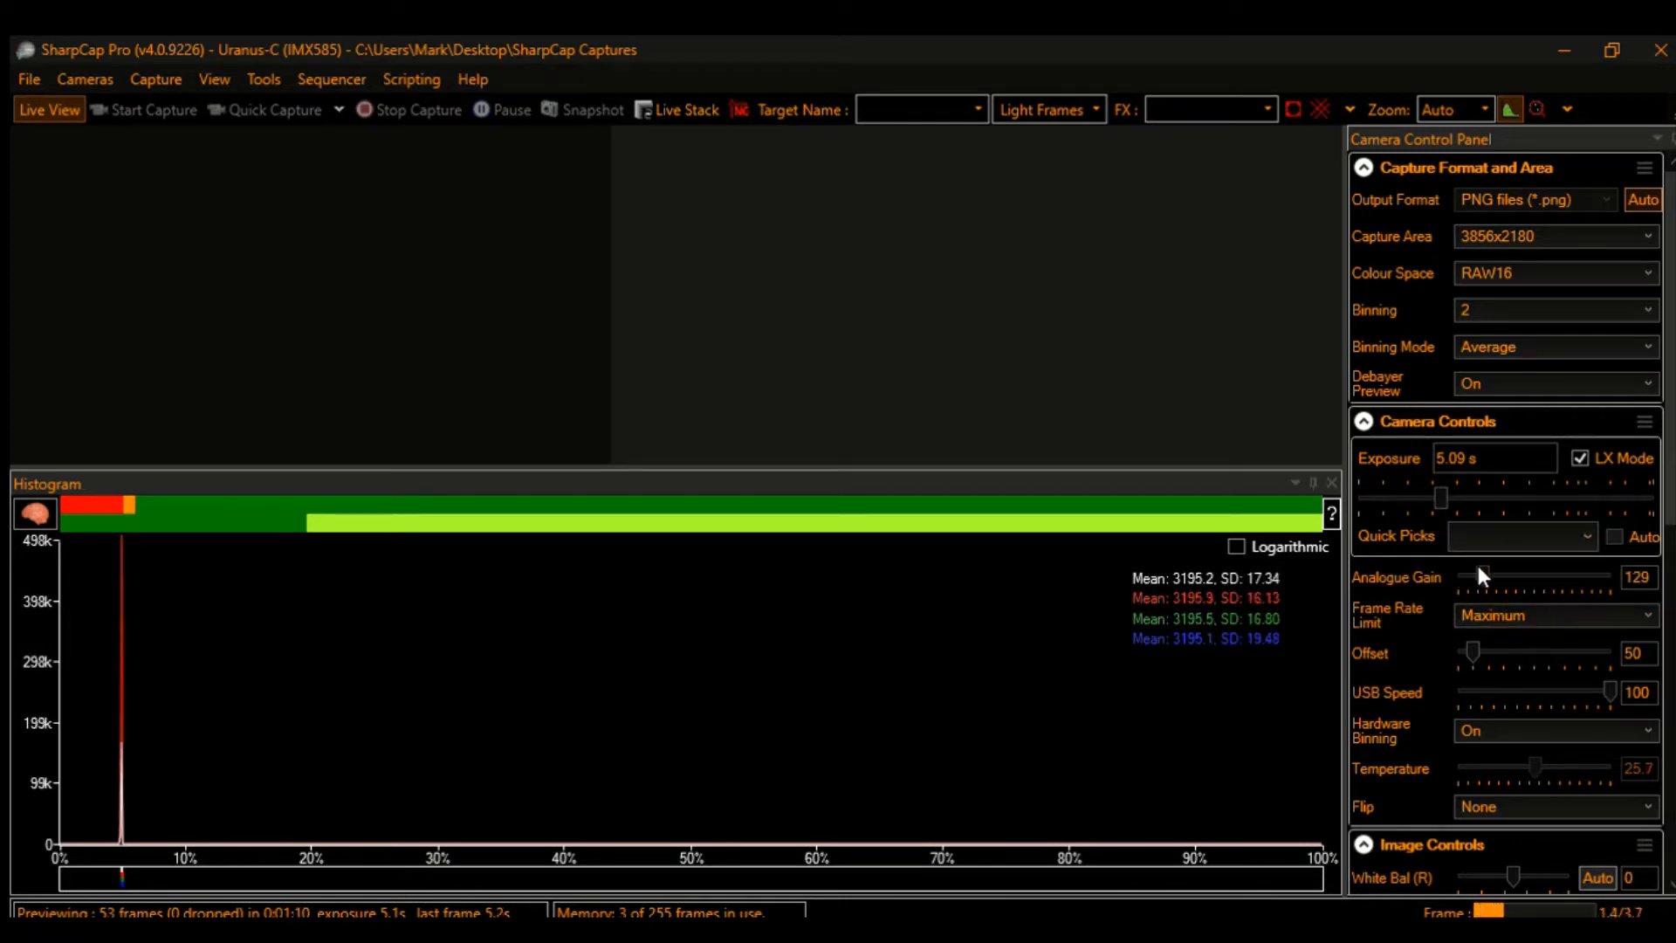
left_click_drag(1483, 575, 1561, 575)
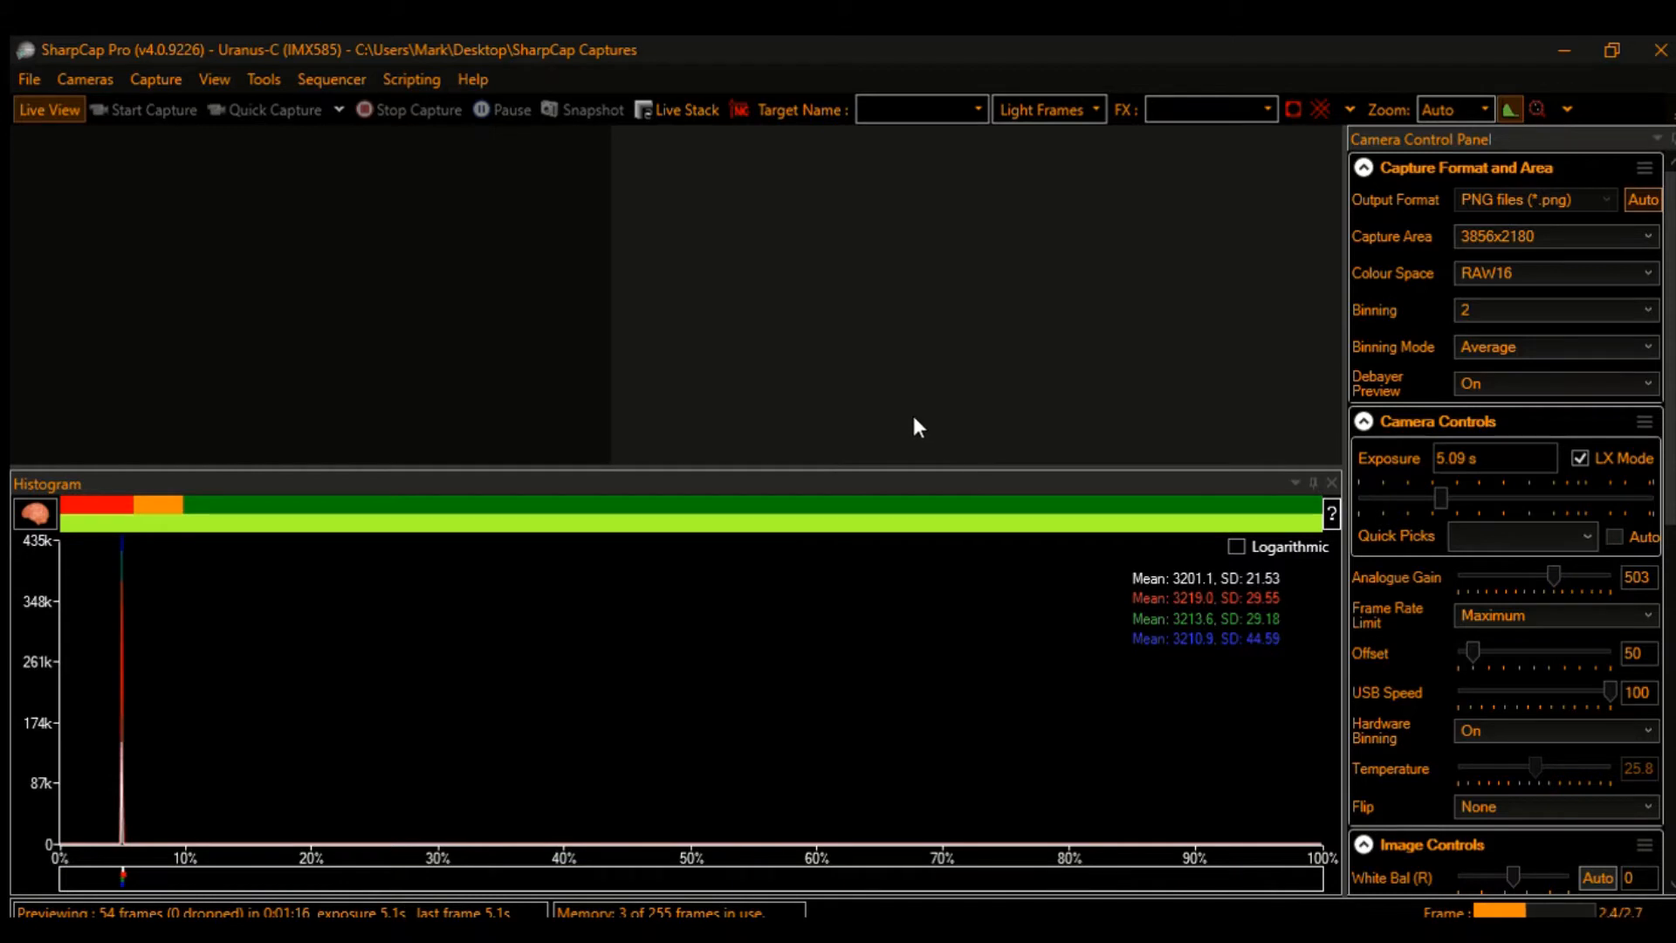
mouse_move(716, 248)
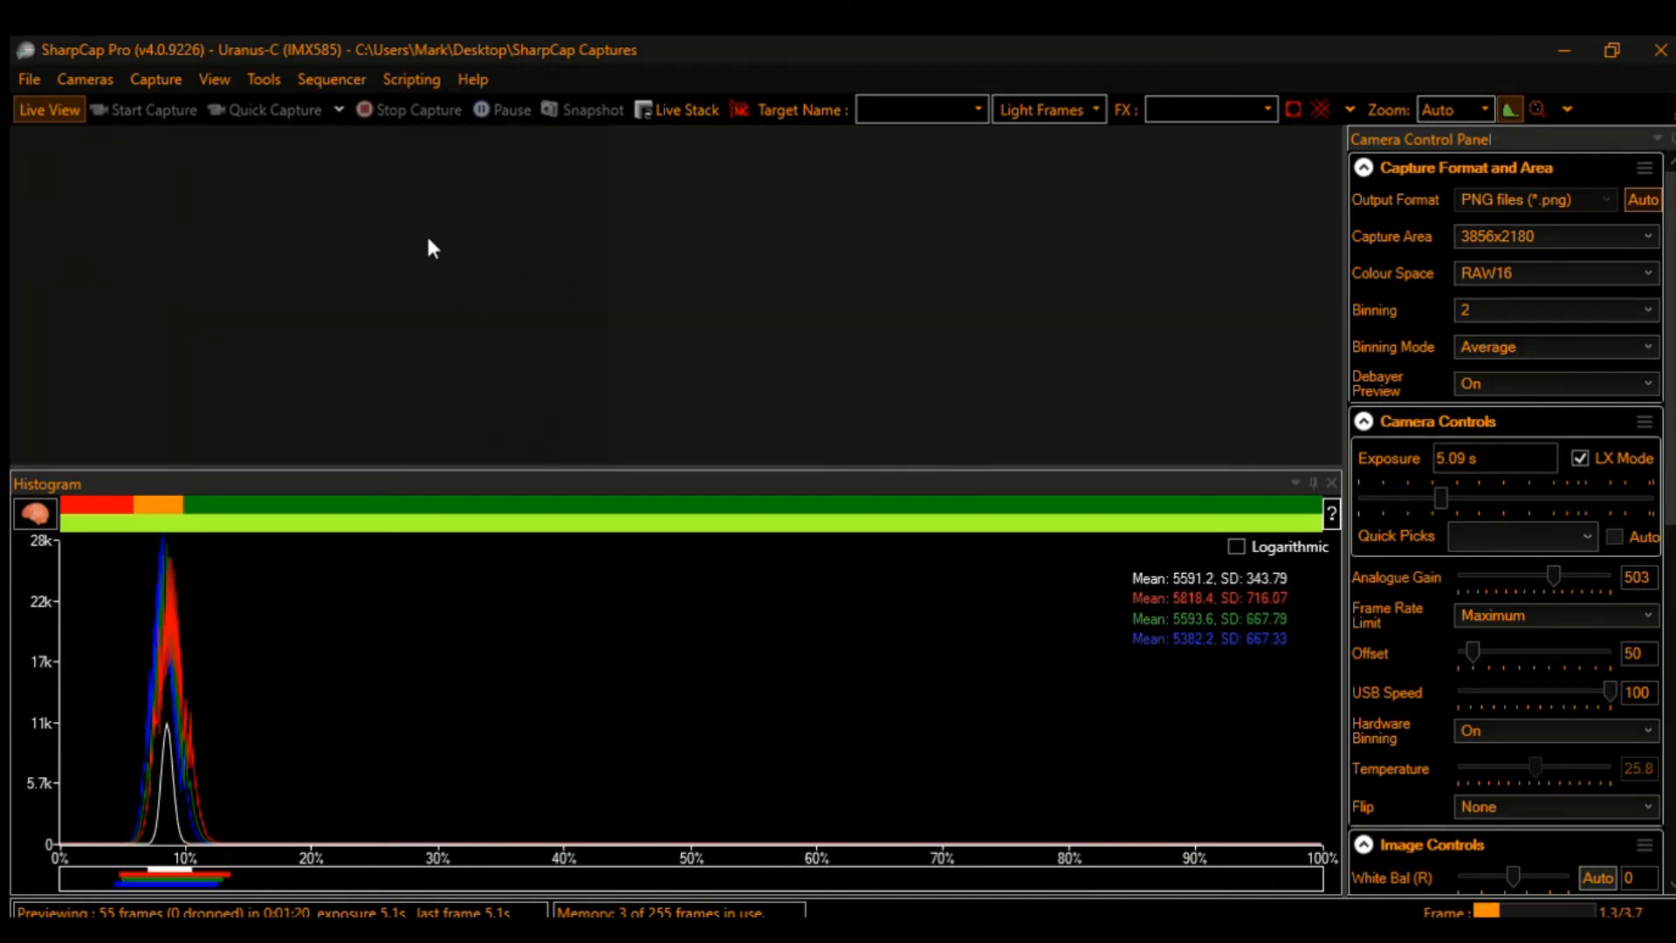
mouse_move(442, 336)
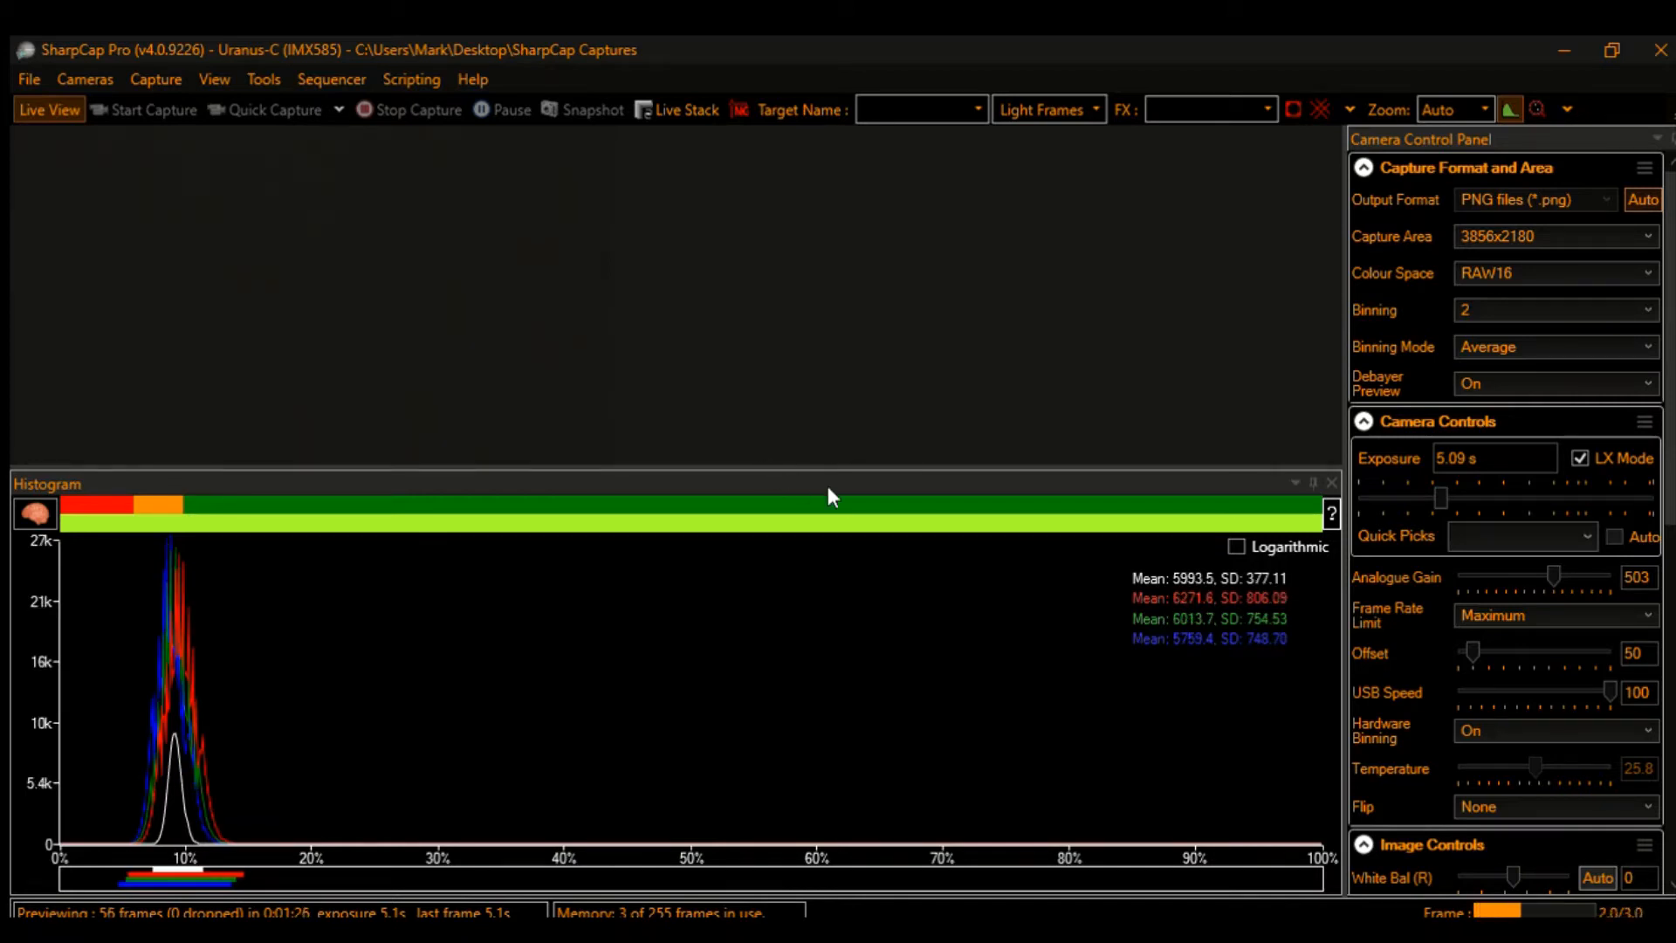
mouse_move(914, 445)
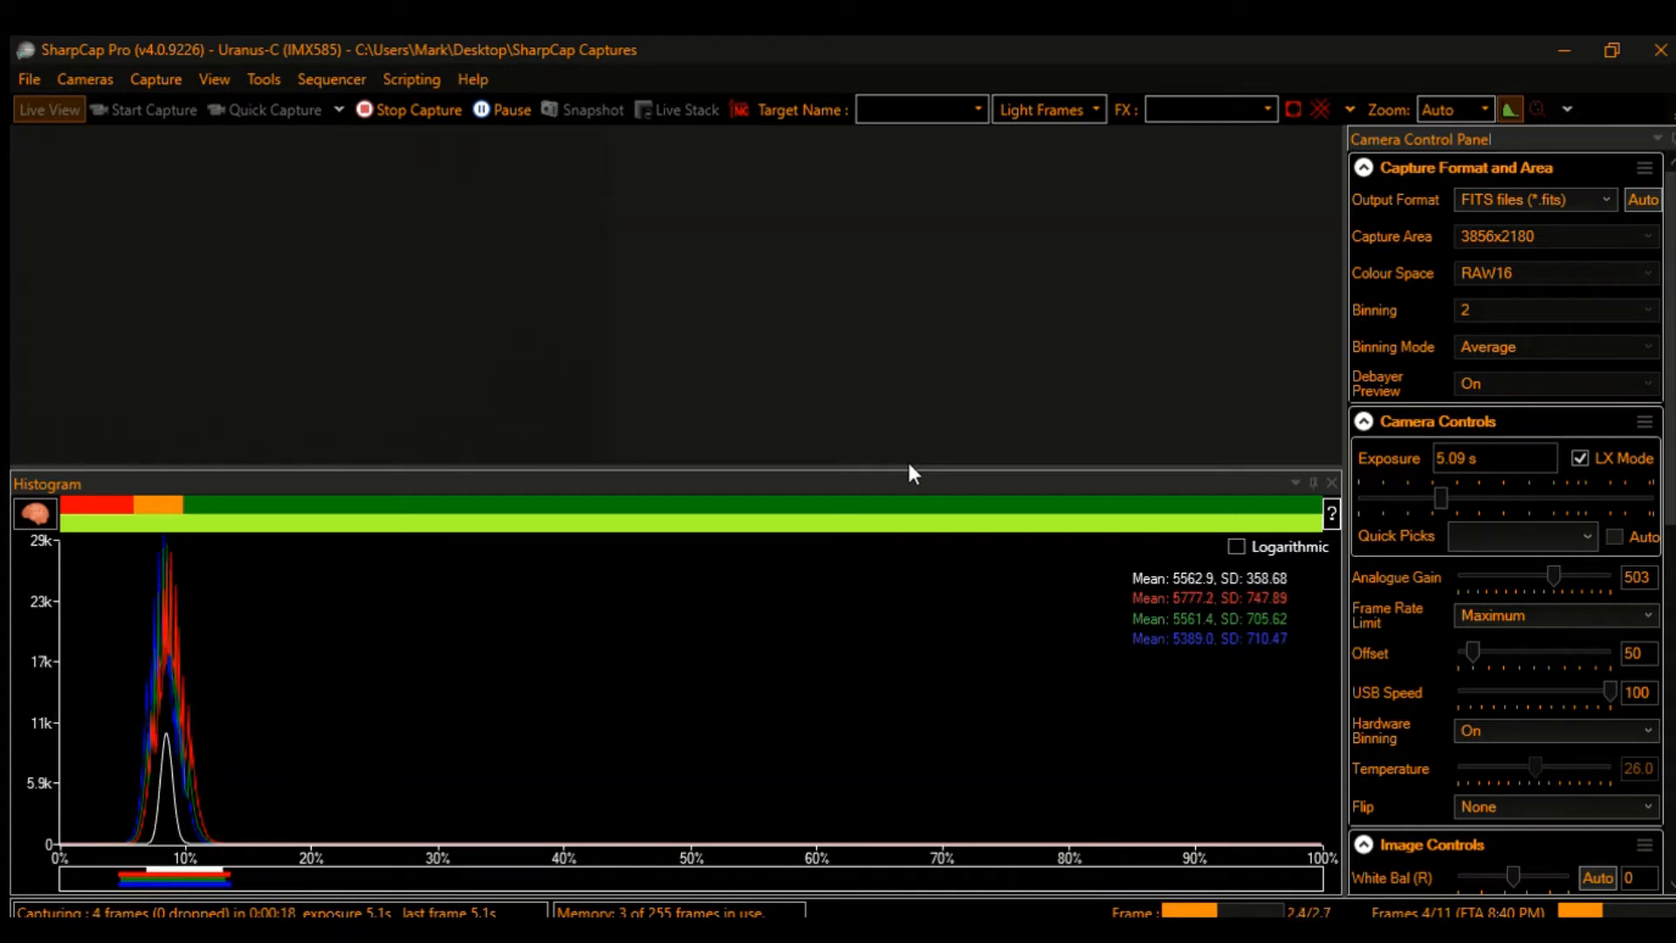
left_click(677, 109)
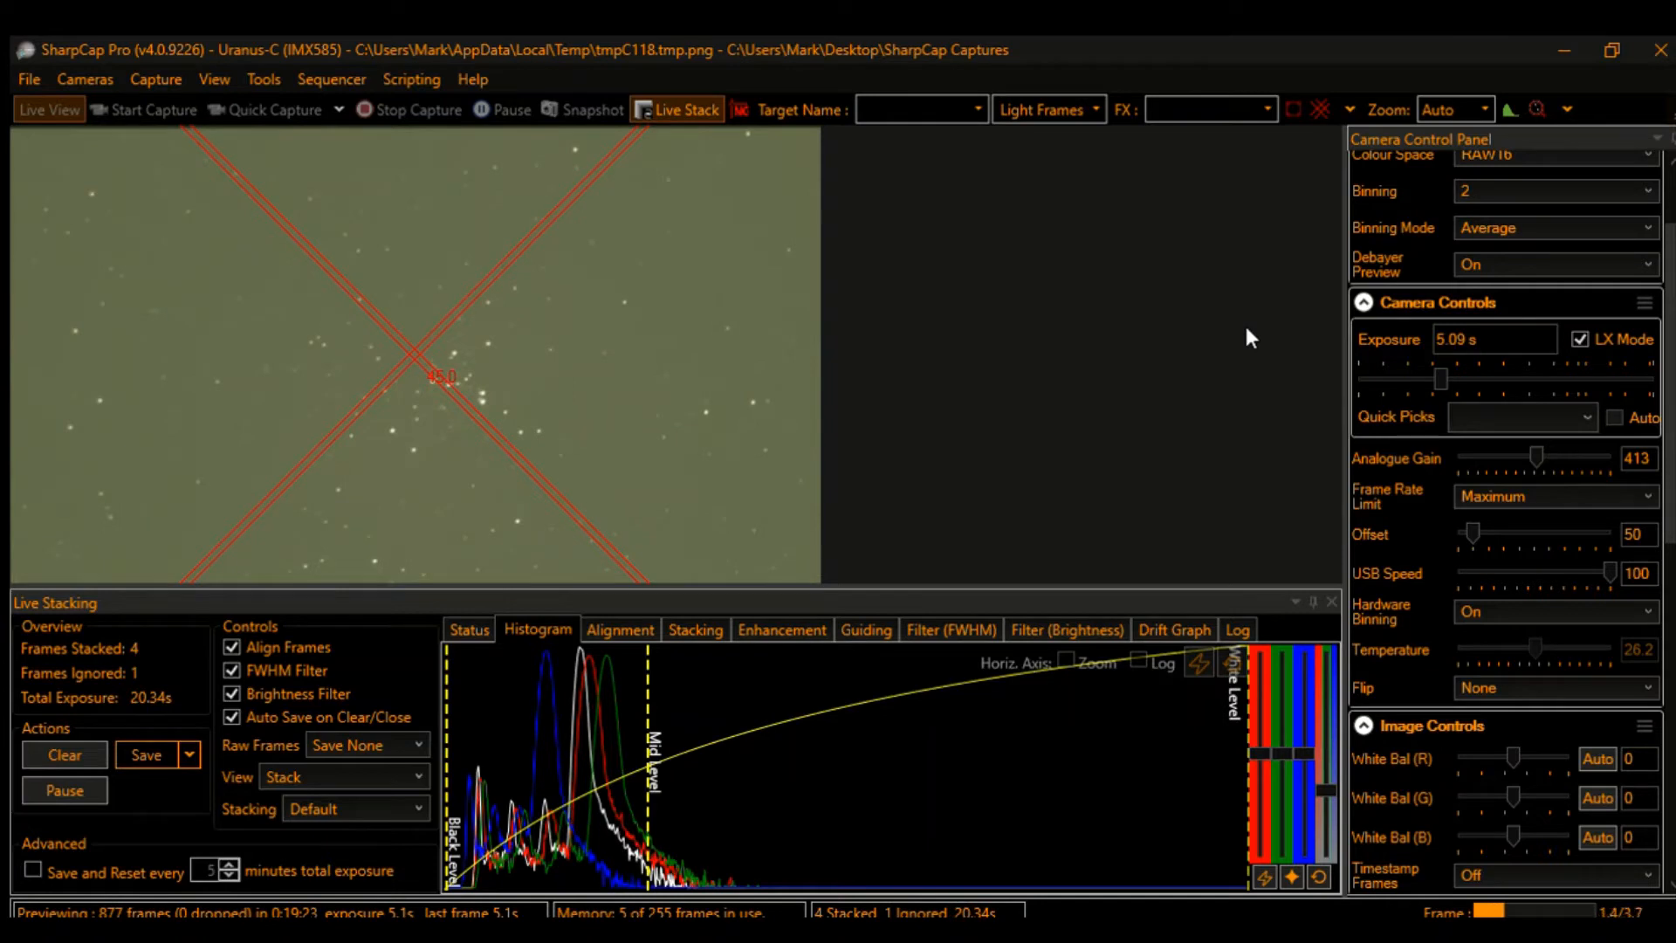
mouse_move(1024, 310)
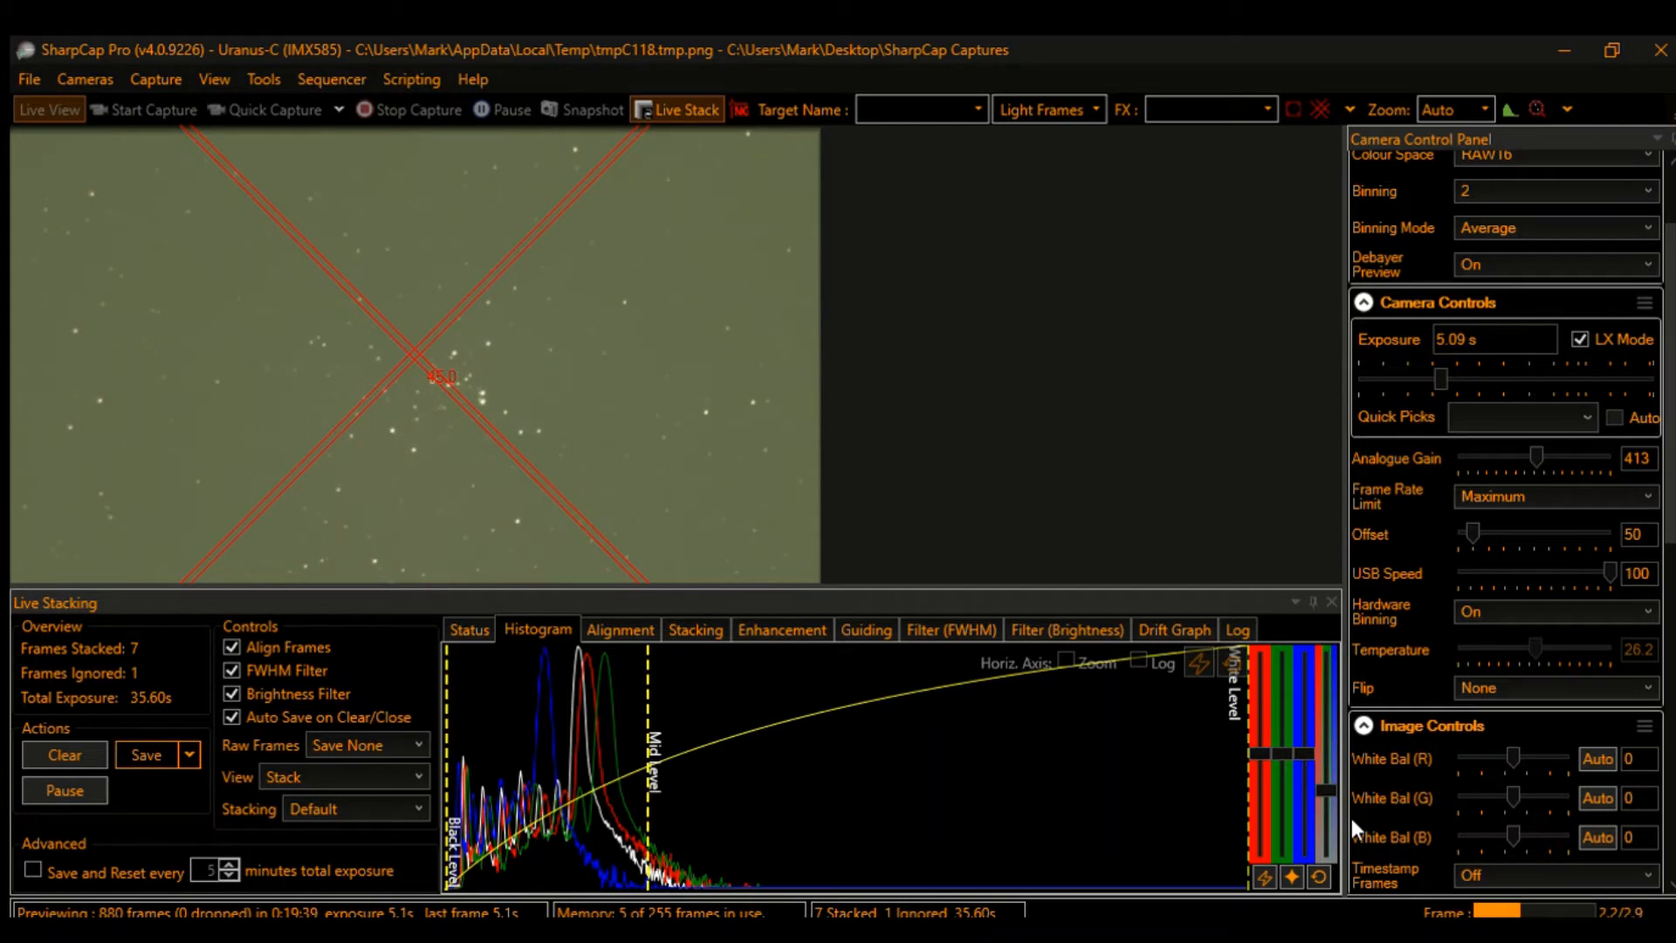
mouse_move(1426, 787)
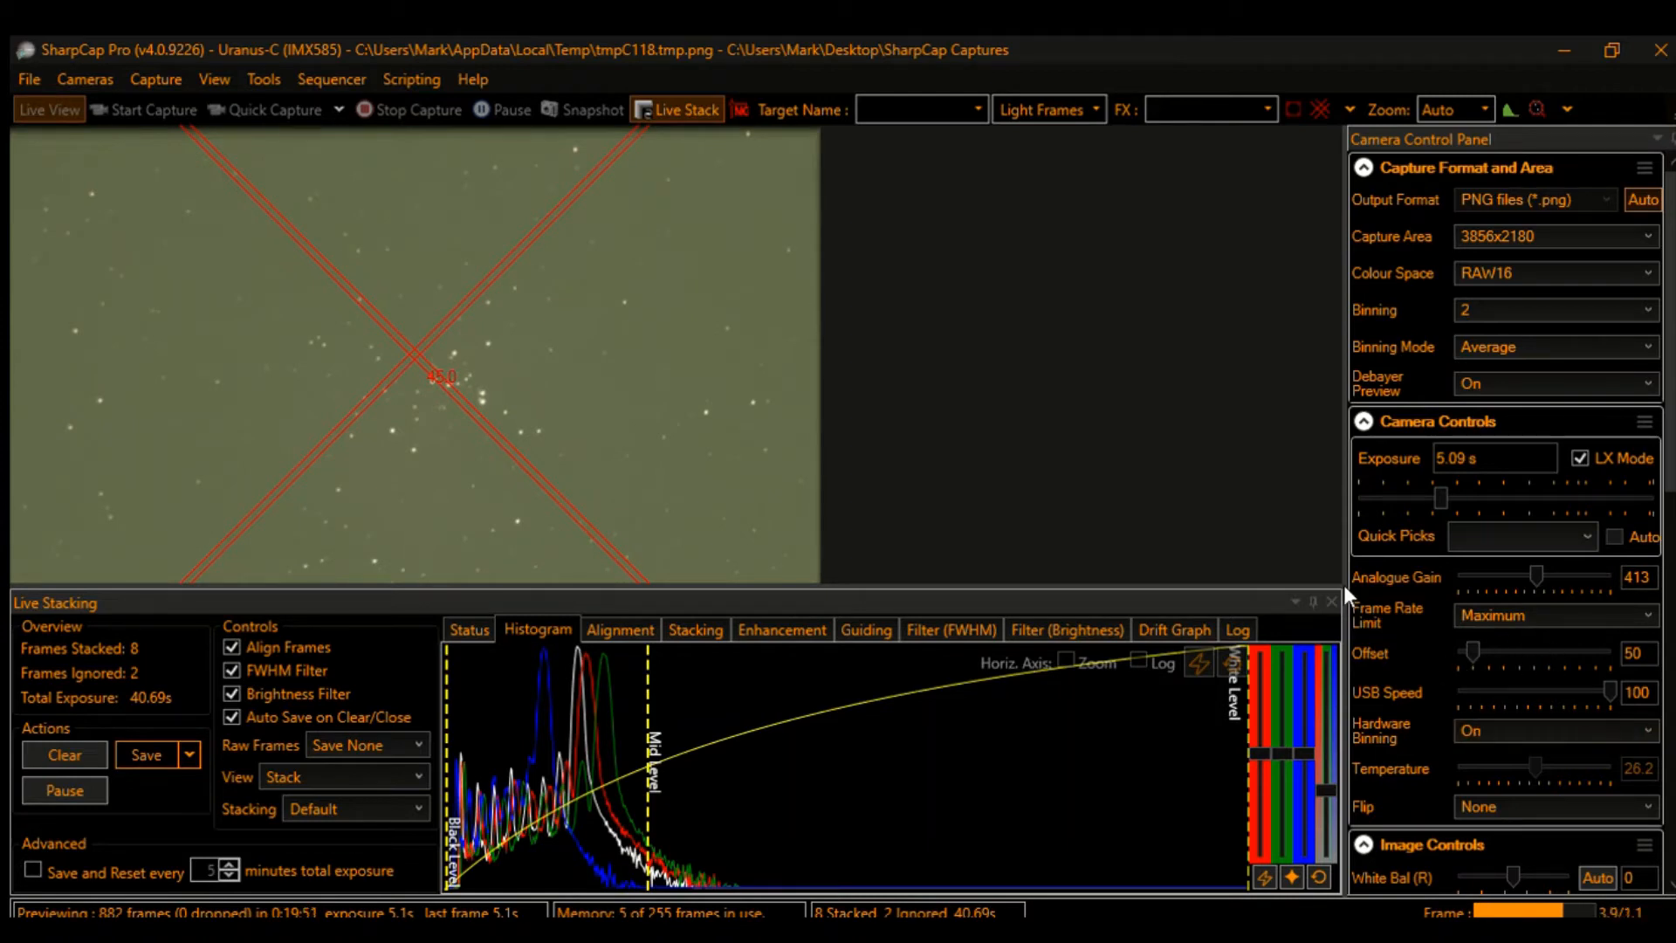
mouse_move(1433, 318)
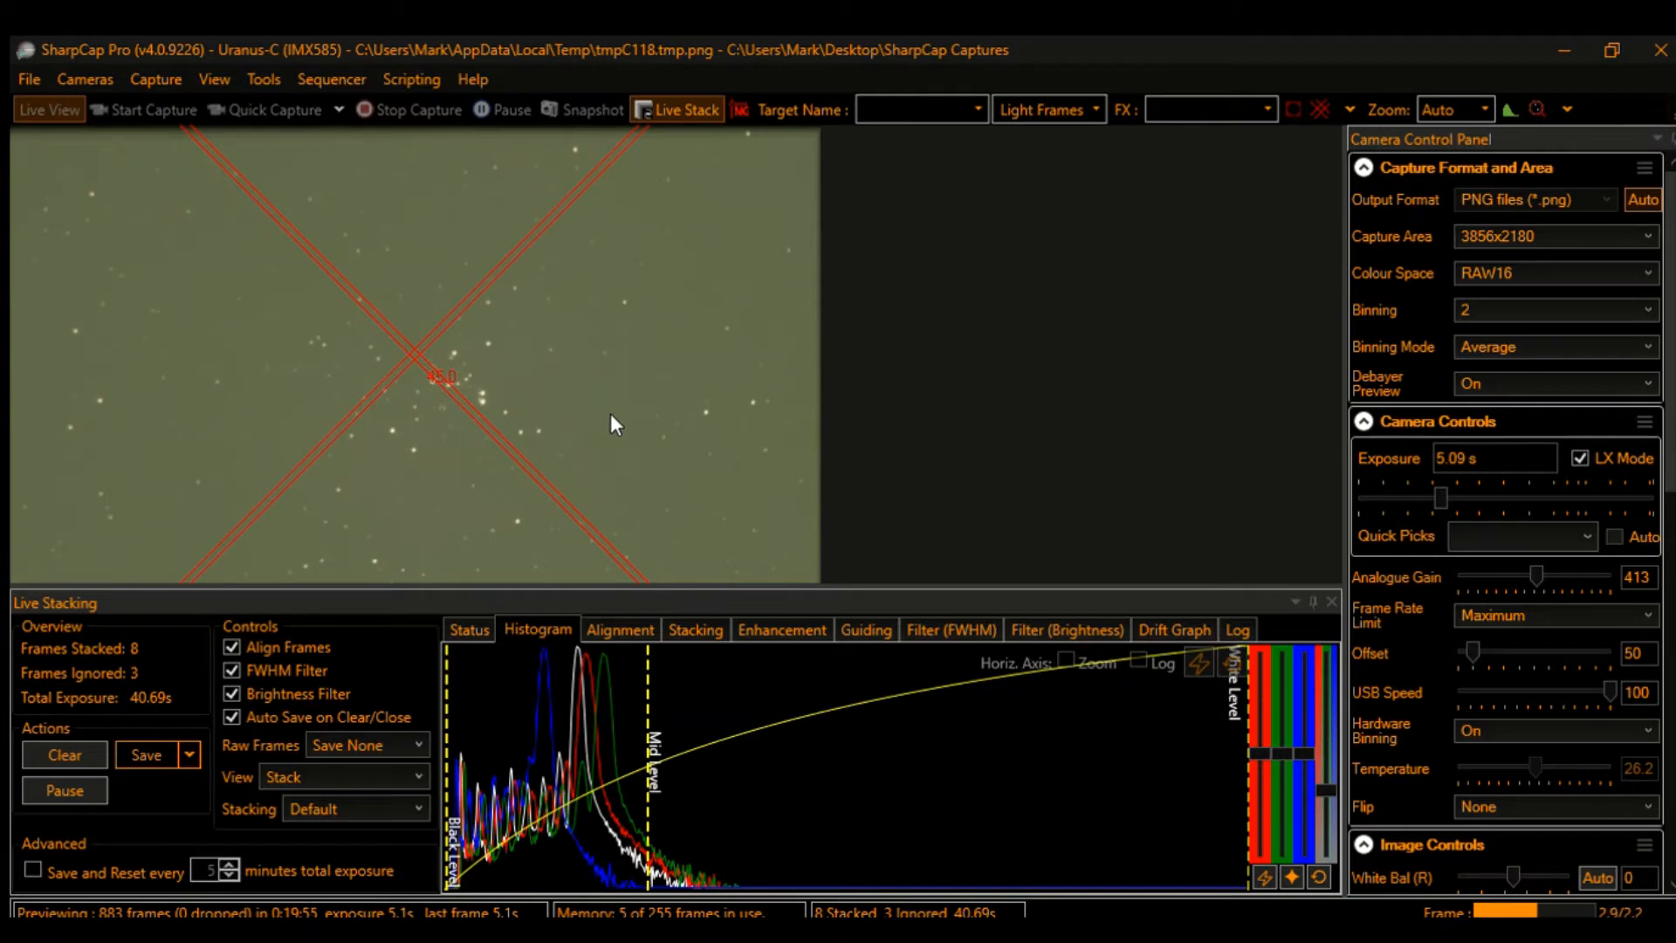
mouse_move(505, 385)
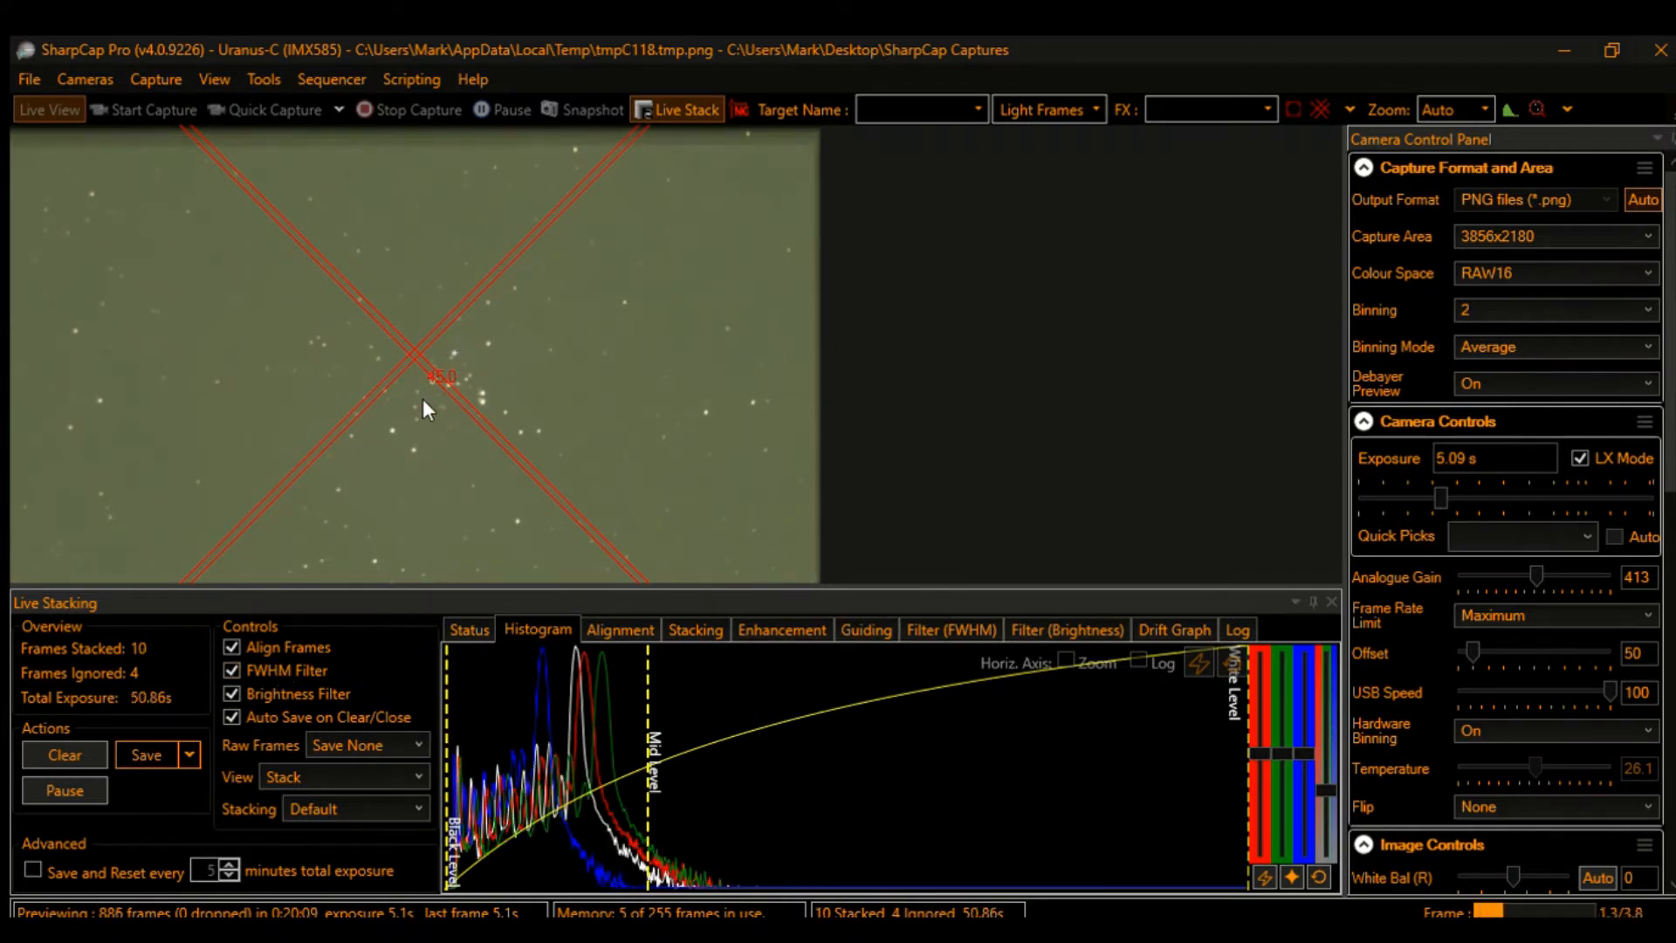
Step: Show the Filter (FWHM) history of the stacked frames
left_click(949, 630)
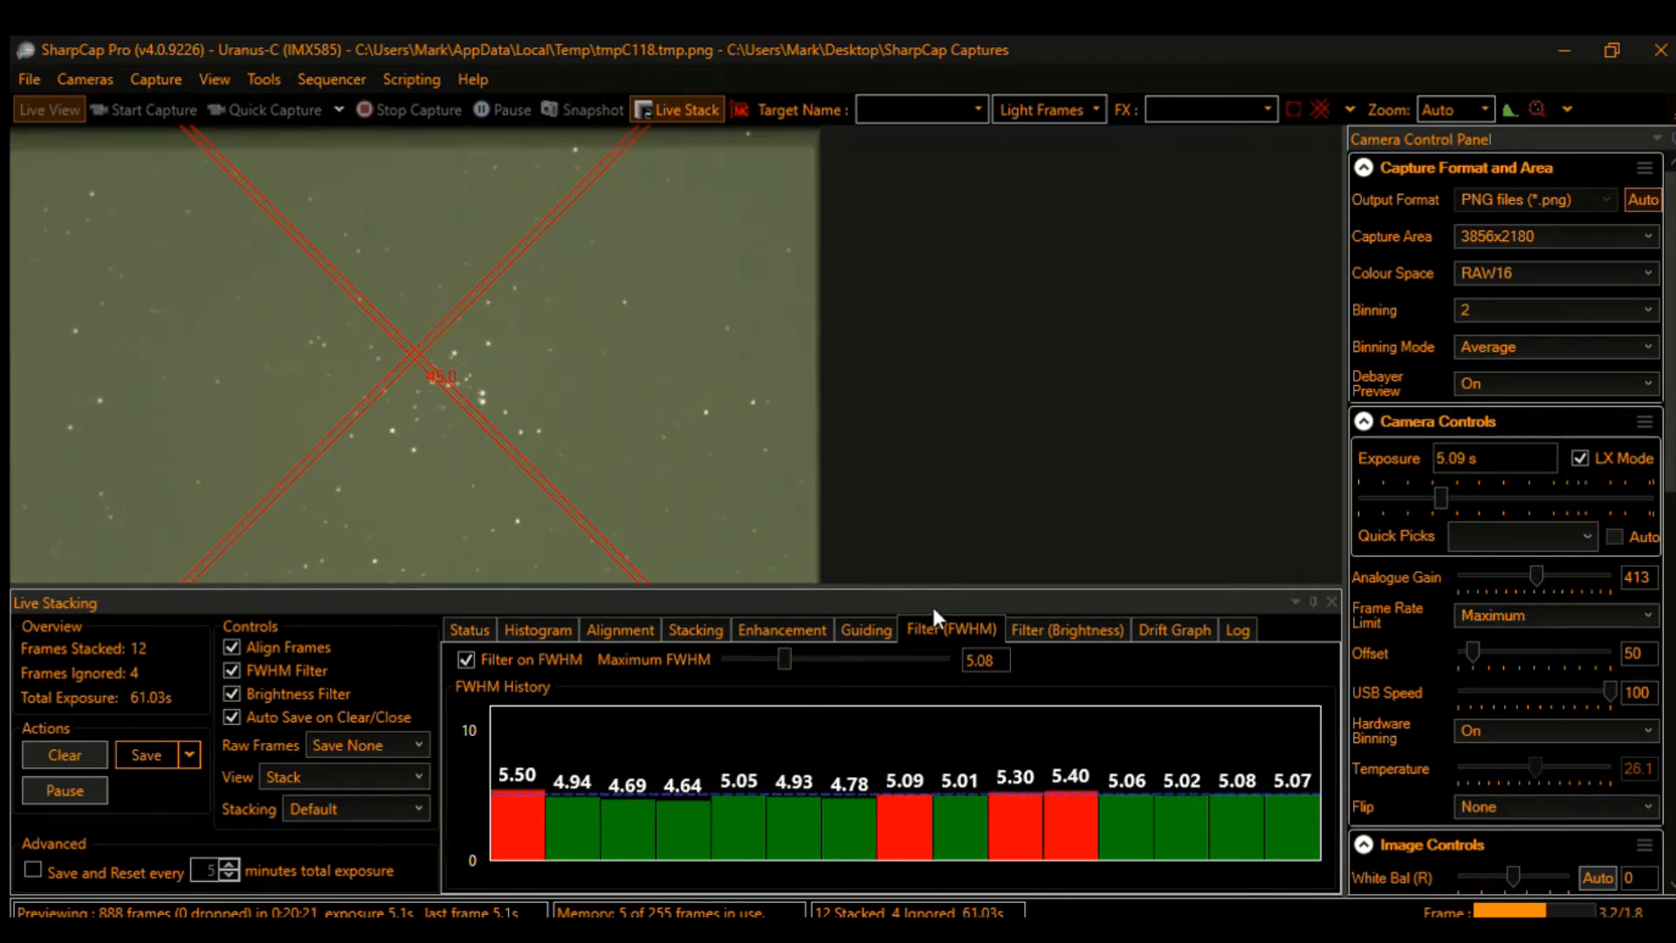
Step: View the Filter (Brightness) history, then return to the Histogram tab
left_click(1066, 628)
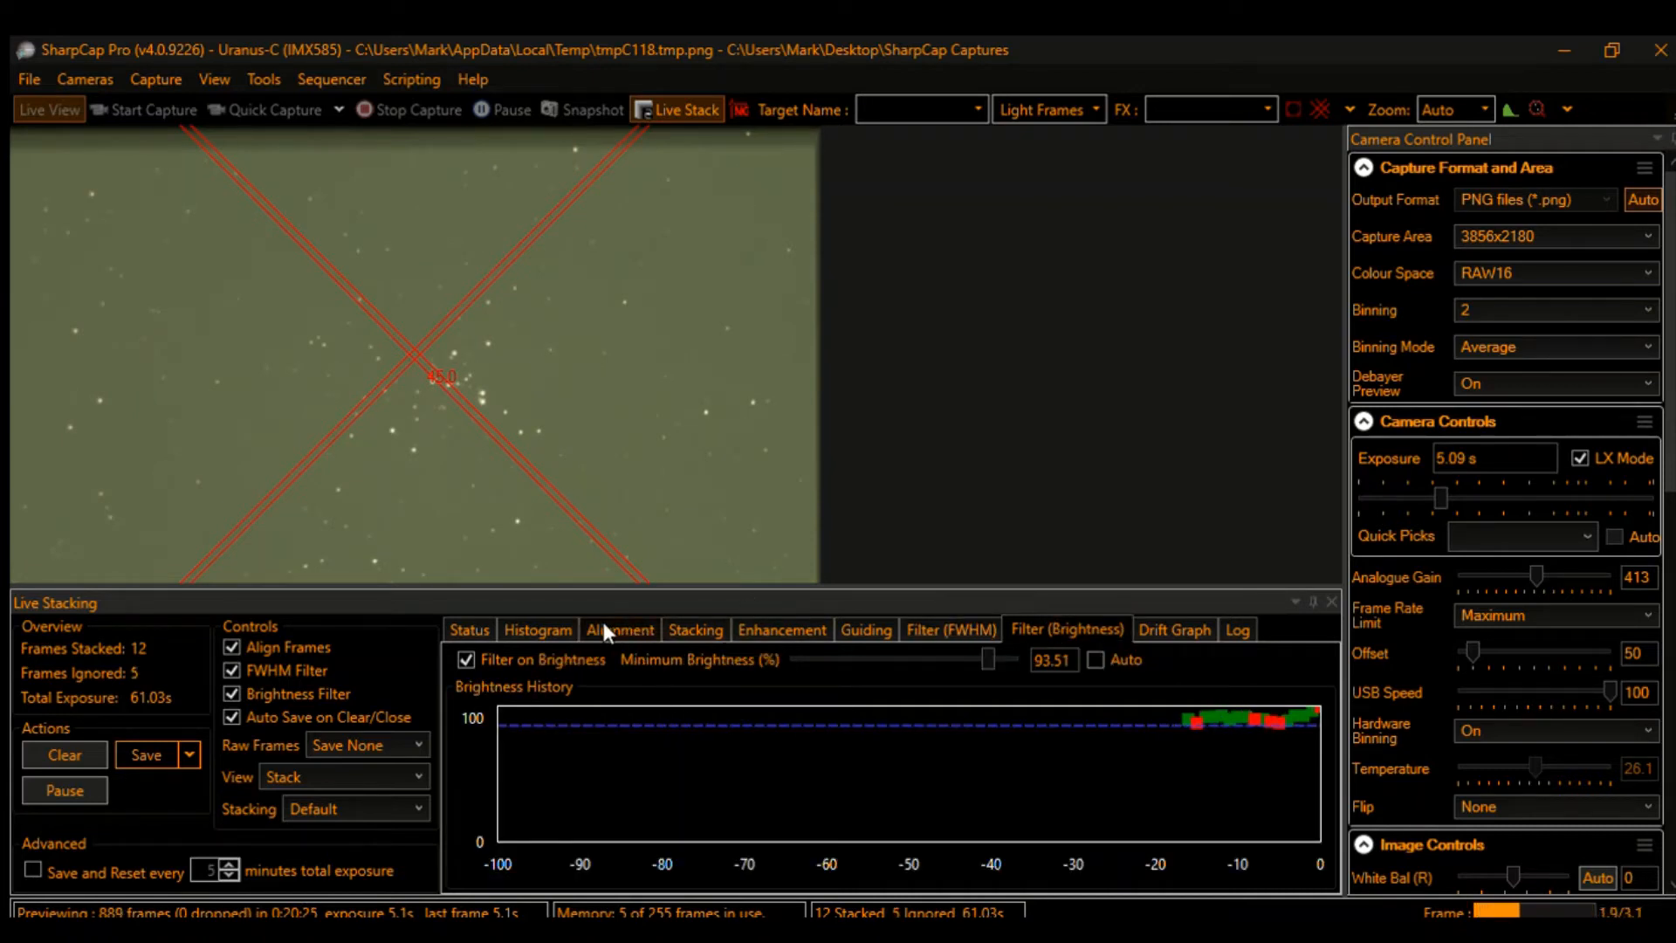
left_click(538, 630)
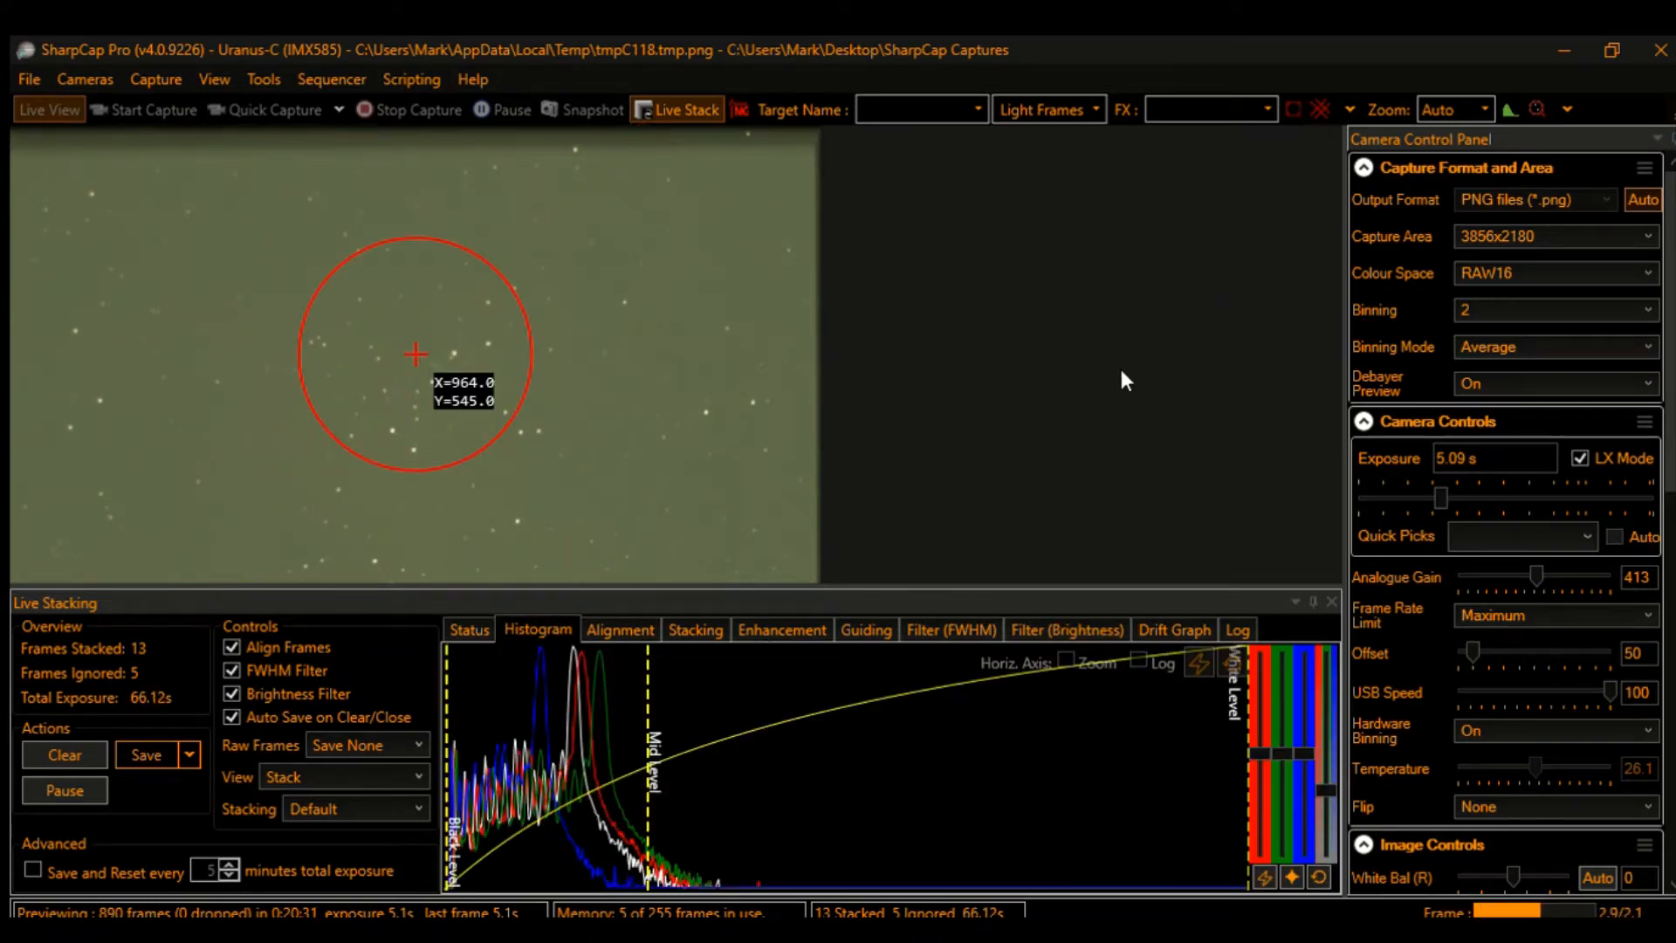
mouse_move(1301, 184)
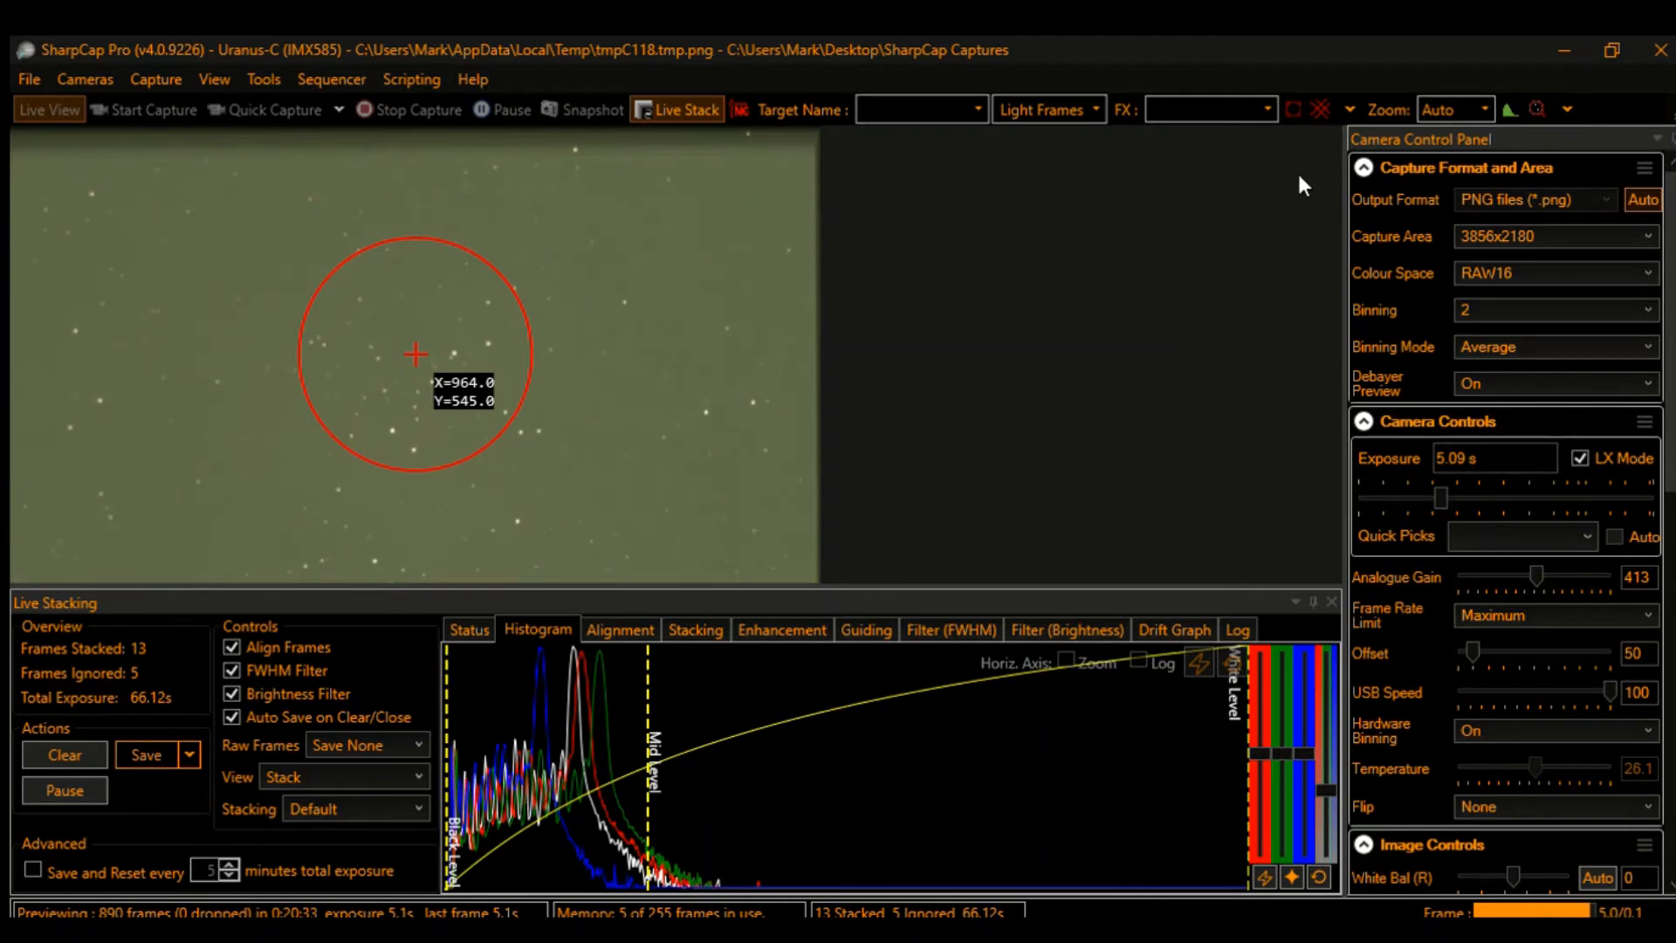
mouse_move(1154, 530)
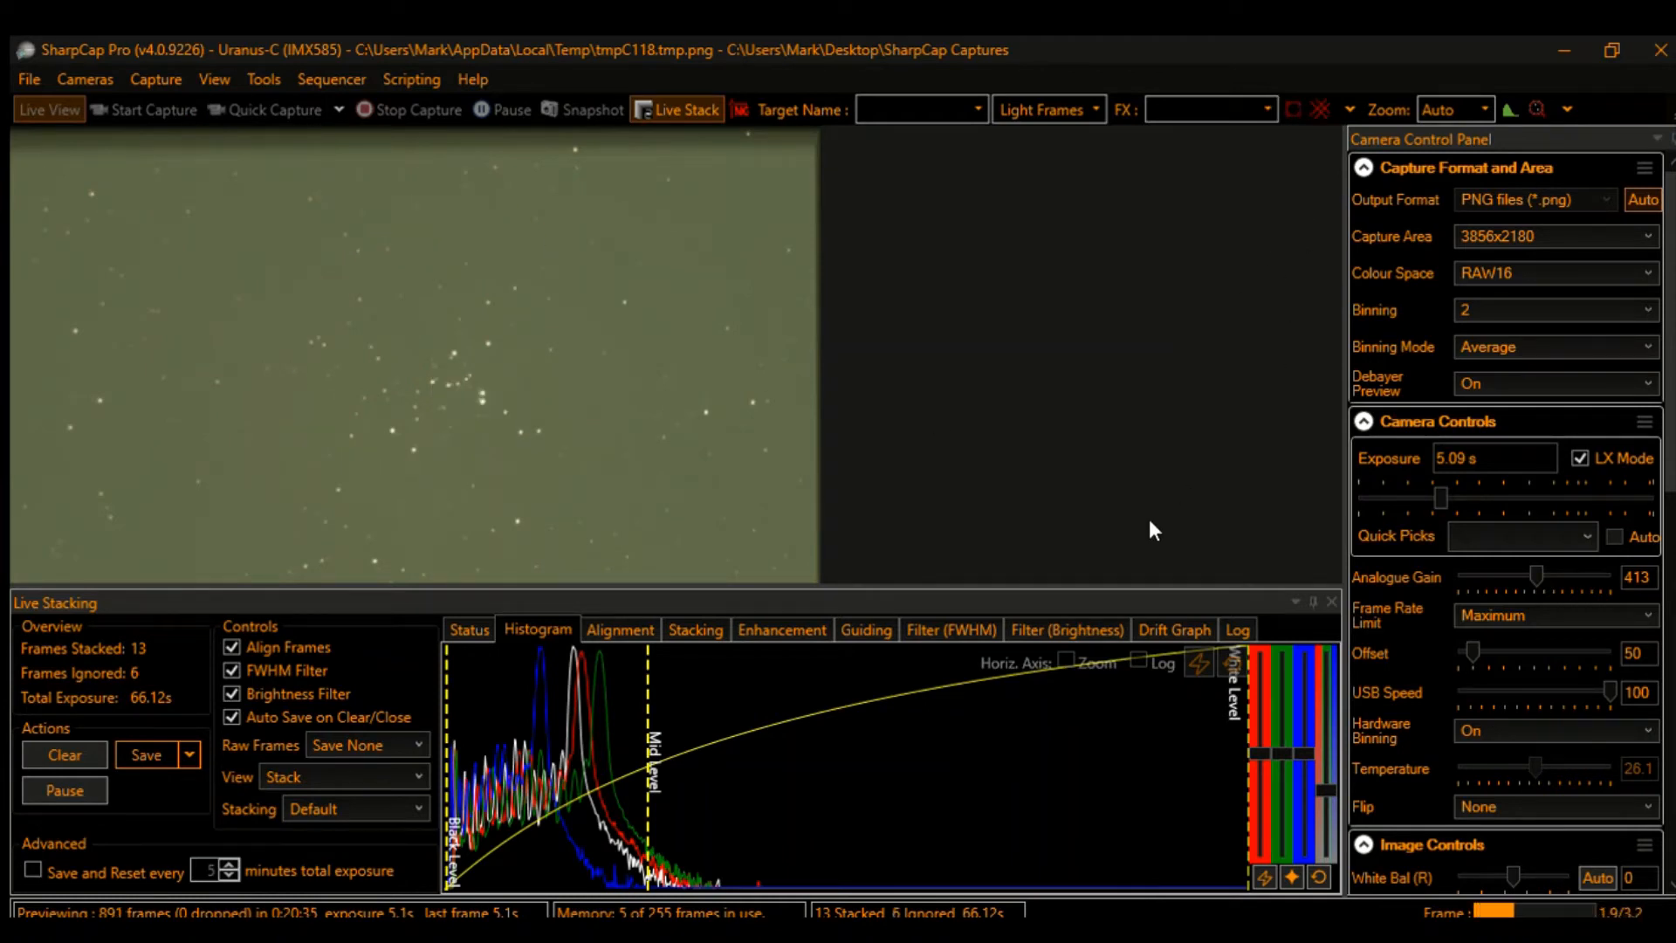
mouse_move(1313, 842)
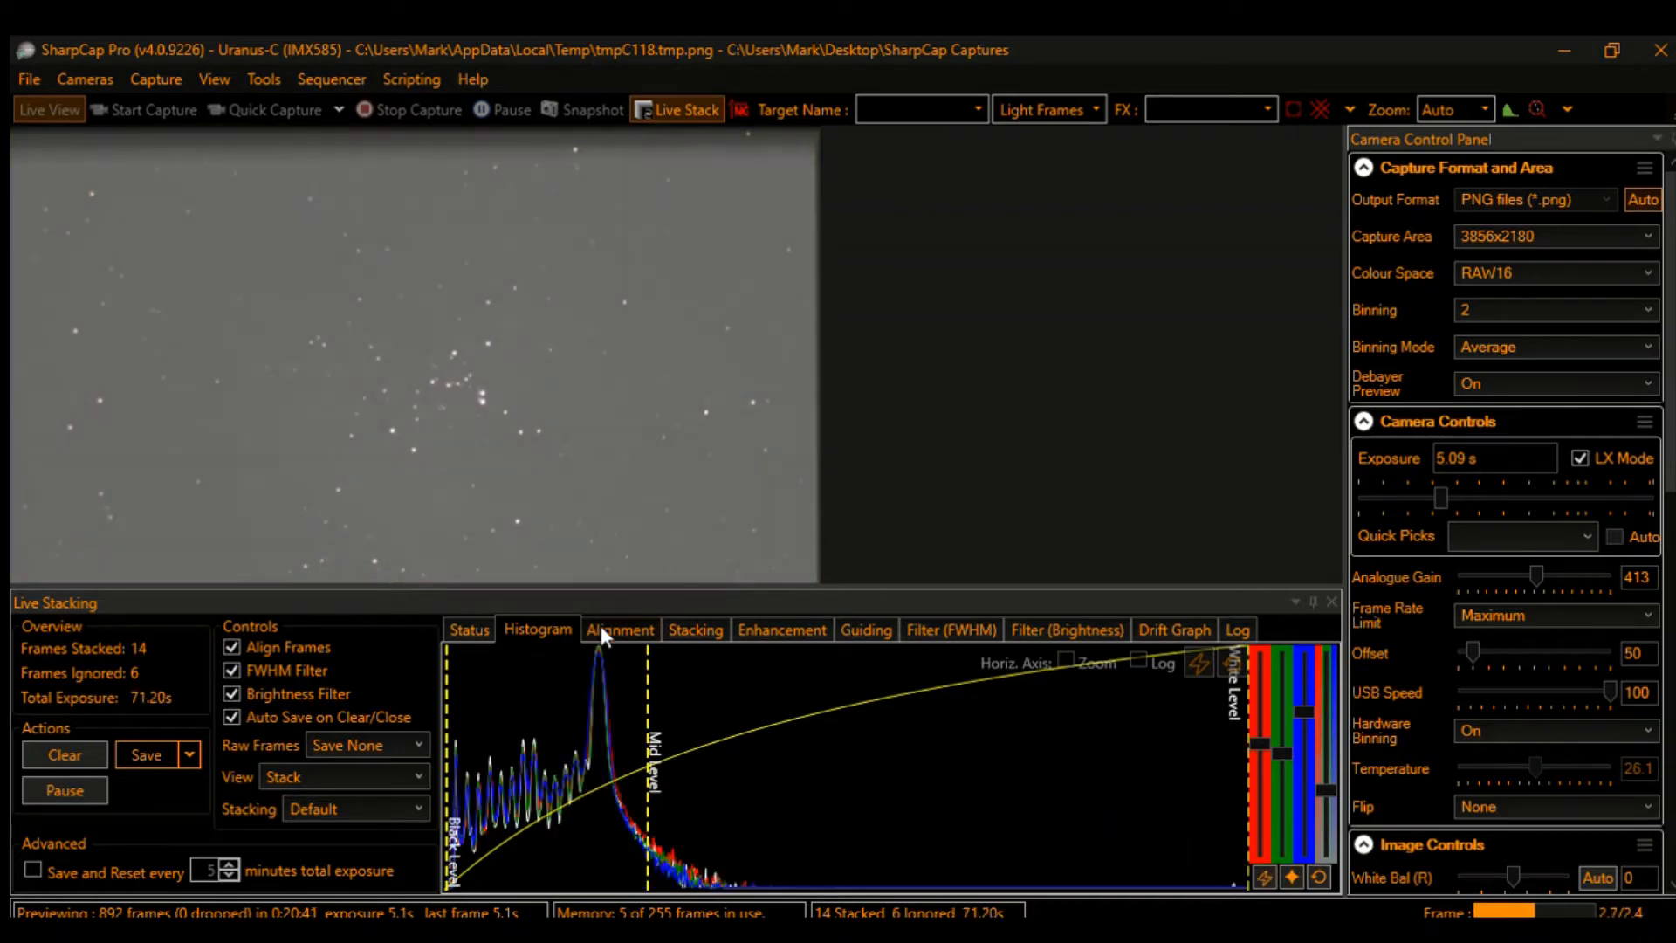
mouse_move(582, 663)
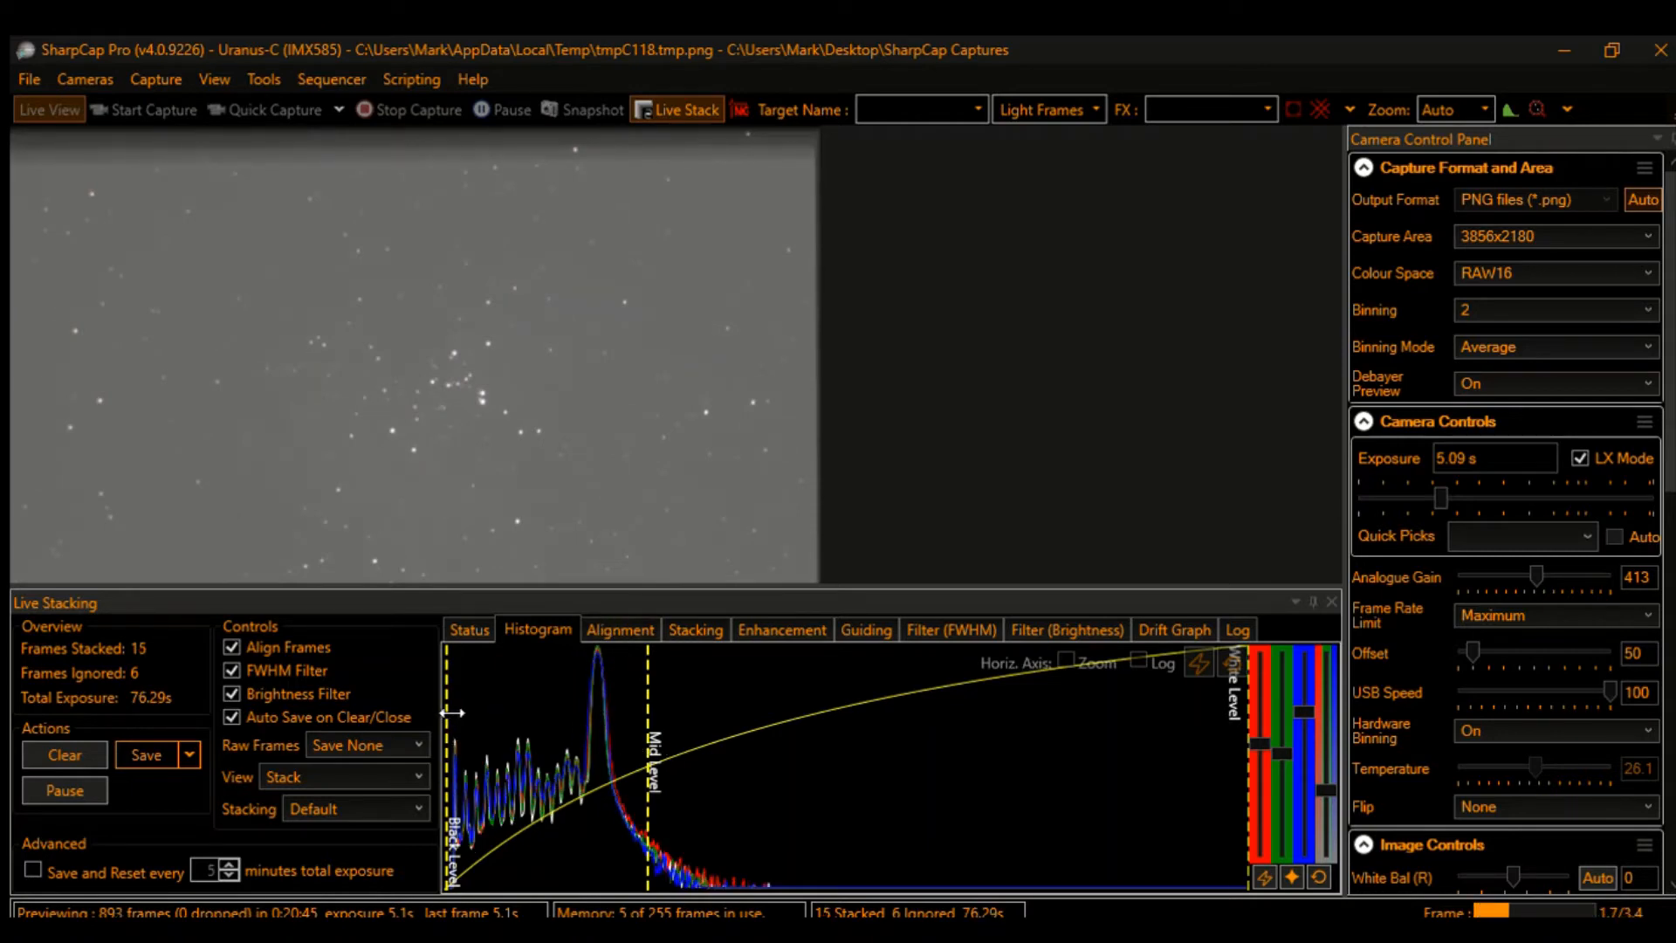
Step: Drag the black level to the histogram peak and pull the mid level in
left_click_drag(449, 706, 558, 706)
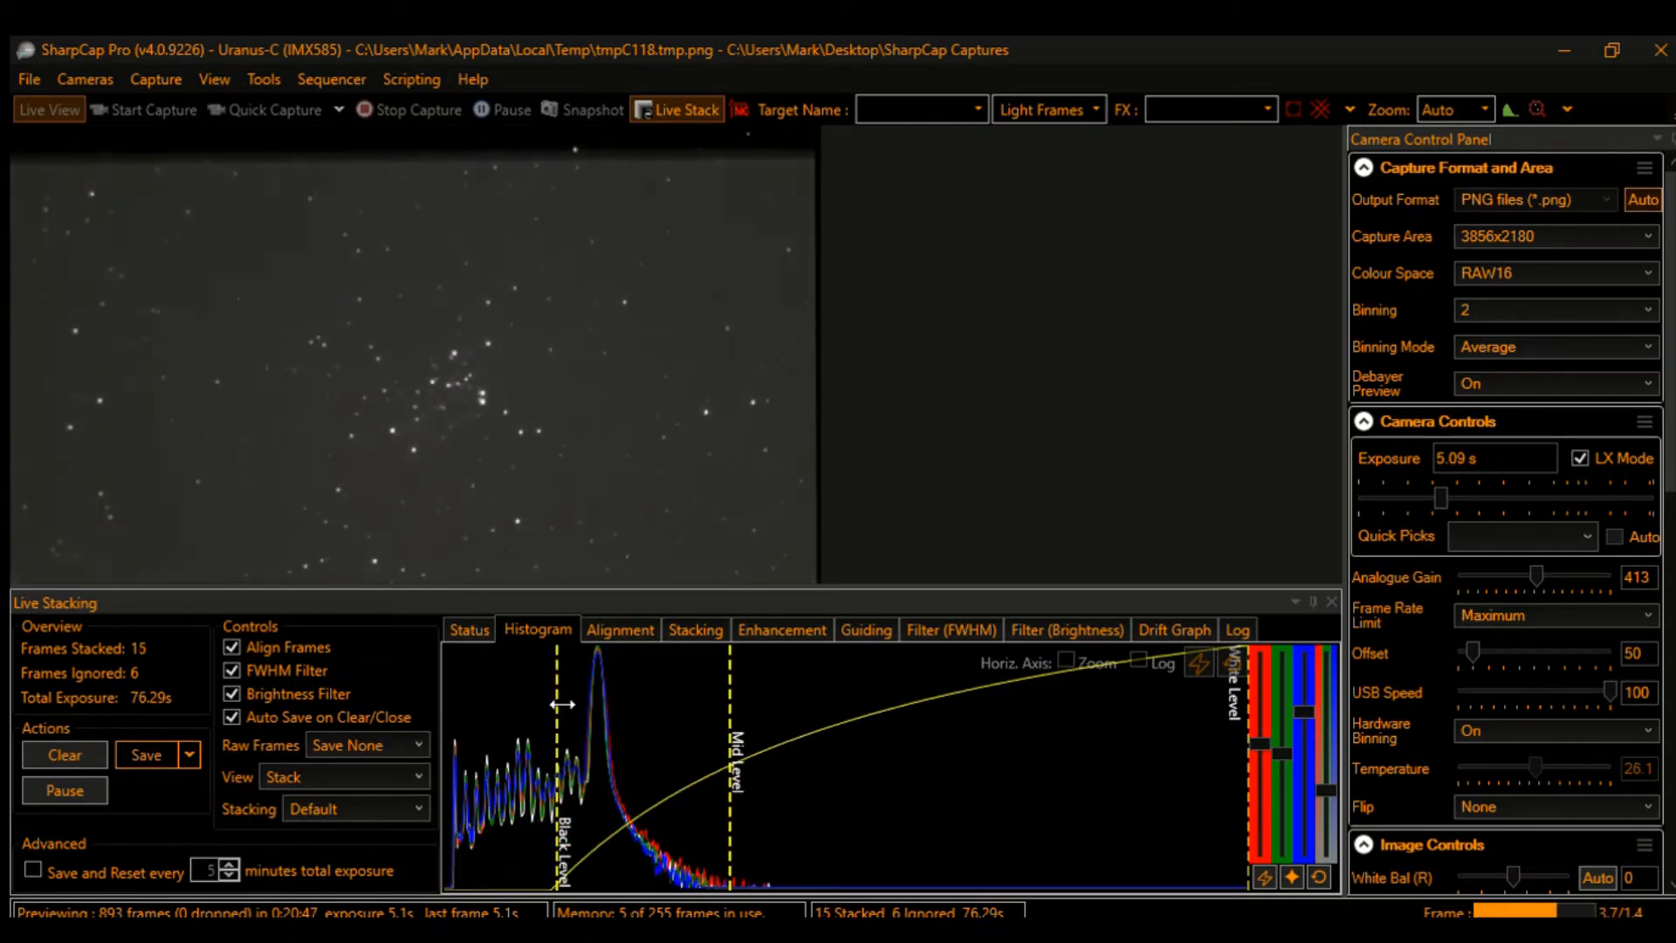
left_click_drag(552, 703, 584, 695)
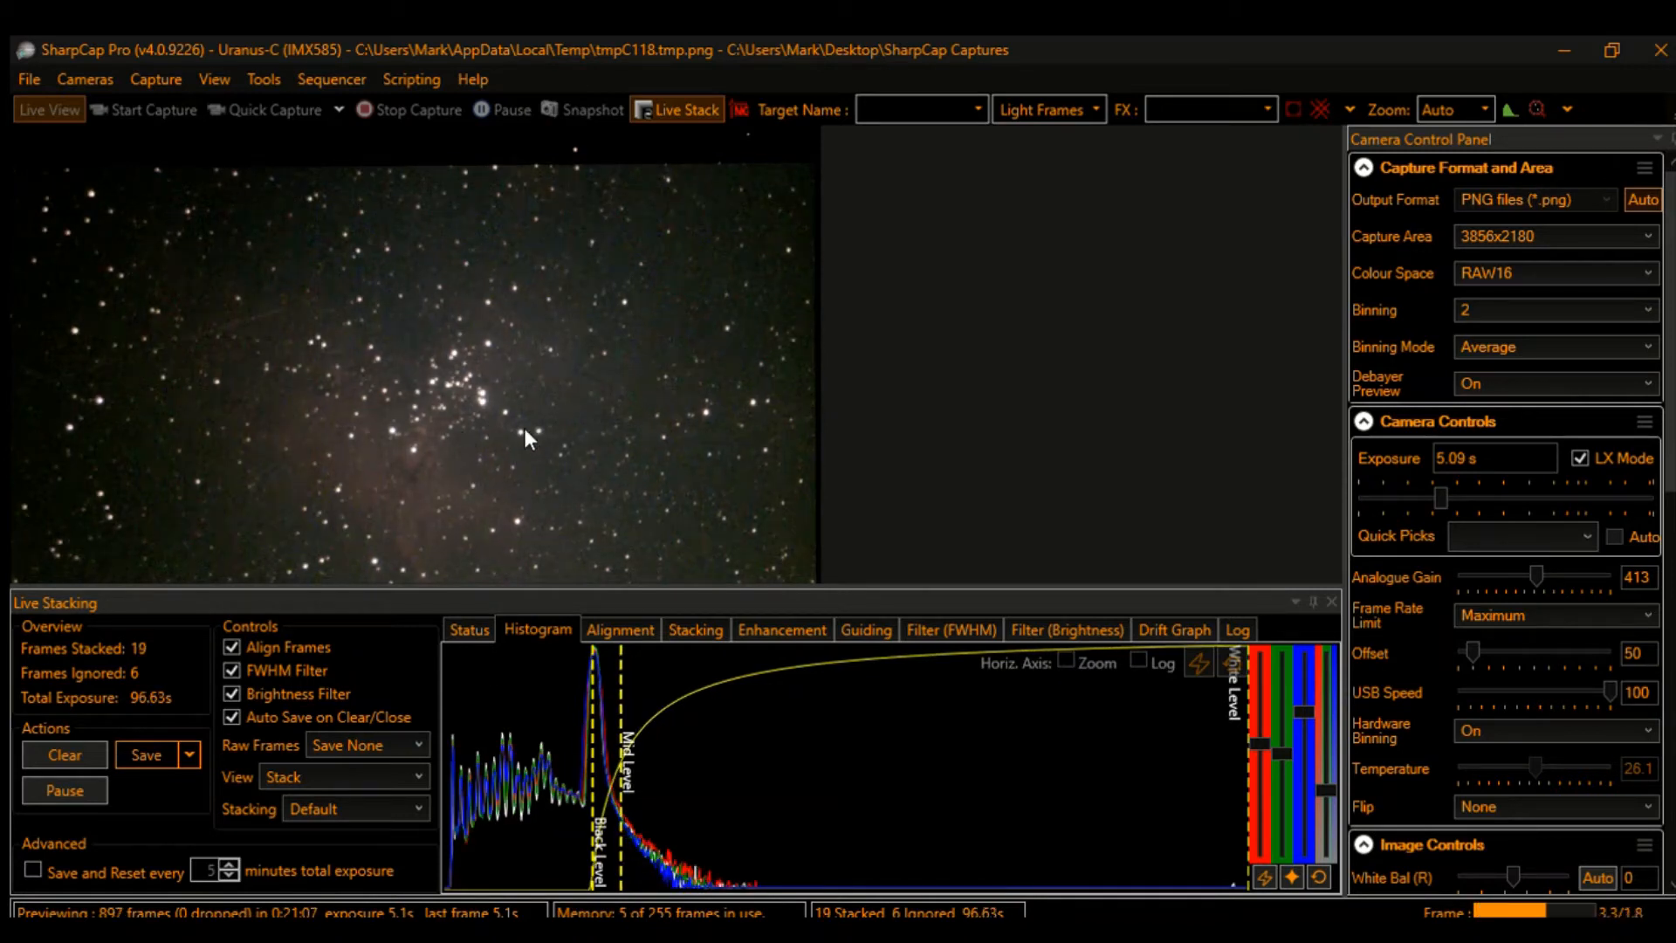
mouse_move(572, 444)
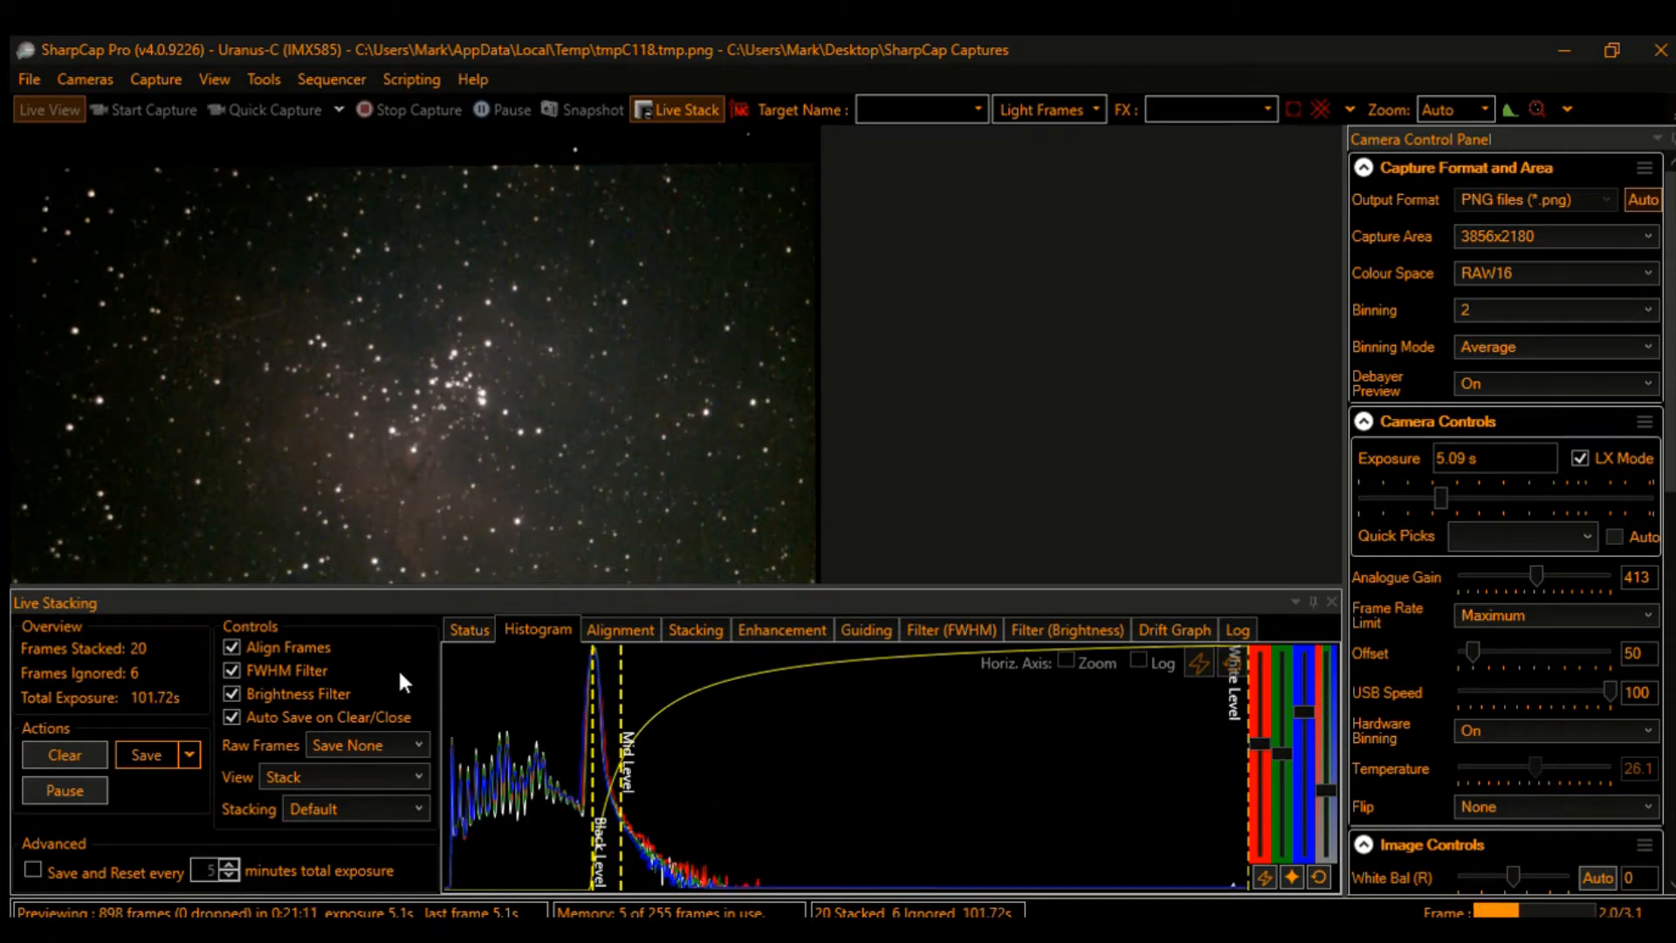
mouse_move(966, 266)
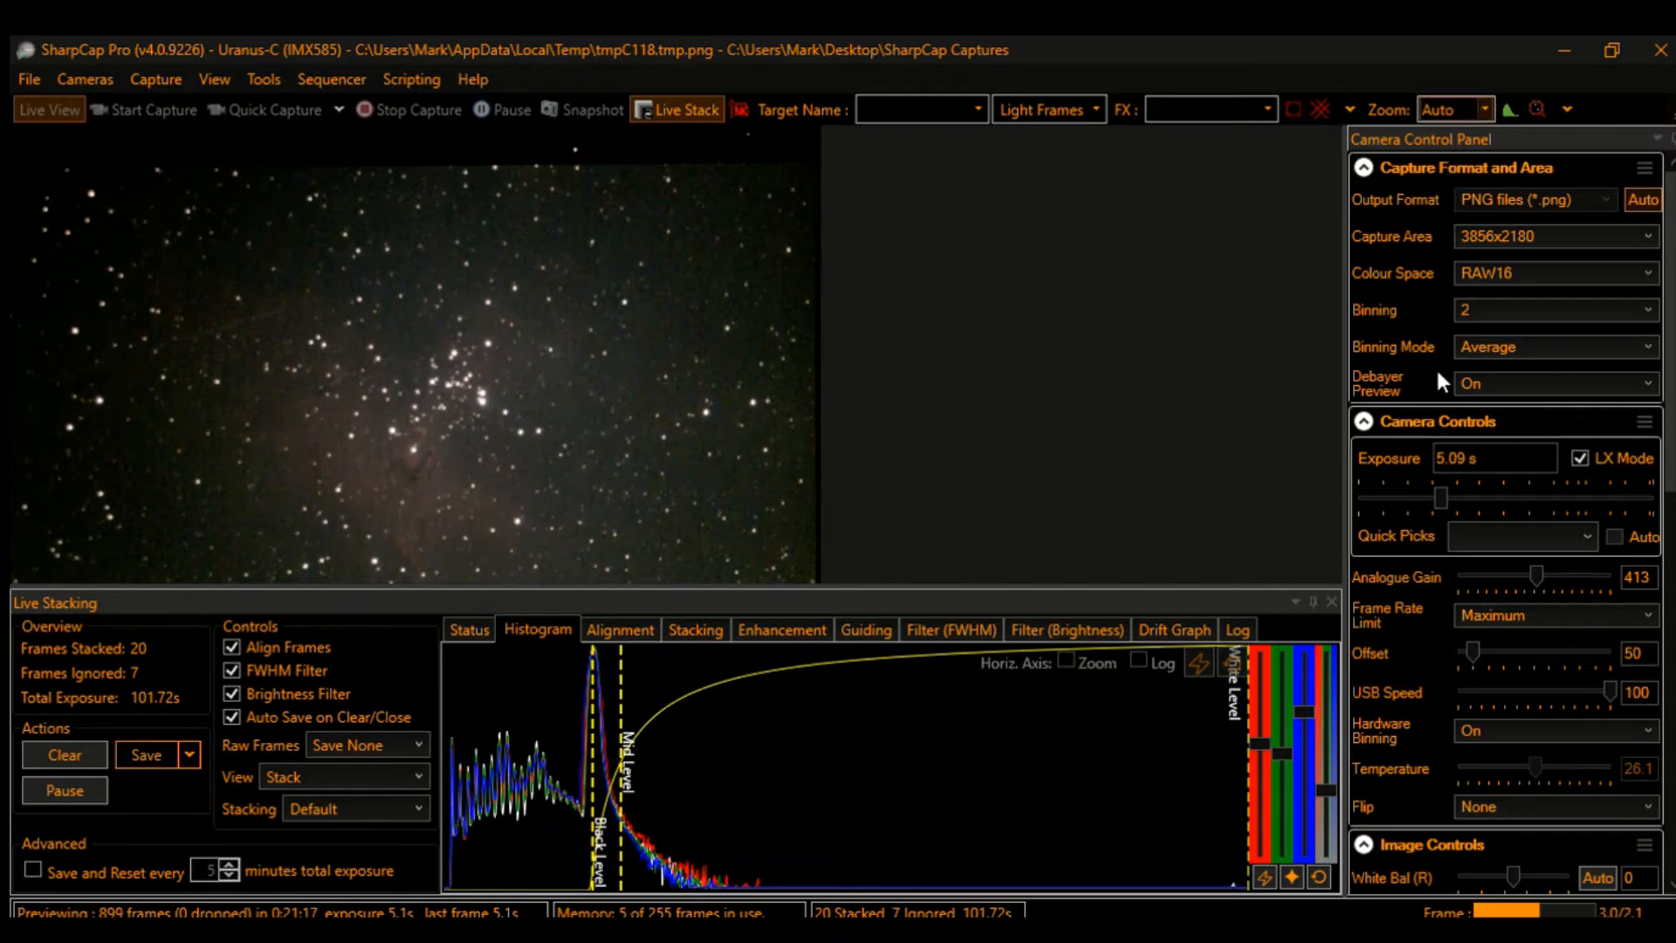
left_click(1481, 109)
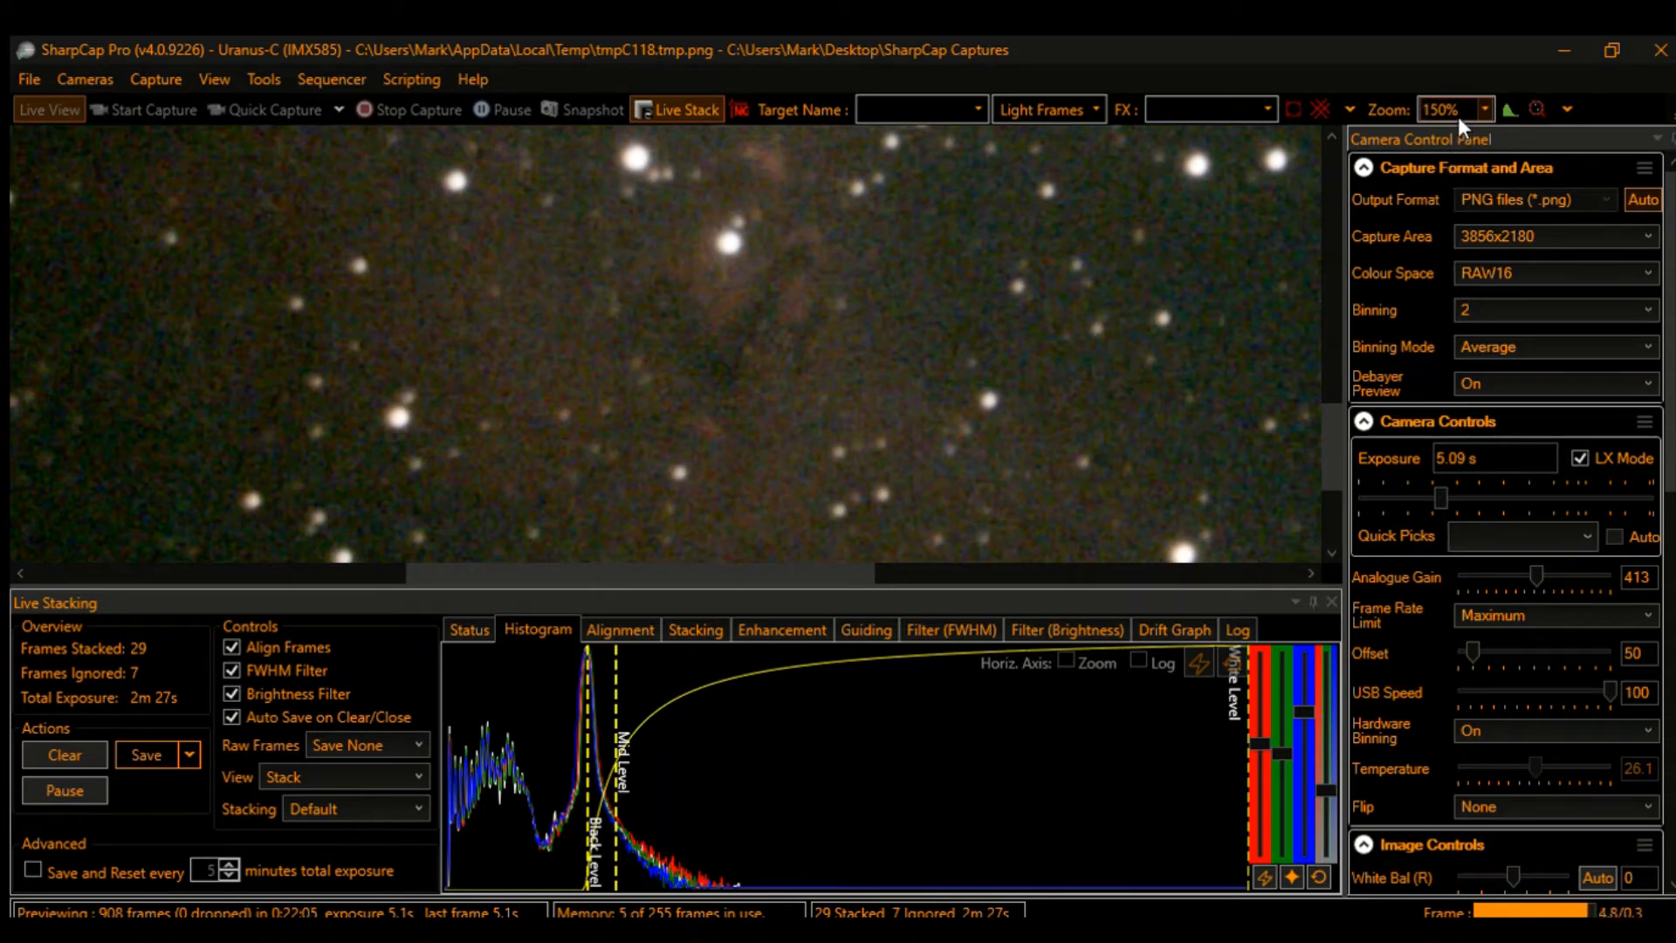
left_click(1452, 109)
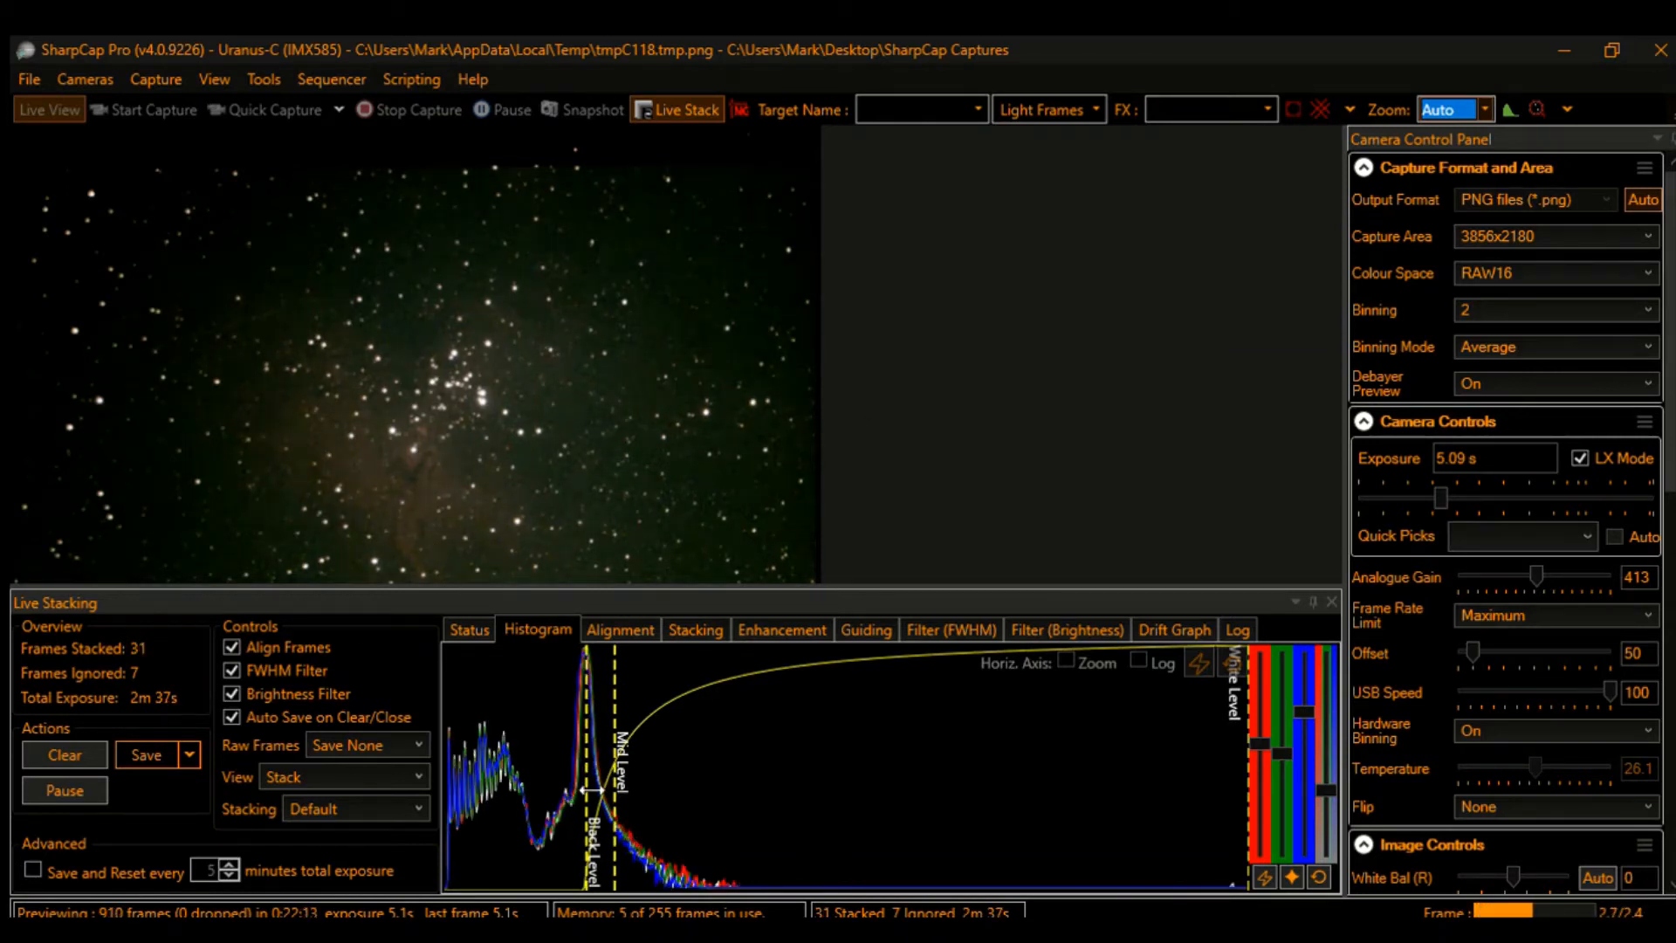
Step: Nudge the Mid Level line to darken the stack background
left_click_drag(586, 791, 607, 791)
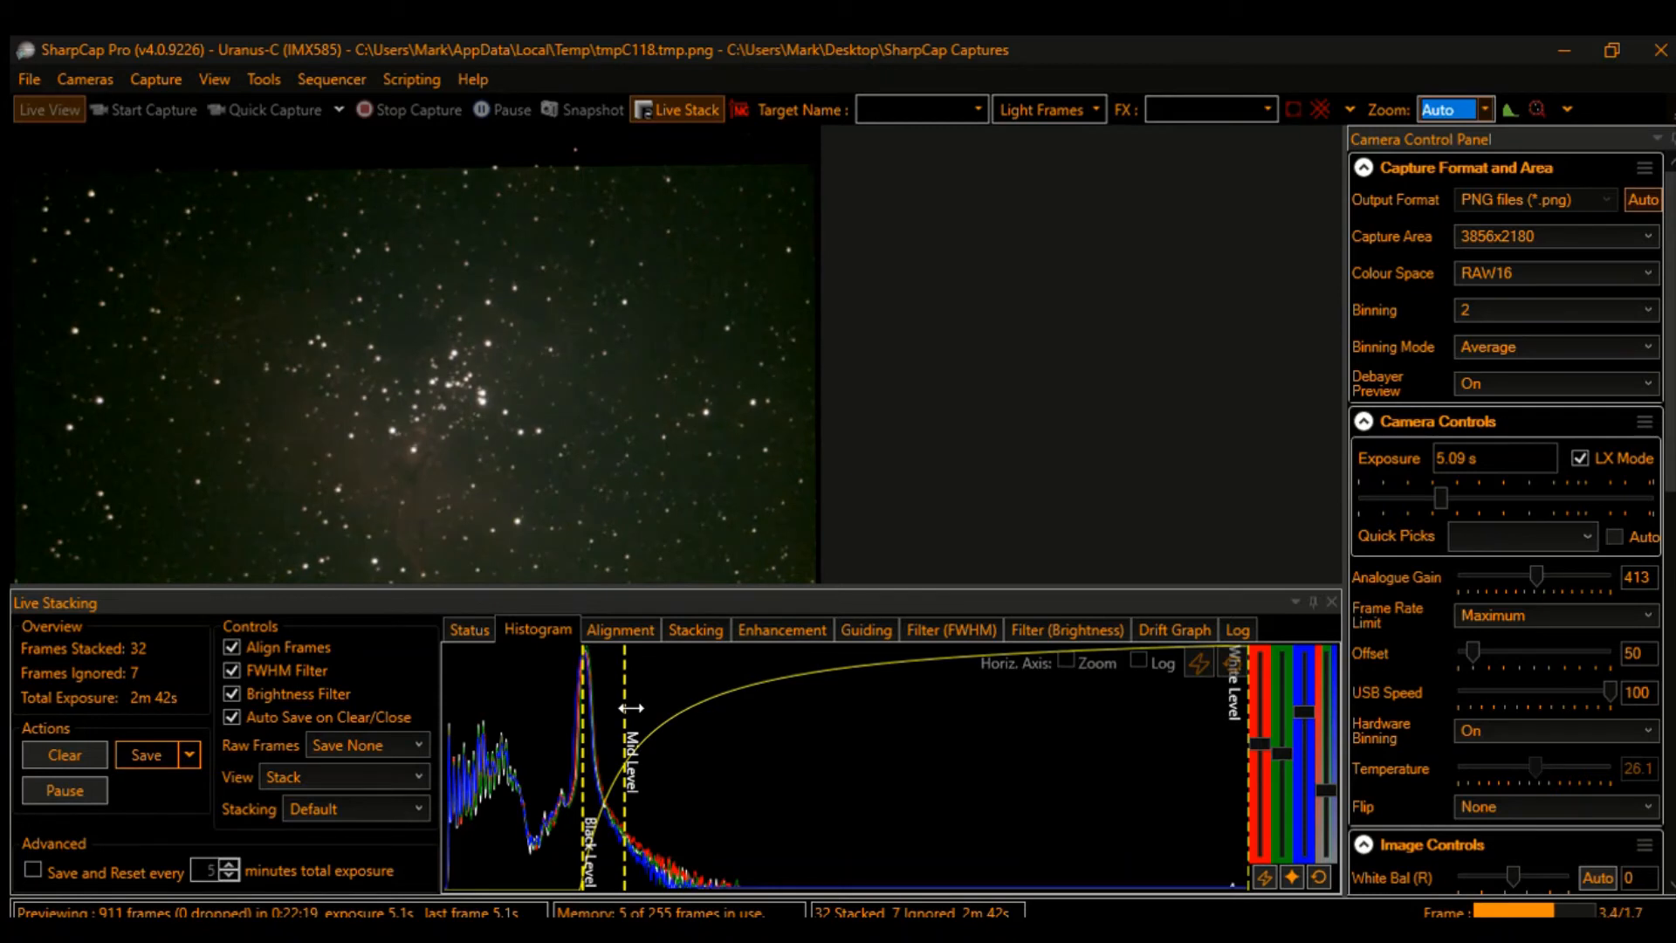
mouse_move(1275, 792)
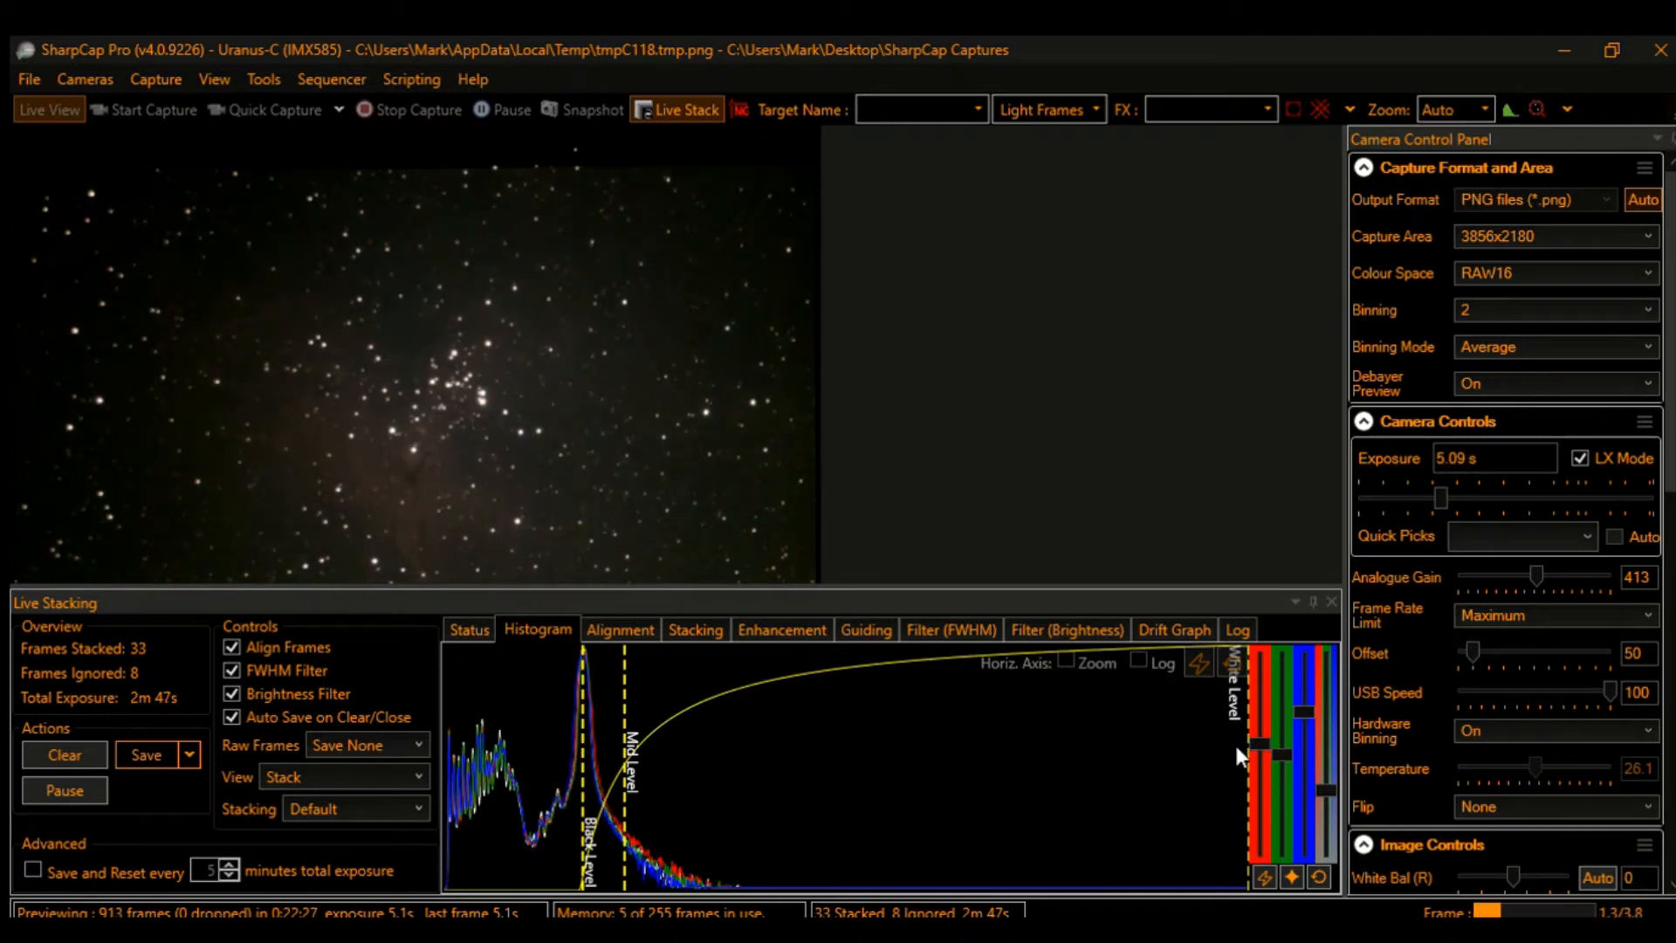
mouse_move(1295, 689)
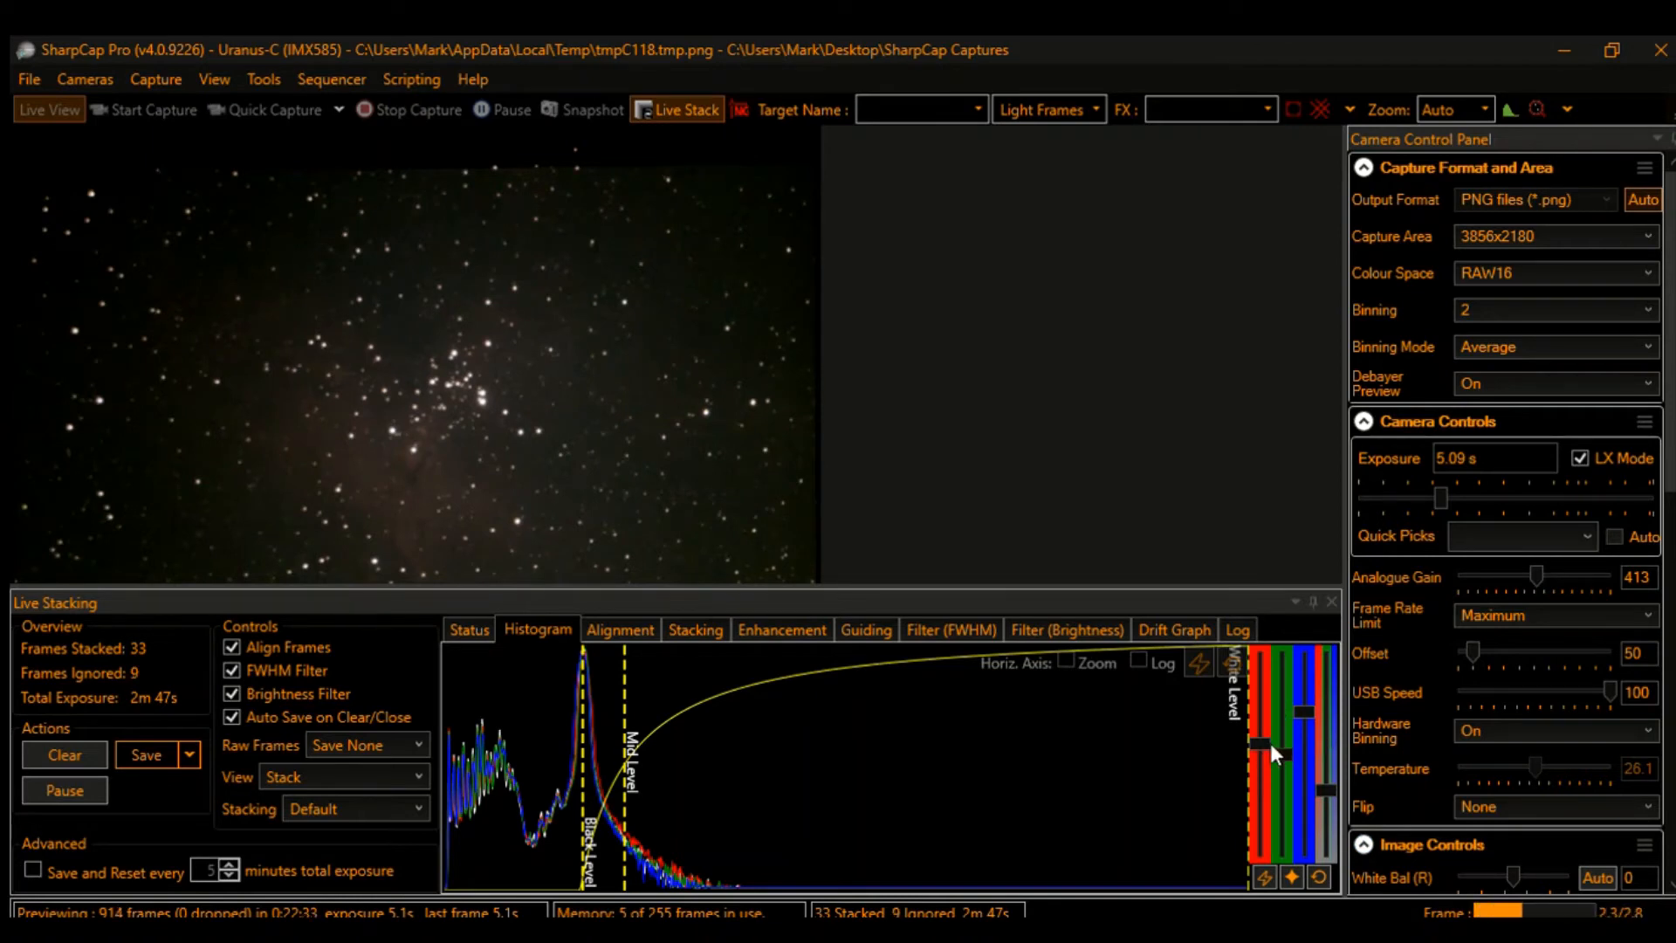
mouse_move(1267, 770)
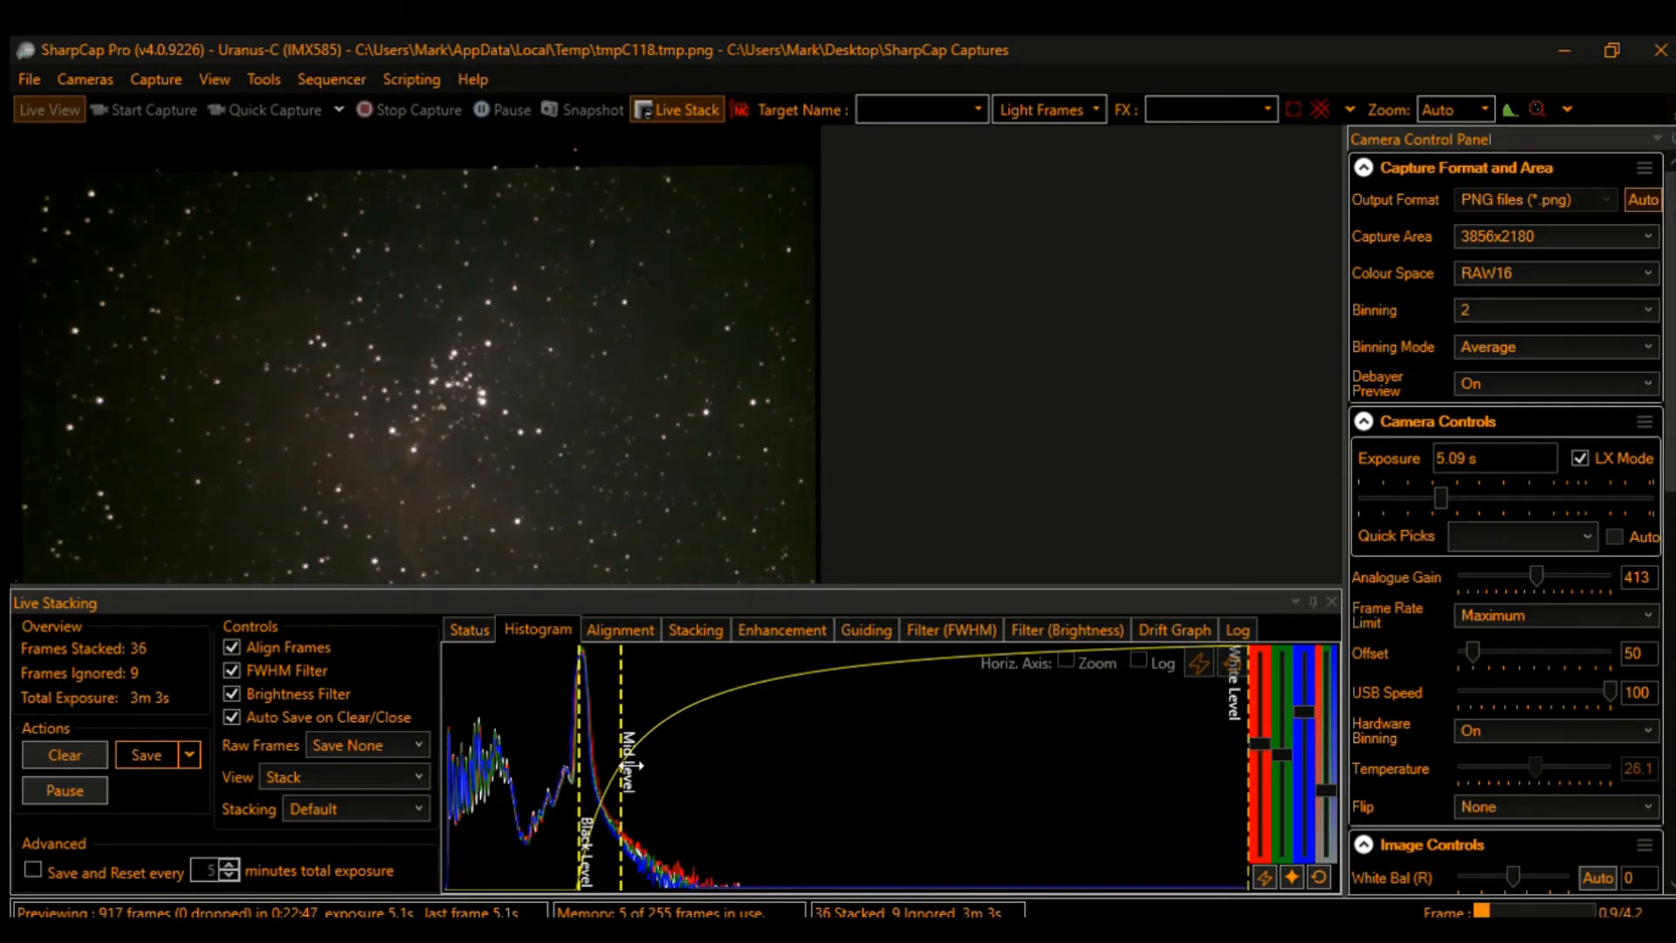
mouse_move(813, 567)
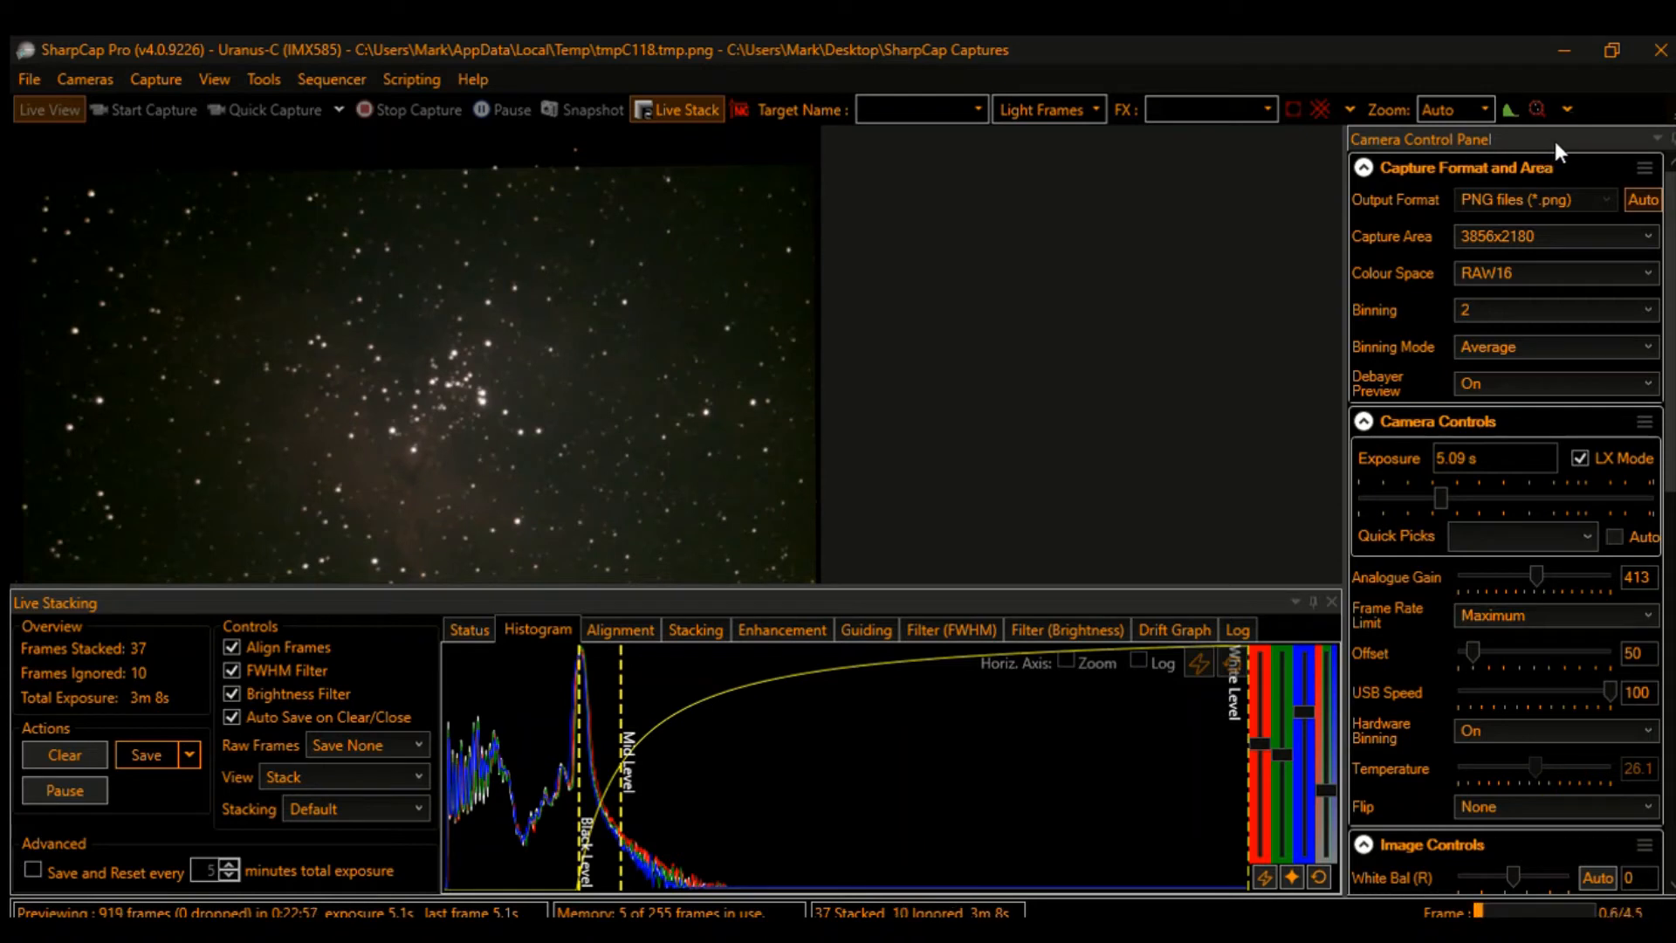
Step: Enter 'M16' as the Target Name
type("M16")
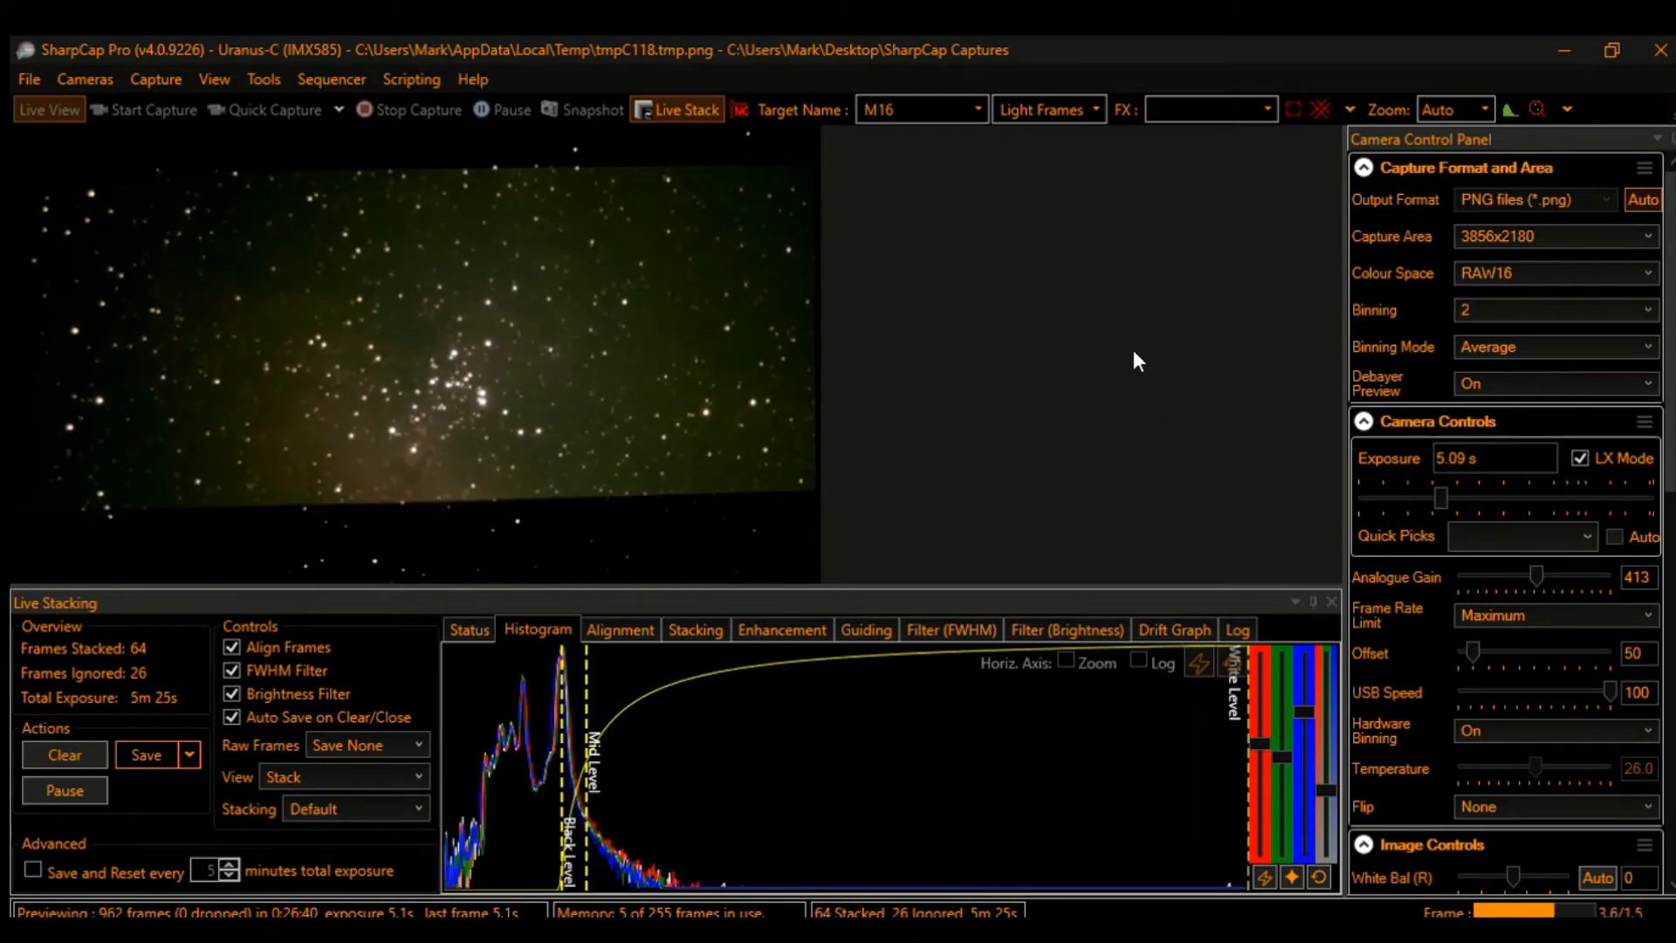
mouse_move(1040, 304)
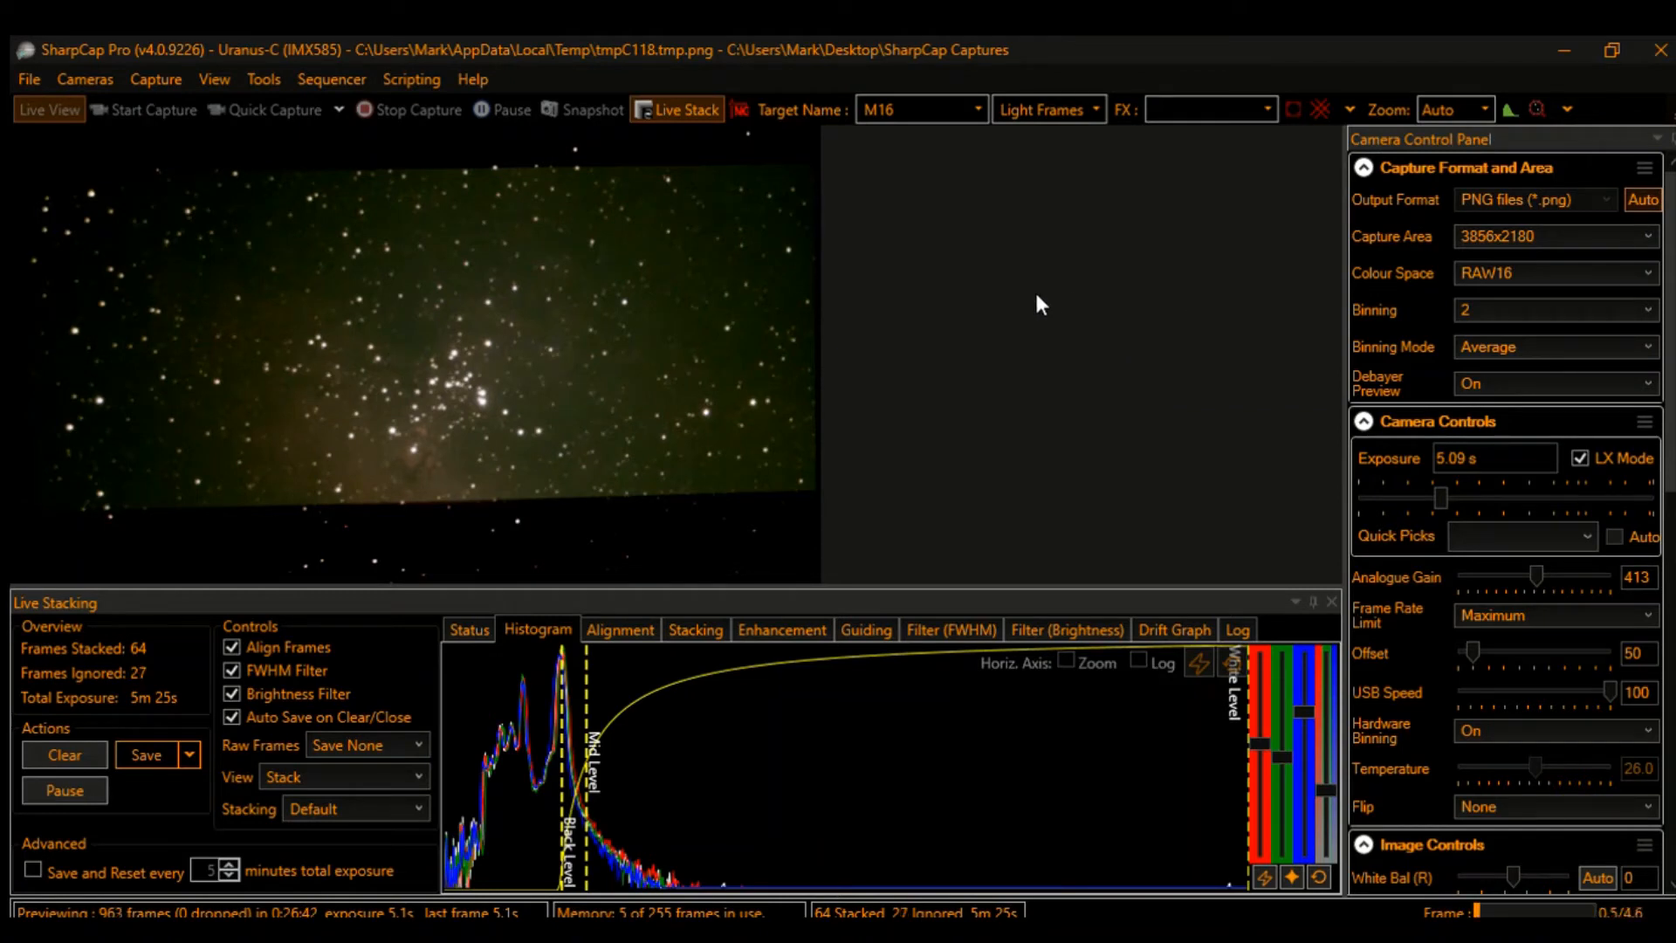
mouse_move(1042, 132)
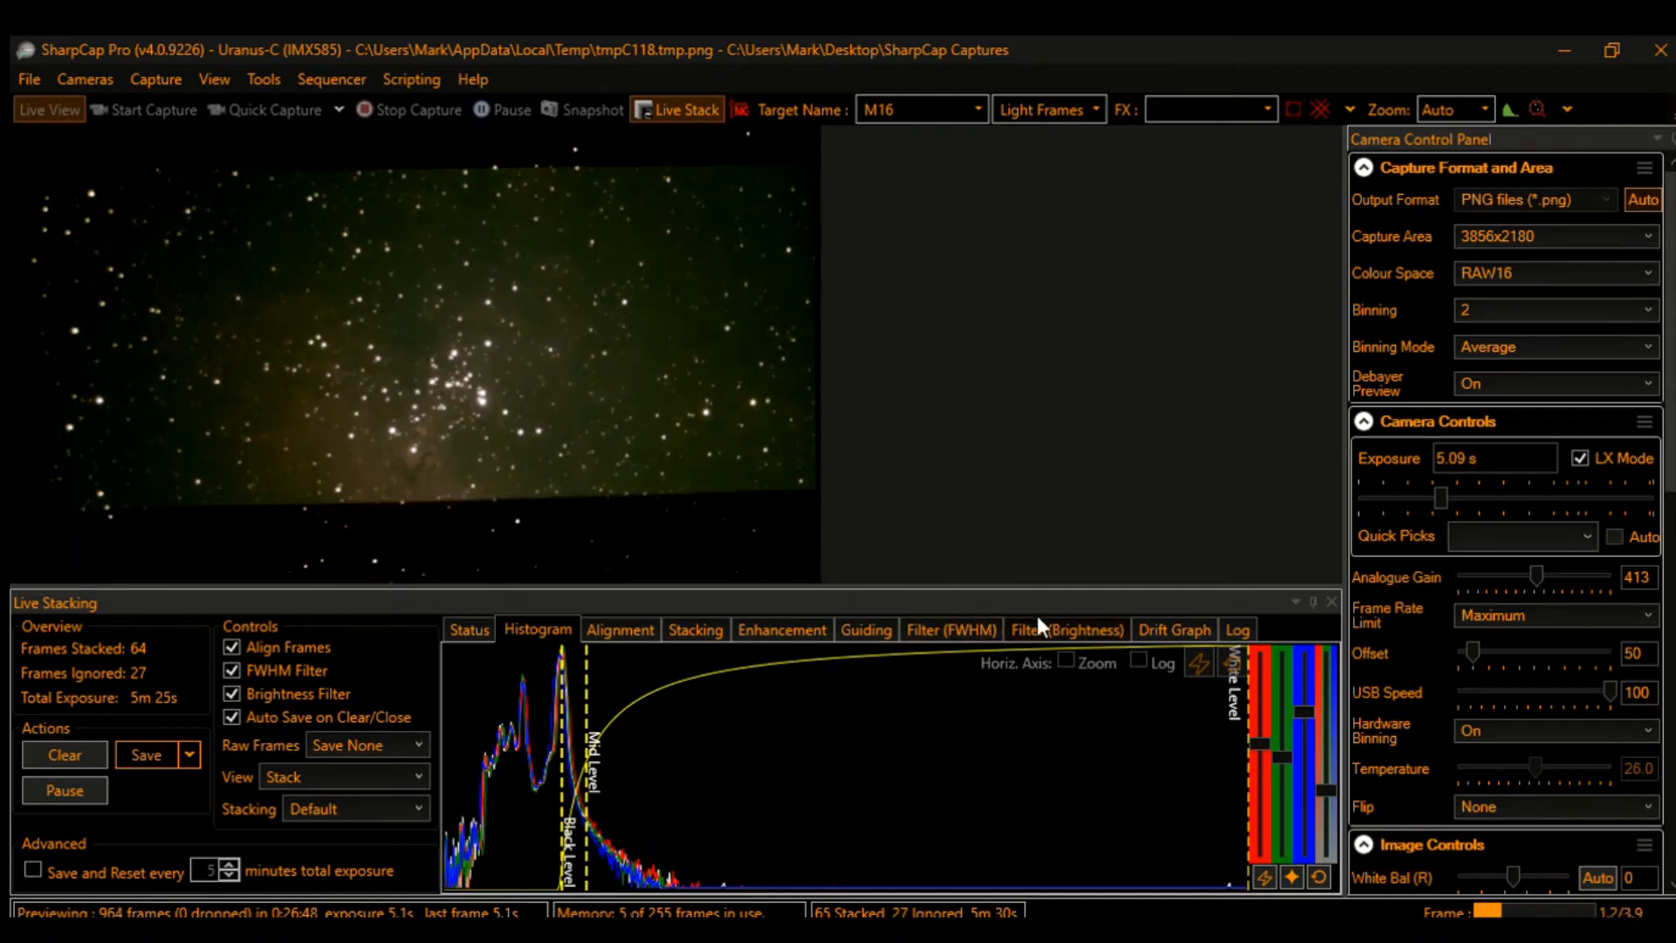
Step: Check the Filter (Brightness) history, then switch to the Filter (FWHM) history
left_click(1066, 629)
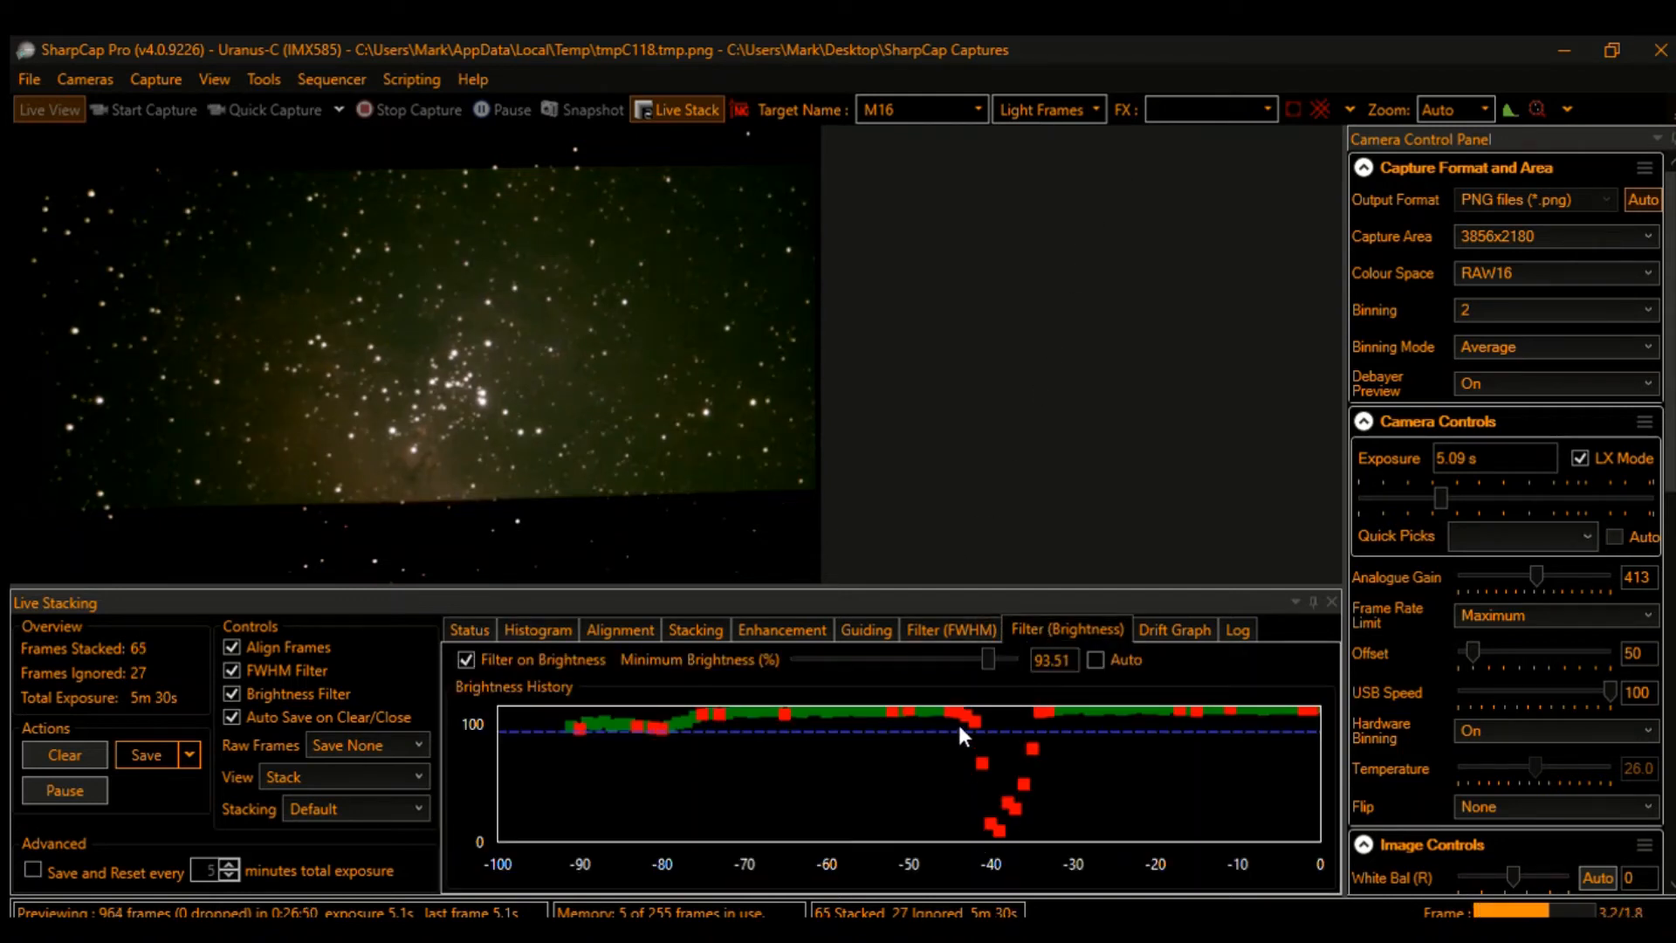
mouse_move(980, 790)
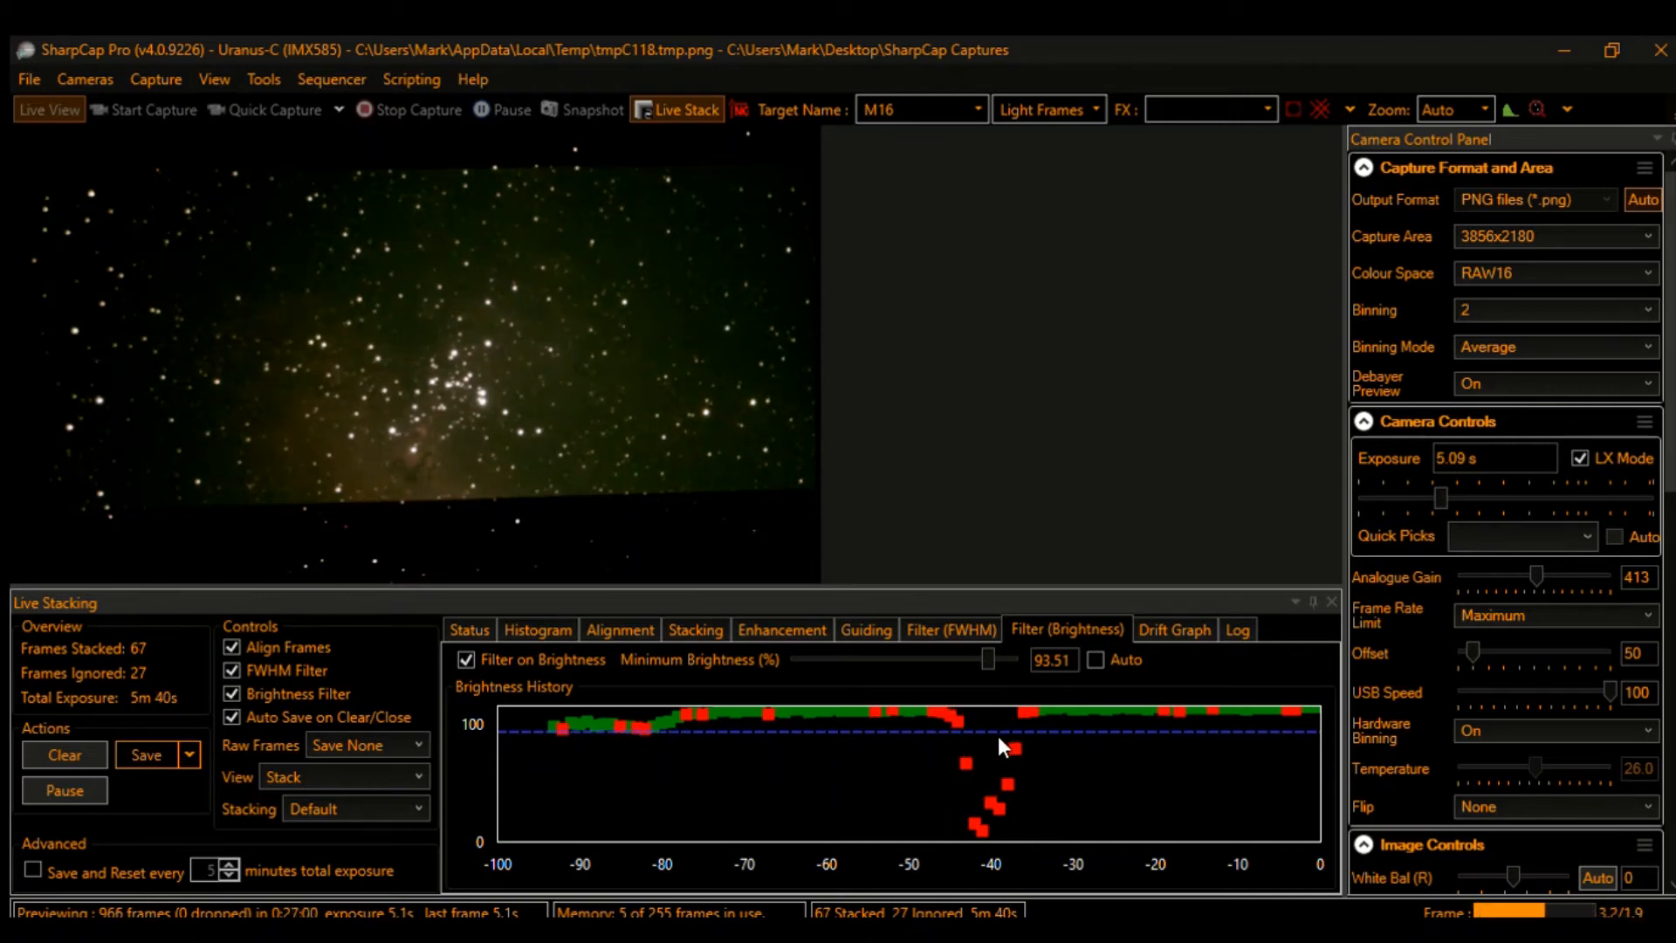
mouse_move(1005, 650)
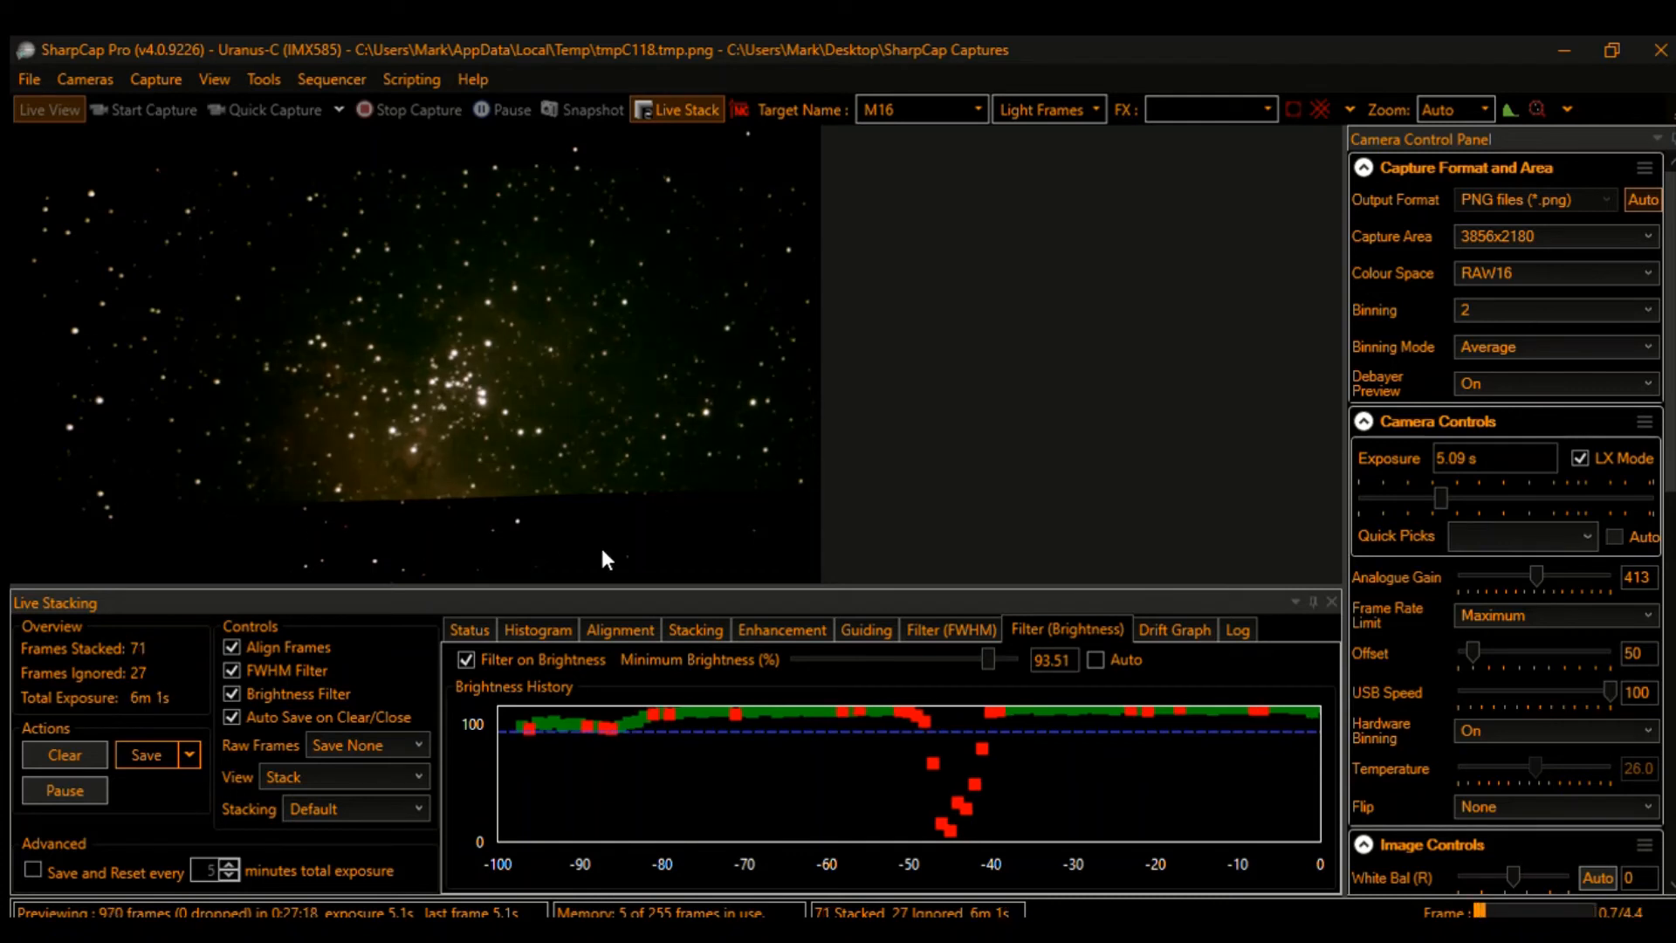
mouse_move(473, 611)
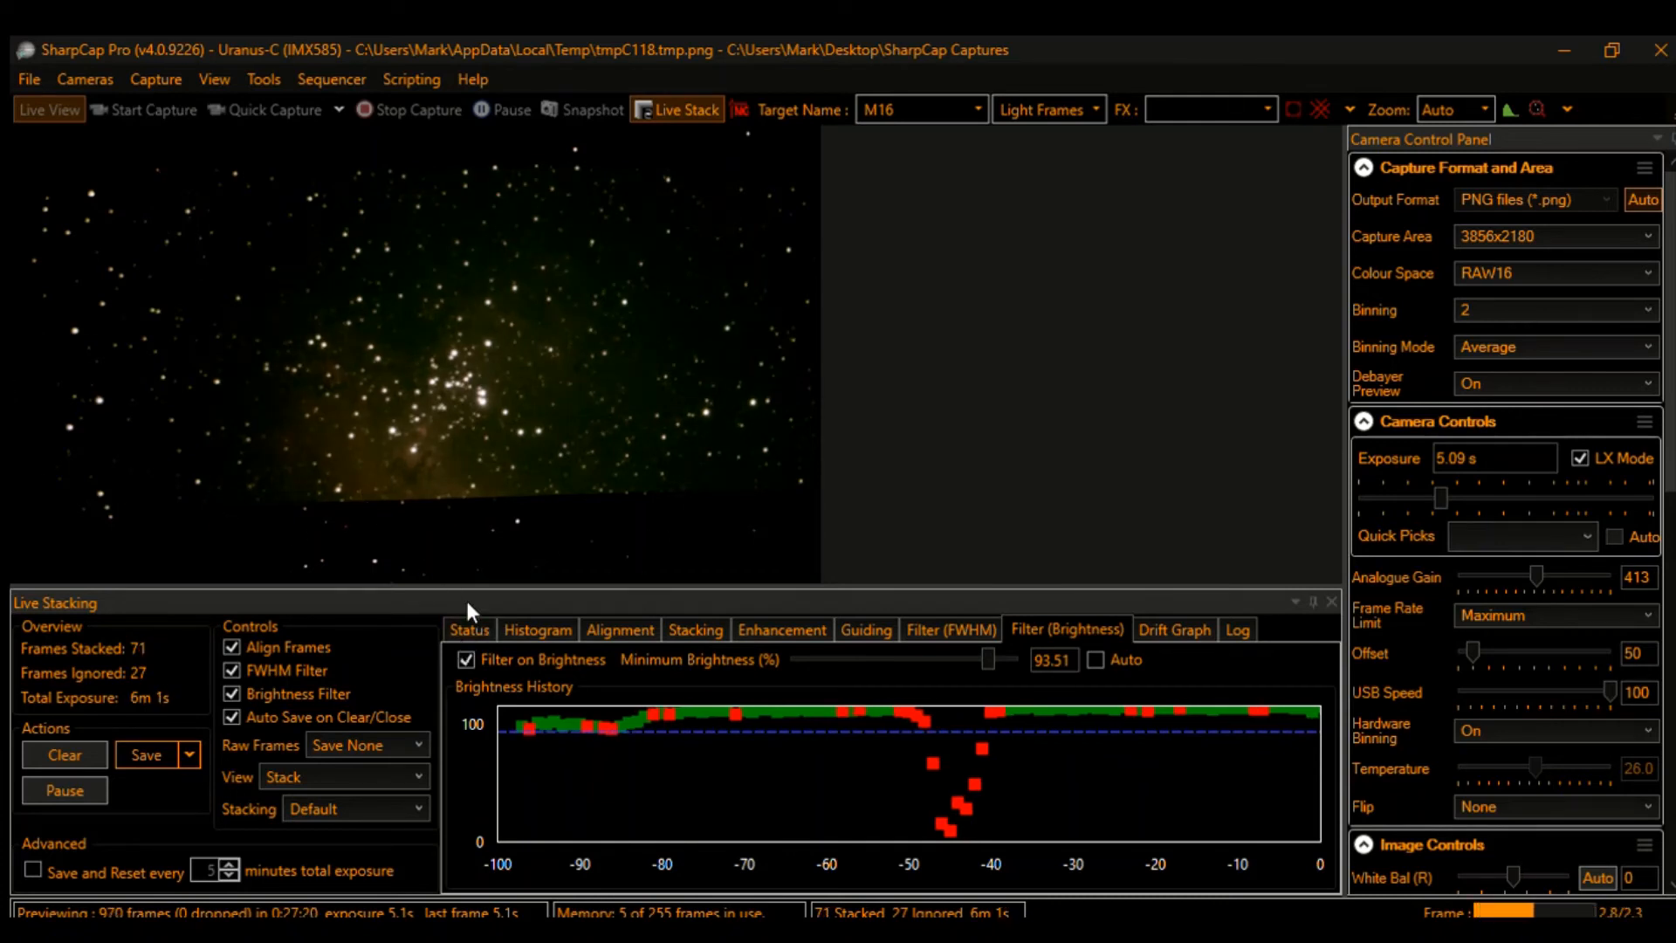
mouse_move(187, 753)
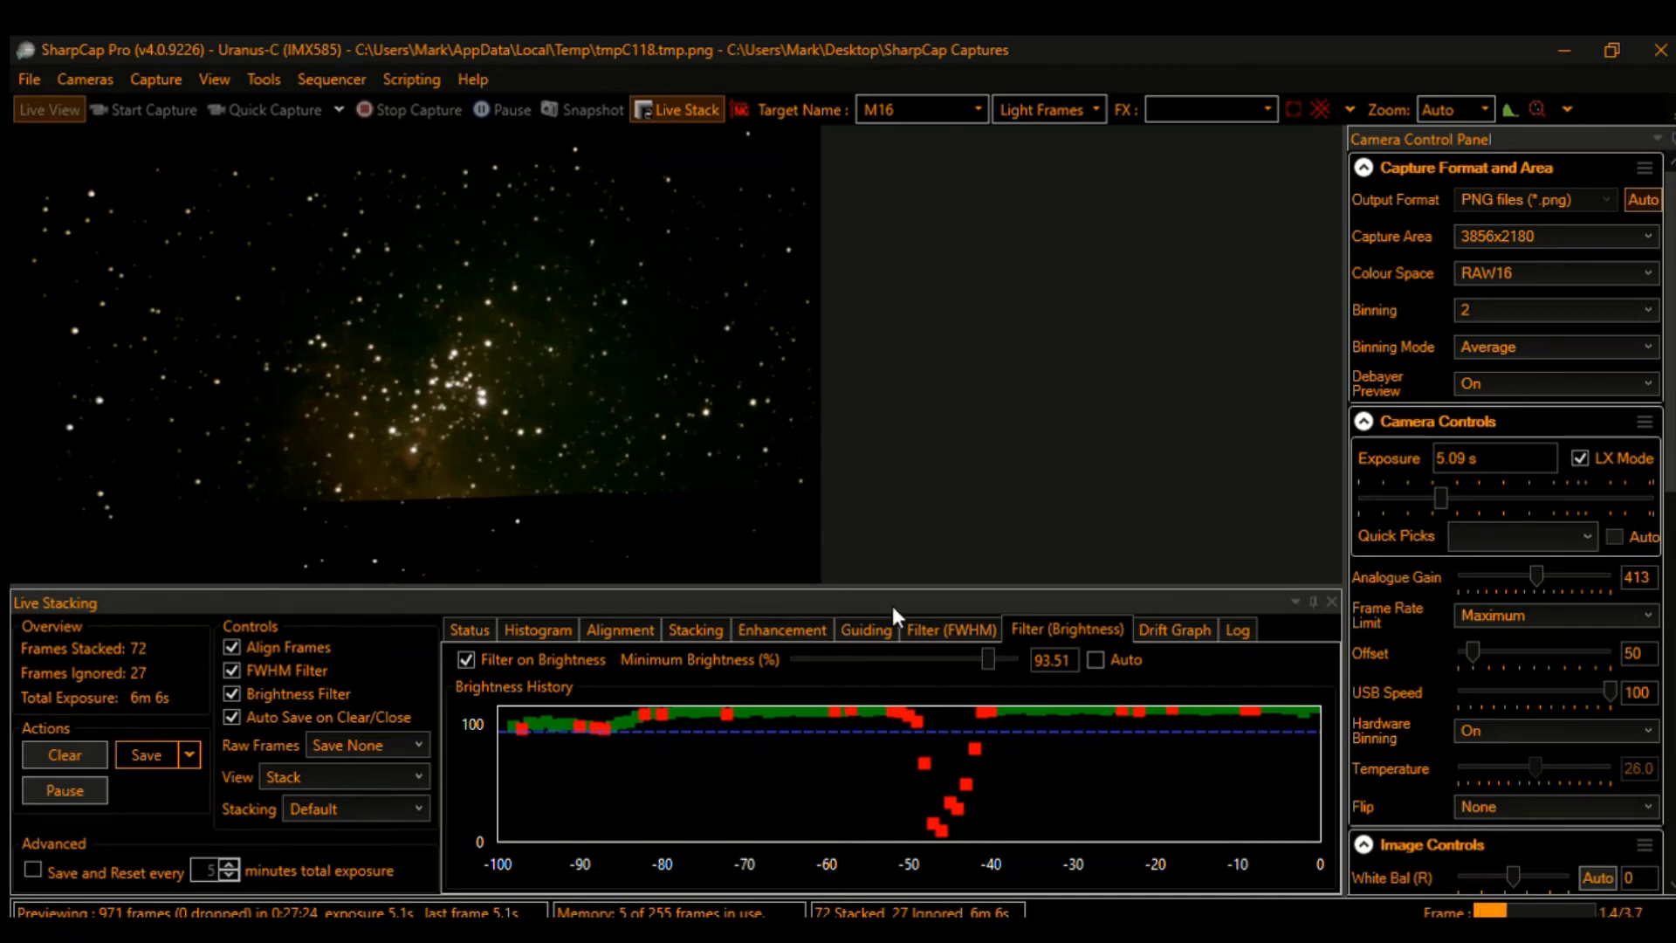
left_click(949, 629)
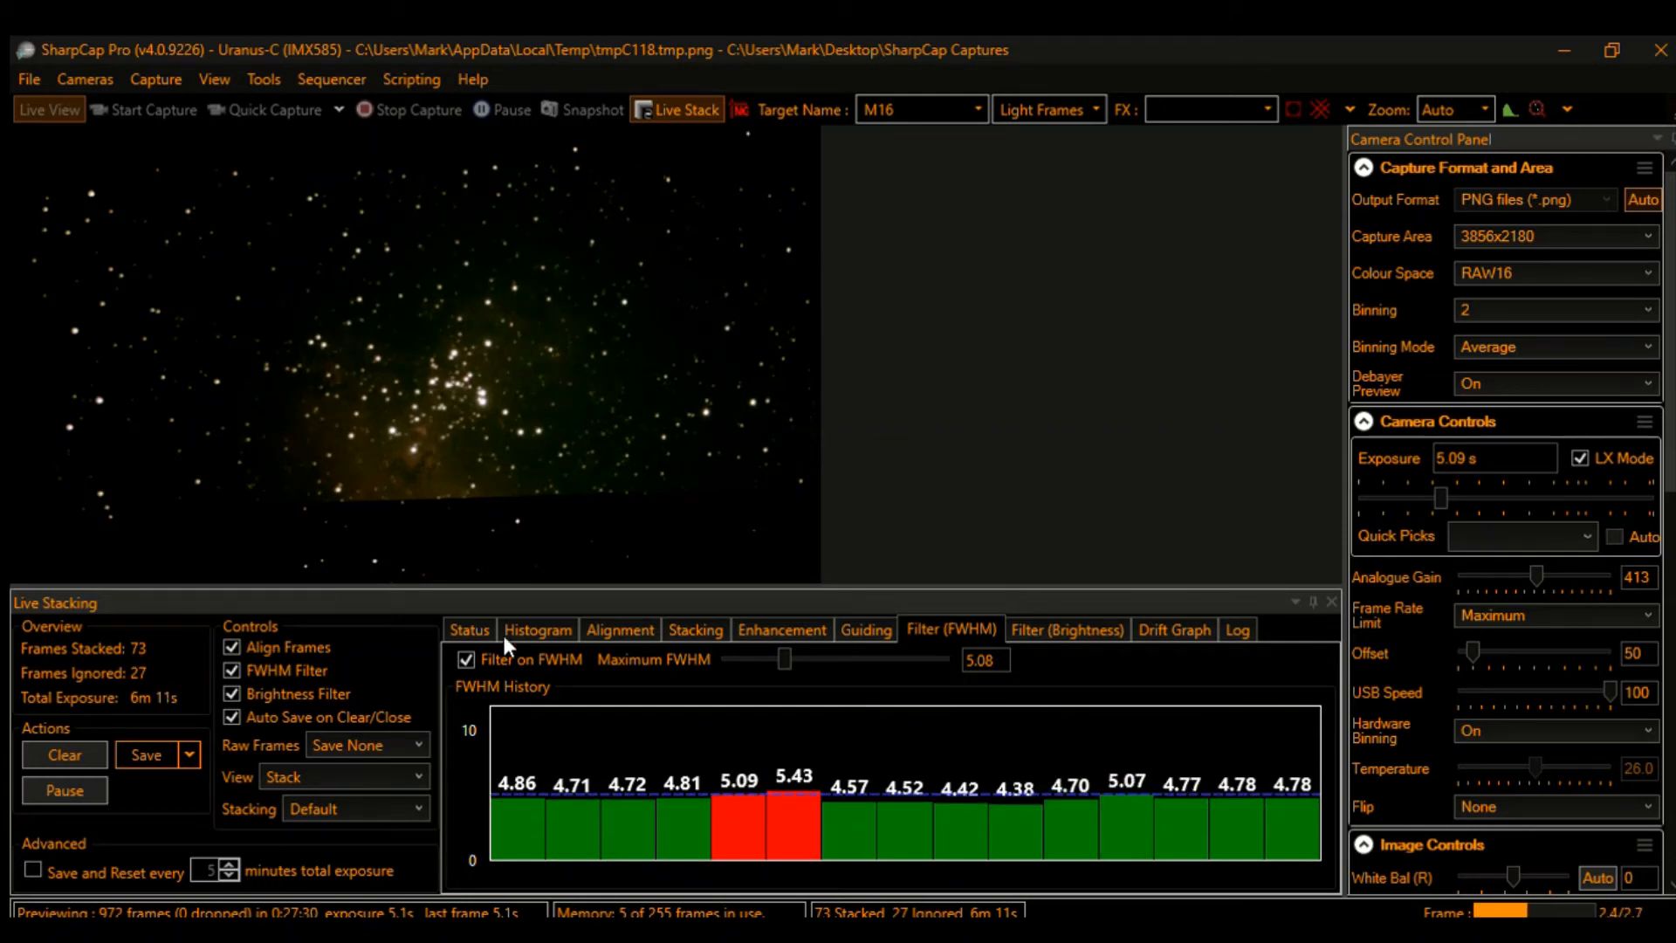
mouse_move(727, 658)
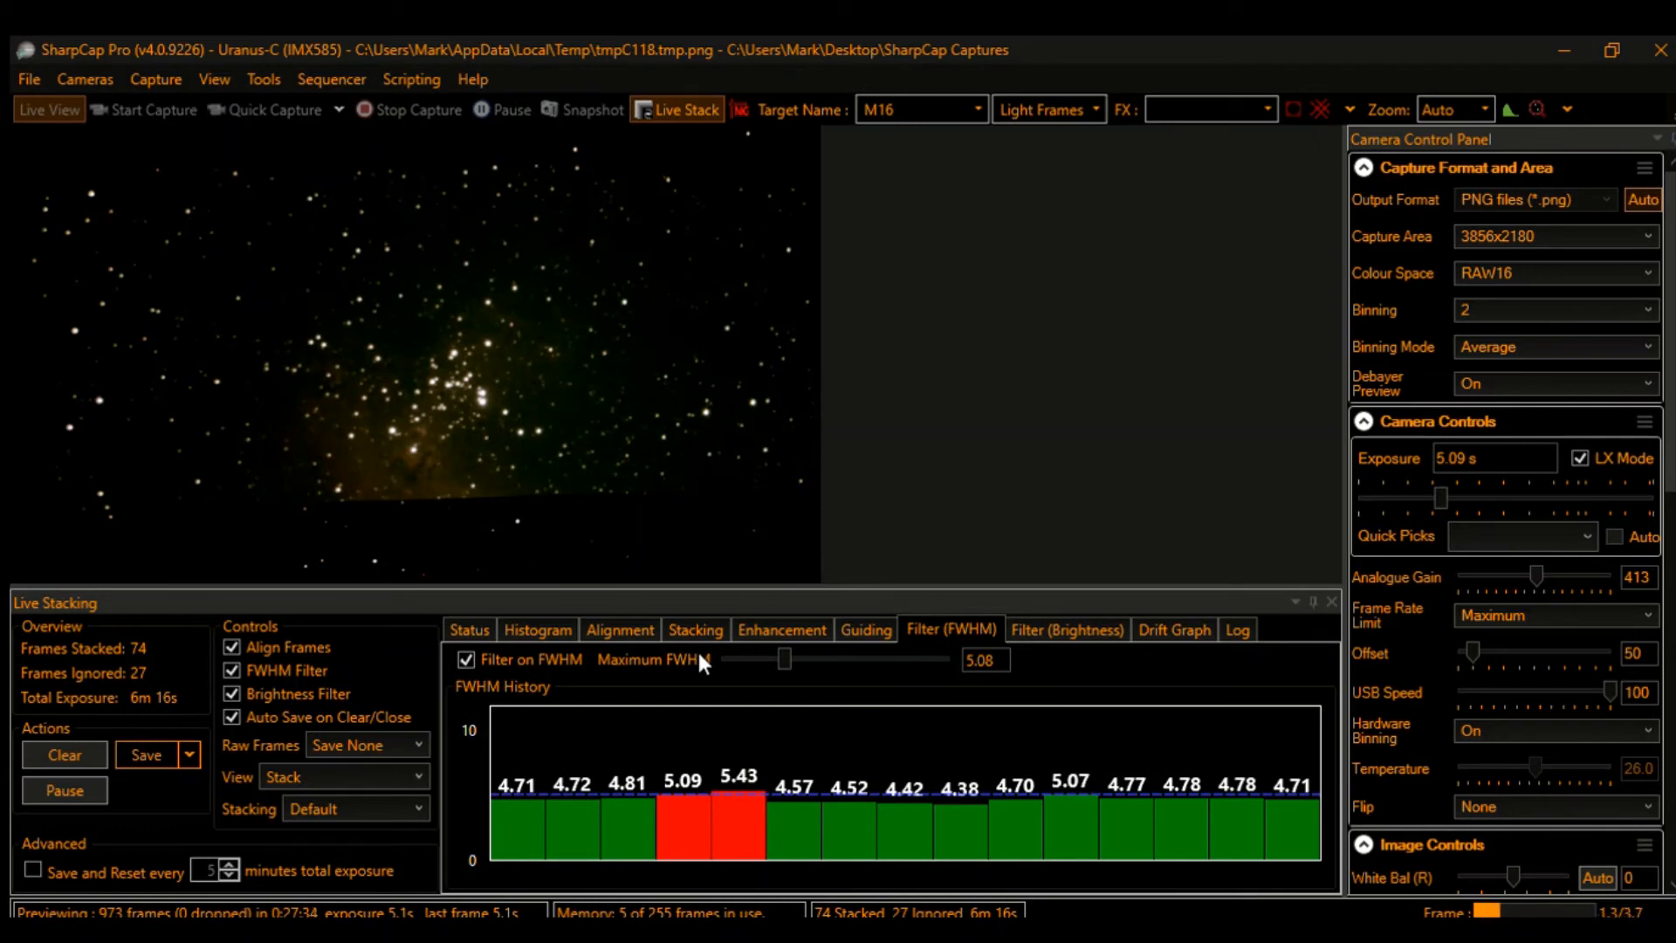
mouse_move(782, 629)
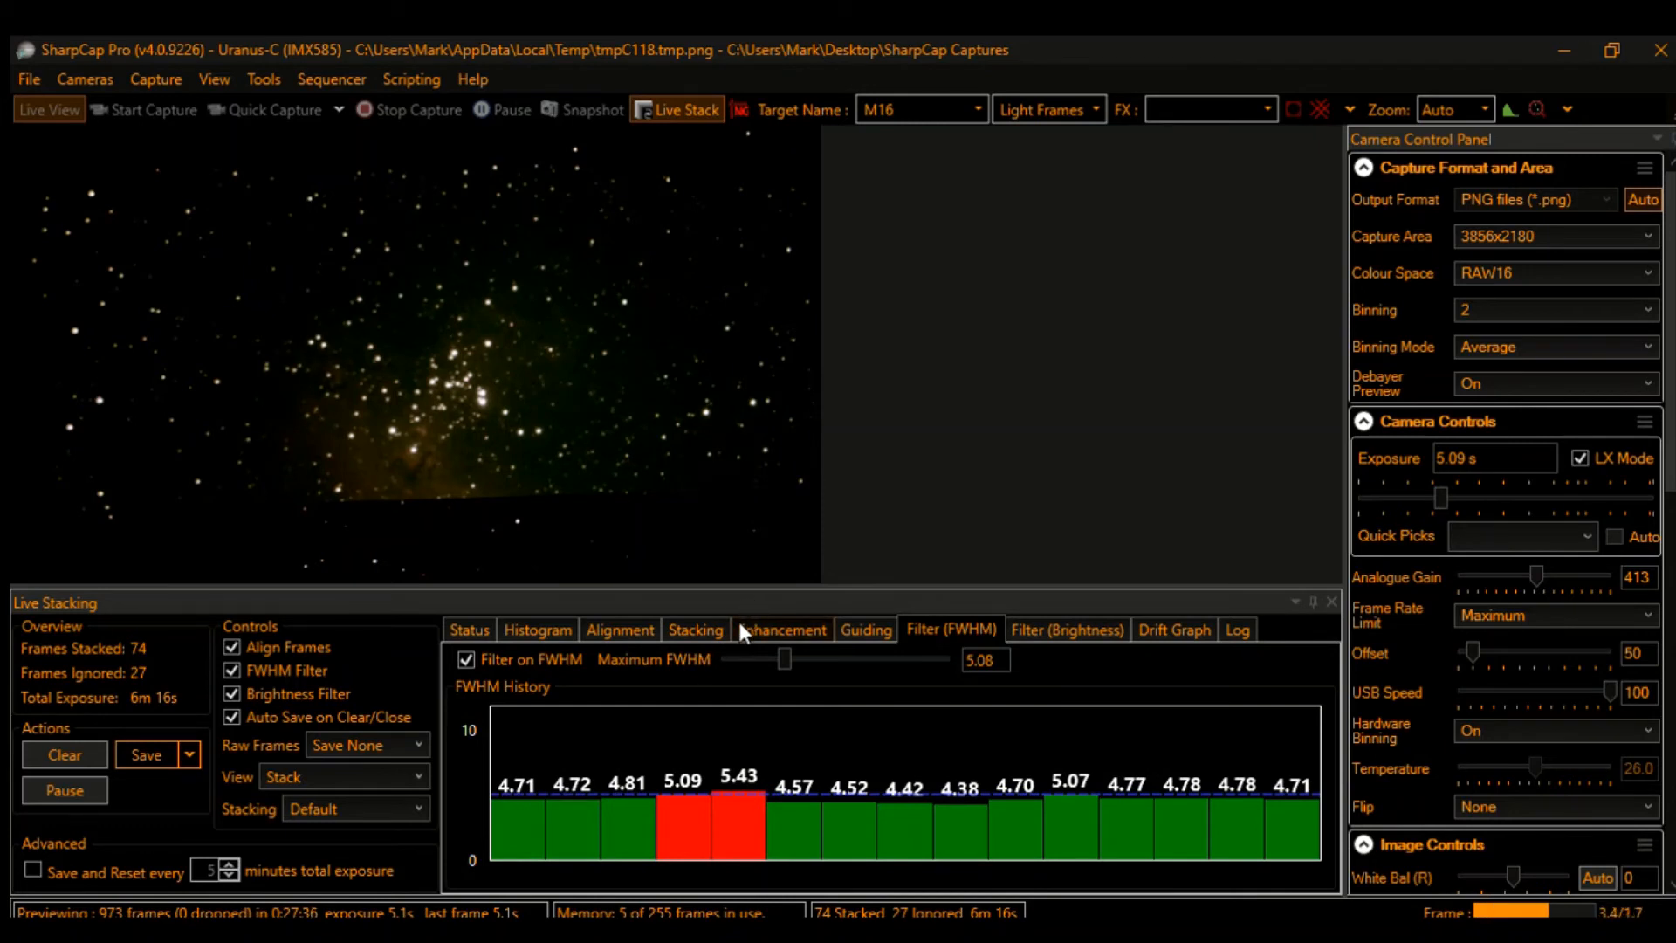
mouse_move(839, 625)
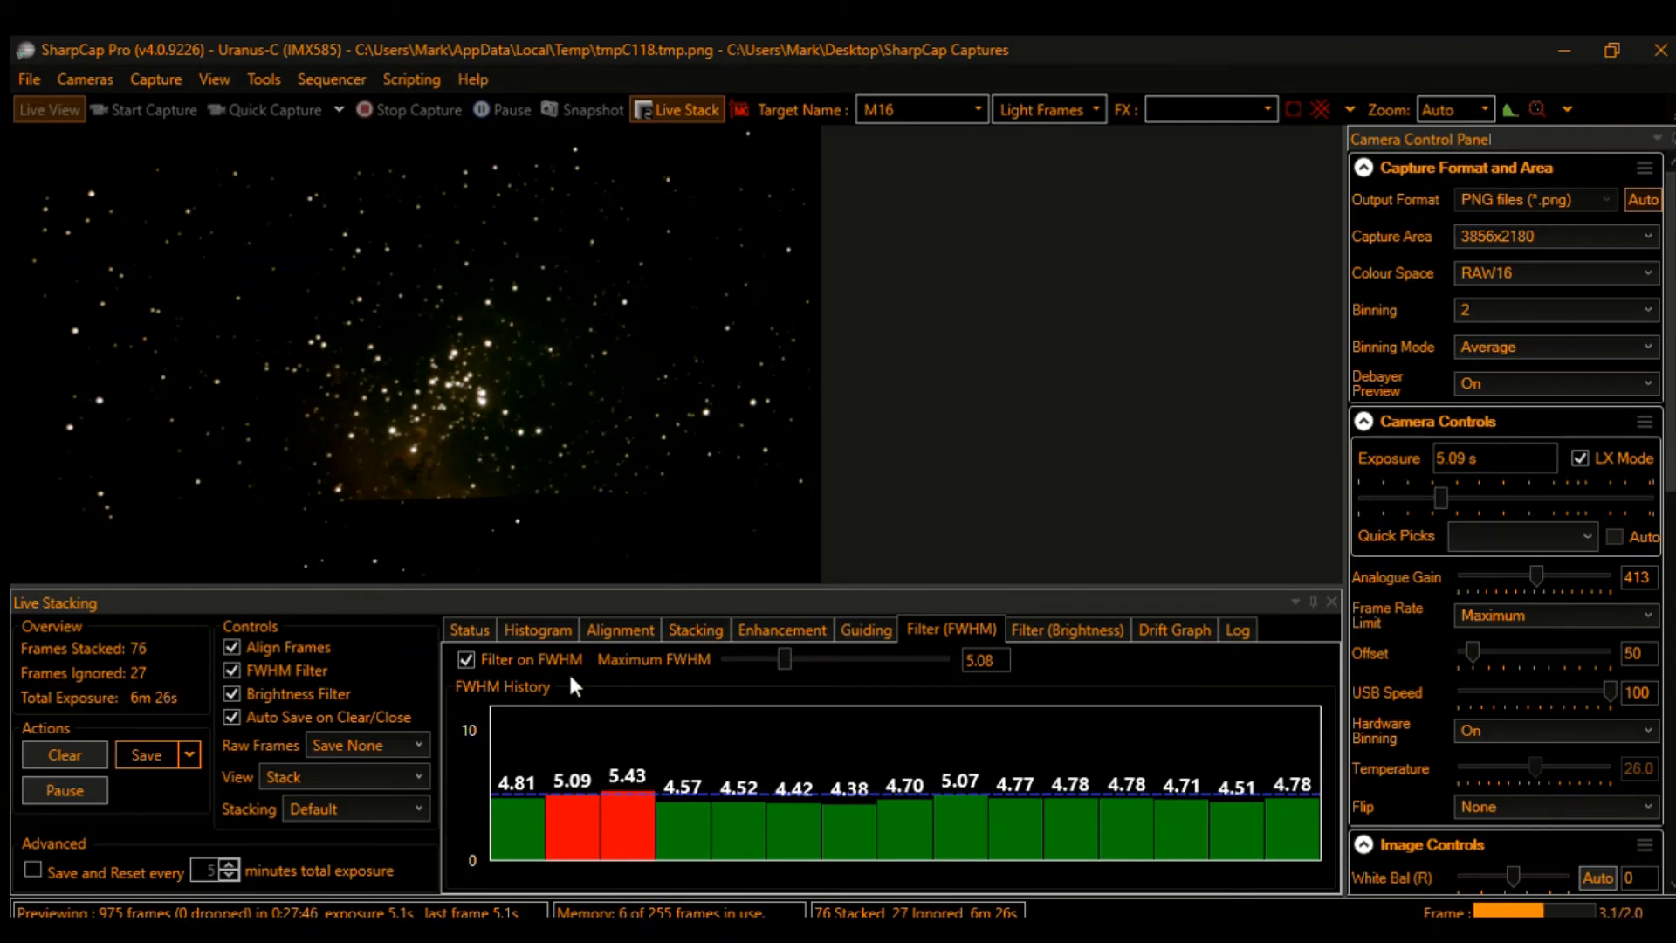
Step: Show the M16 stack histogram and nudge the mid level right to darken the sky
left_click(537, 630)
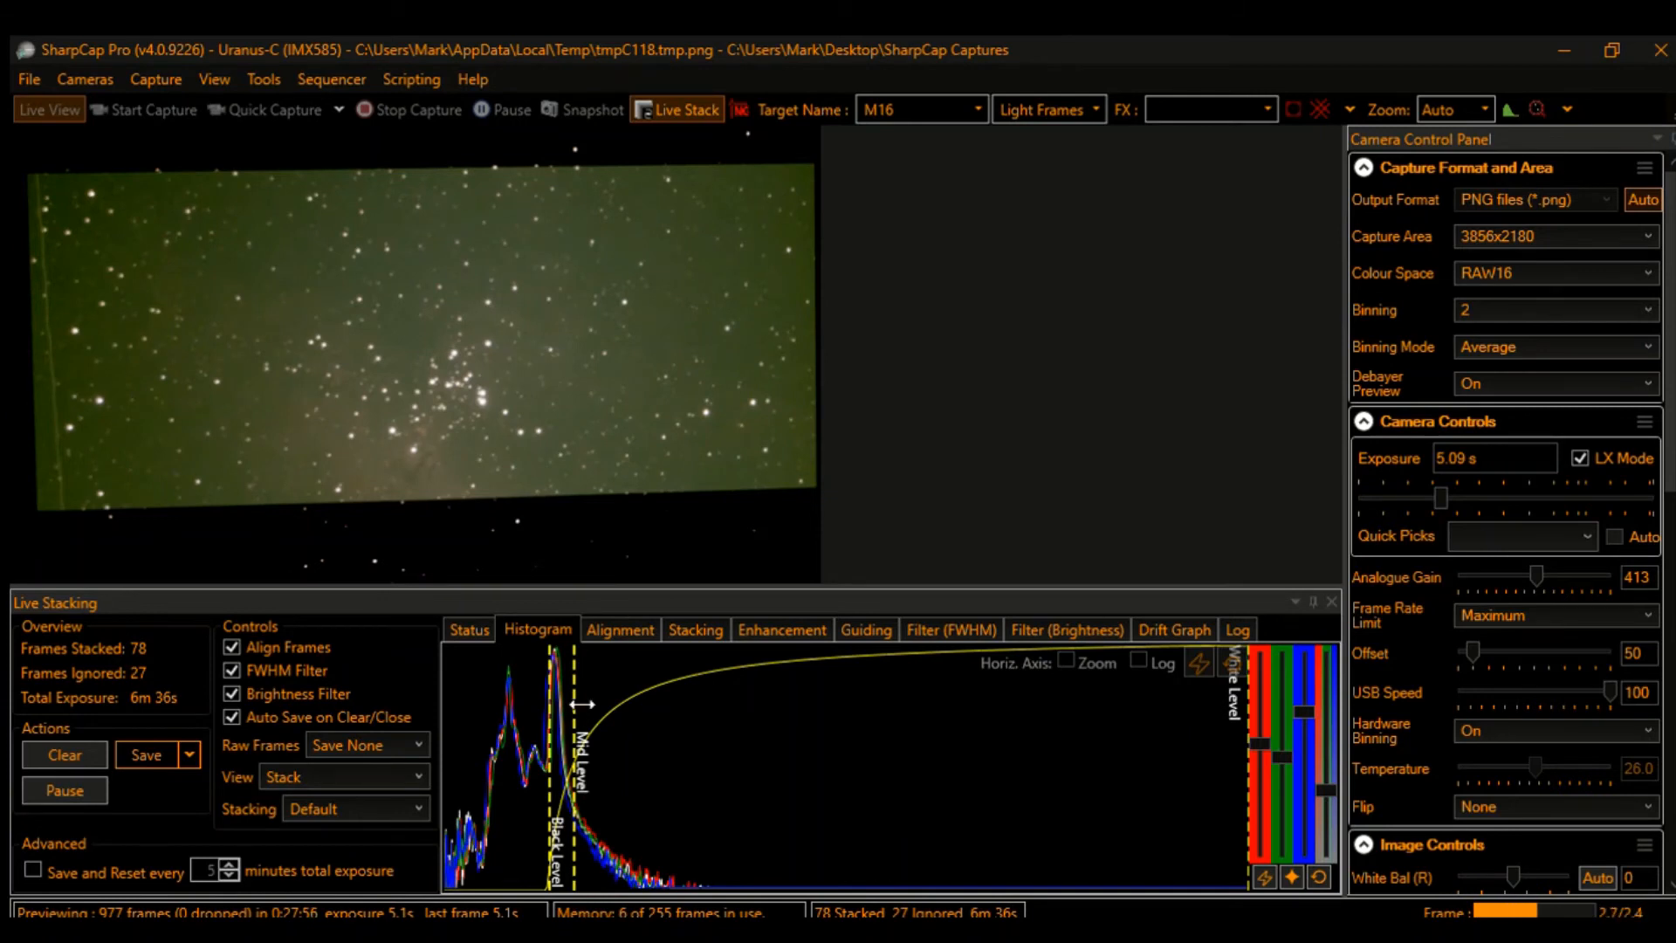
left_click_drag(556, 705, 599, 705)
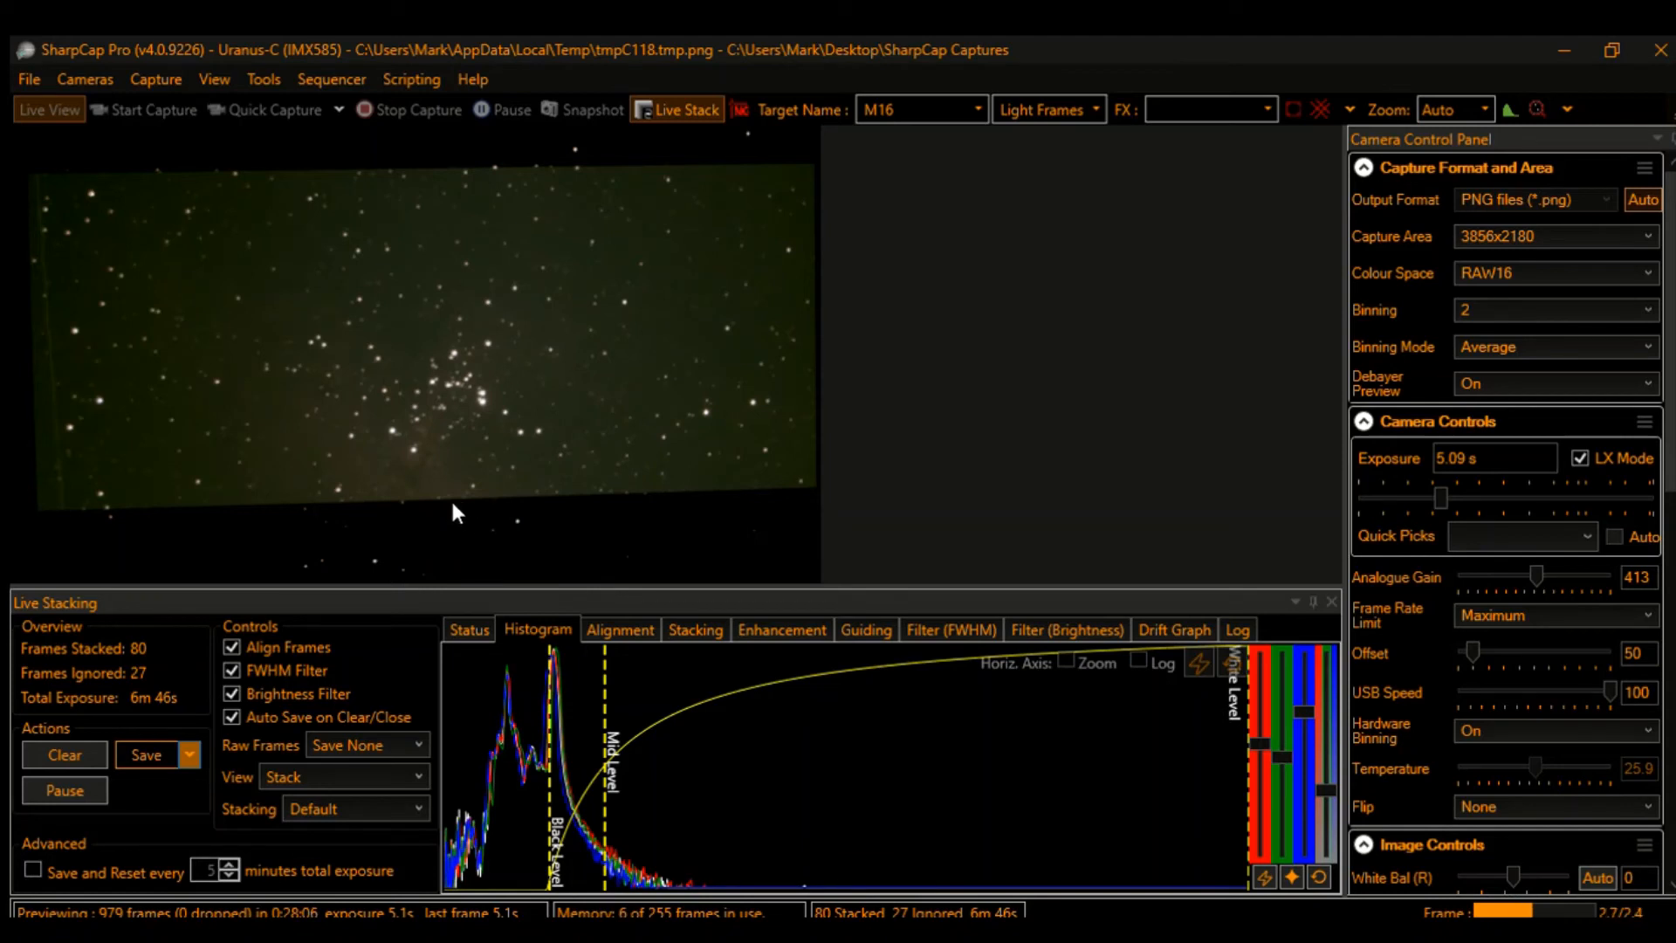
mouse_move(168, 788)
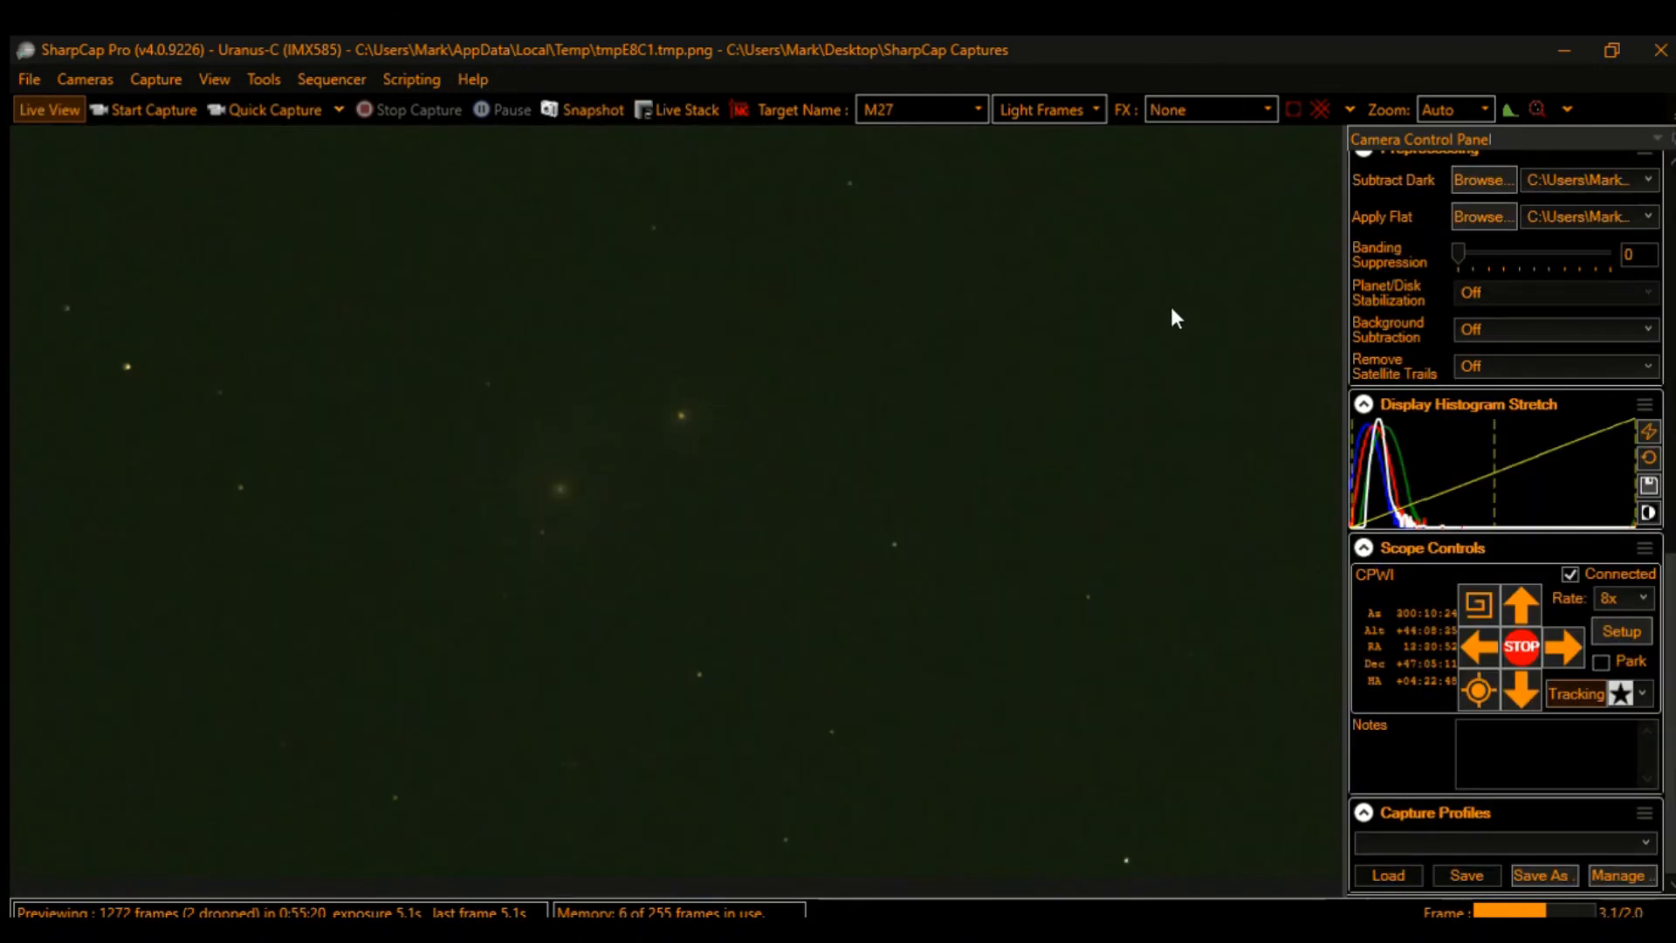
mouse_move(960, 534)
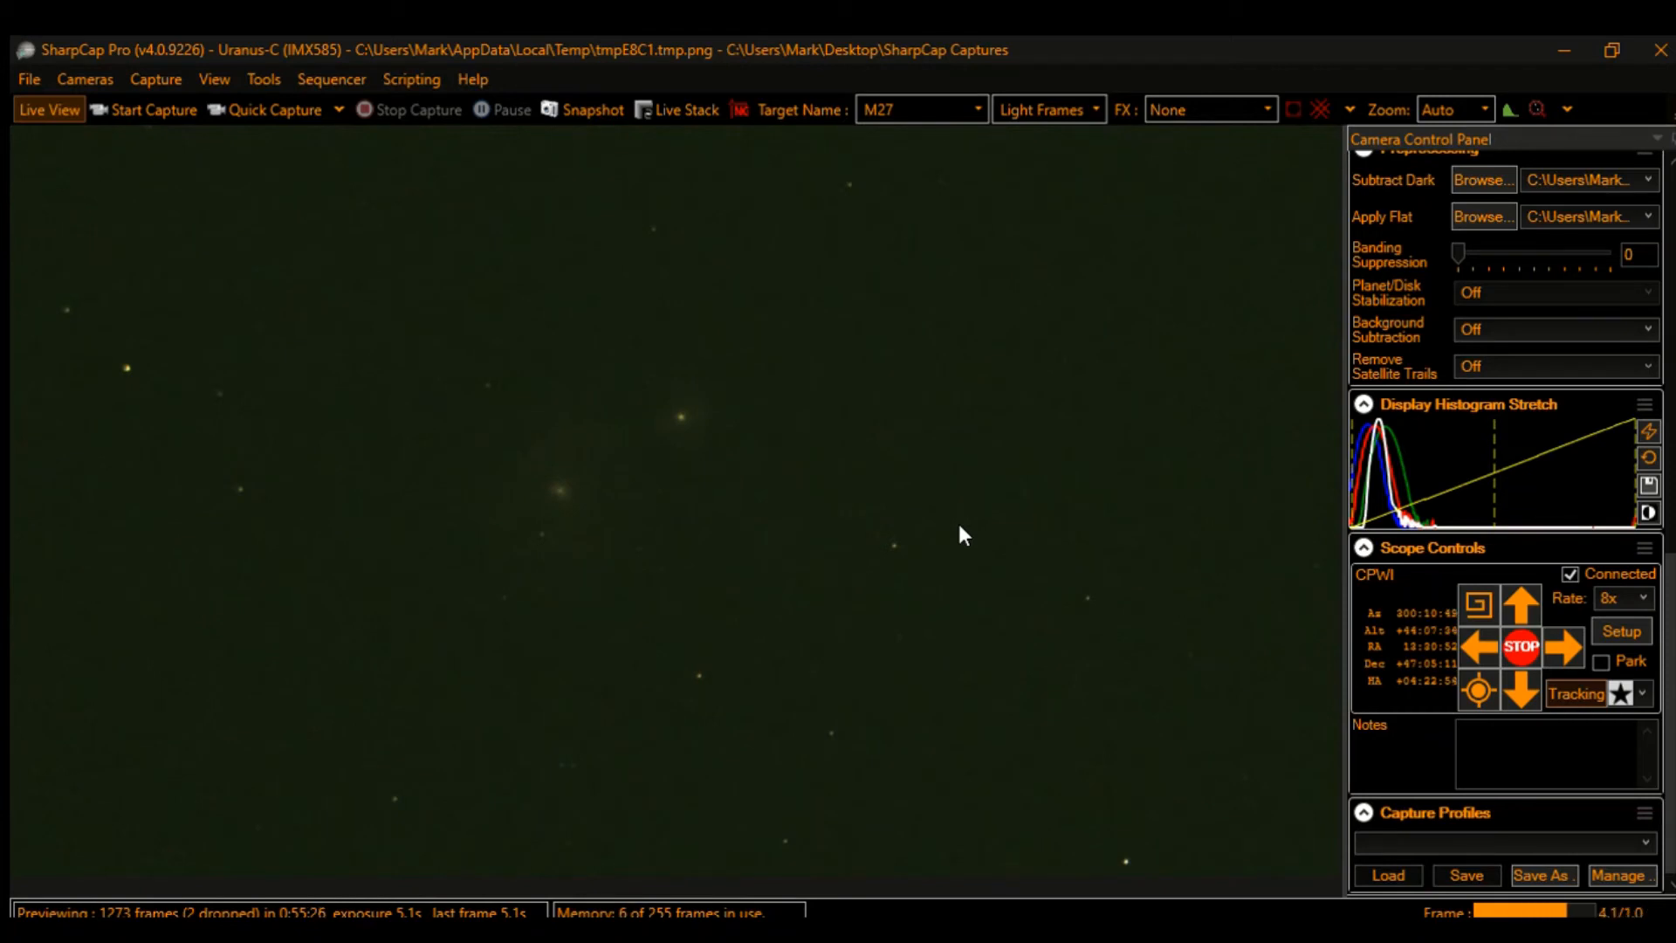
mouse_move(1013, 35)
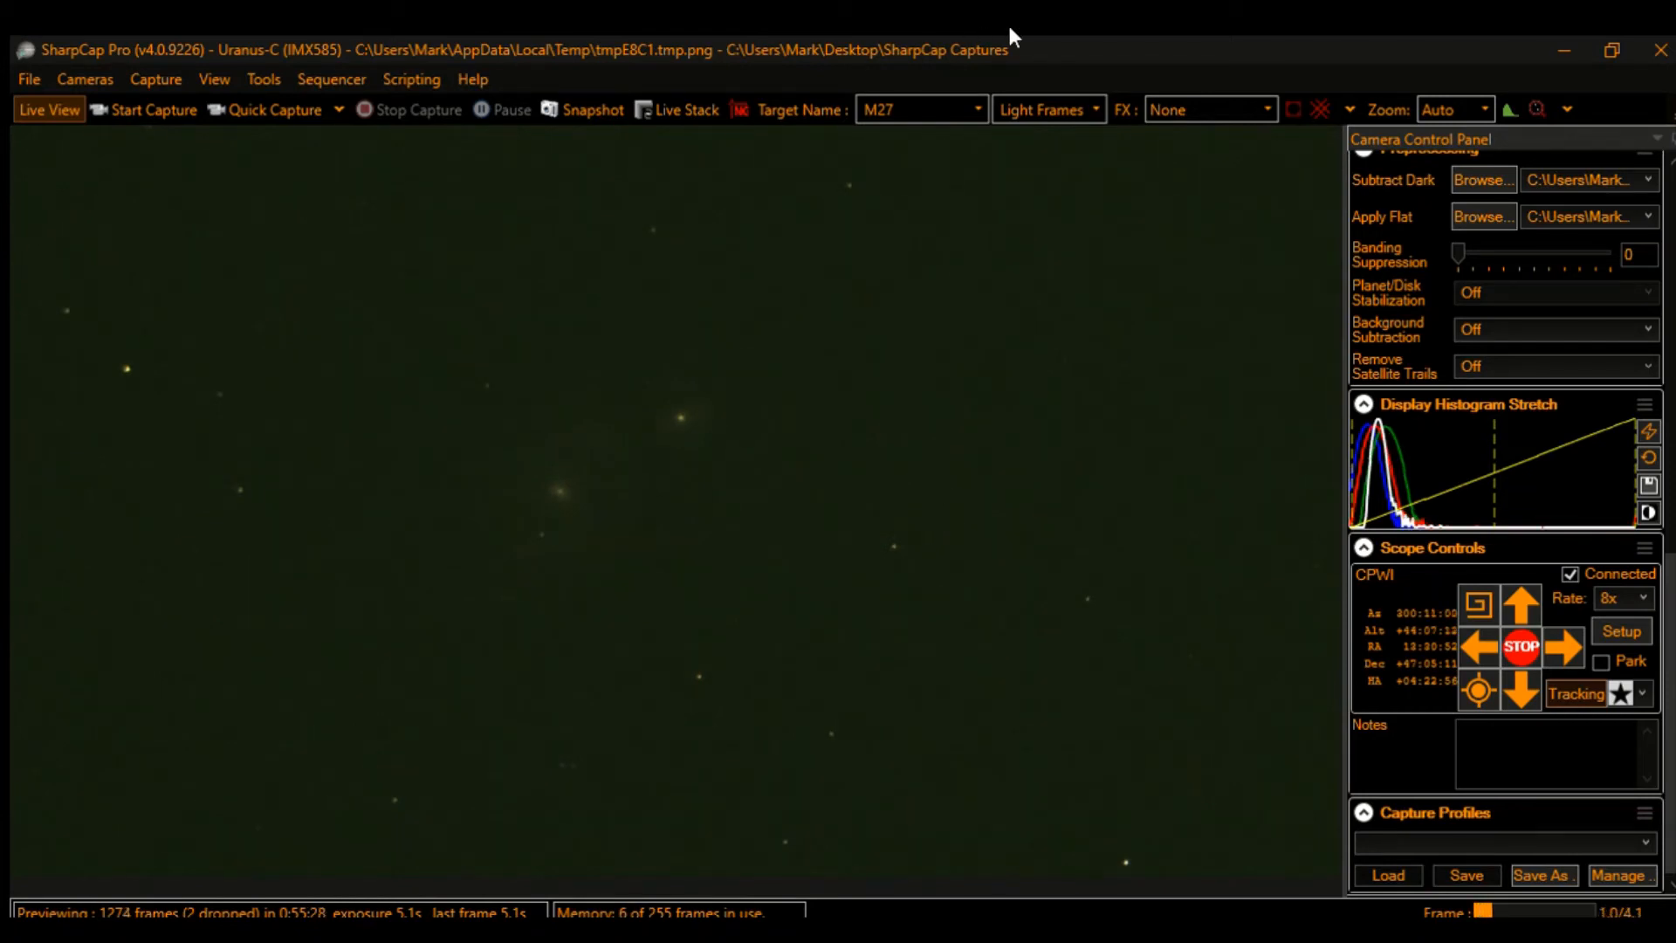
Step: Change the target name from M27 to M51
left_click(914, 109)
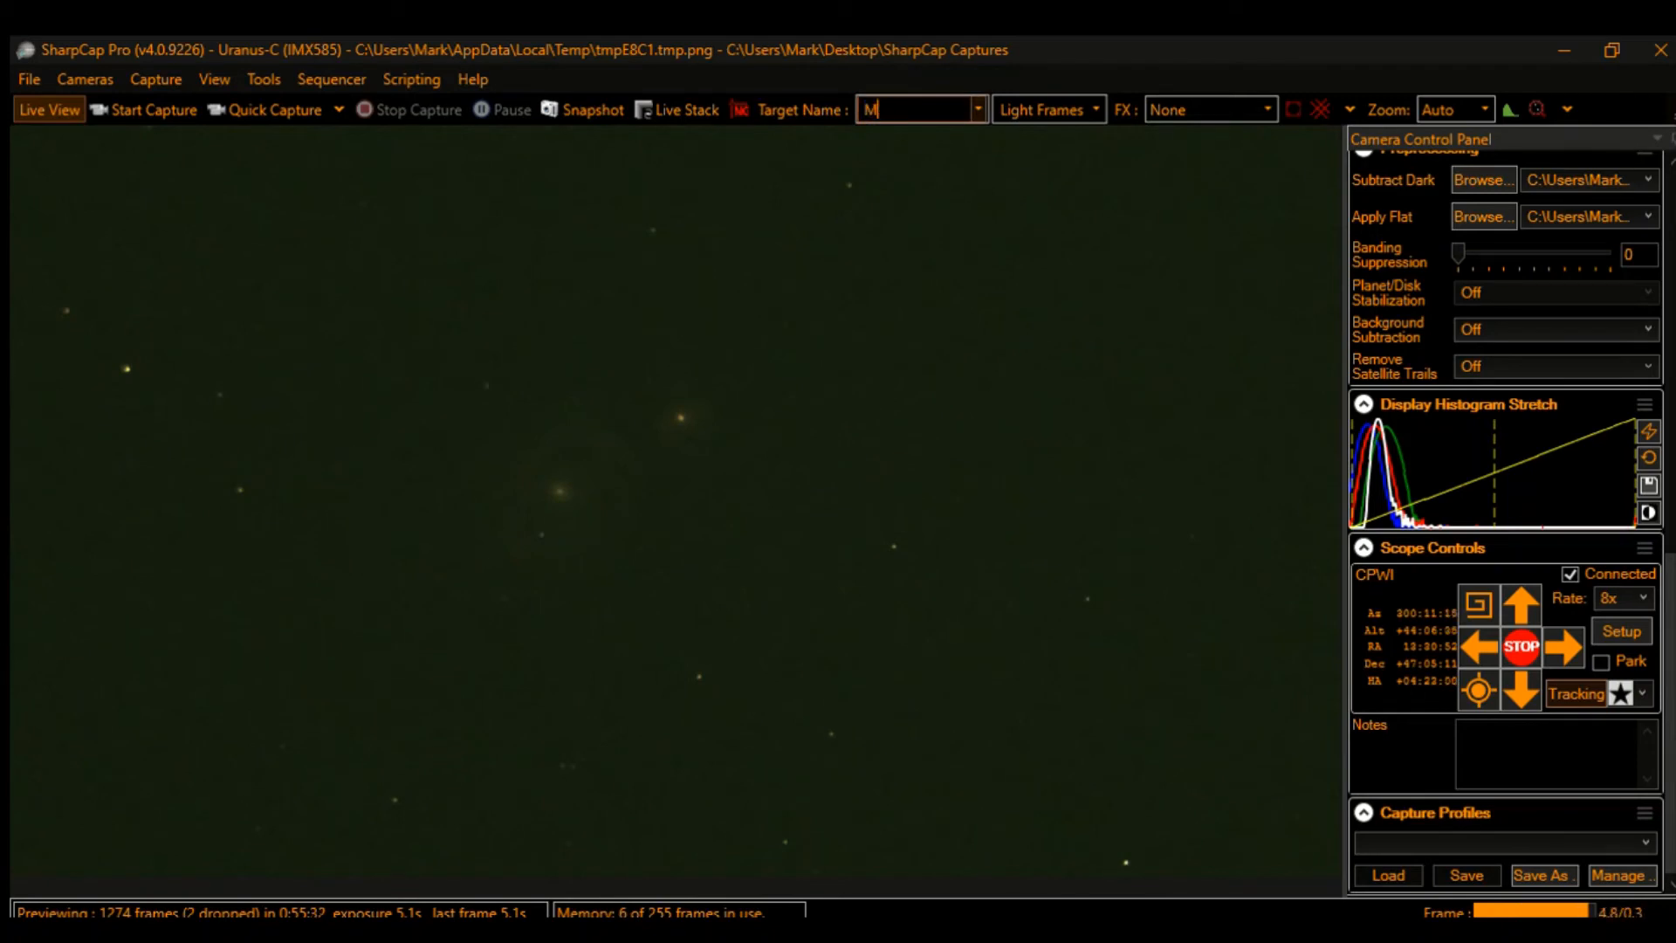
type("51")
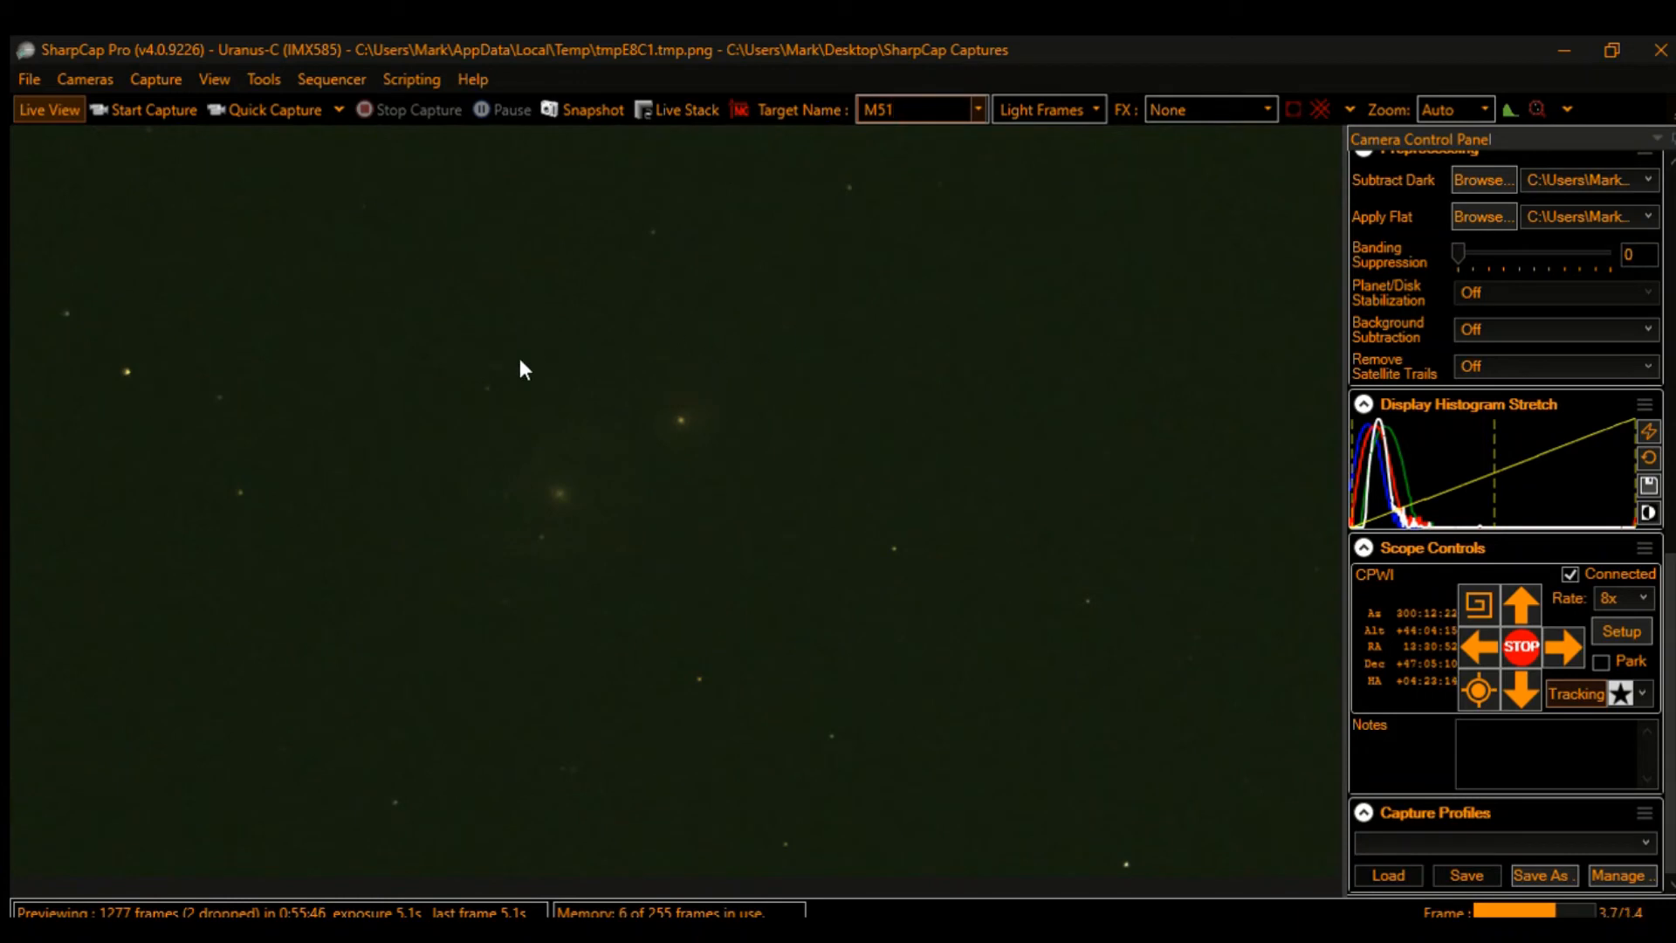
mouse_move(567, 500)
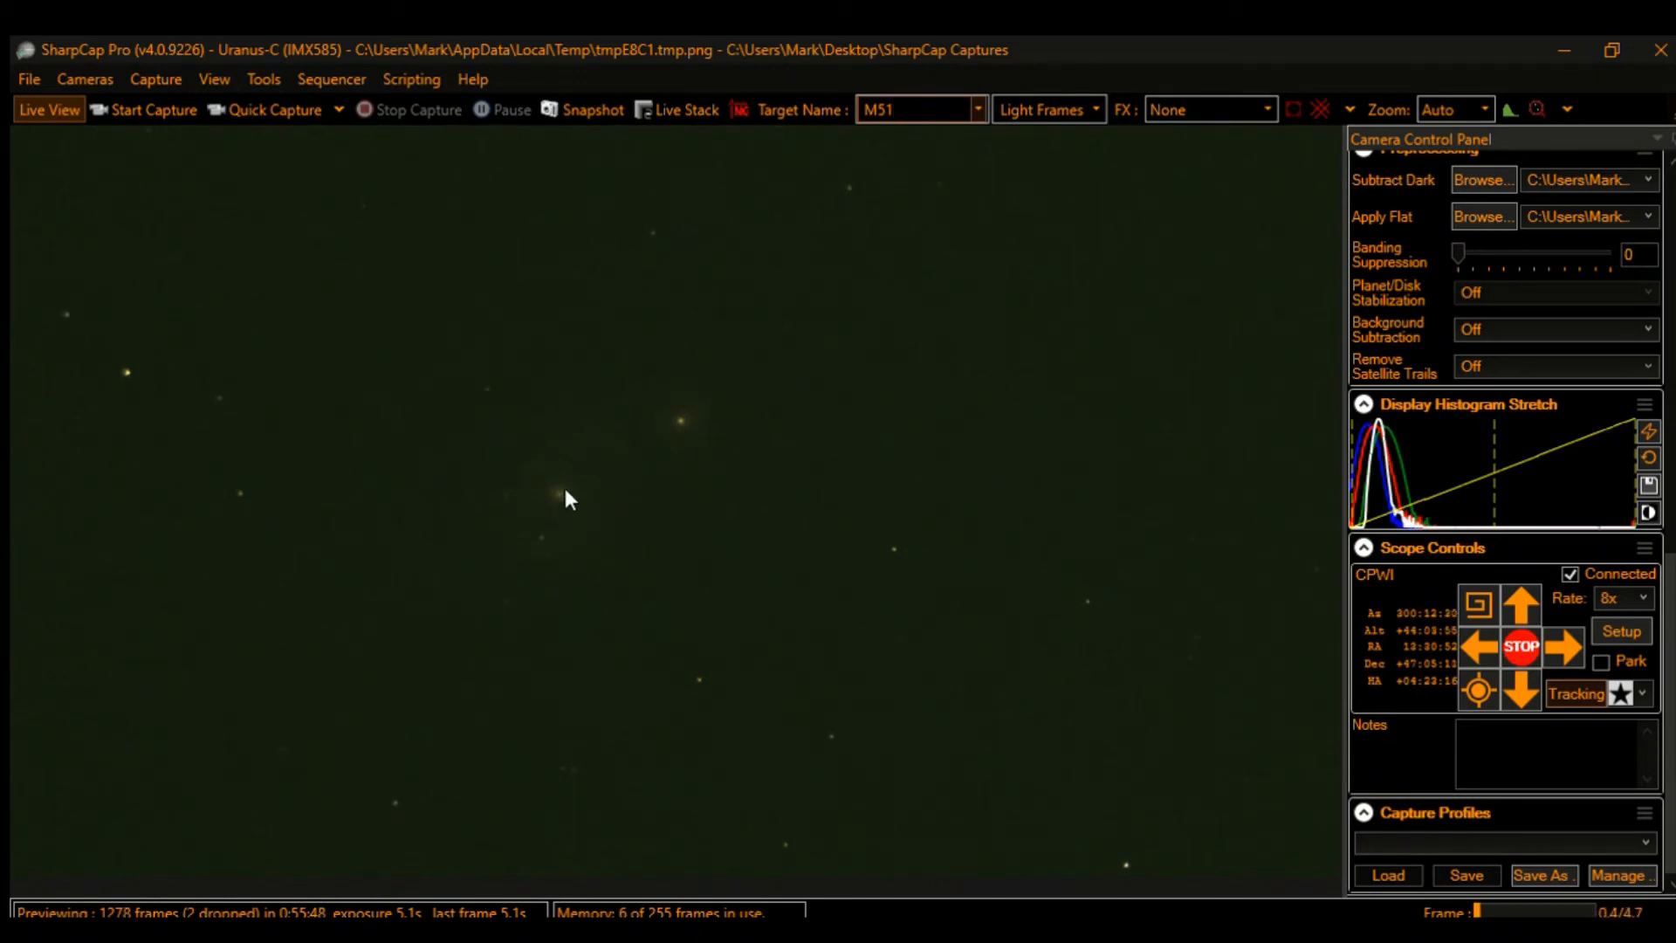
mouse_move(503, 492)
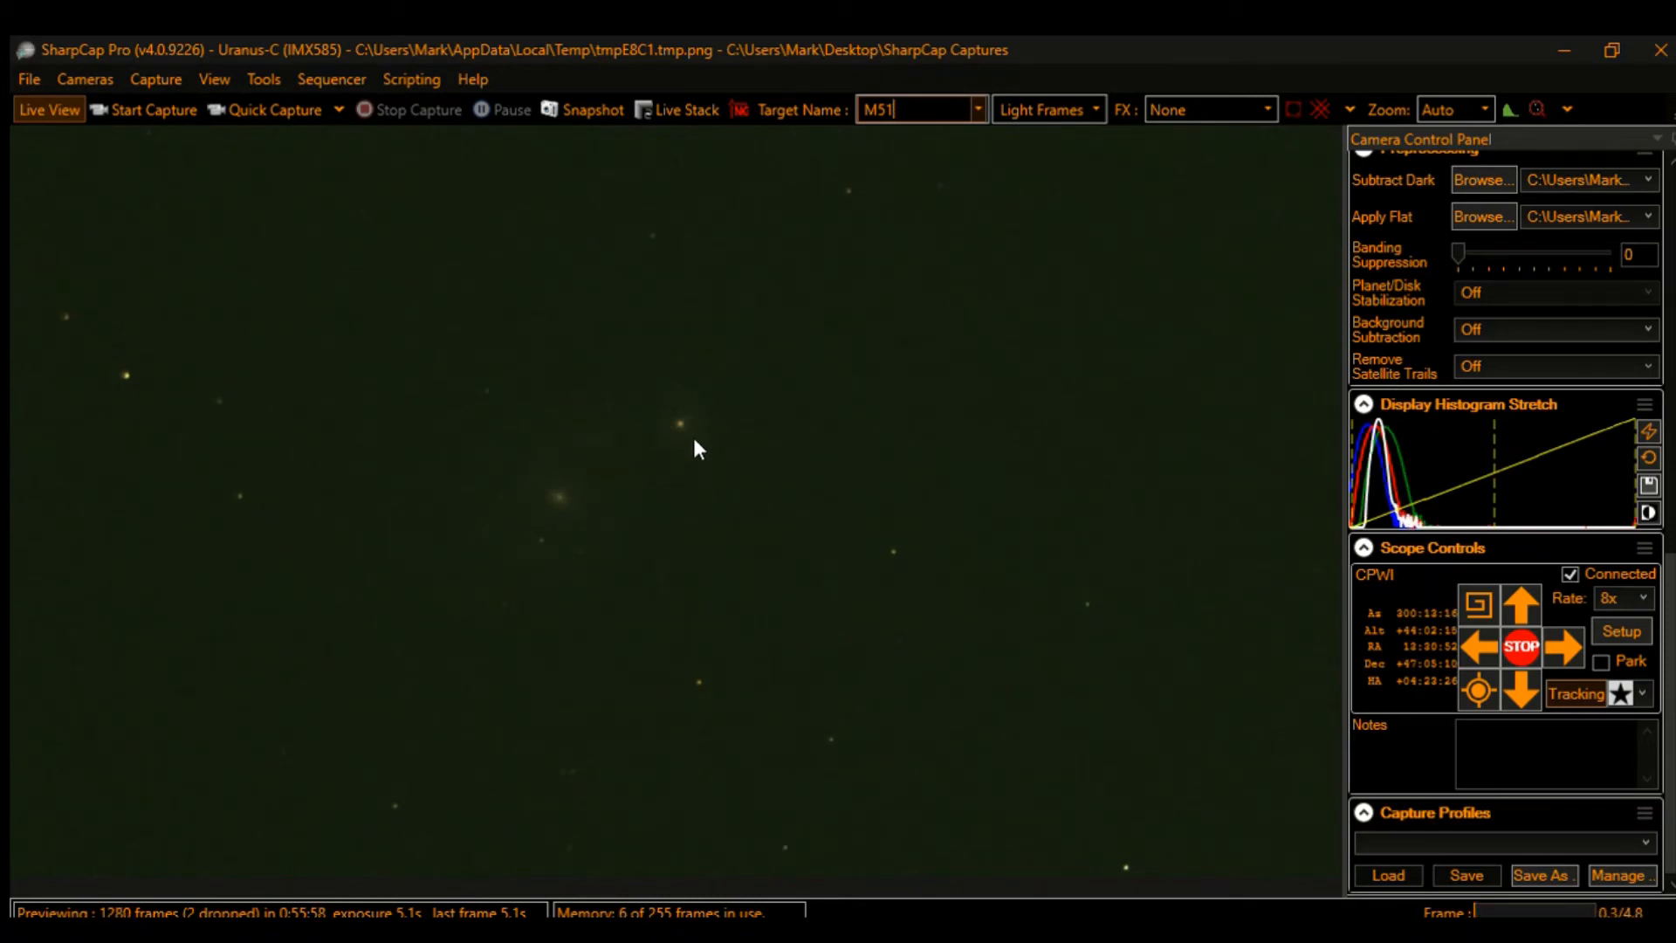
mouse_move(796, 500)
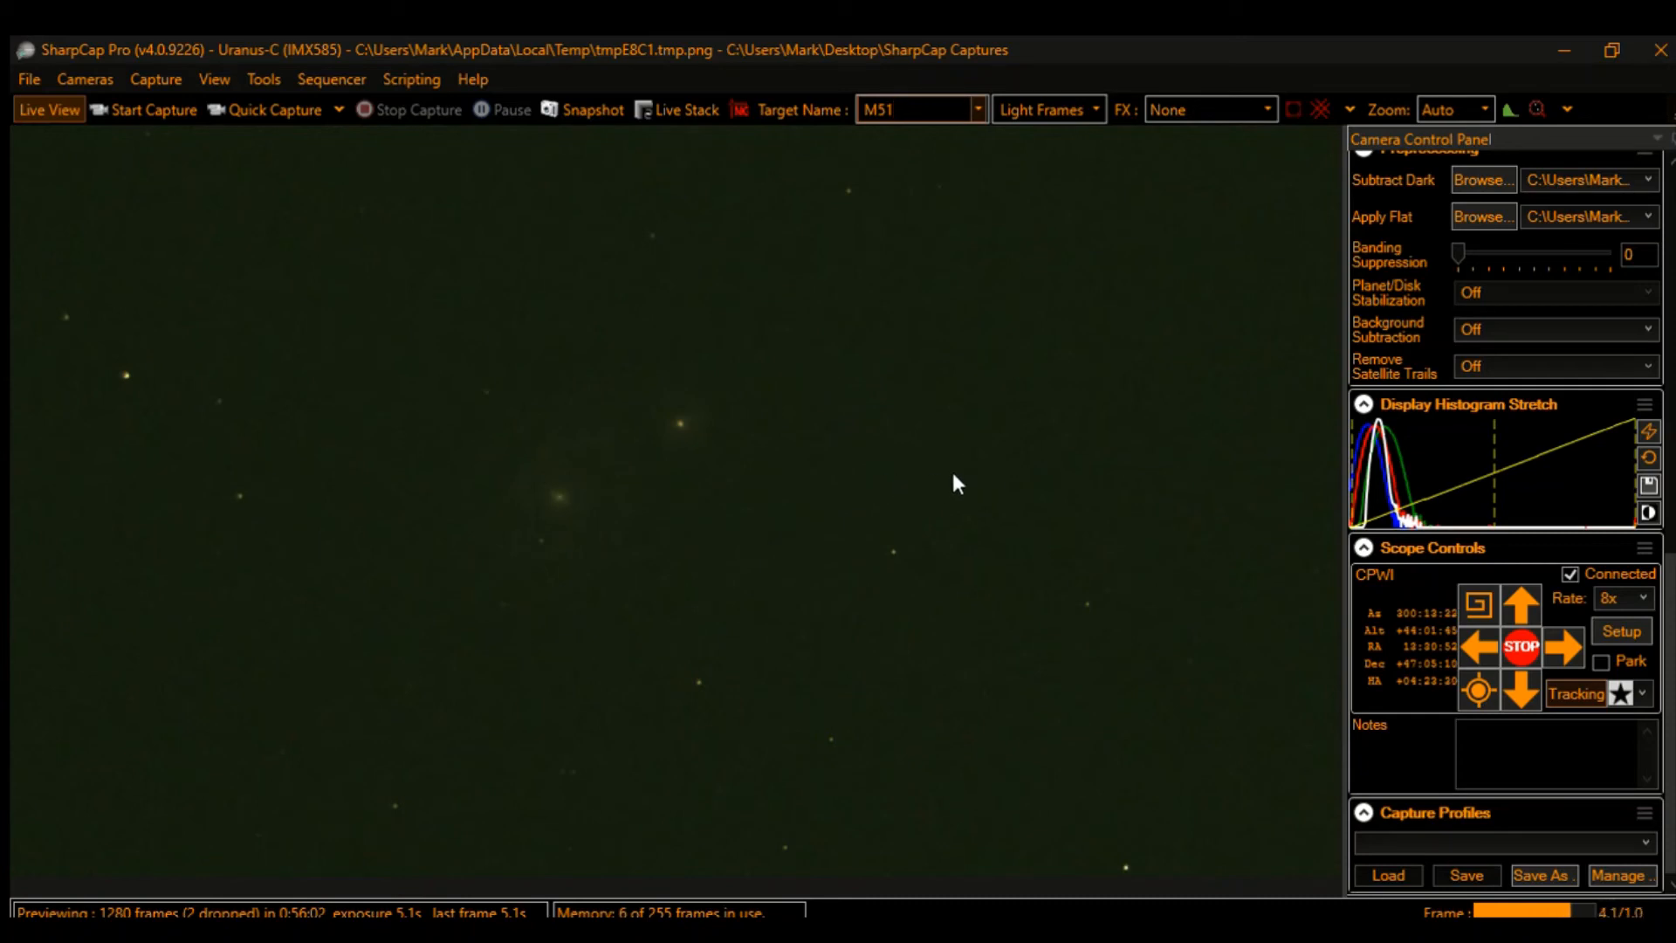
mouse_move(1010, 462)
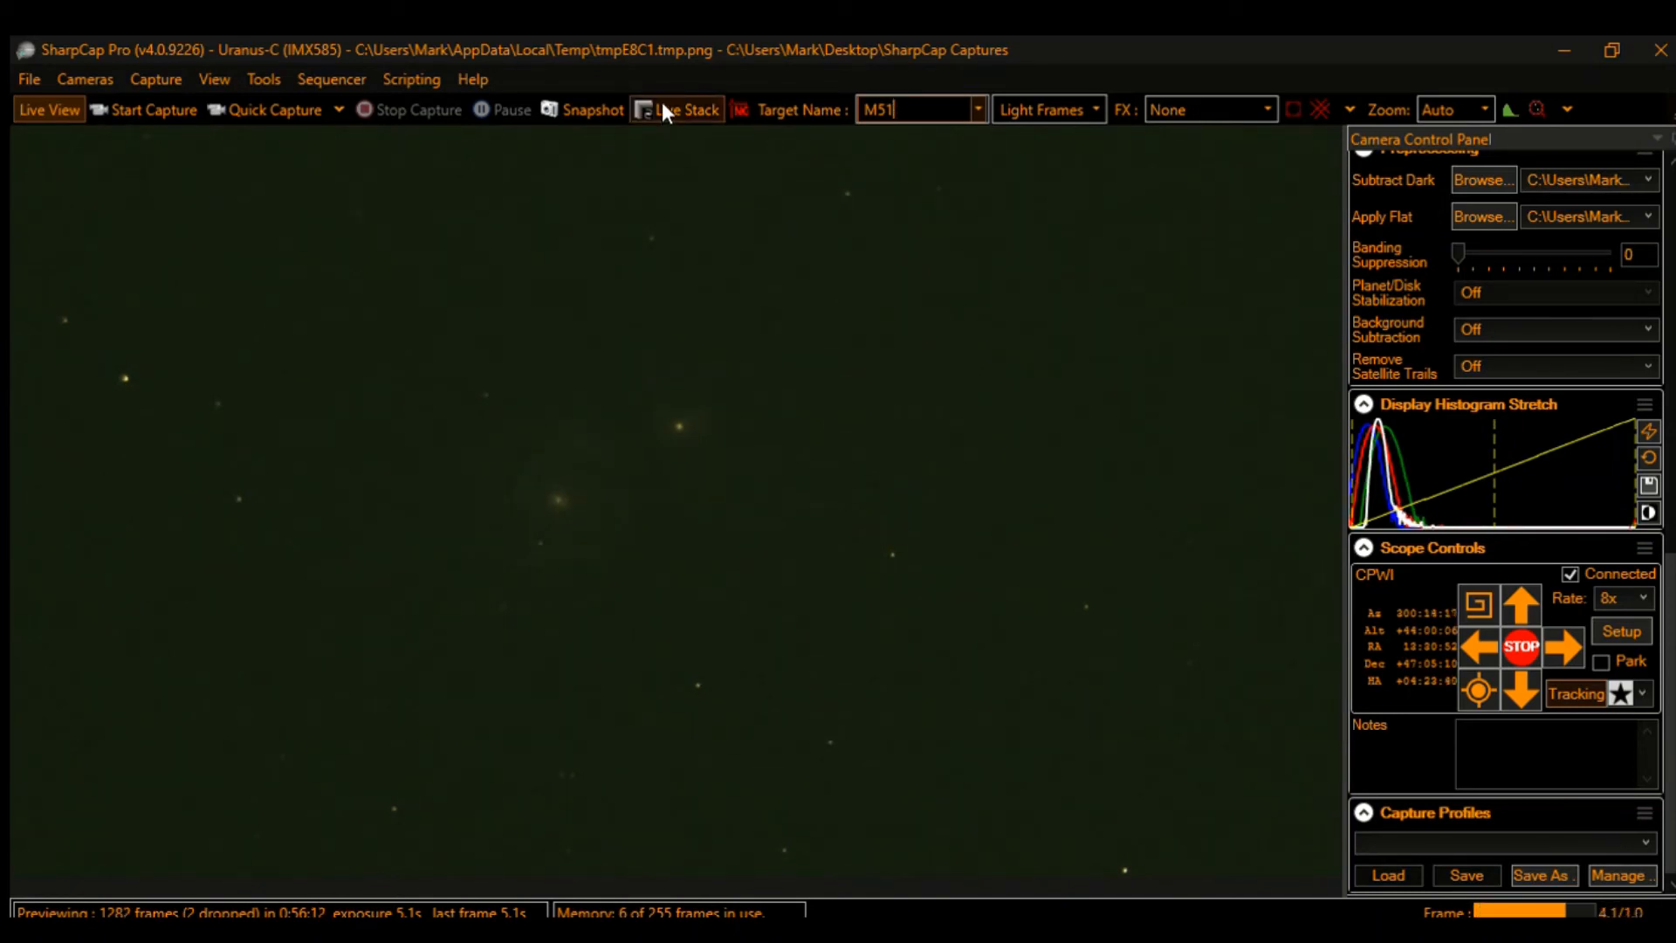
Step: Start live stacking and clear the old stack to begin a fresh M51 stack
left_click(677, 110)
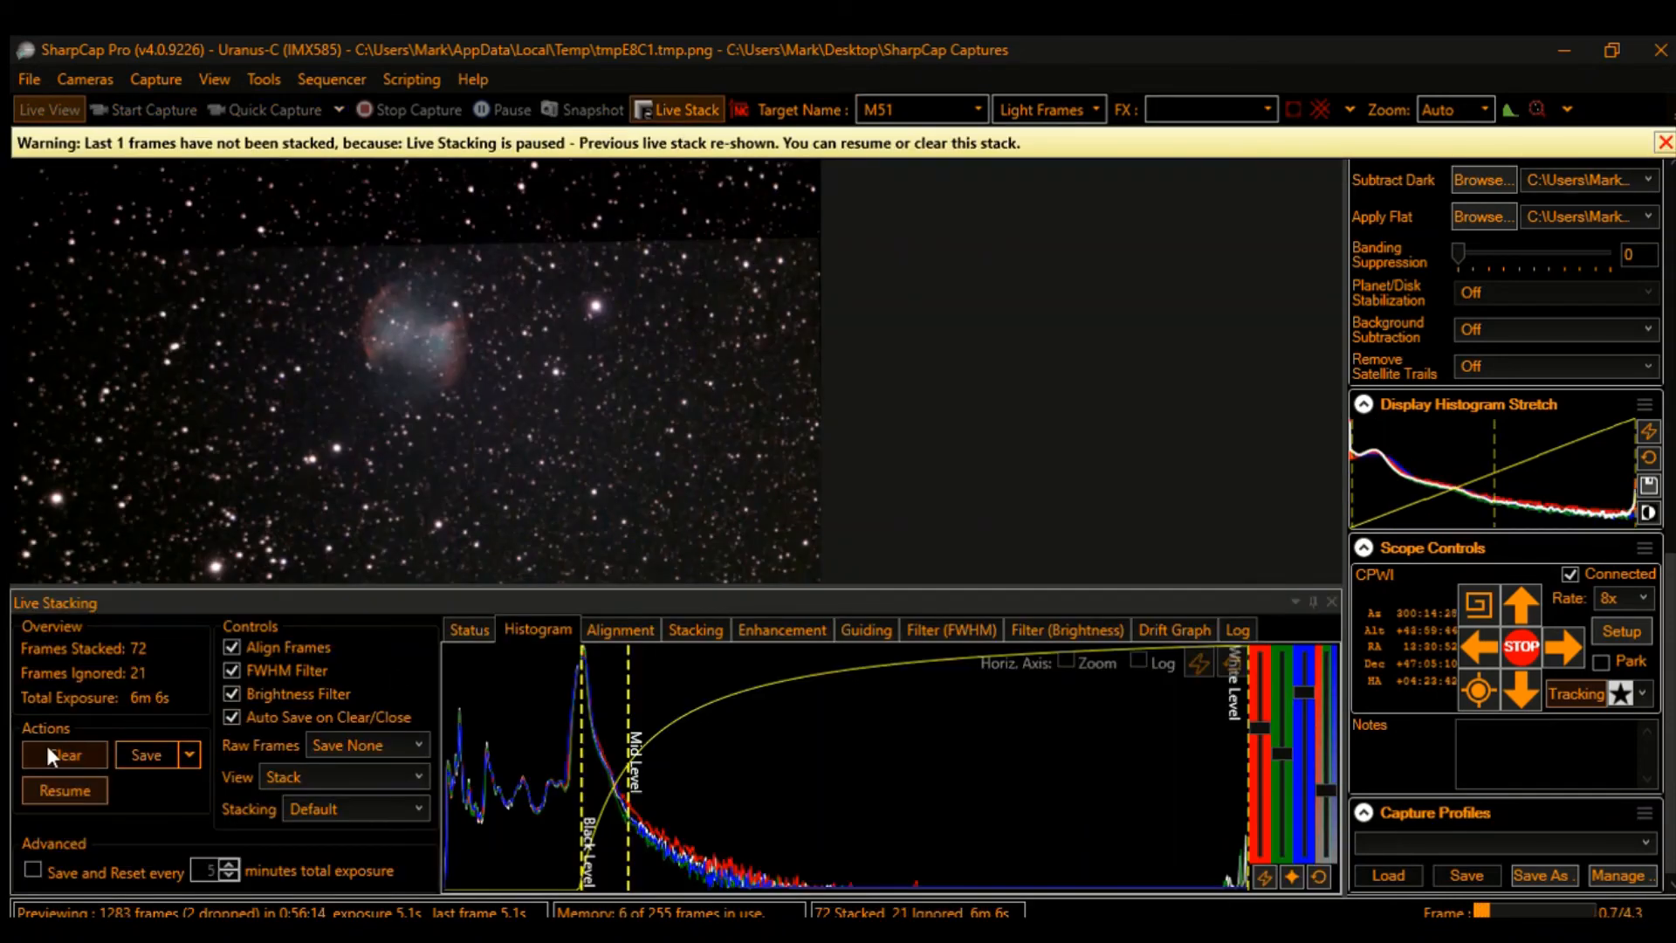
left_click(64, 754)
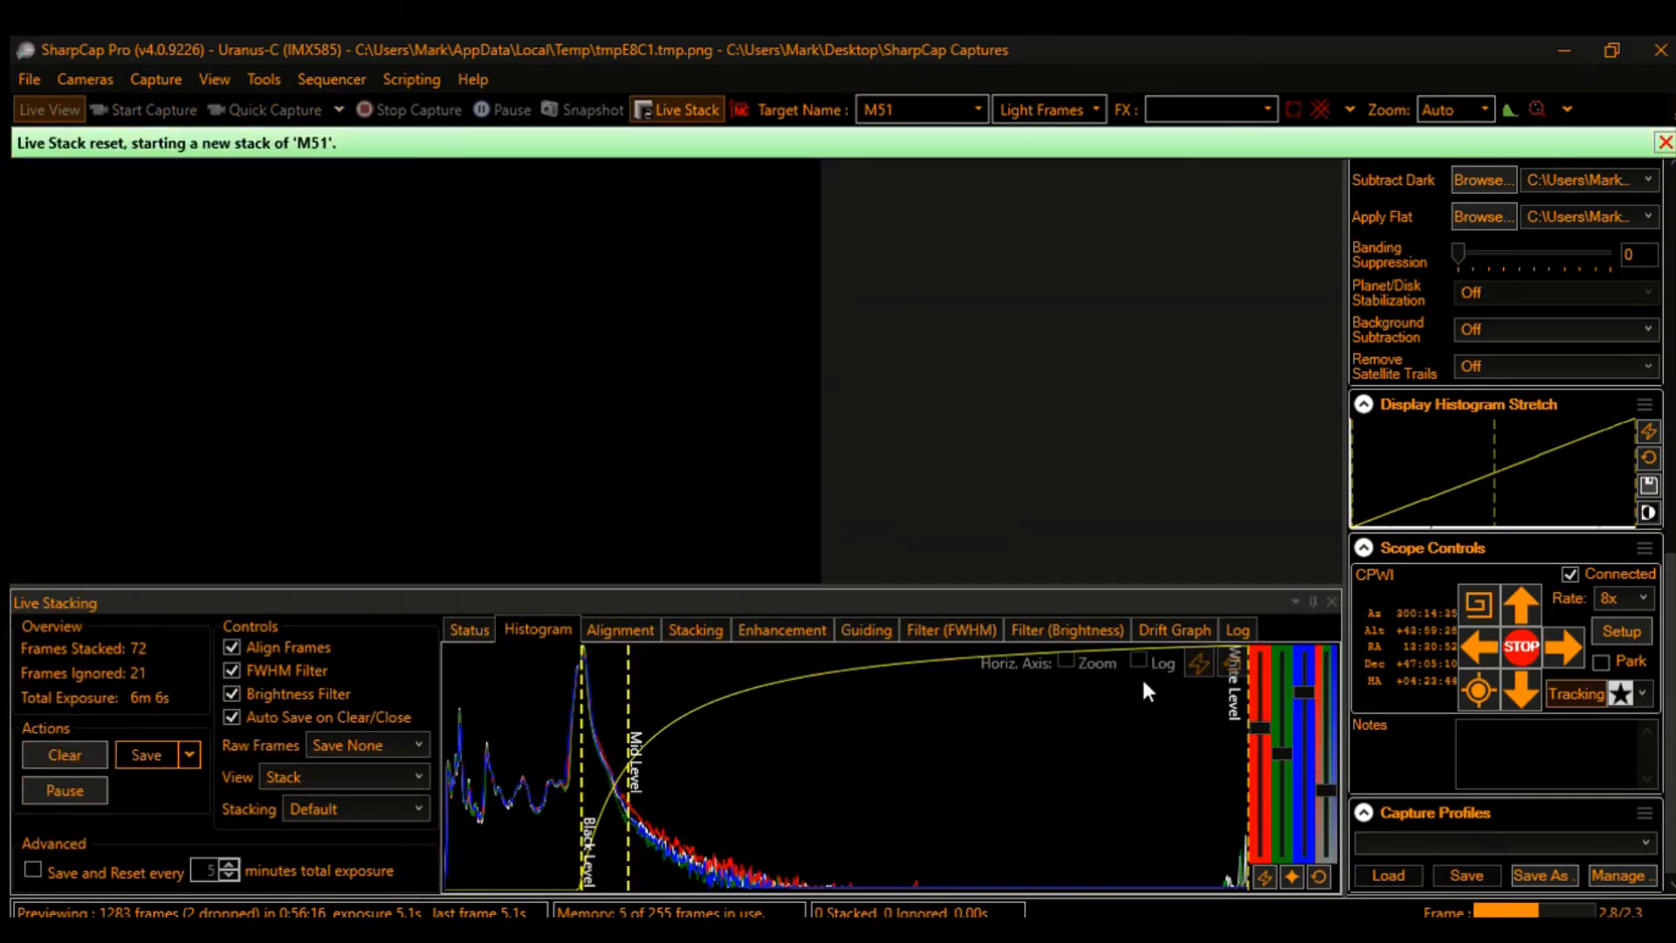
left_click(63, 754)
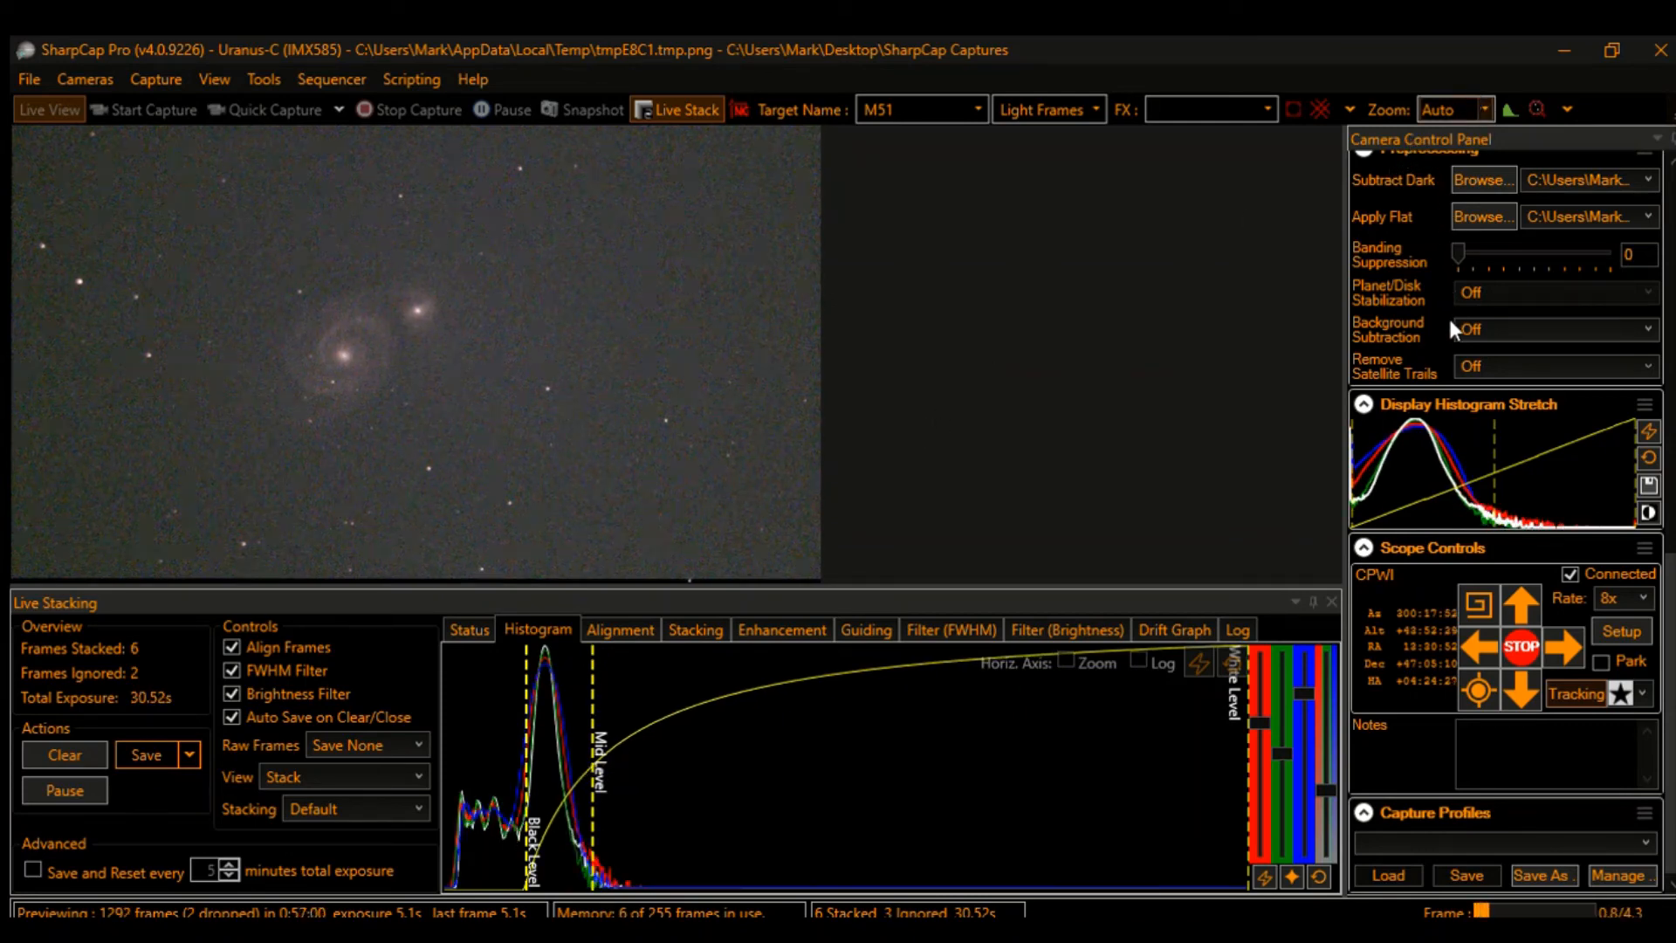
Step: Zoom the M51 stack to 125%, then 100%, to inspect the spiral arms
left_click(1444, 109)
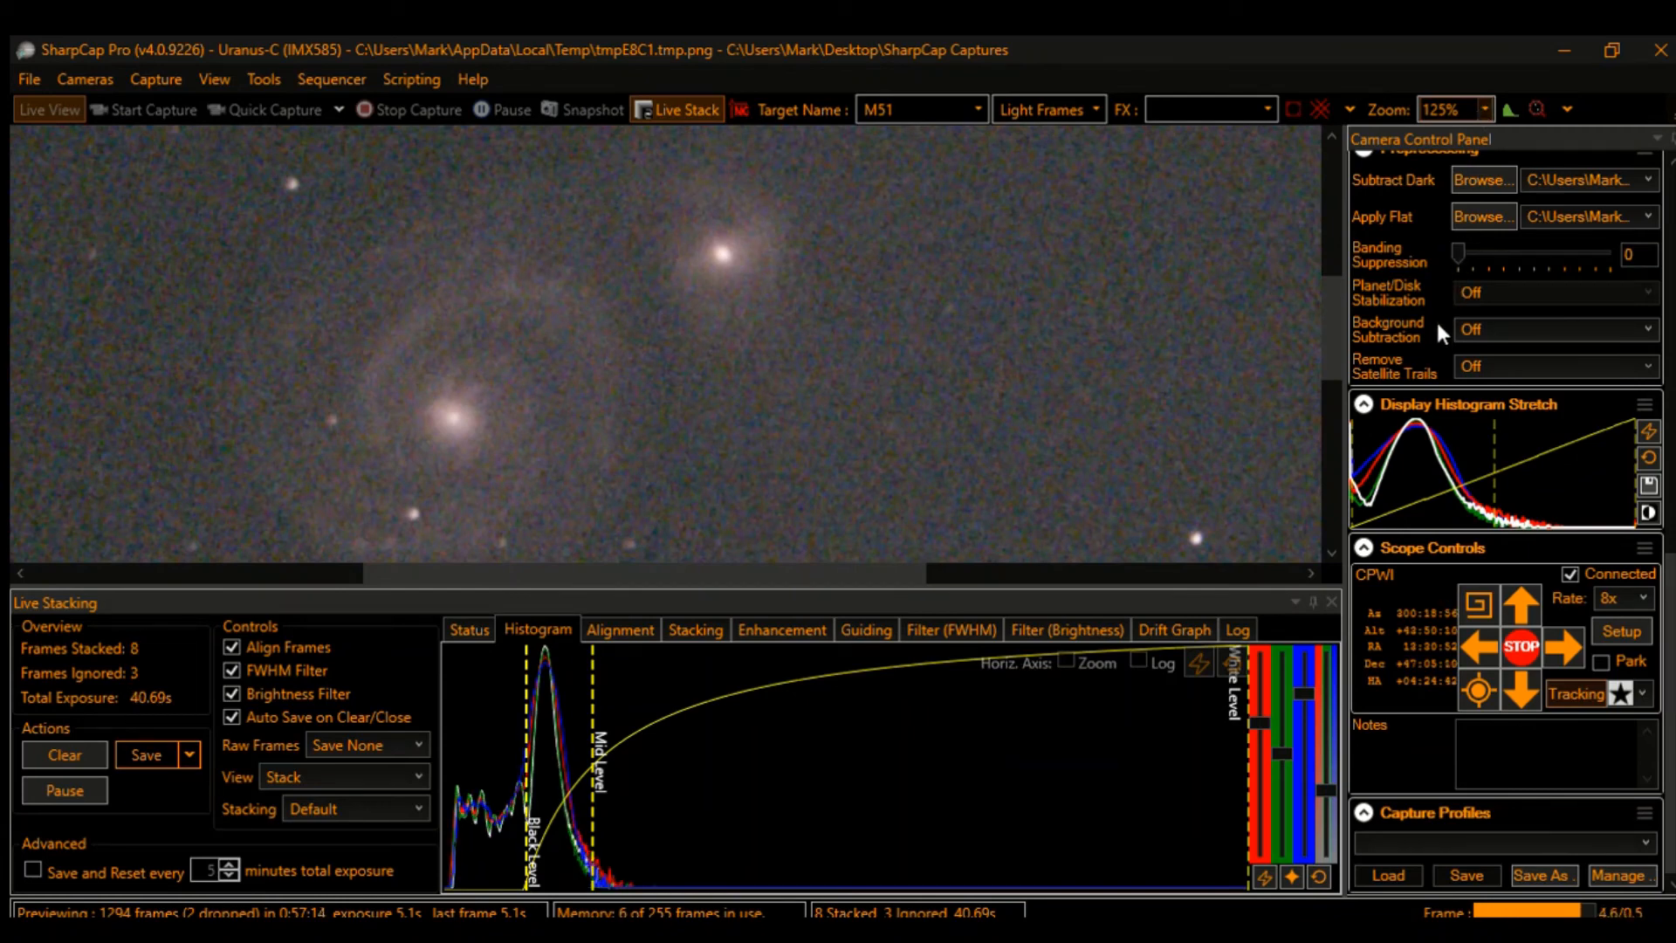
left_click(1446, 109)
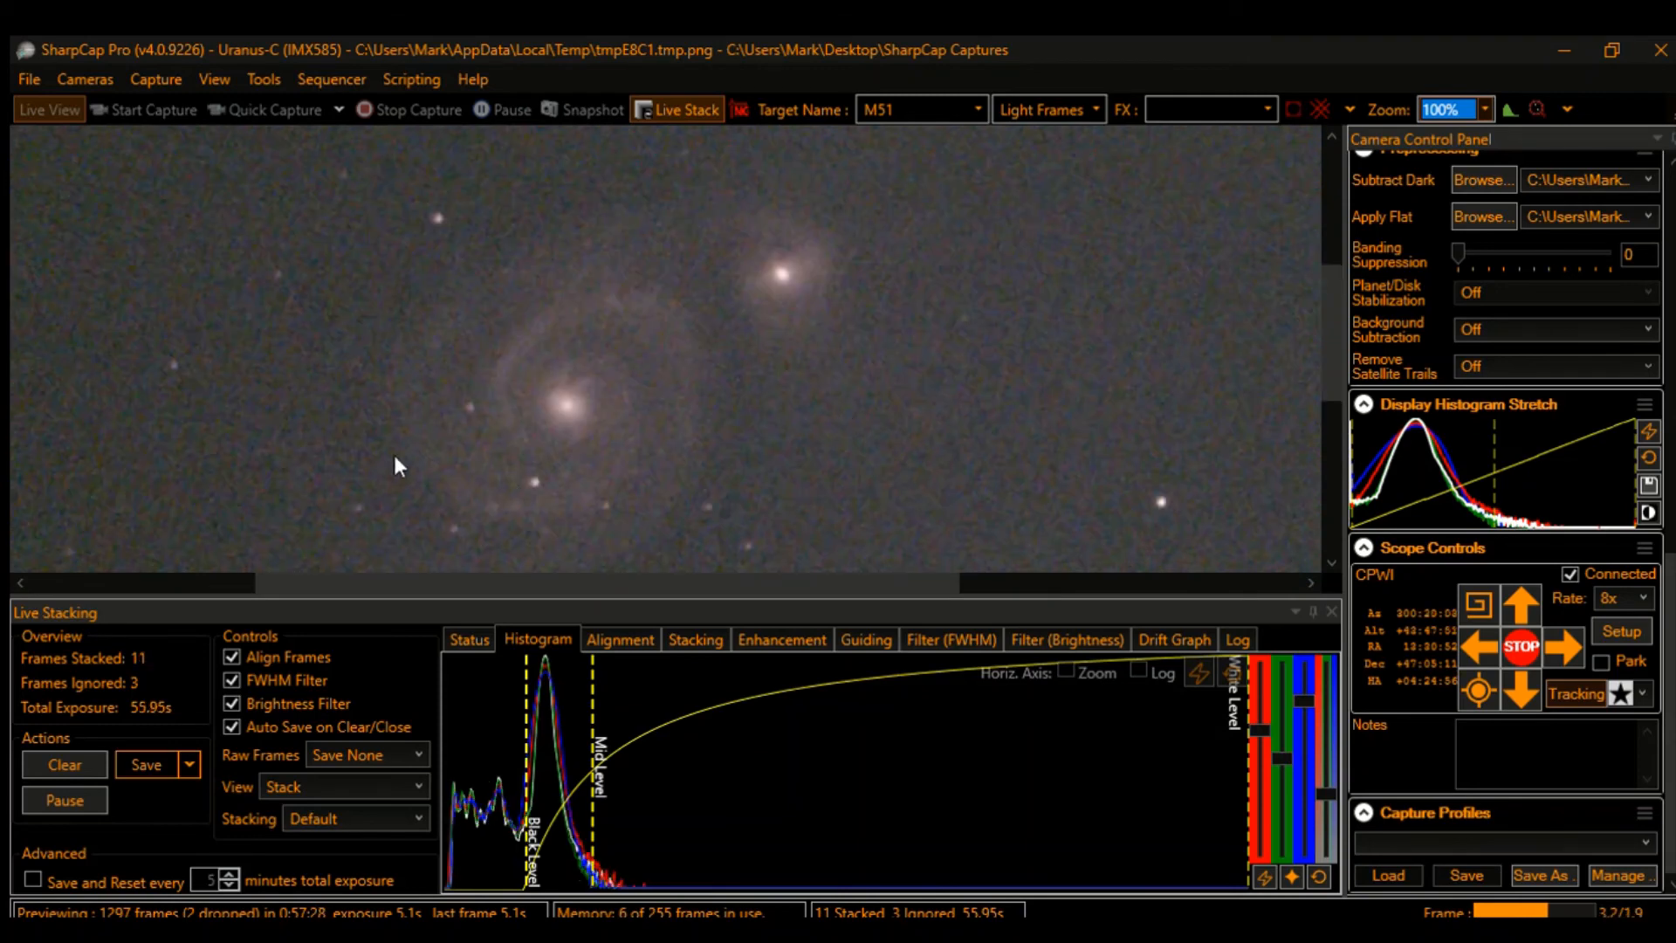
mouse_move(510, 685)
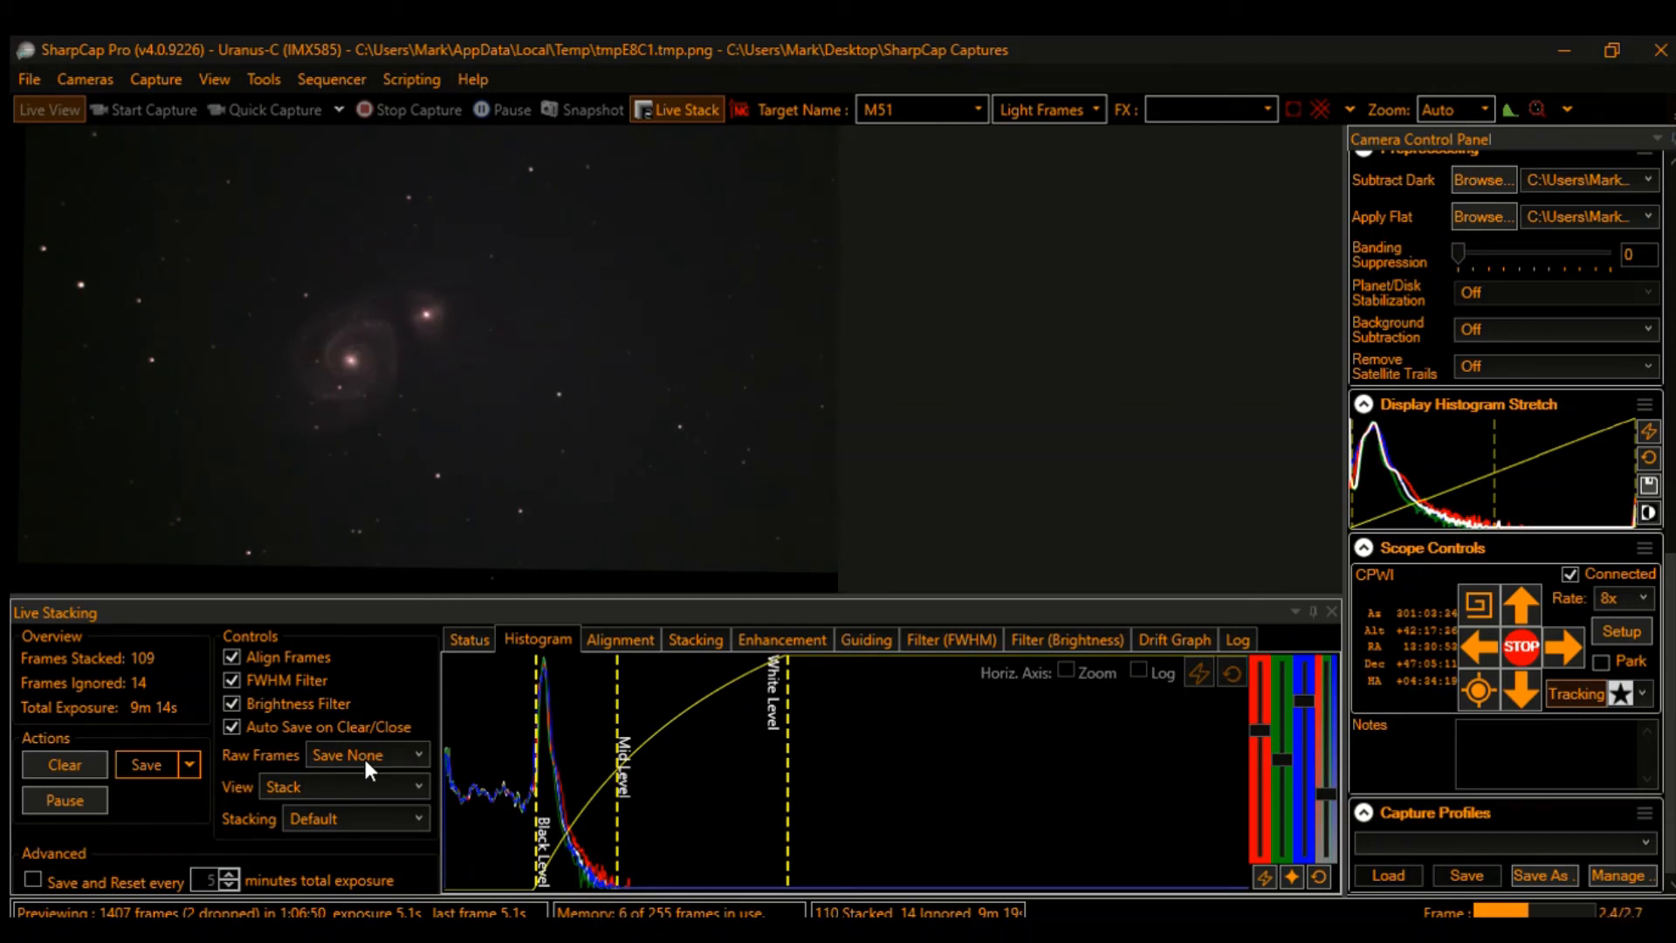
mouse_move(705, 668)
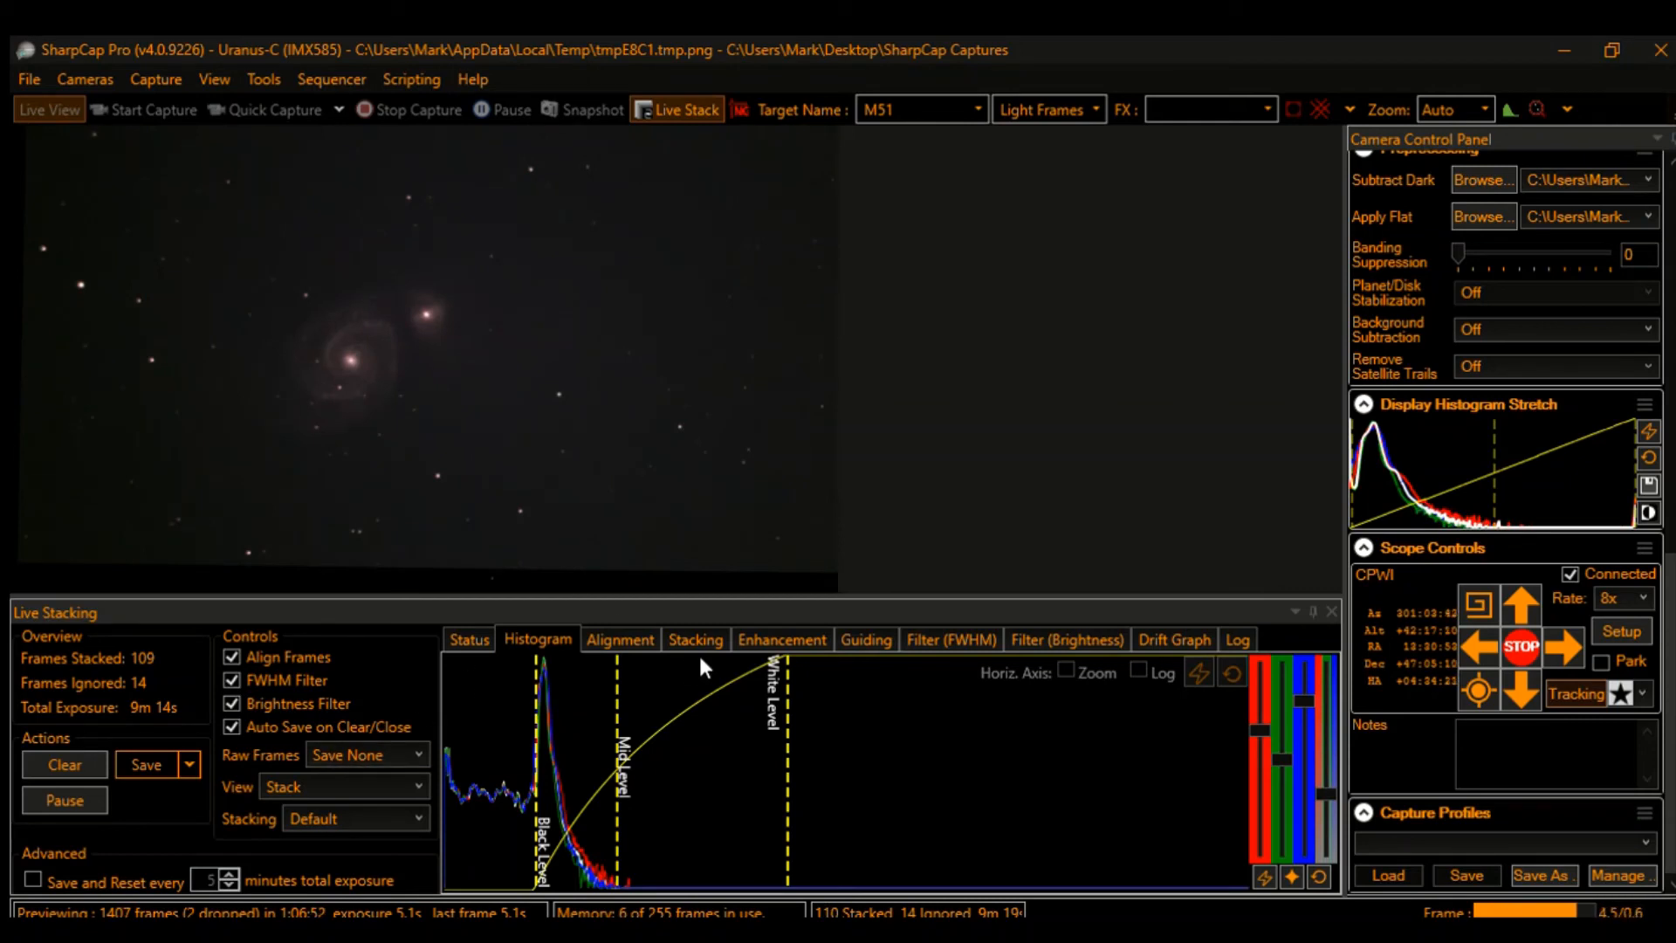
mouse_move(852, 730)
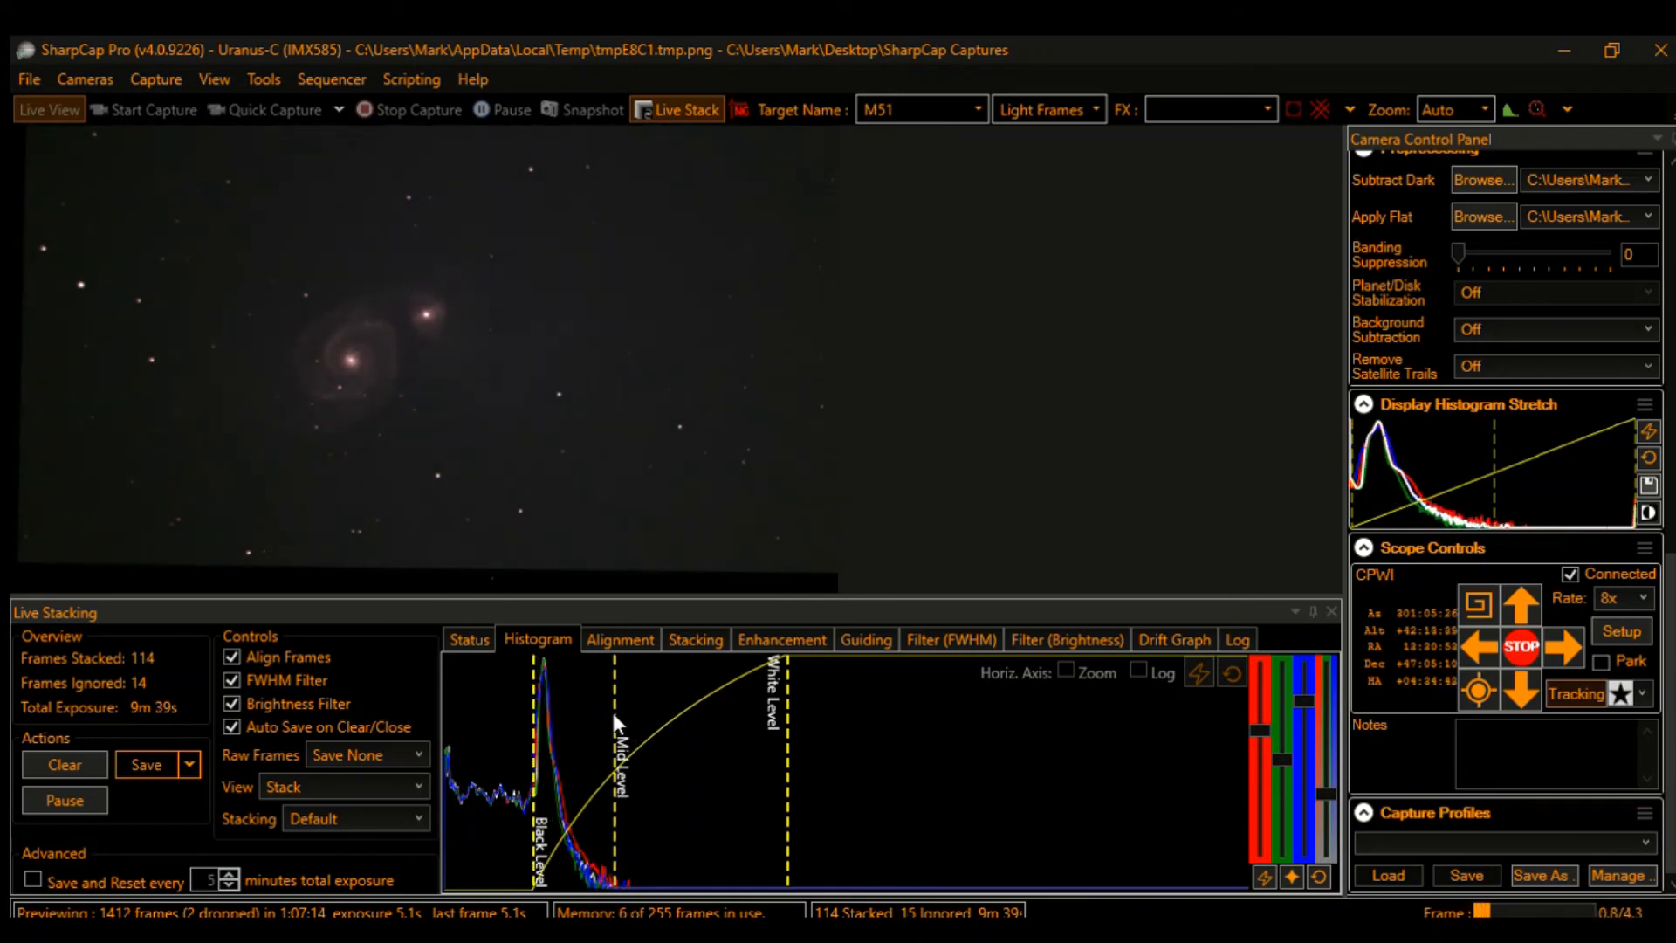
Step: Drag the Mid Level line left to brighten the M51 stretch
left_click_drag(618, 722, 601, 711)
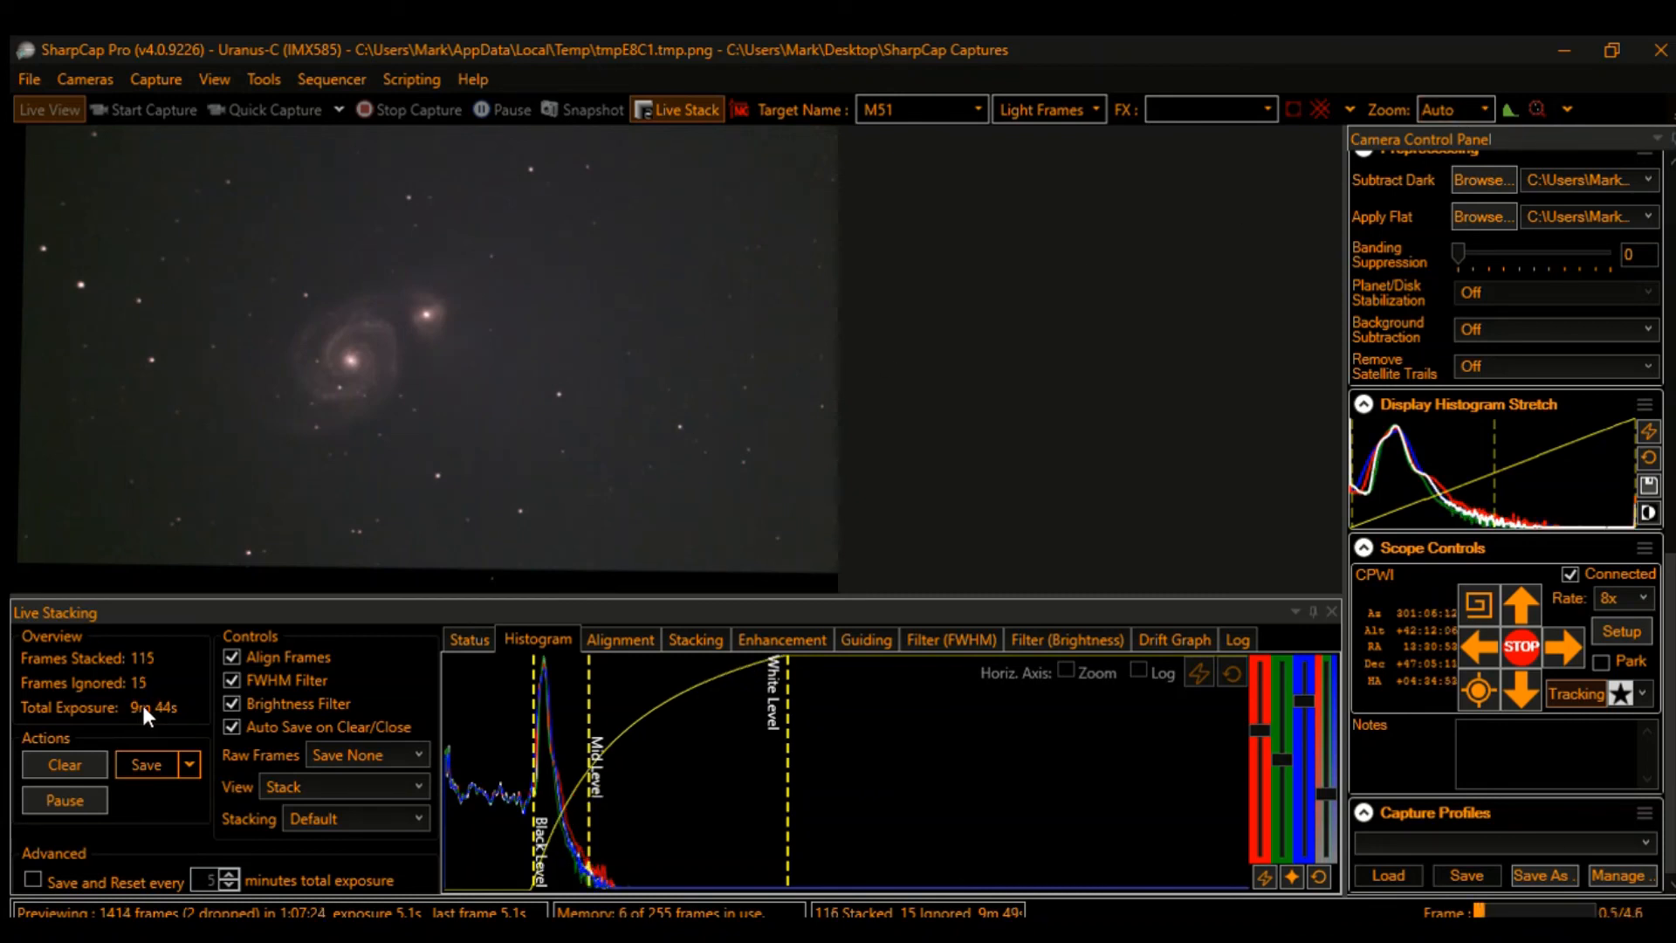
mouse_move(1173, 572)
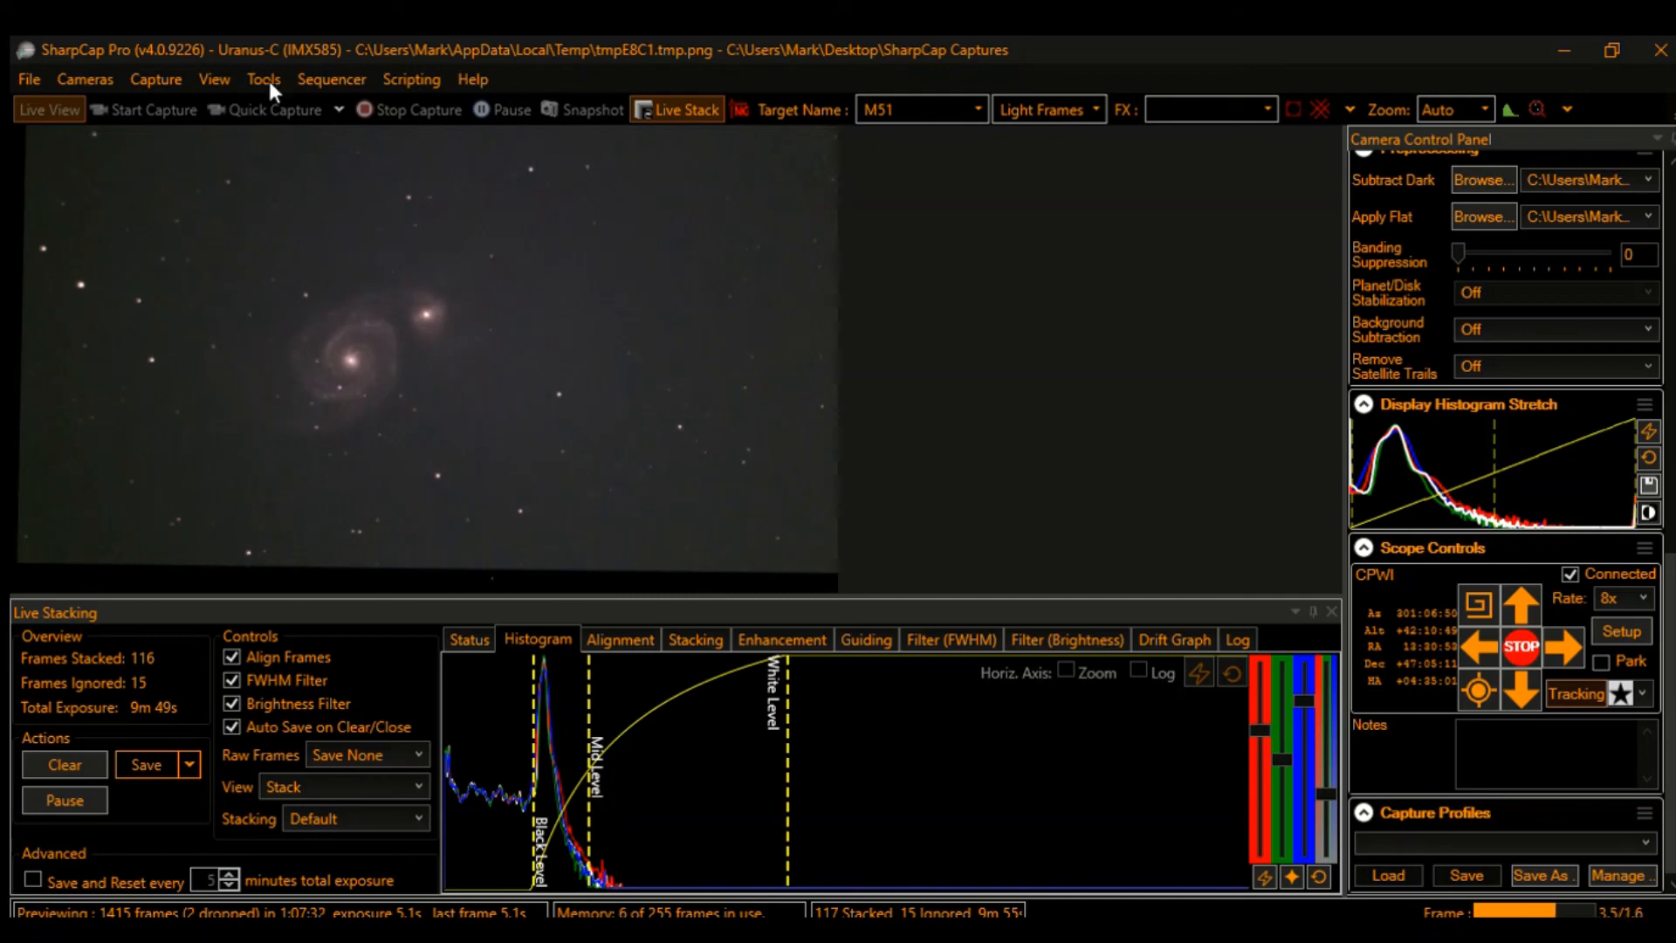
mouse_move(332, 178)
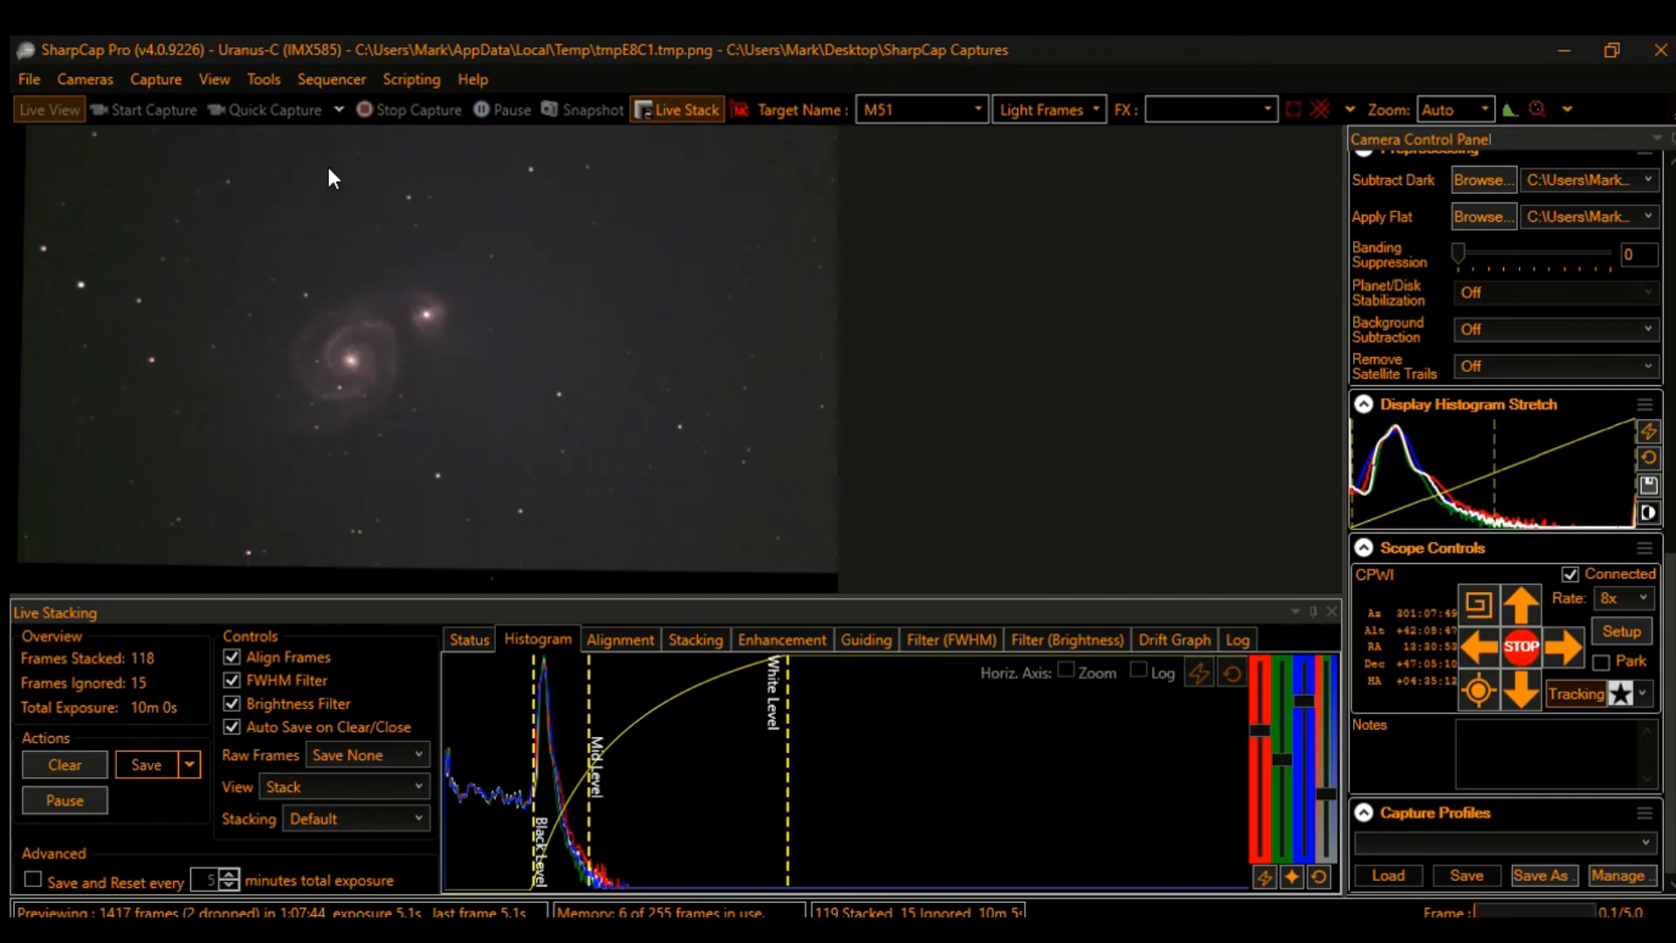
mouse_move(534, 580)
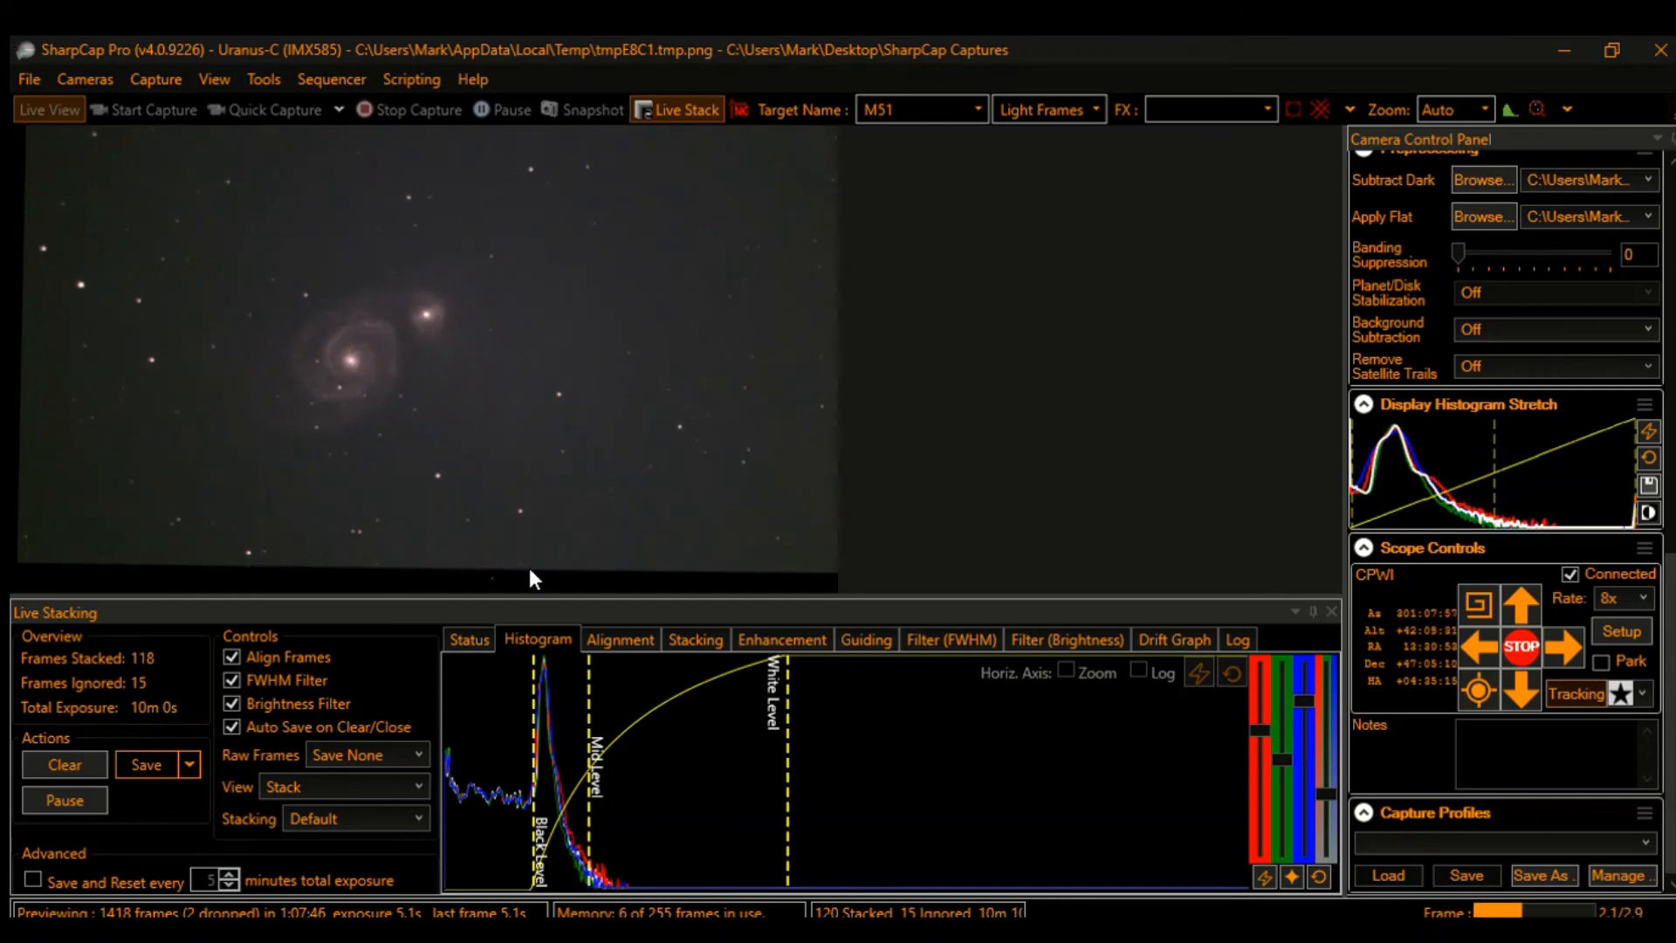
mouse_move(738, 310)
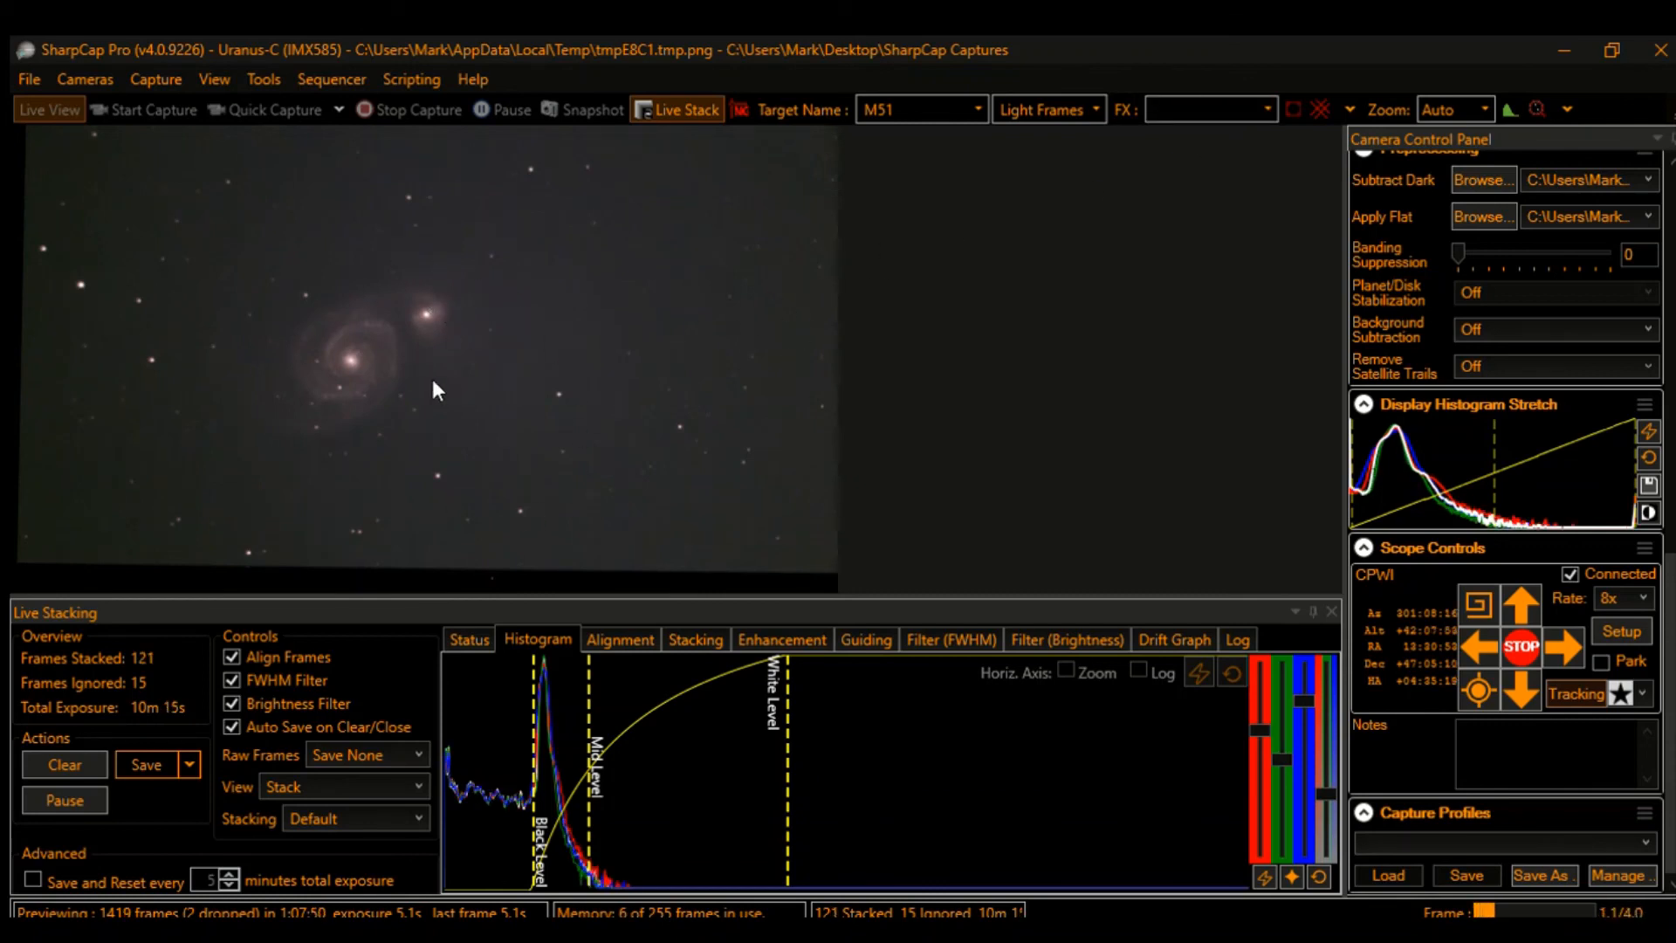
mouse_move(1254, 142)
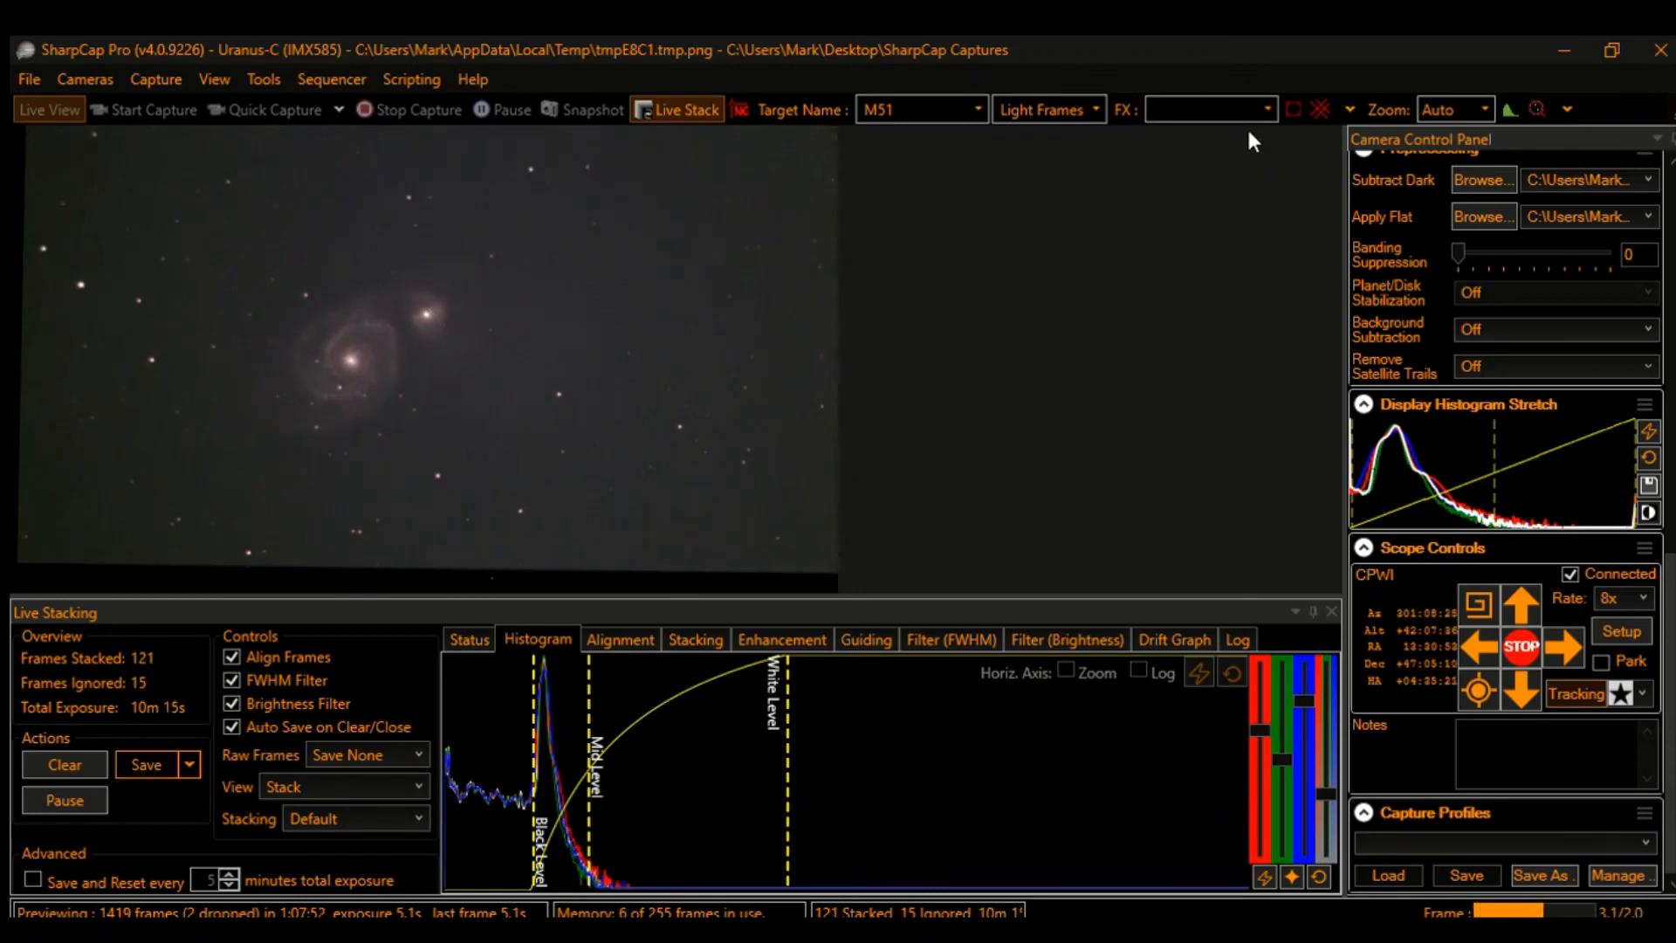
mouse_move(1238, 140)
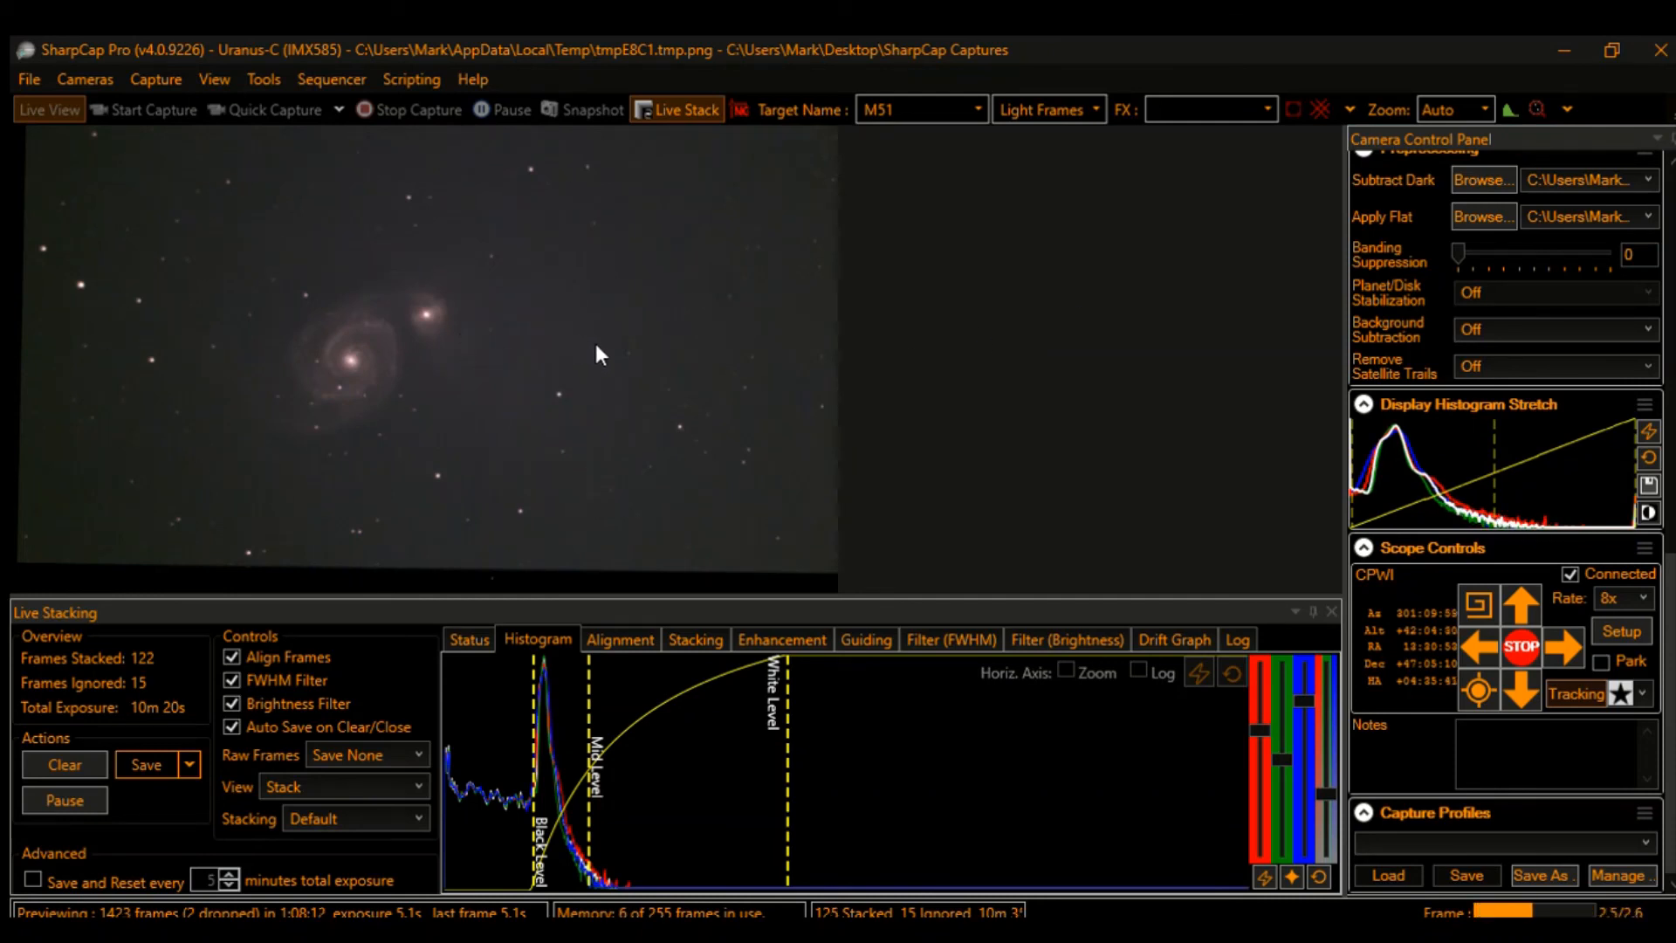
mouse_move(1037, 339)
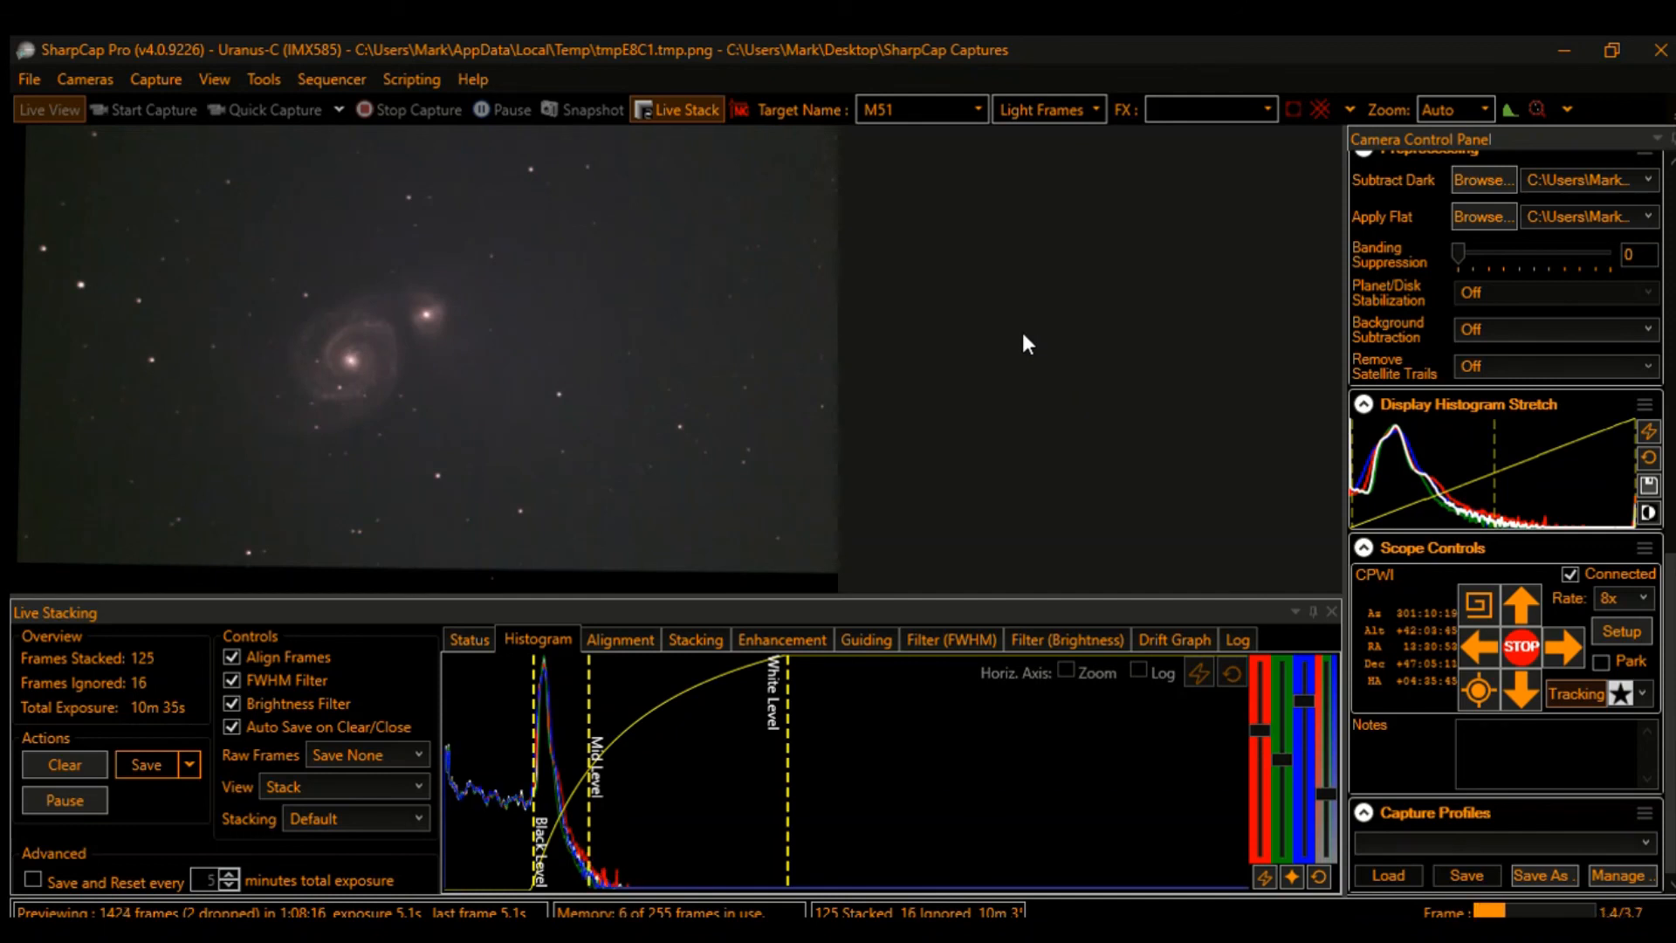
mouse_move(1018, 344)
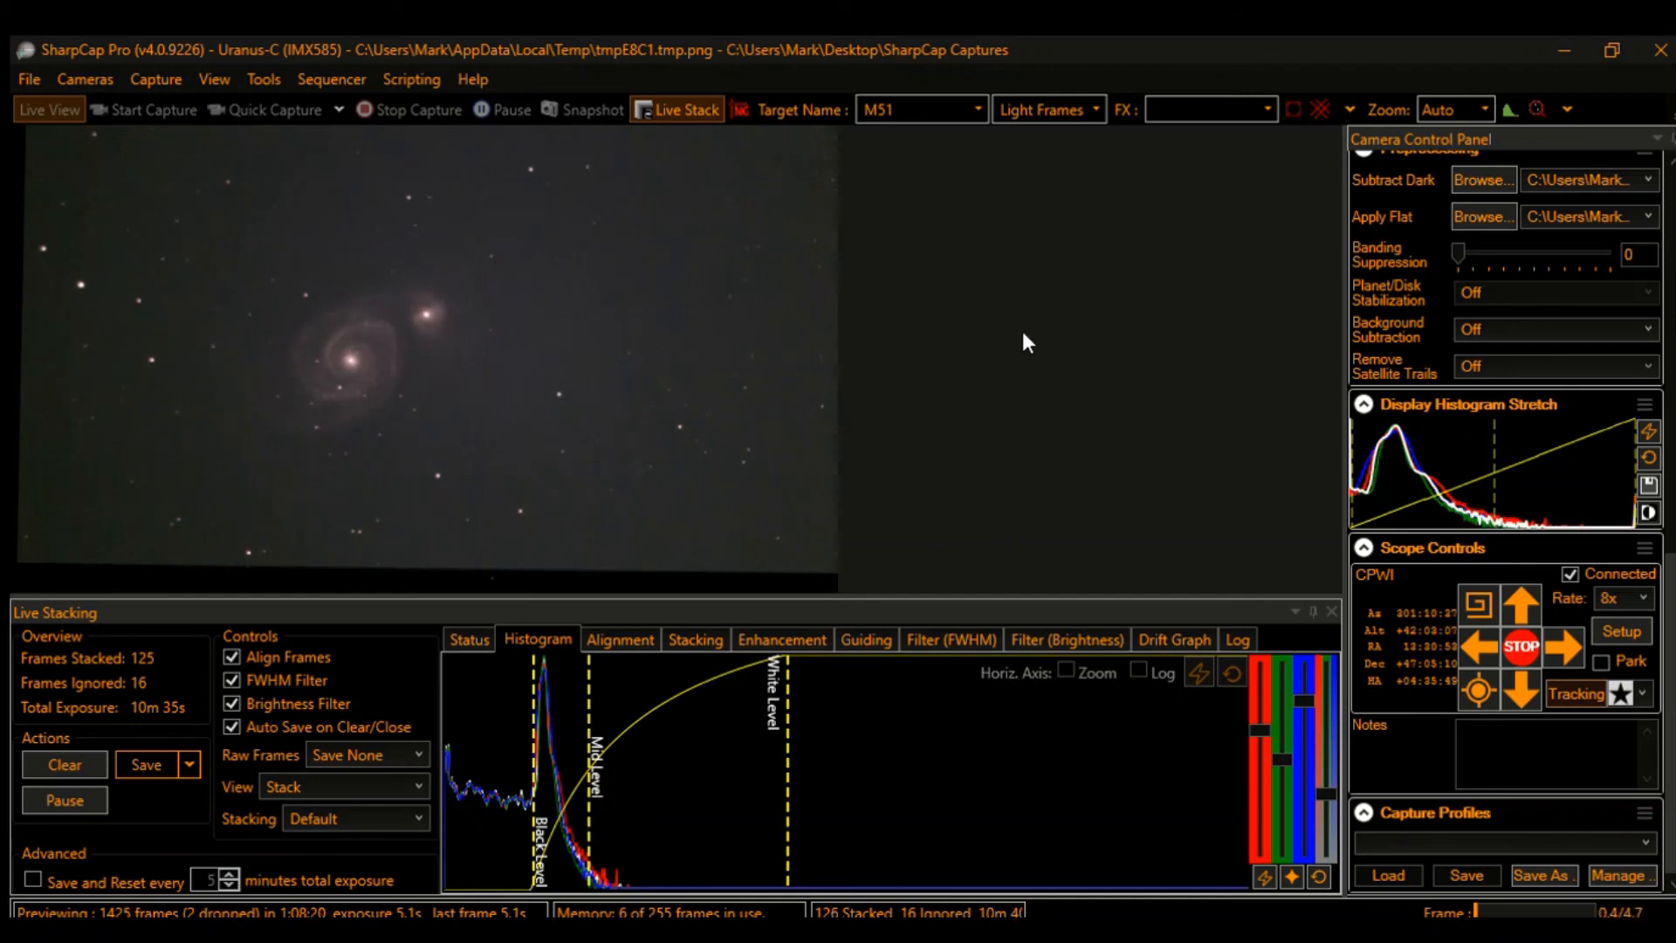
mouse_move(1014, 345)
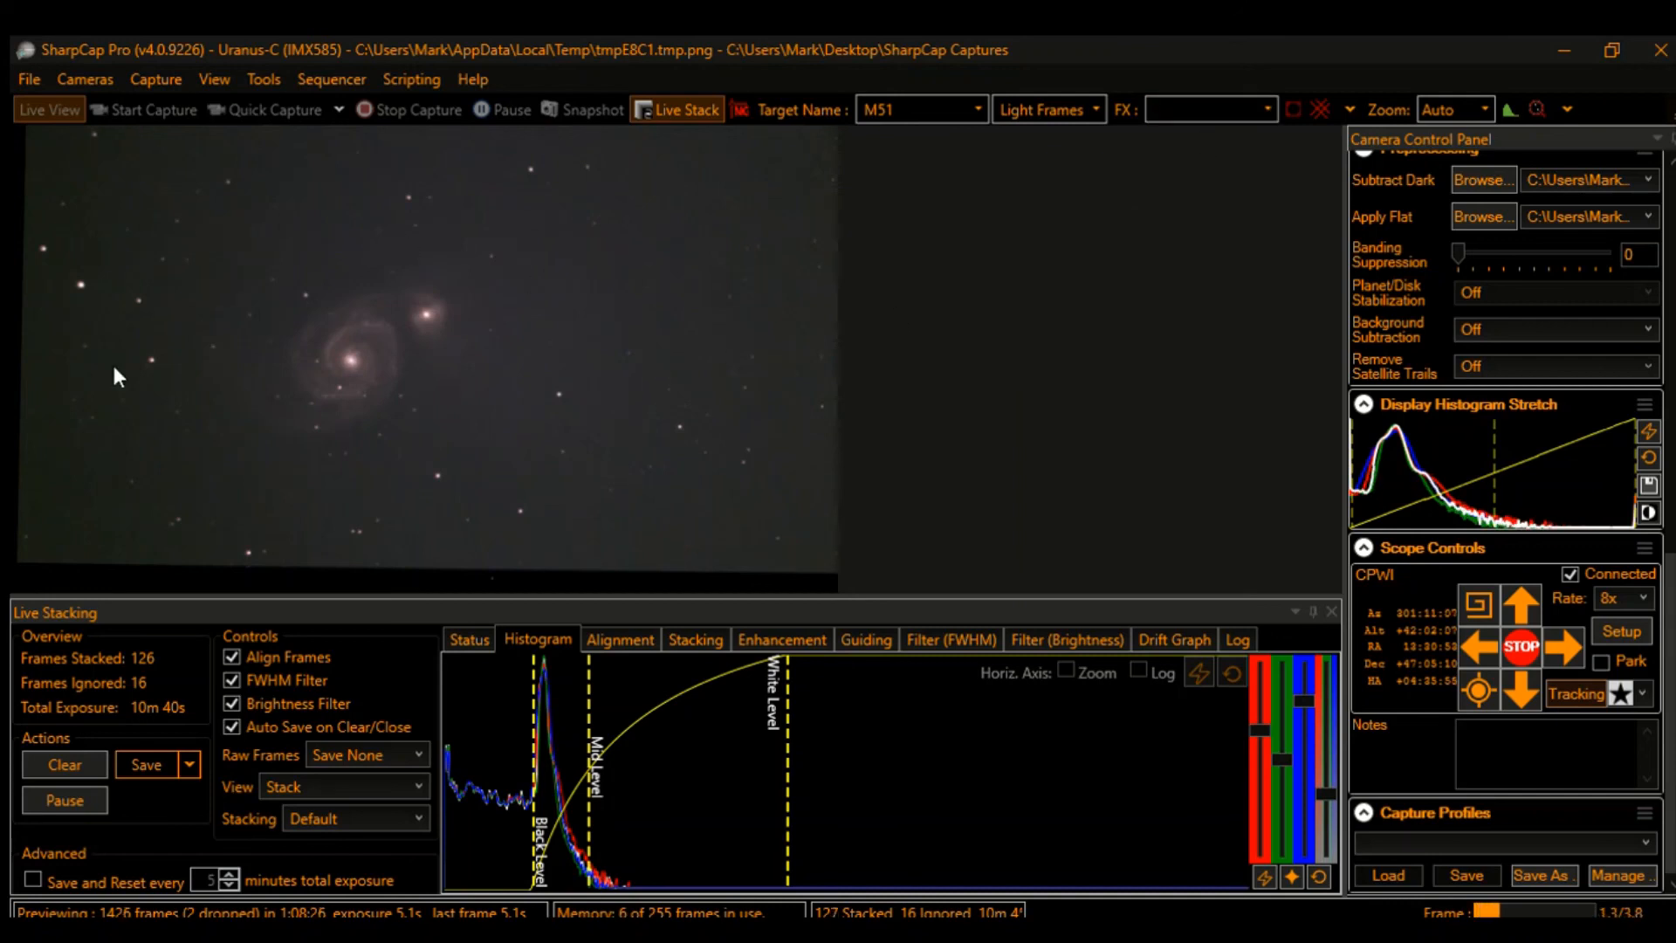
mouse_move(951, 427)
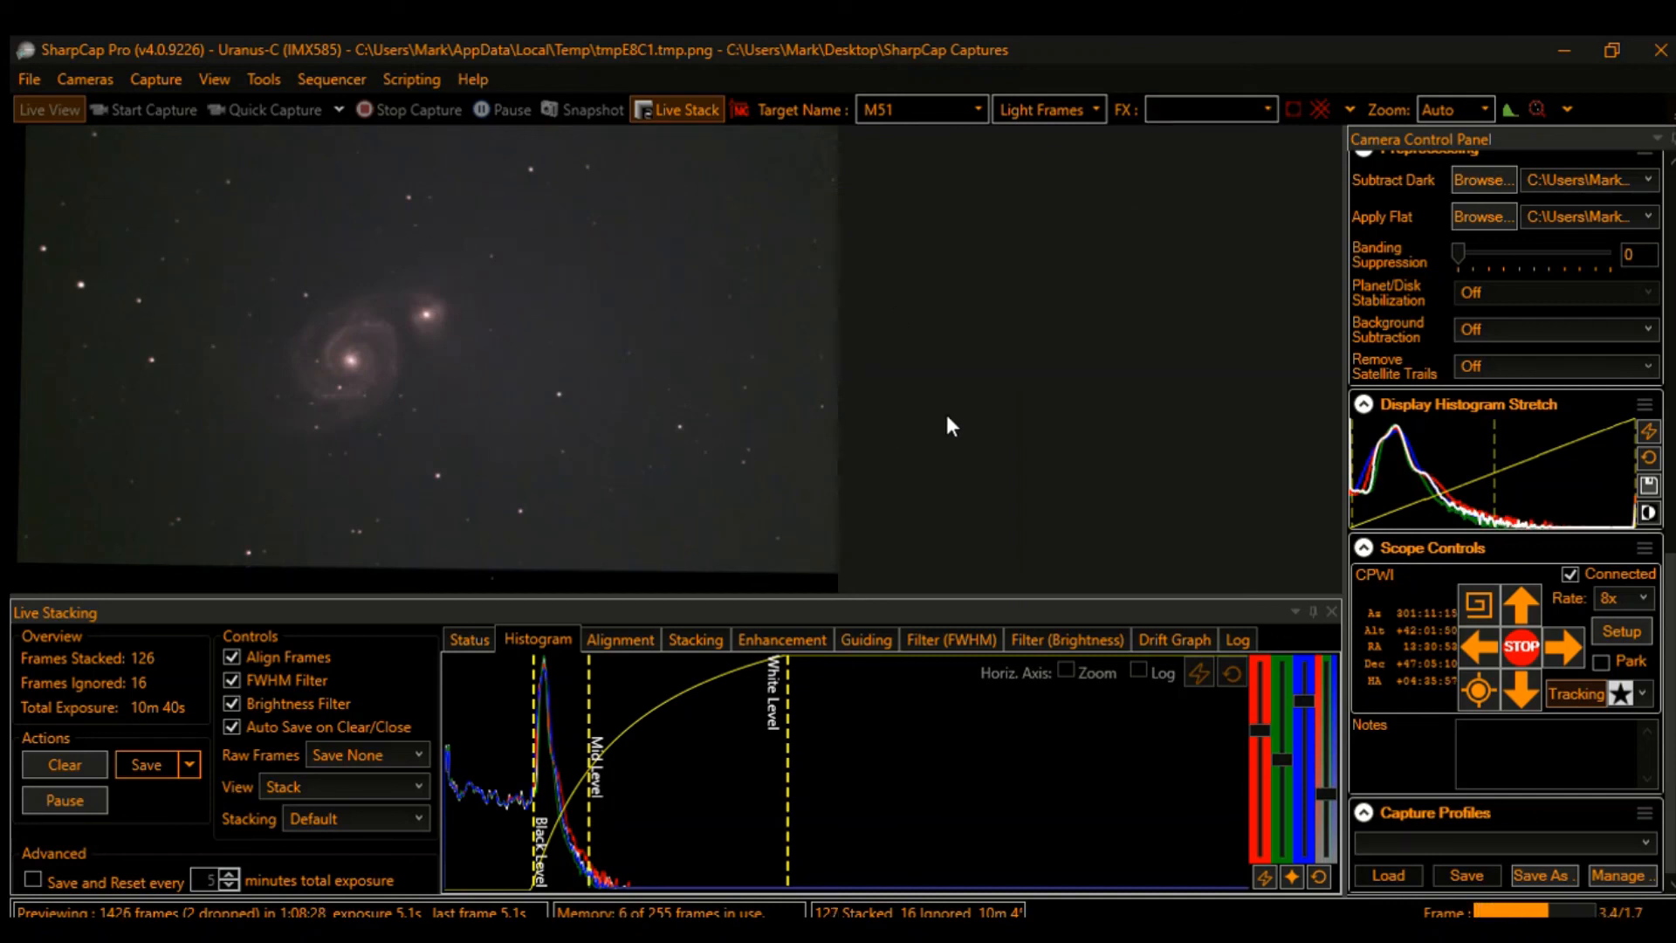
mouse_move(1271, 217)
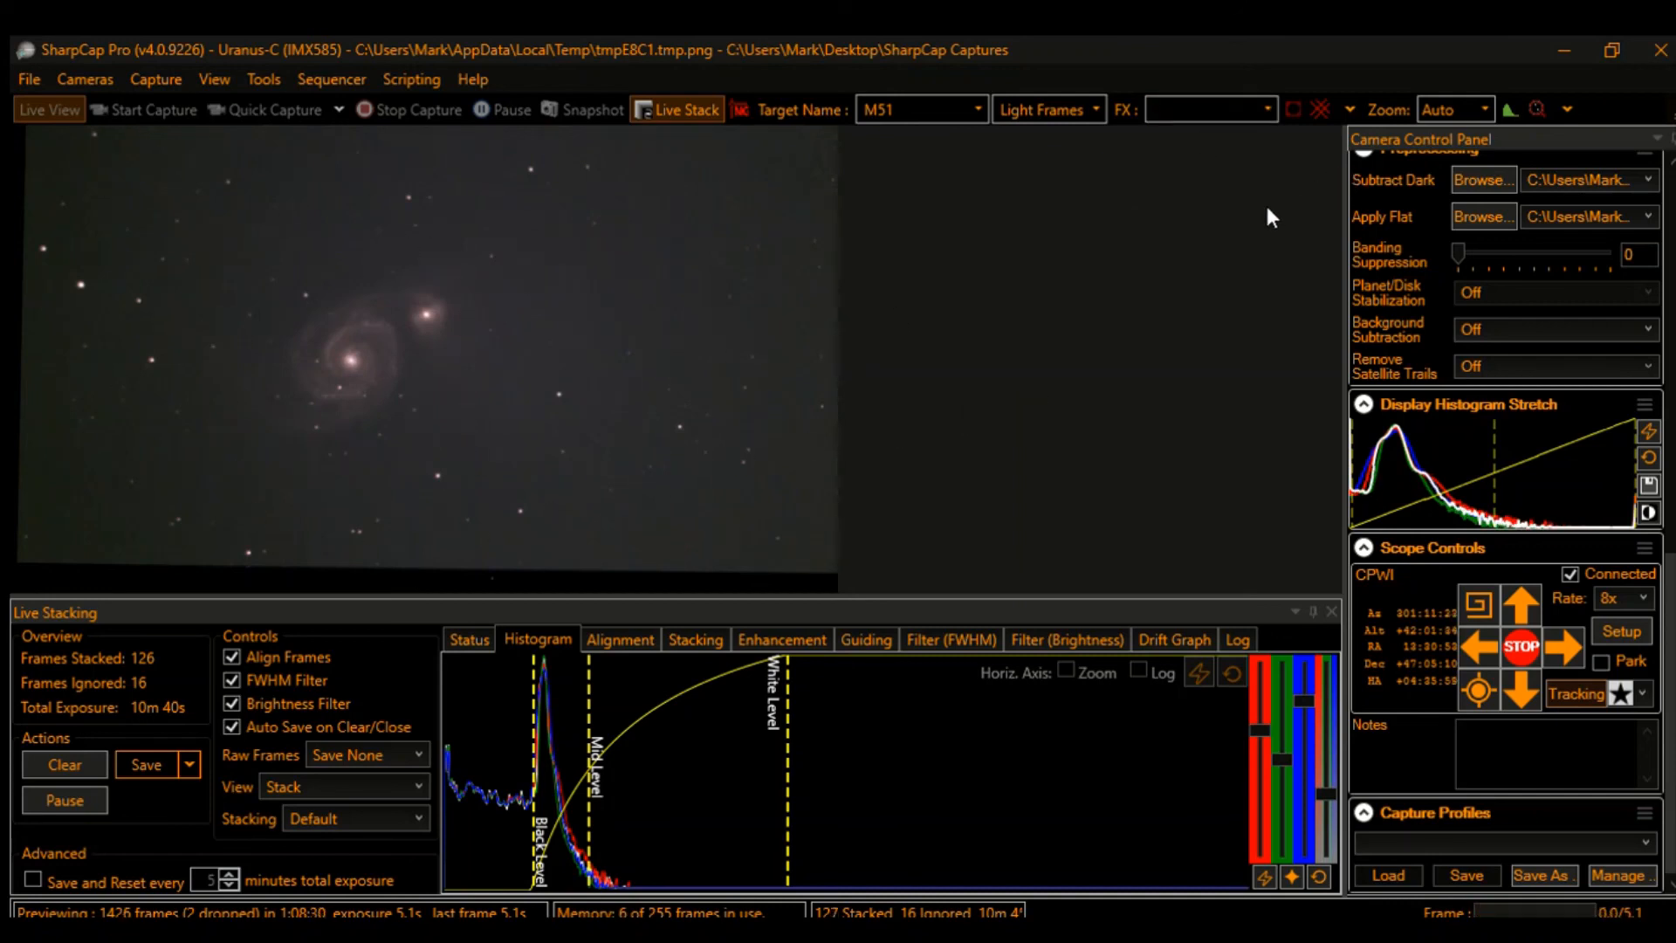